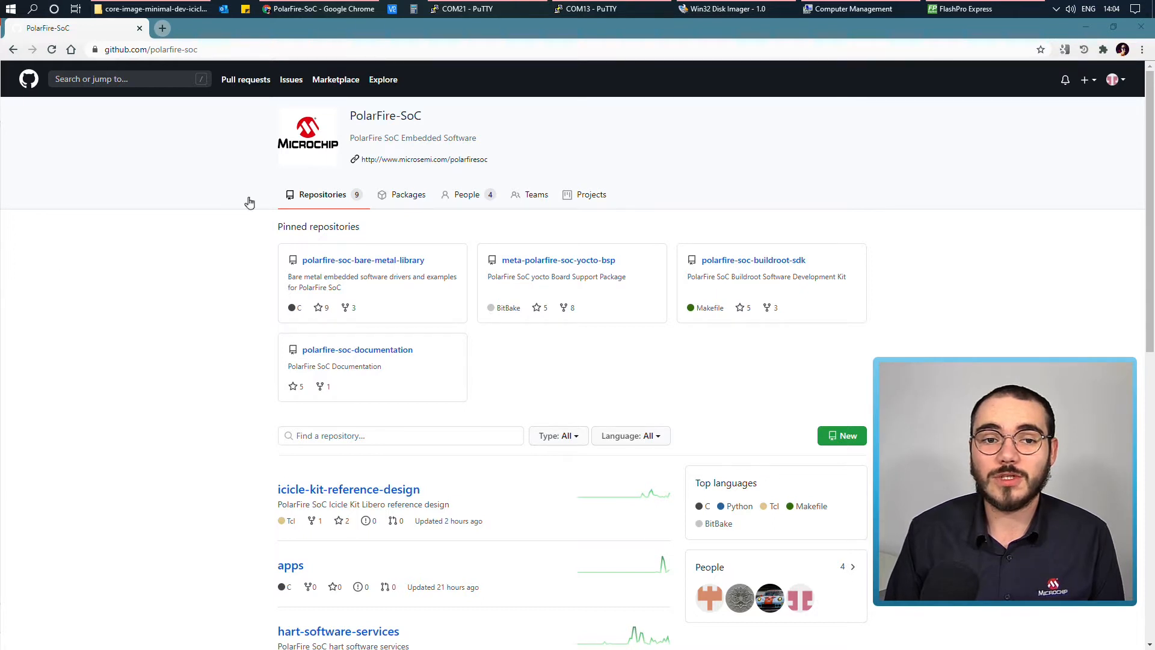
pyautogui.moveTo(332, 175)
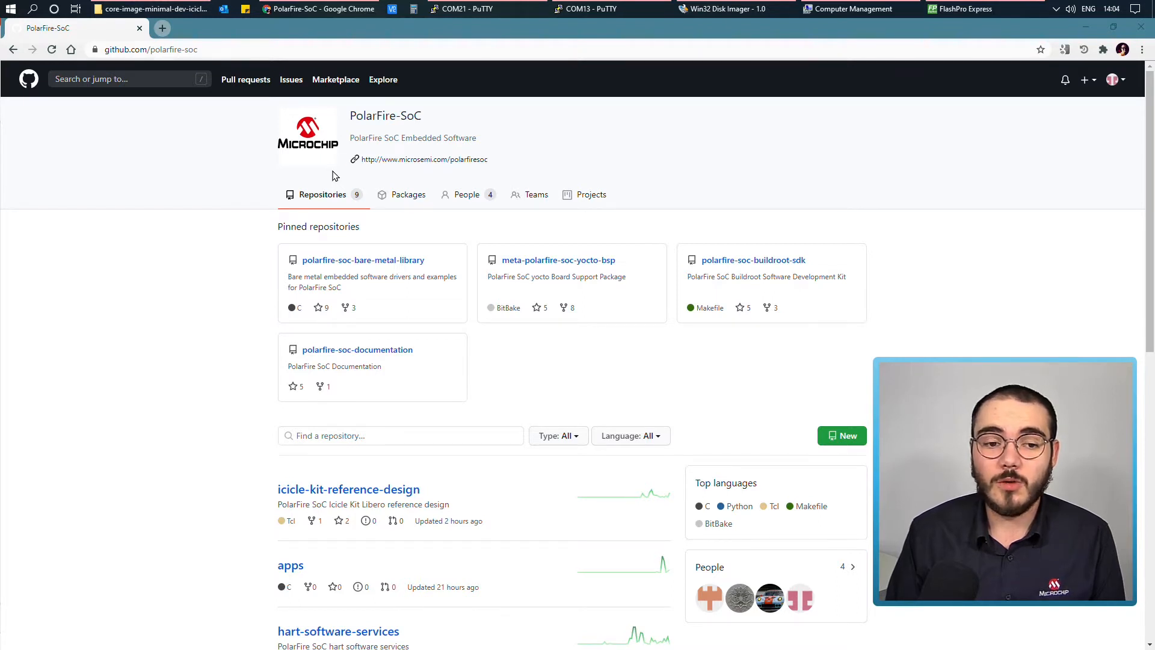
pyautogui.moveTo(358, 349)
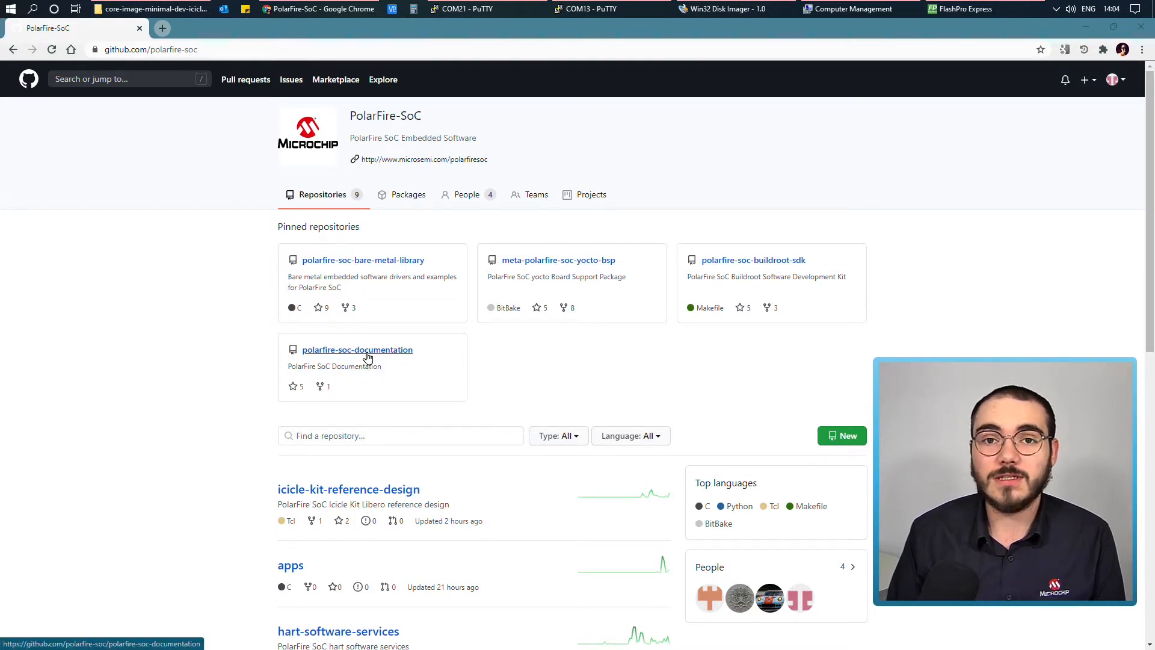
# - Open polarfire-soc-documentation and go to boards > mpfs-icicle-kit-es > updating-icicle-kit > updating-icicle-kit-design-and-linux.md
pyautogui.click(357, 349)
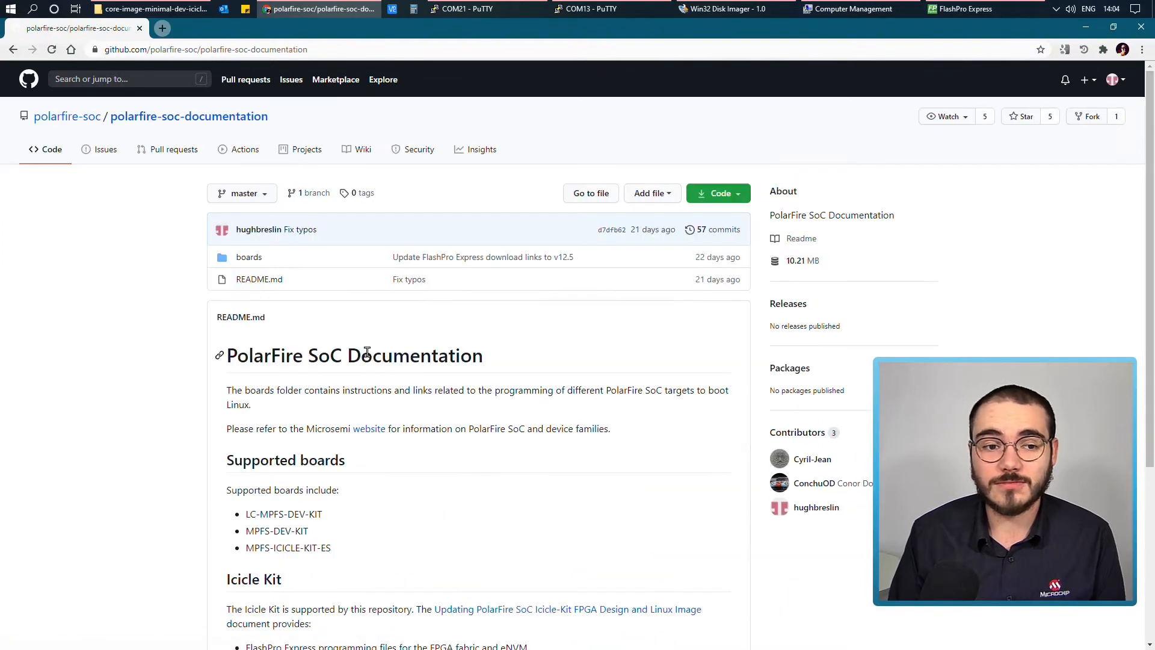
pyautogui.moveTo(249, 256)
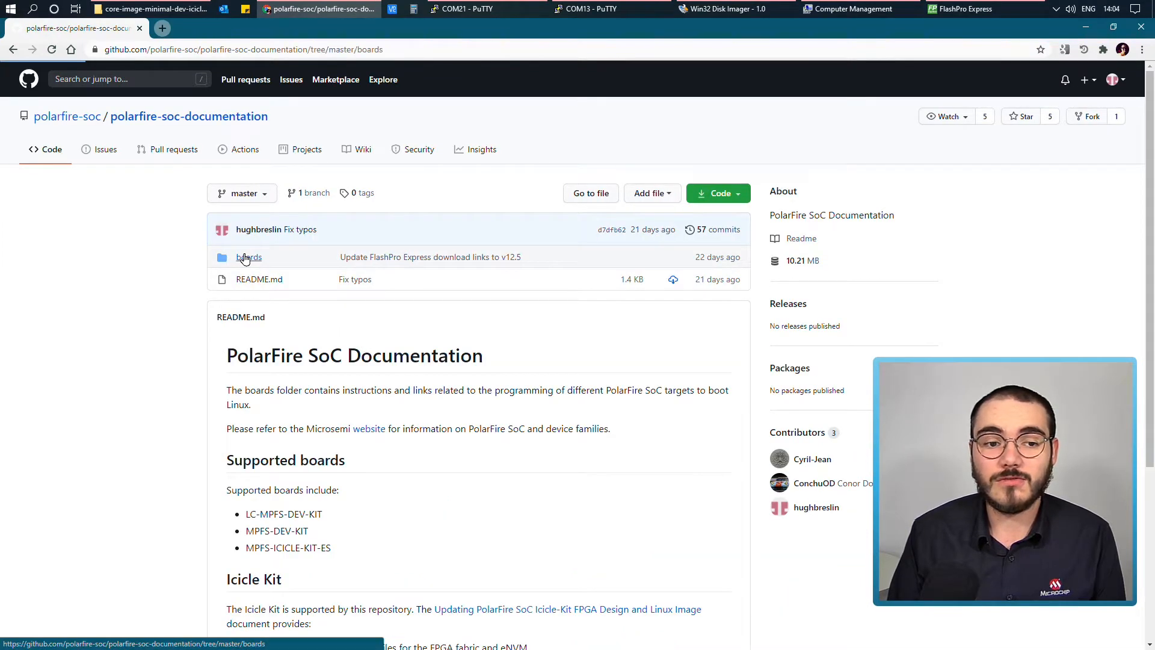
pyautogui.click(249, 256)
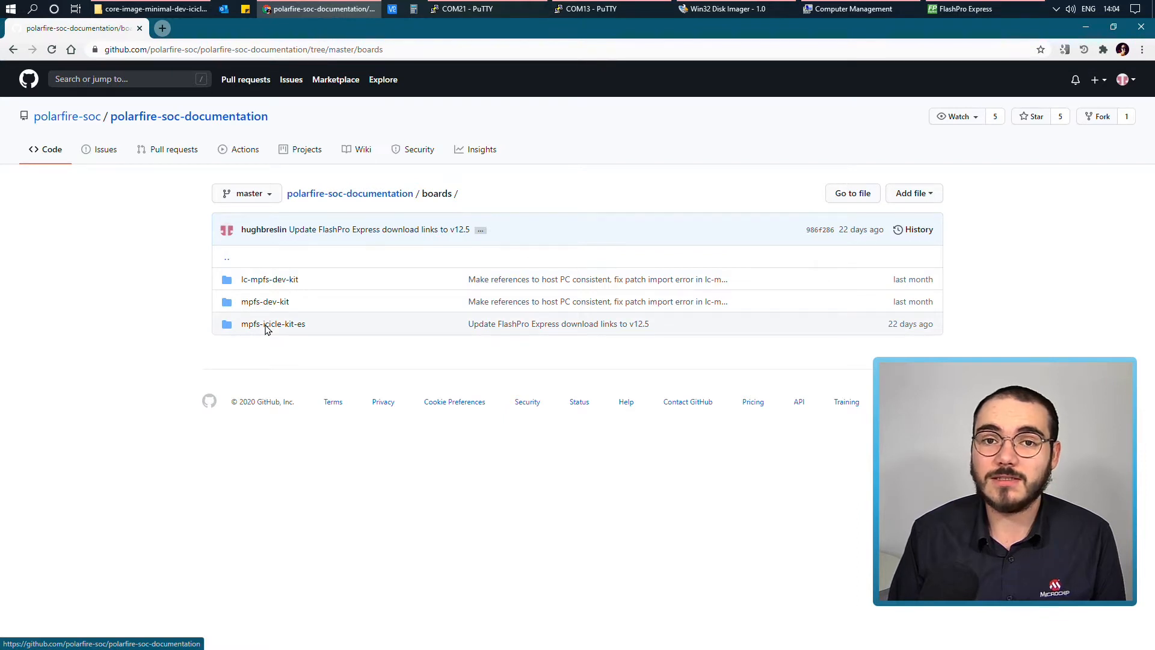
pyautogui.click(273, 324)
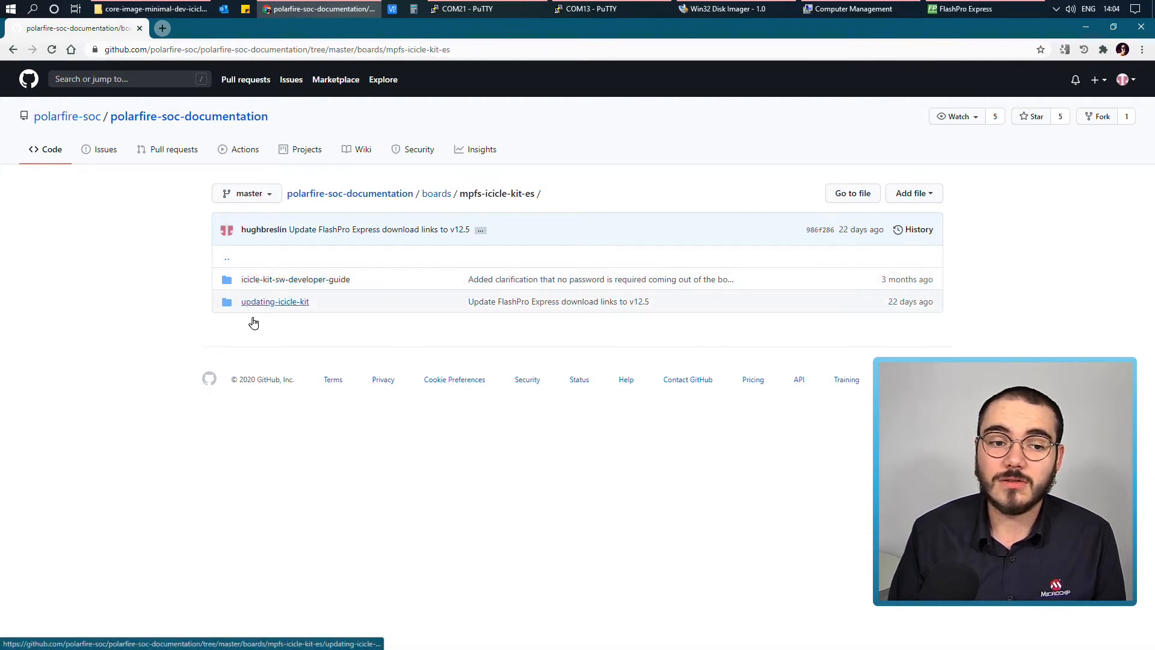
pyautogui.moveTo(280, 303)
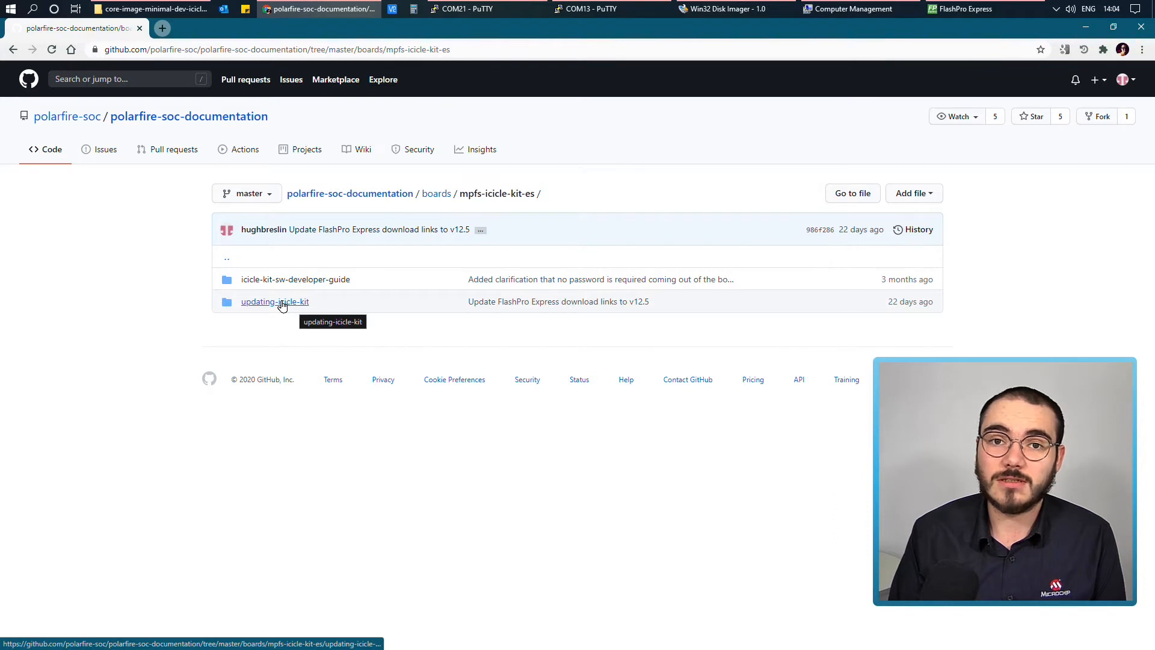
pyautogui.click(275, 301)
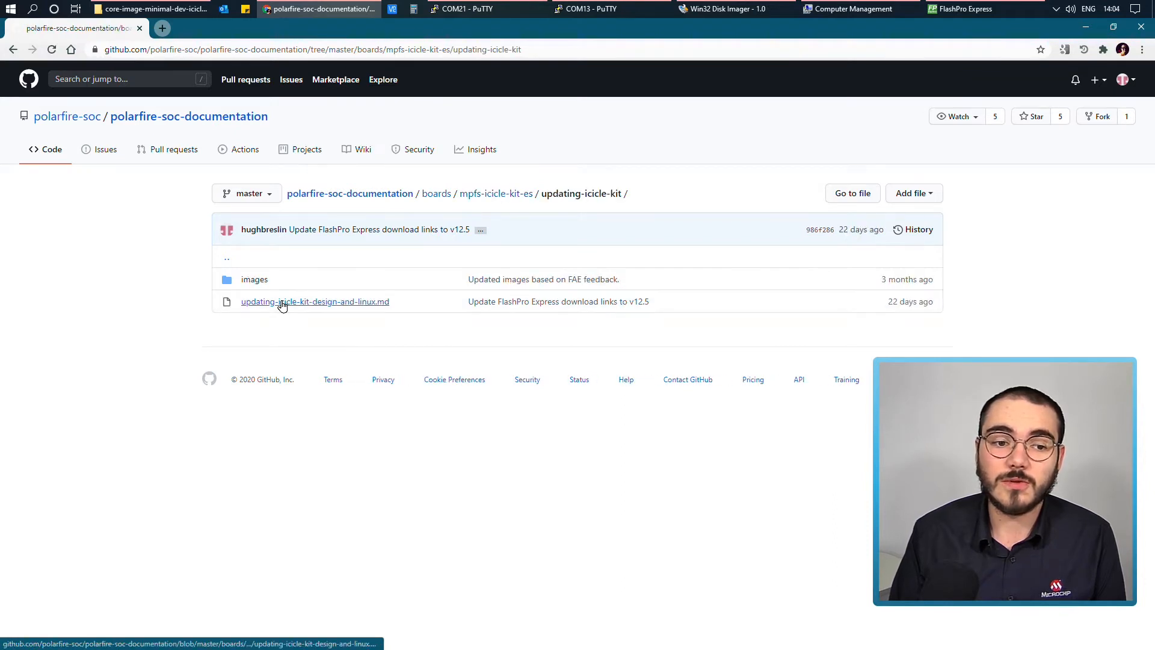
pyautogui.click(314, 302)
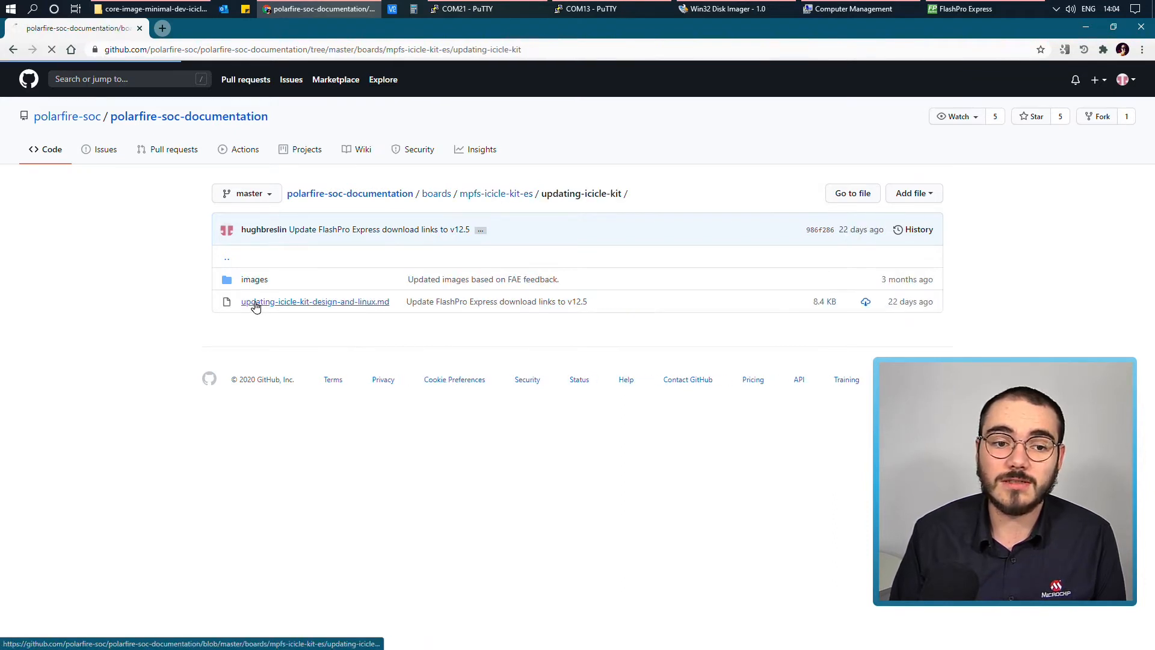
pyautogui.click(314, 301)
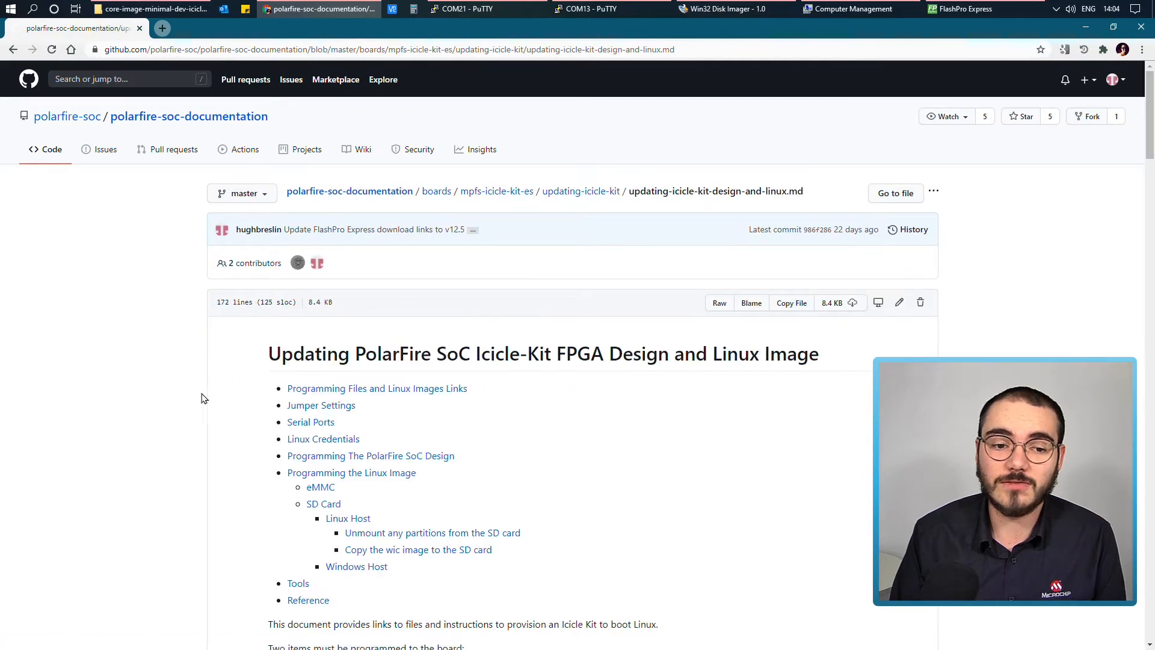
# - Scroll the guide down to the Programming Files and Linux Images Links table
pyautogui.scroll(-3)
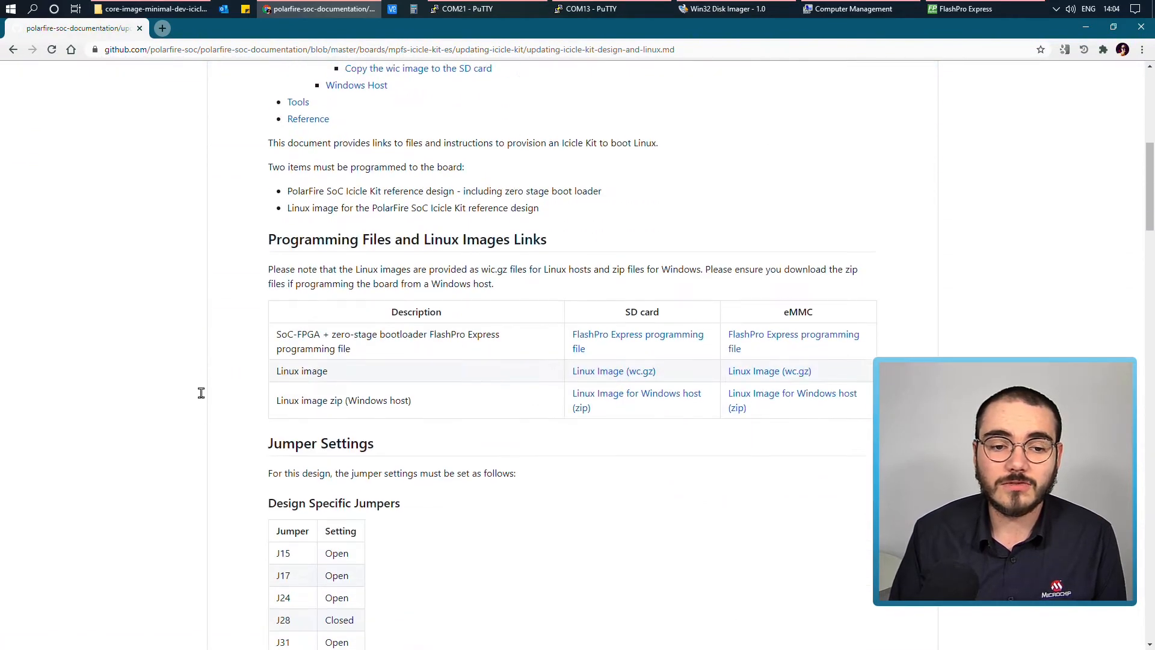
pyautogui.moveTo(336, 238)
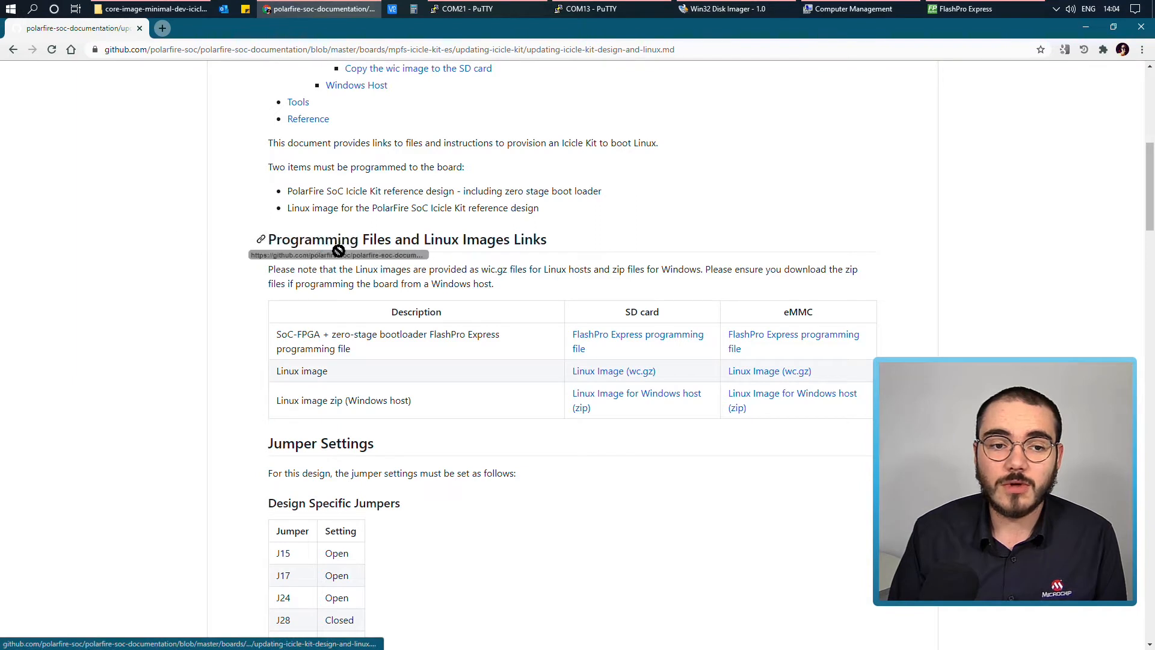
pyautogui.moveTo(354, 249)
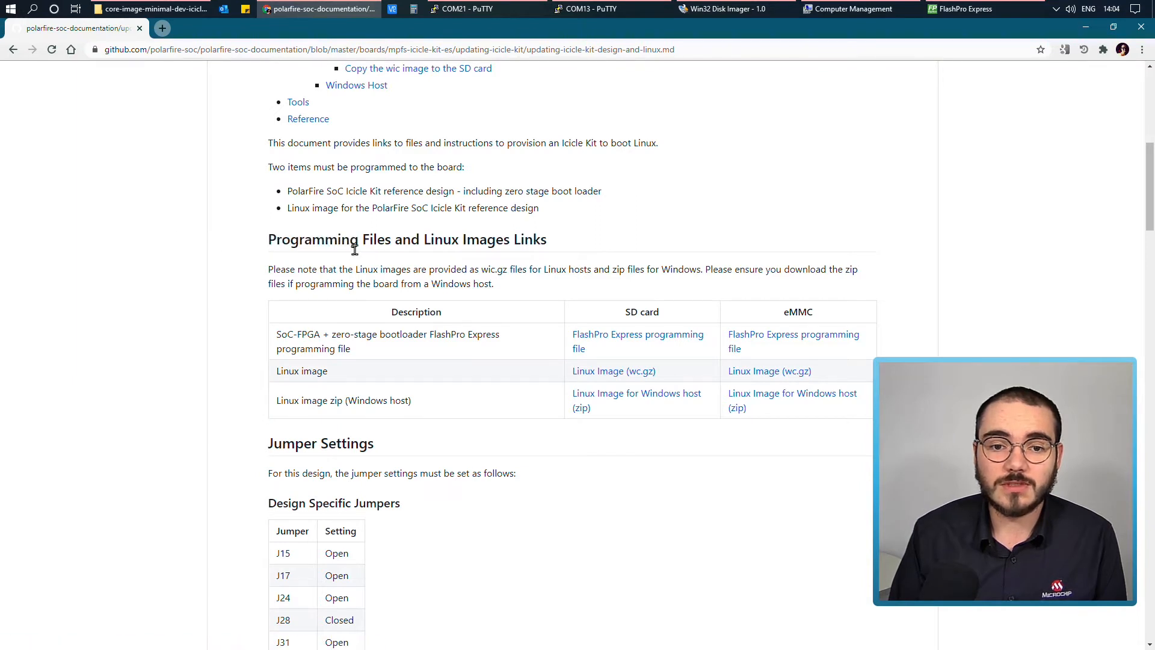
pyautogui.moveTo(475, 286)
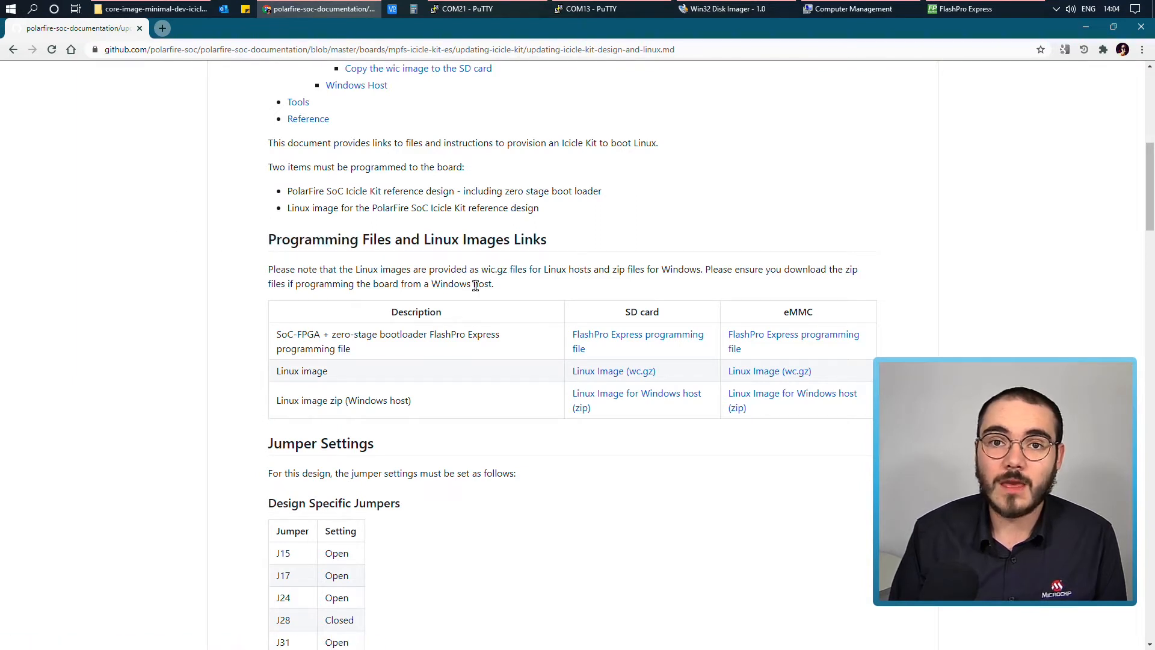
pyautogui.moveTo(580, 300)
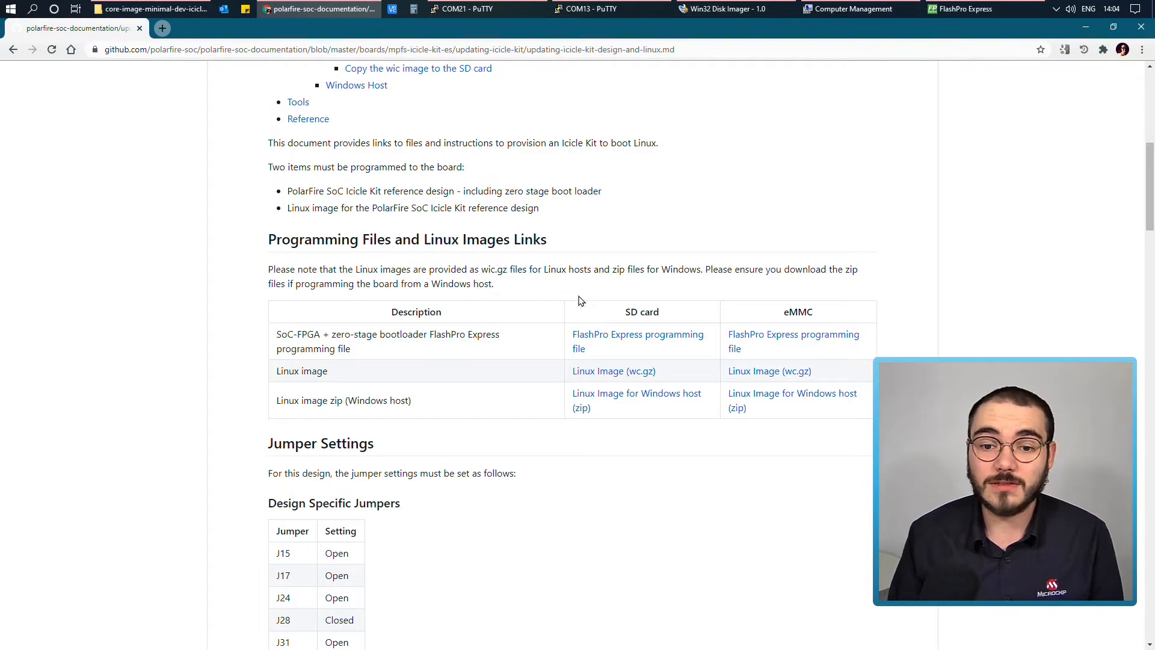
pyautogui.moveTo(619, 305)
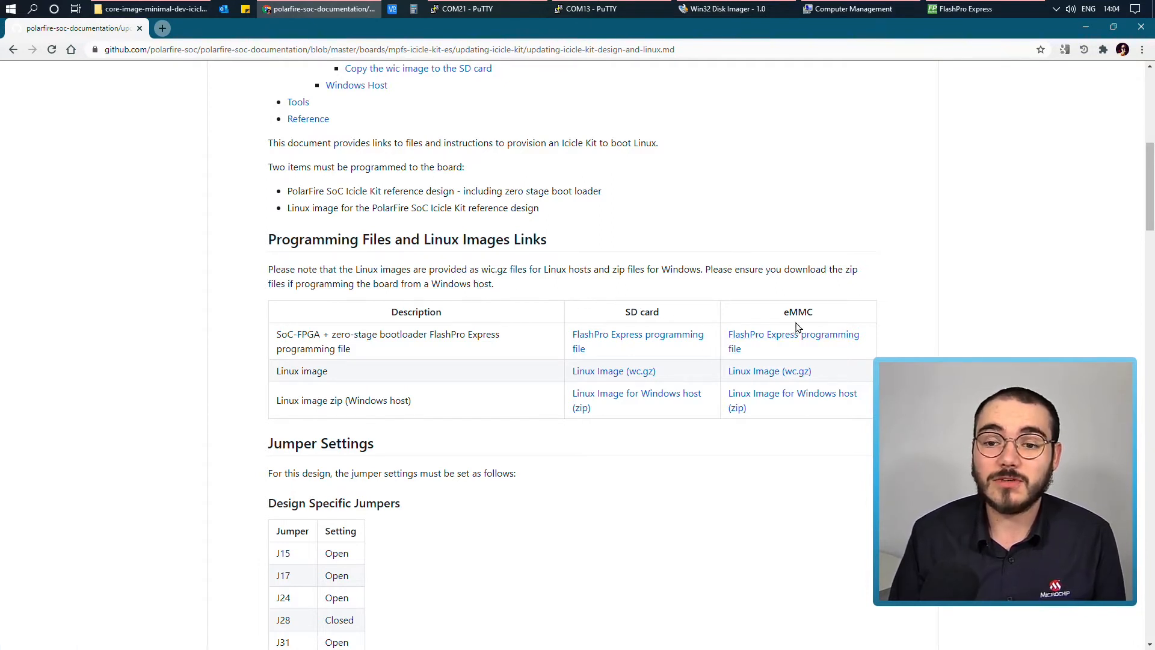
pyautogui.moveTo(672, 375)
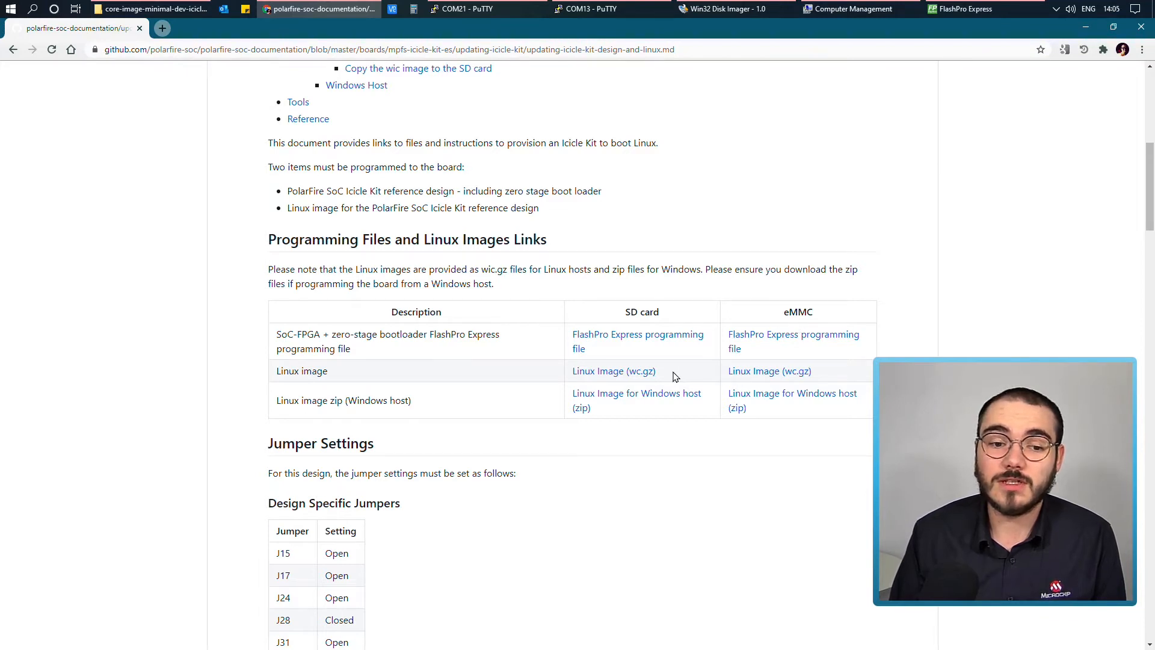
pyautogui.moveTo(626, 409)
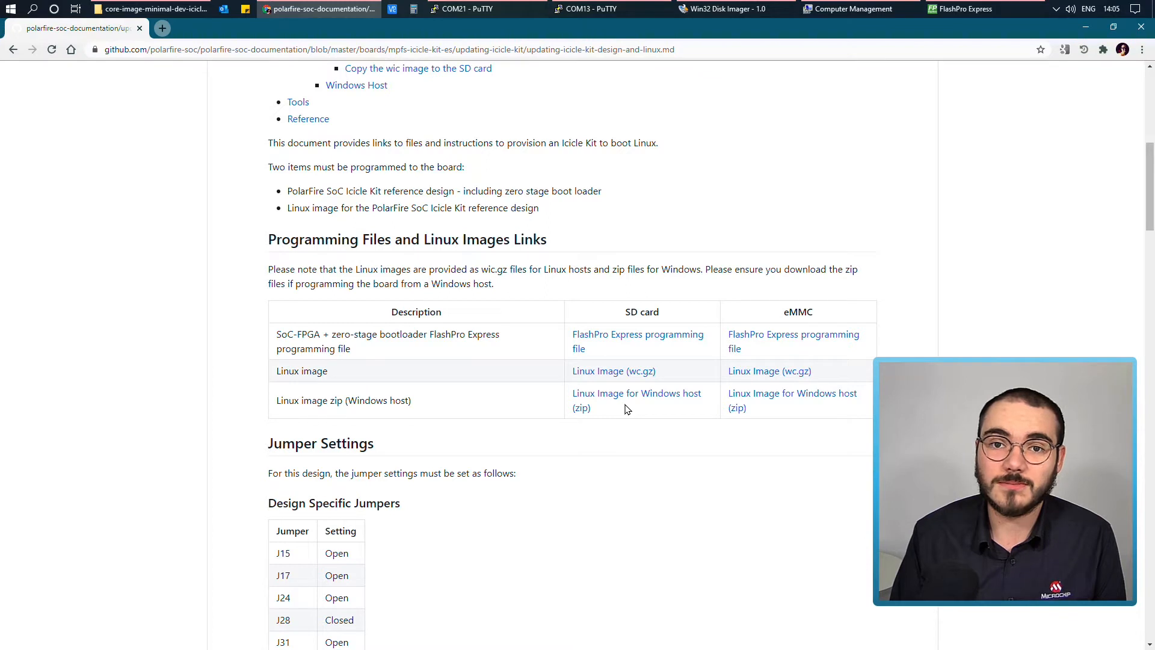
pyautogui.moveTo(761, 360)
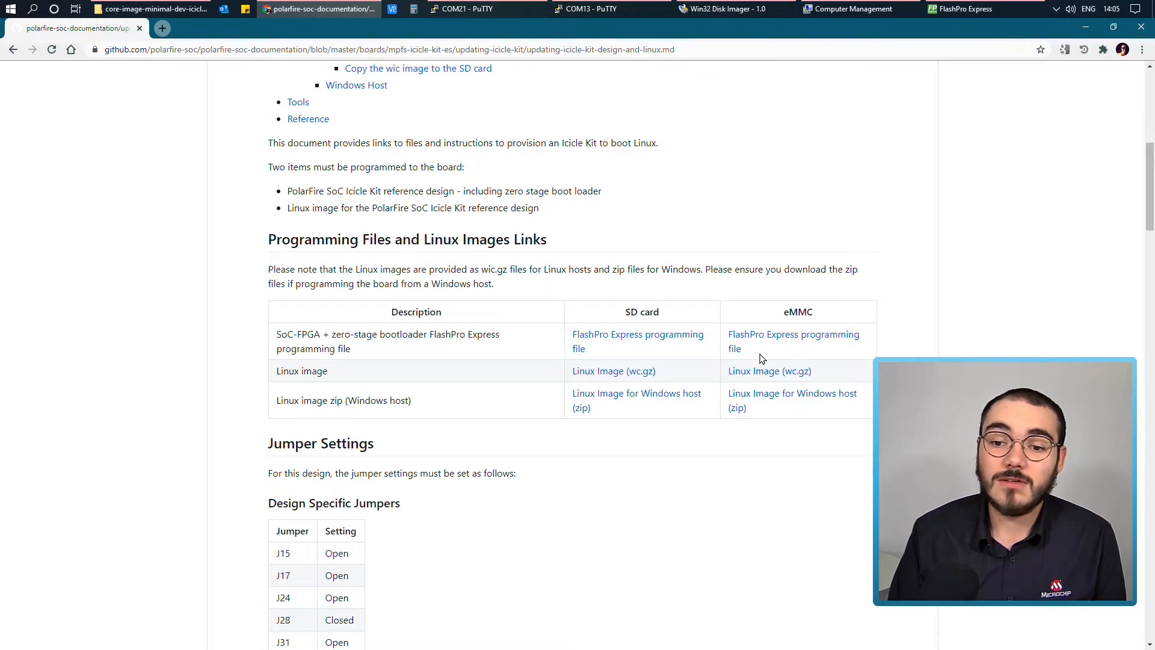
pyautogui.moveTo(794, 339)
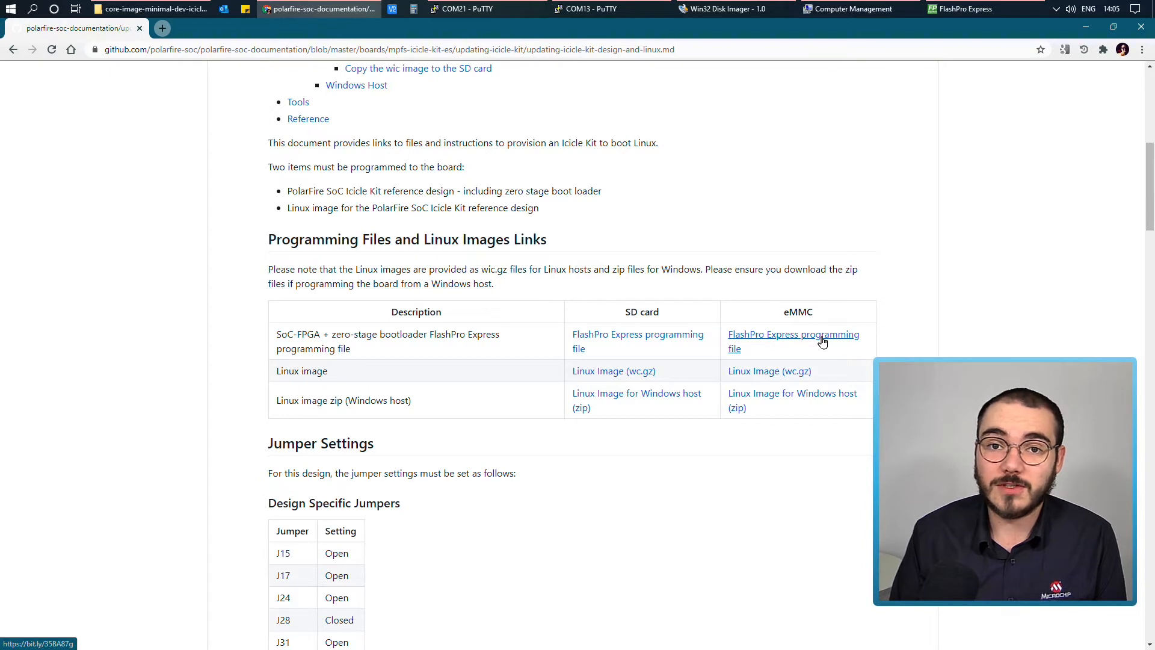
pyautogui.moveTo(781, 412)
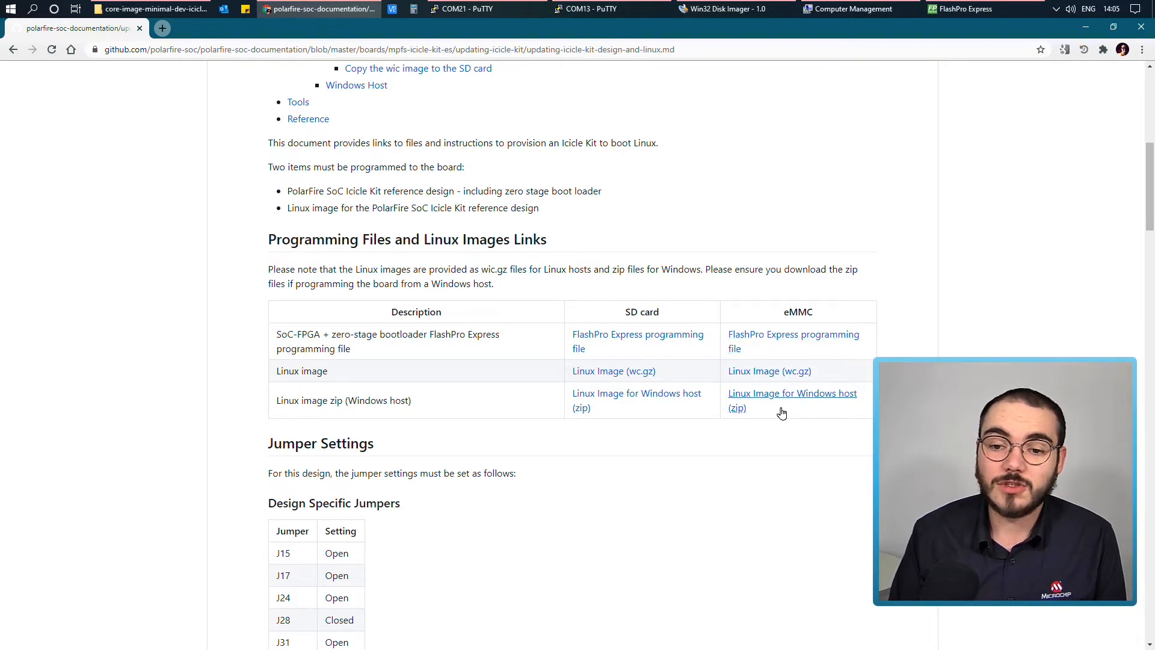
pyautogui.moveTo(782, 413)
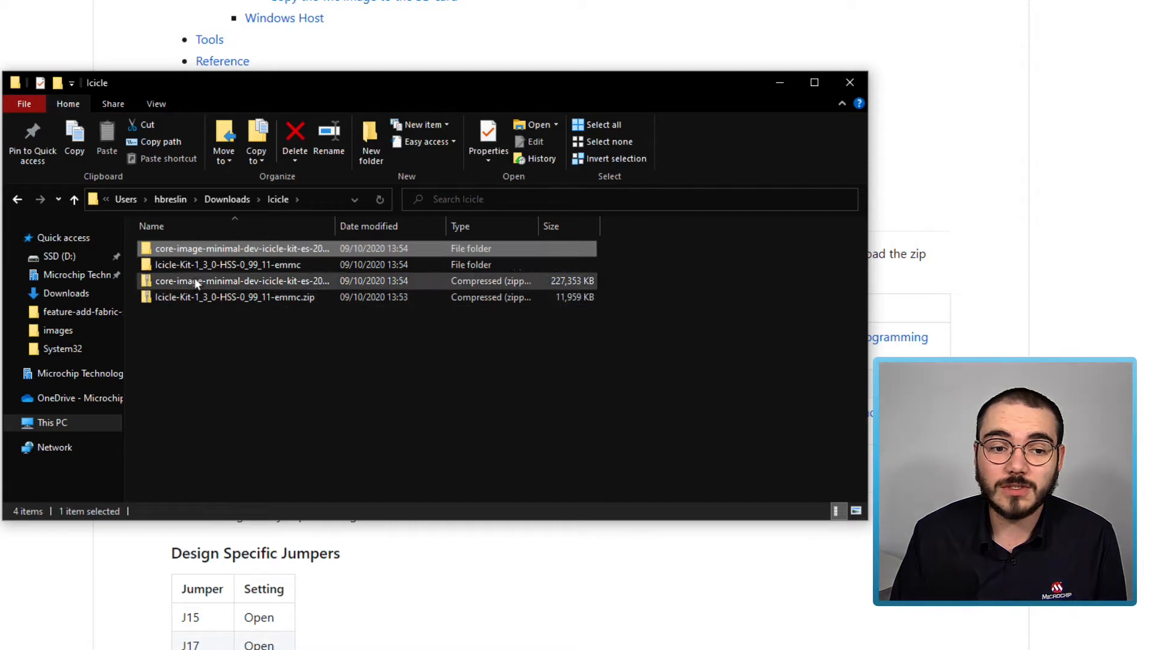
# - View the .job file in the emmc folders, then select the core-image-minimal .wic image in Icicle
pyautogui.doubleClick(237, 264)
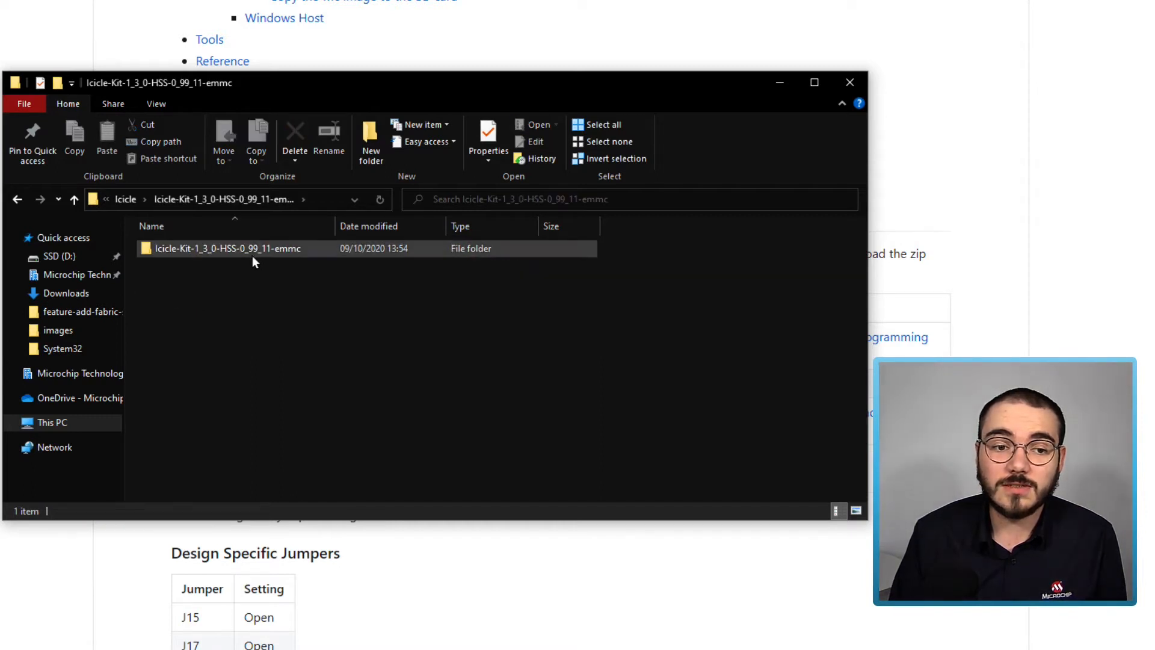
pyautogui.doubleClick(227, 249)
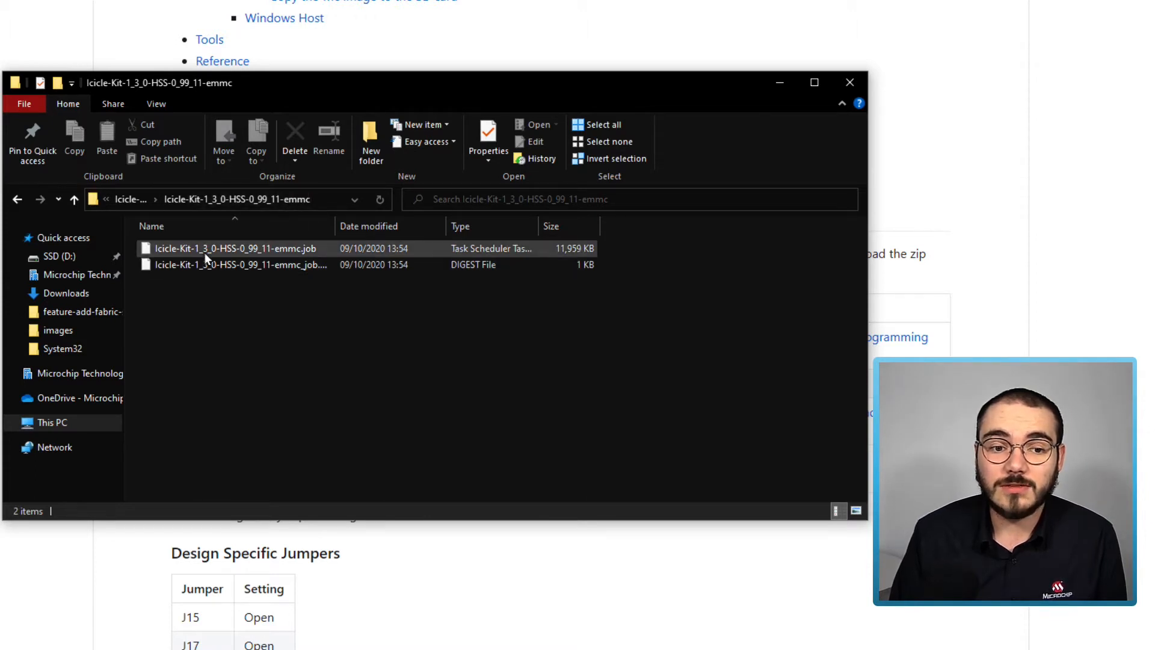
pyautogui.moveTo(283, 261)
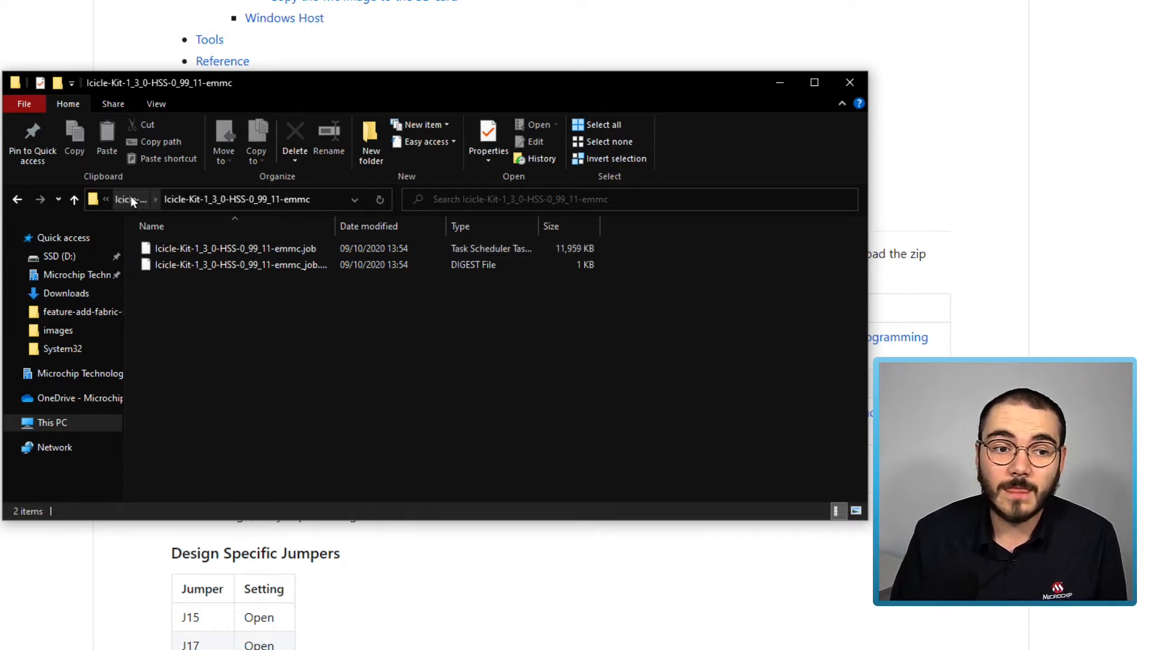
pyautogui.click(125, 199)
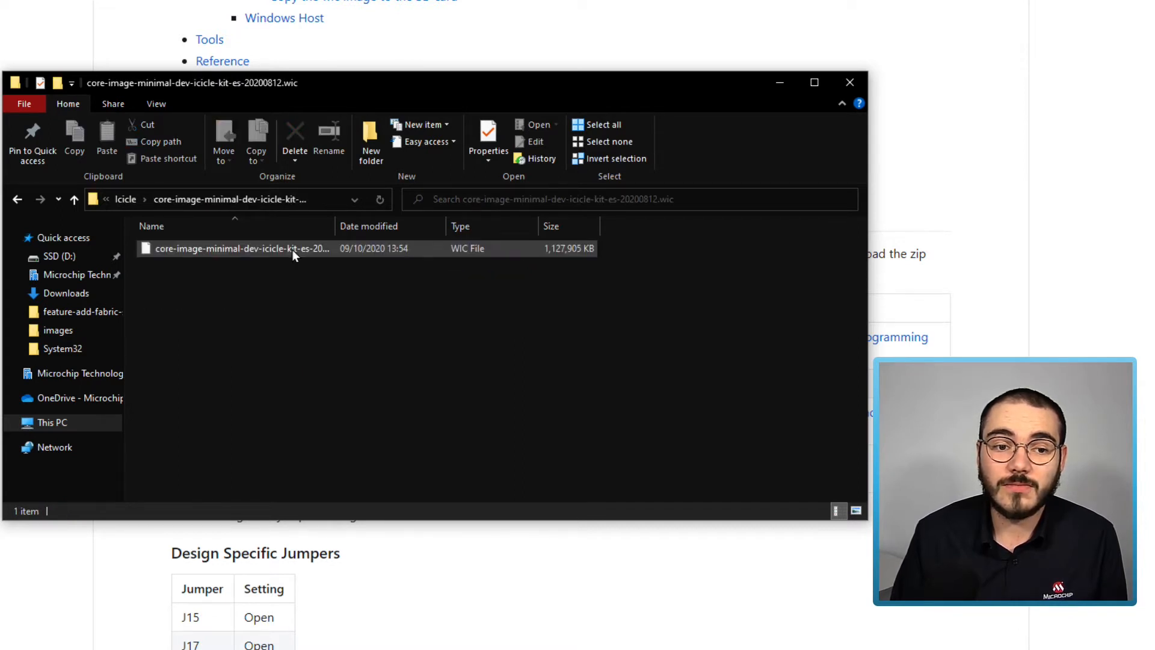
pyautogui.click(288, 296)
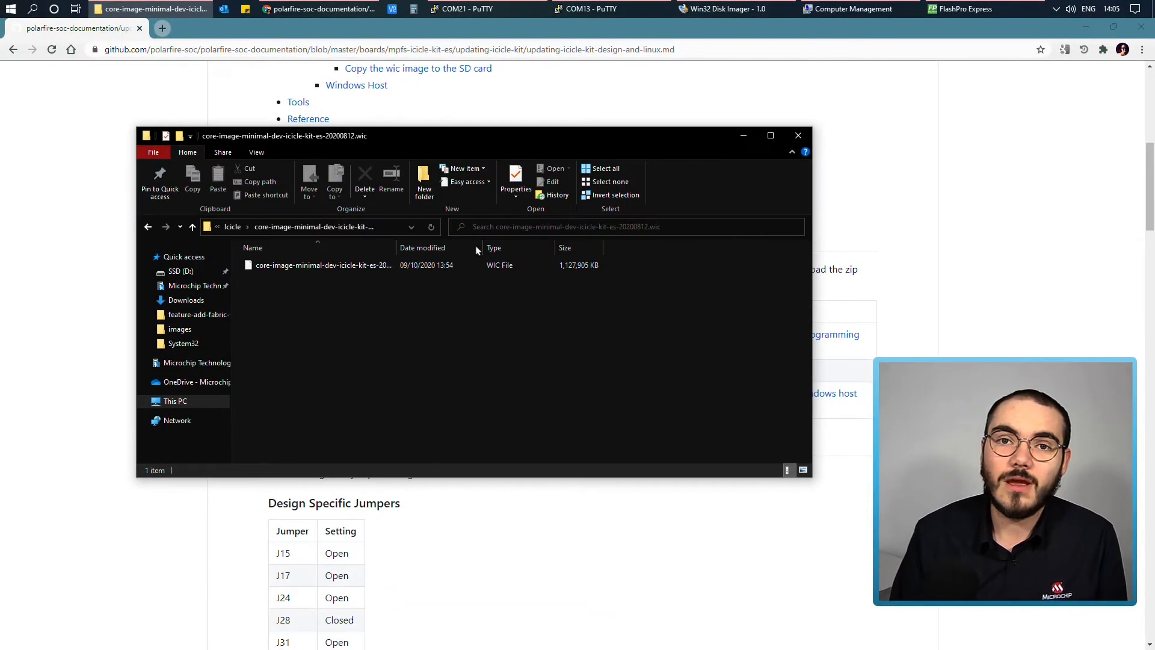
# - Create a new job project from the Icicle-Kit-1_3_0-HSS-0_99_11-emmc .job file in D:\scratch\fpe
pyautogui.click(958, 9)
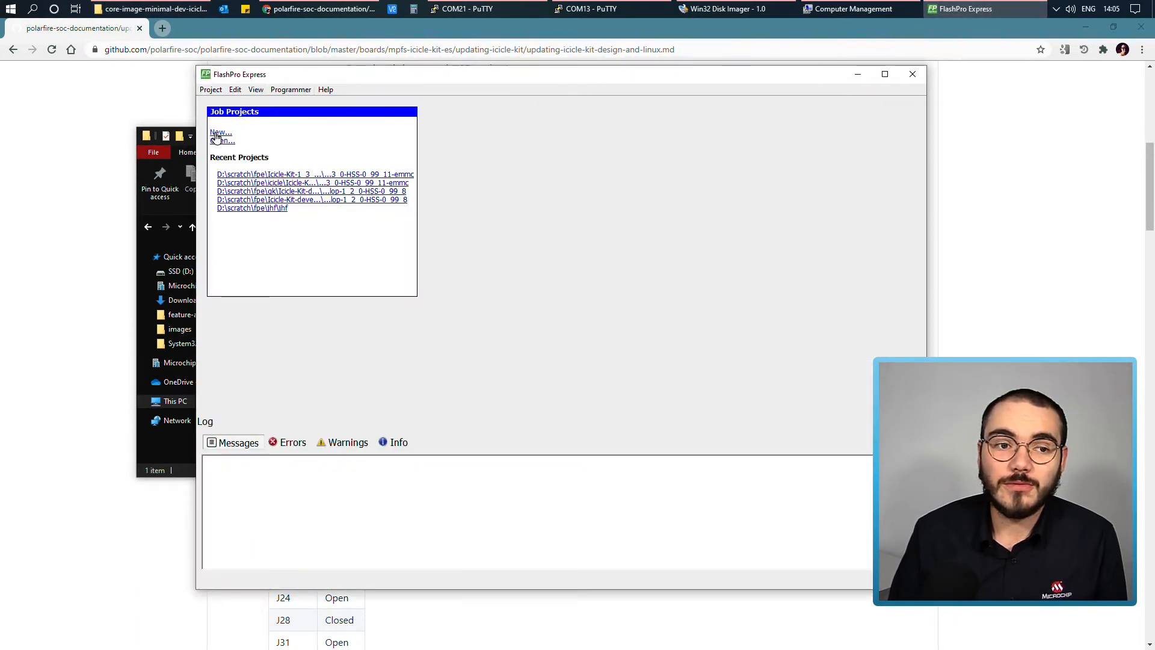
pyautogui.click(219, 132)
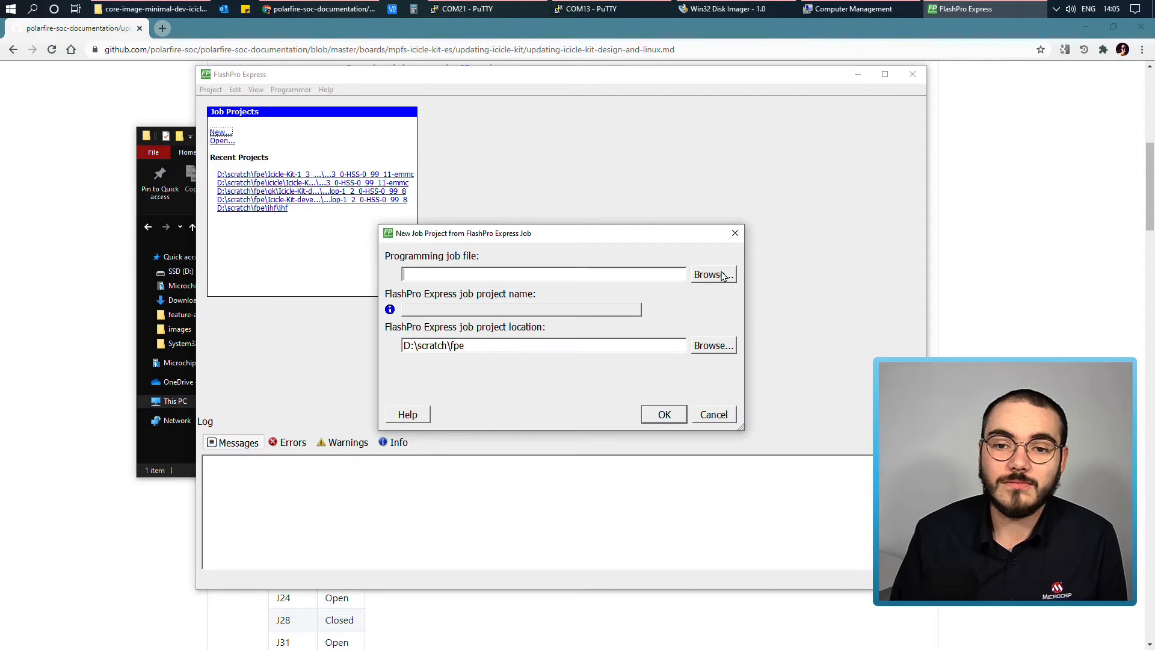
pyautogui.click(710, 274)
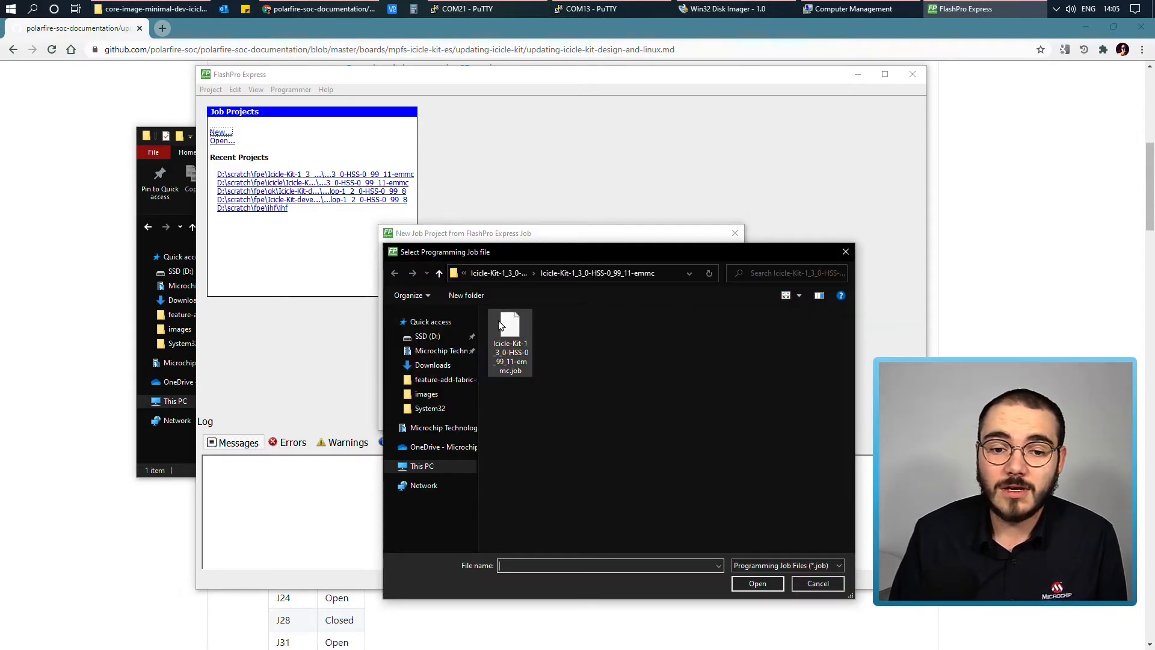
pyautogui.click(510, 339)
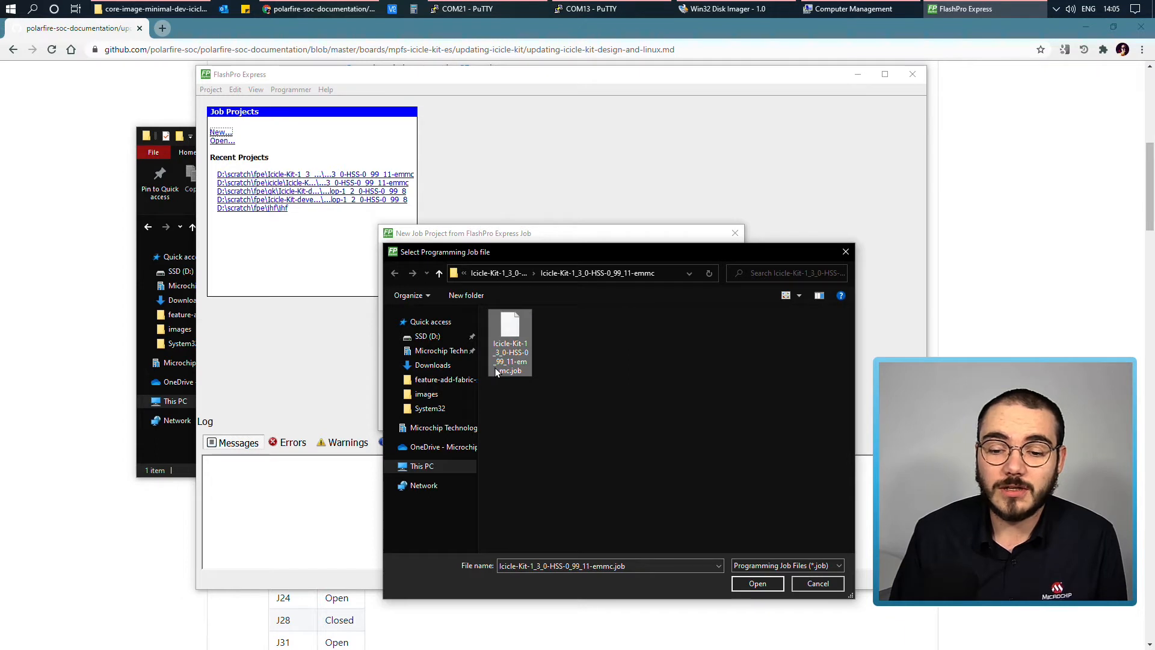
pyautogui.click(758, 583)
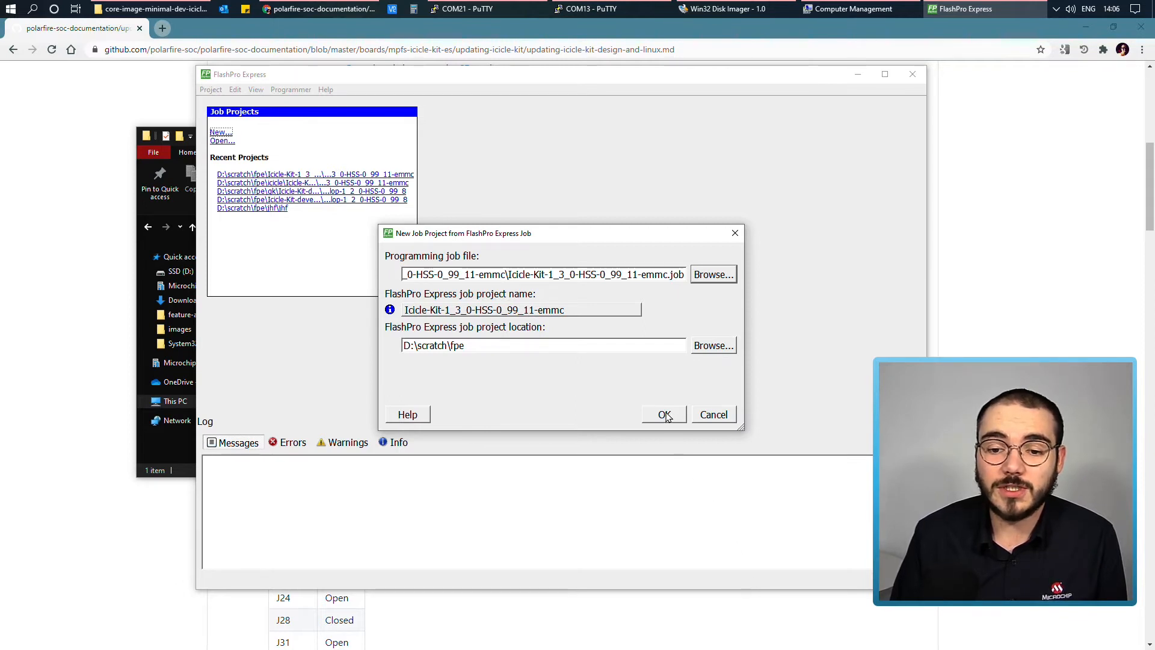
pyautogui.click(663, 414)
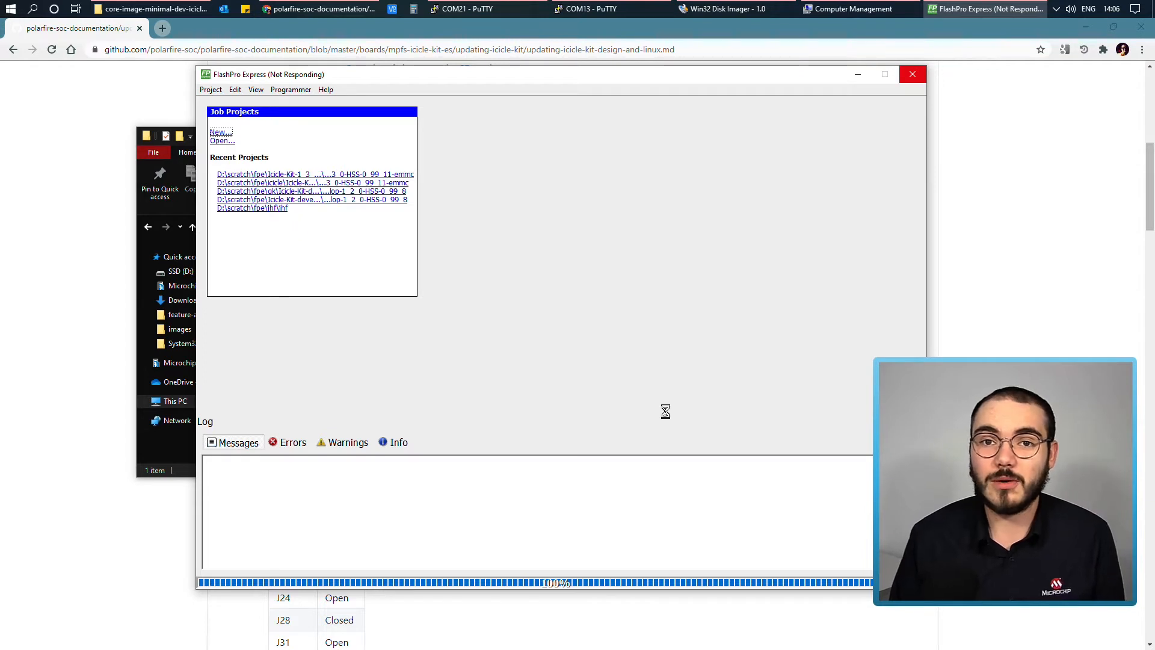
pyautogui.moveTo(644, 399)
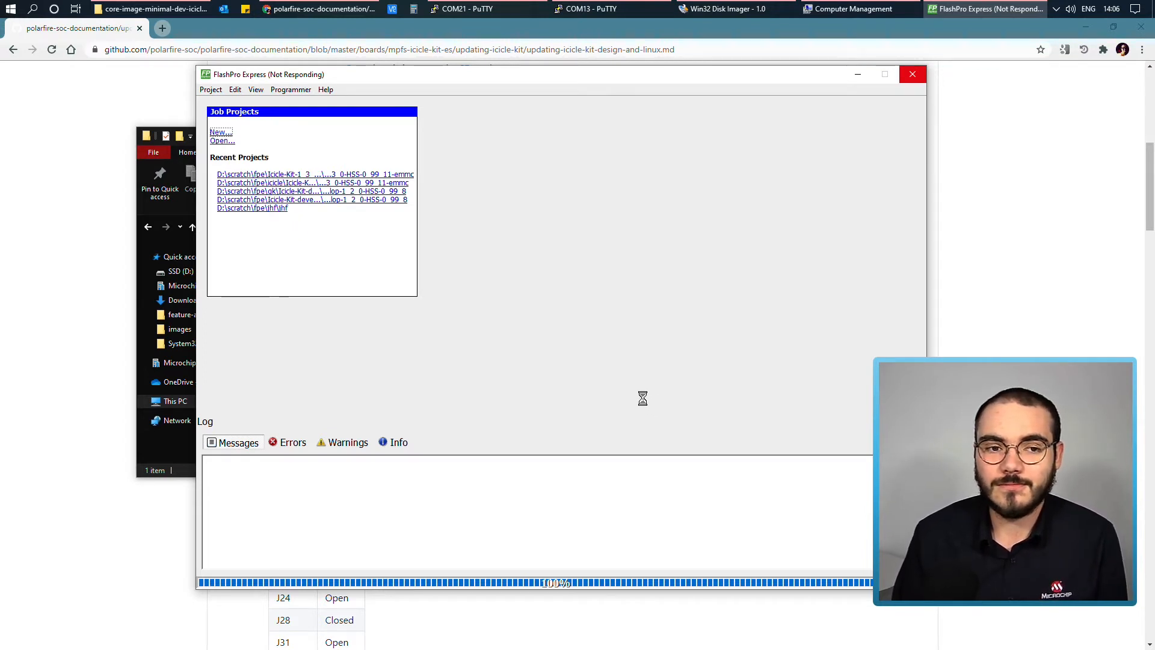
pyautogui.click(315, 174)
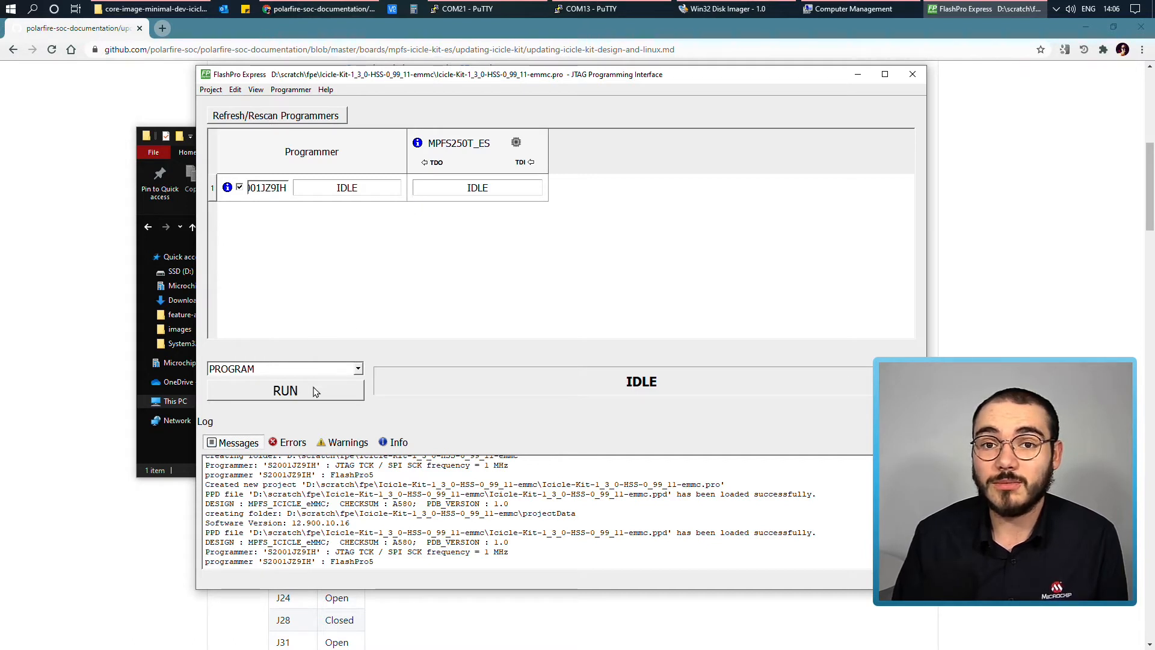
# - Run the PROGRAM action on the MPFS250T_ES device using the eMMC job
pyautogui.click(285, 390)
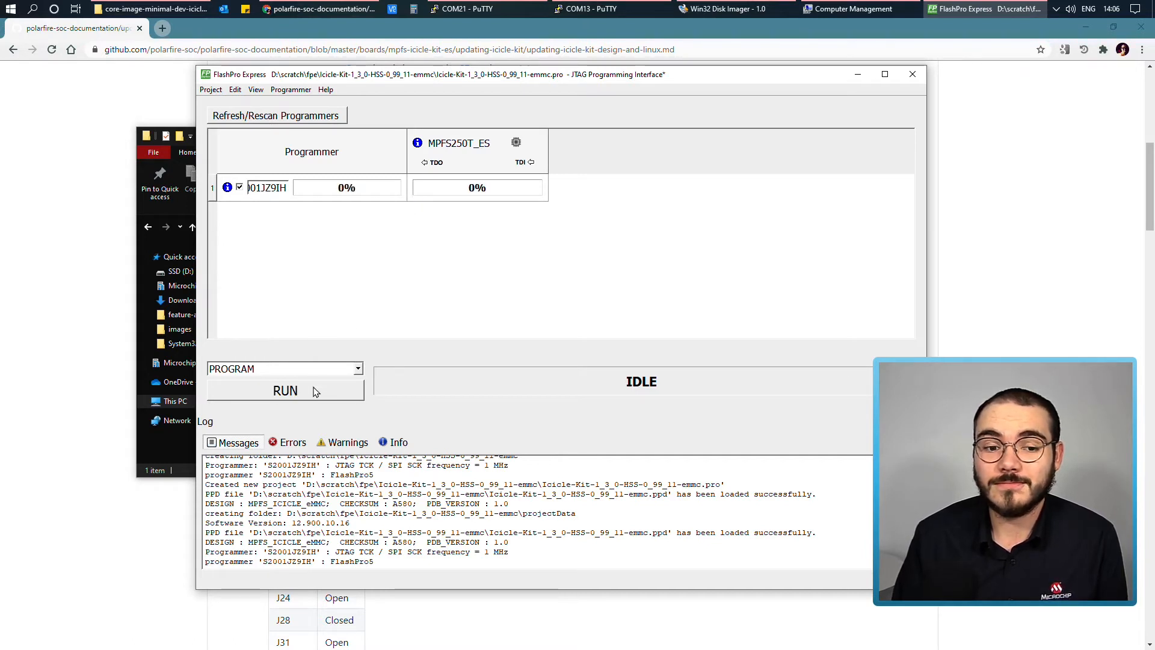
pyautogui.click(285, 391)
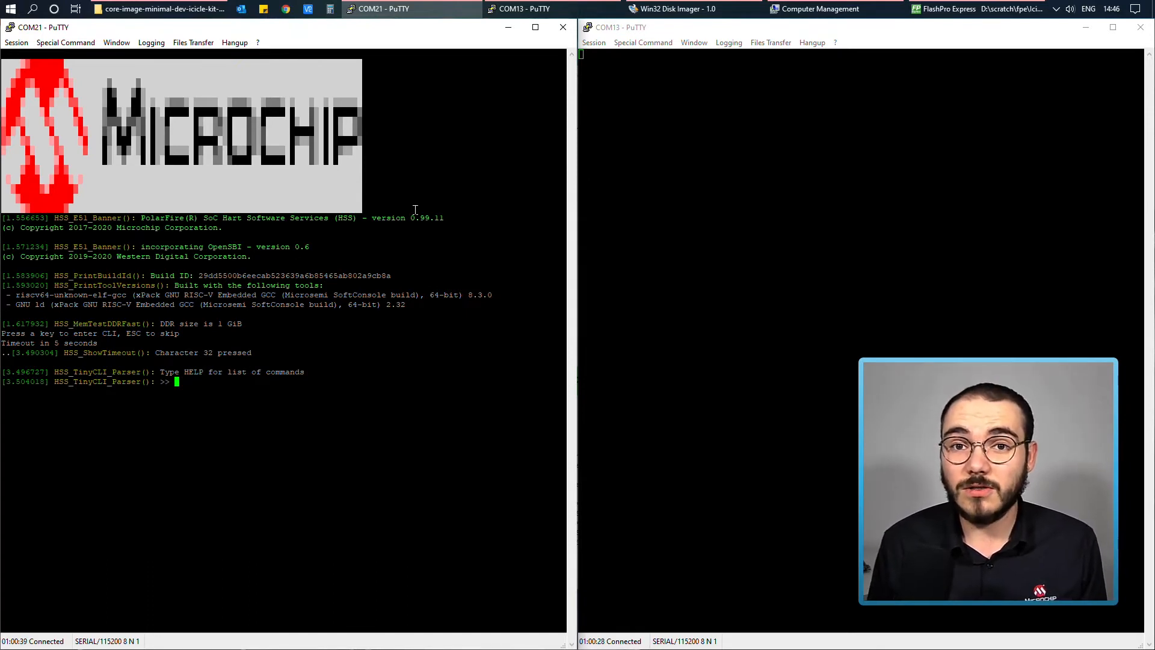
# - Run help on the HSS console and locate the USBDMSC command in the list
pyautogui.write('hel')
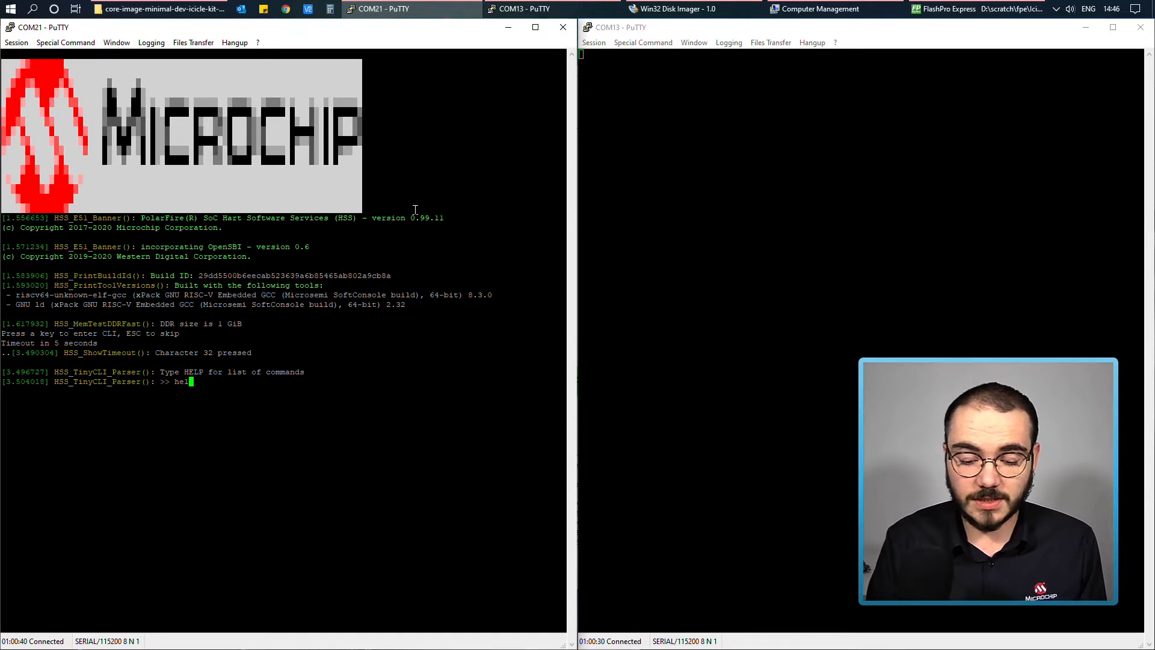
pyautogui.press('Return')
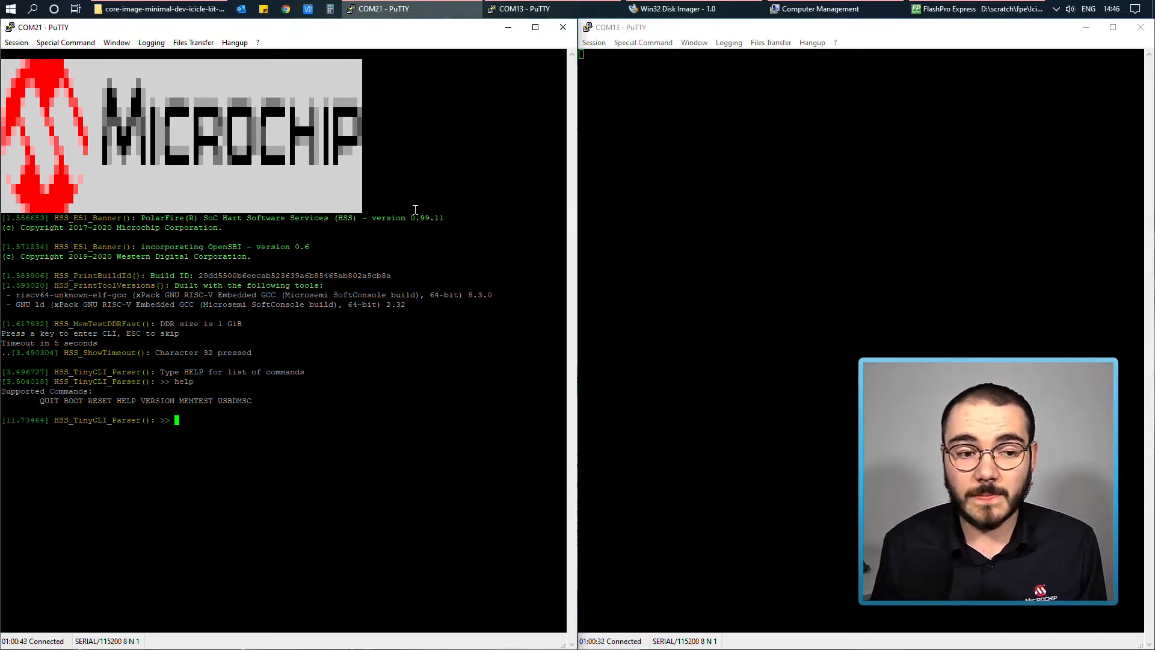
pyautogui.moveTo(214, 403)
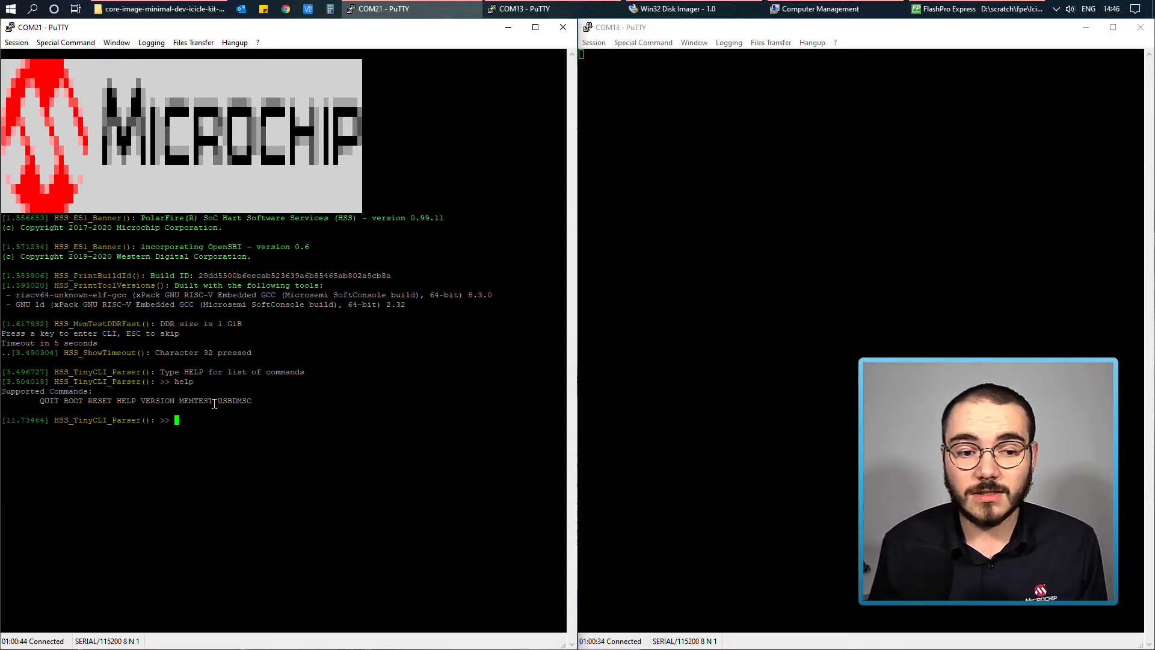
pyautogui.doubleClick(234, 400)
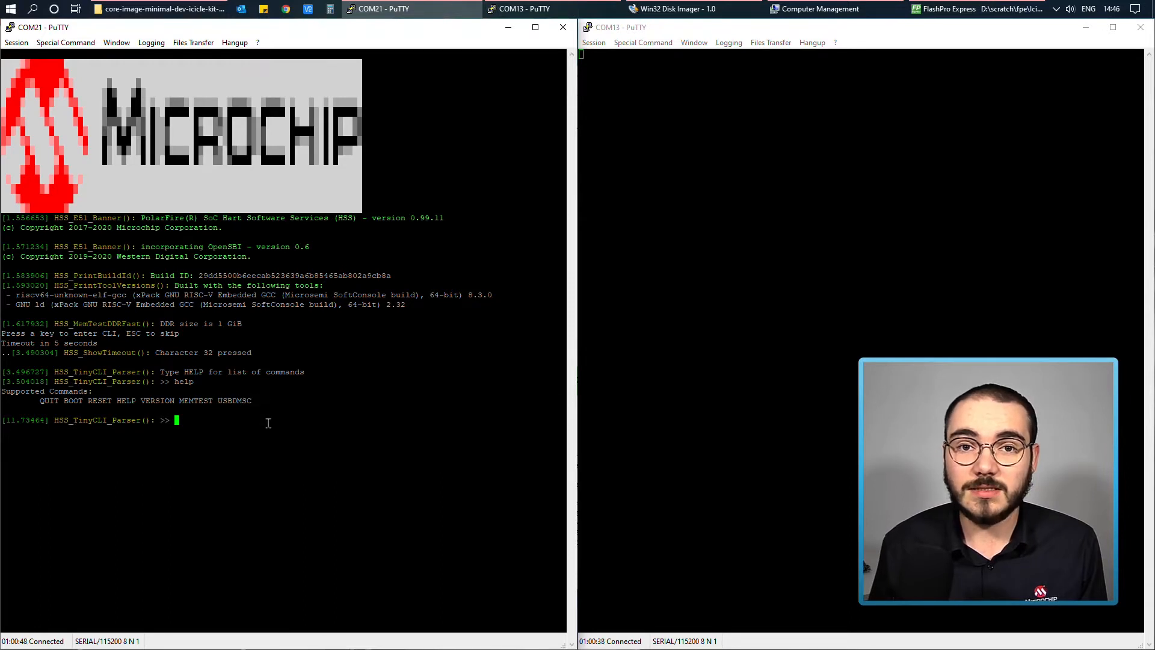
# - Run usbdmsc to expose the board's eMMC to the PC over USB
pyautogui.write('usb')
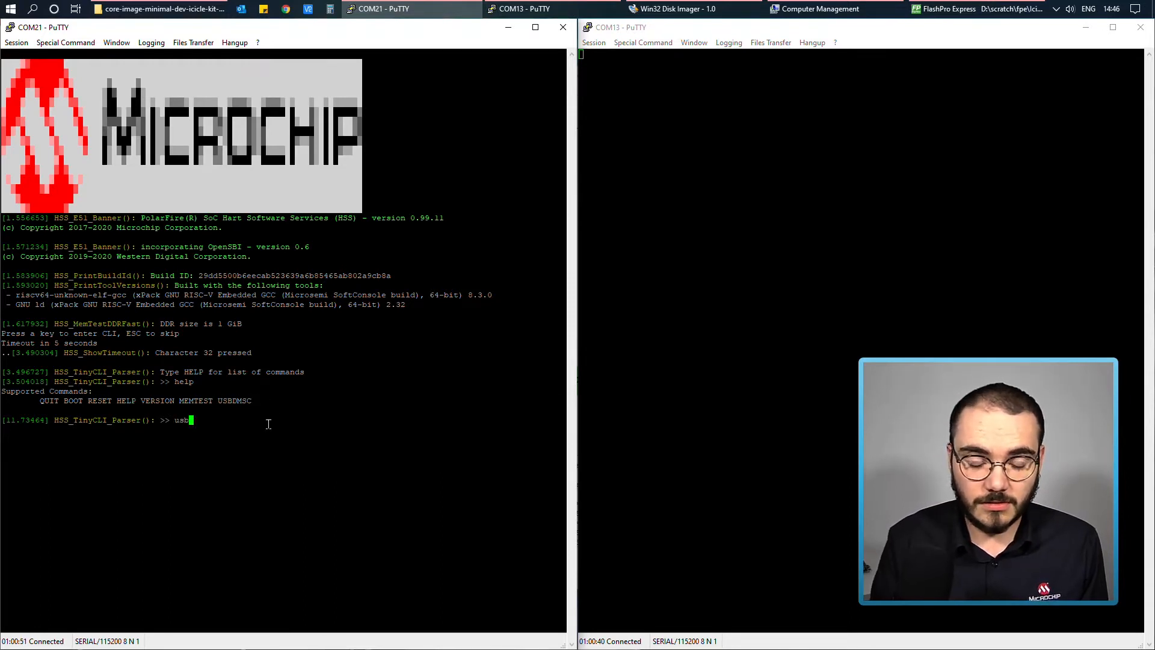
pyautogui.write('dmsc')
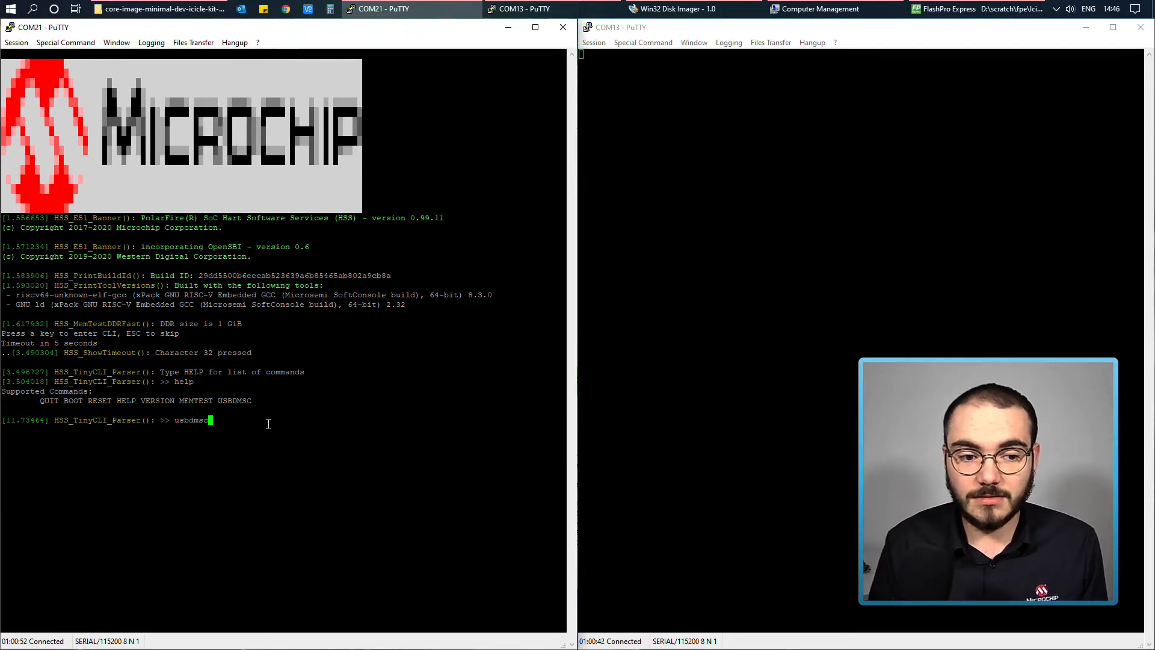
pyautogui.press('Return')
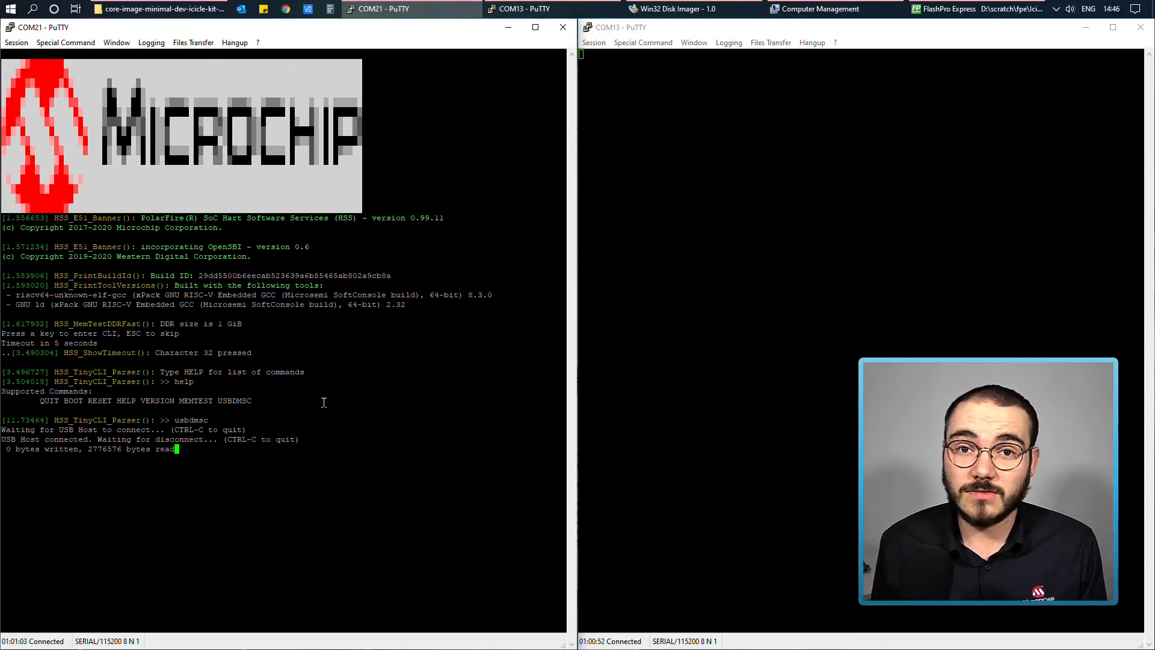
pyautogui.moveTo(826, 7)
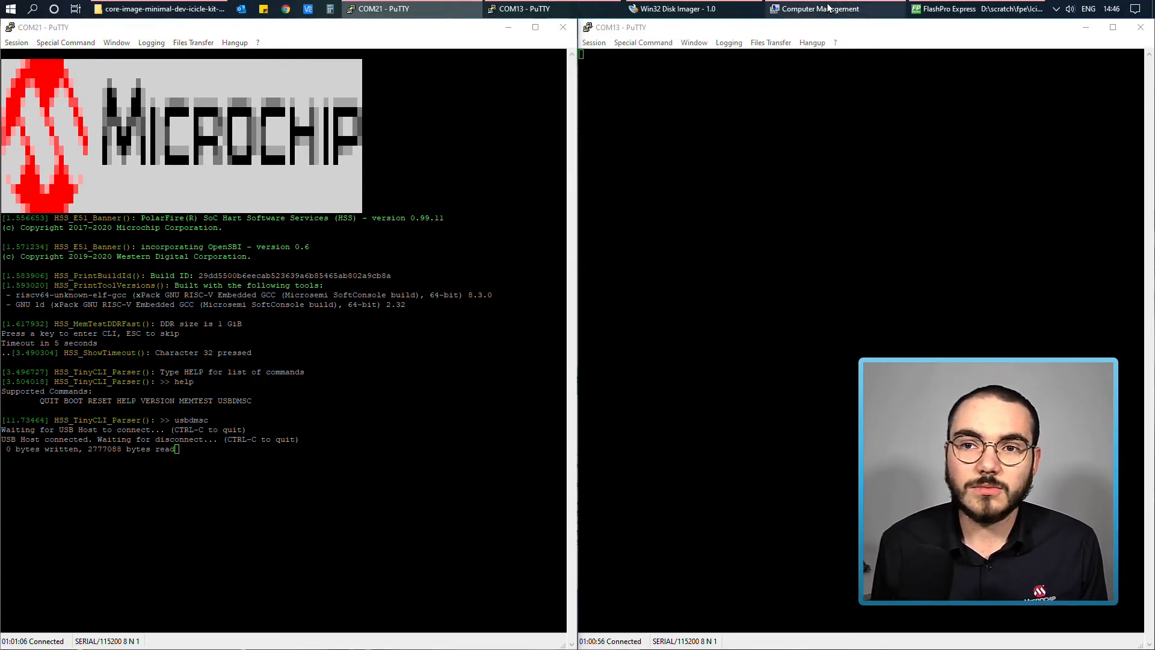
# - Review removable Disk 2 in Disk Management, selecting its 1.04 GB partition
pyautogui.click(820, 8)
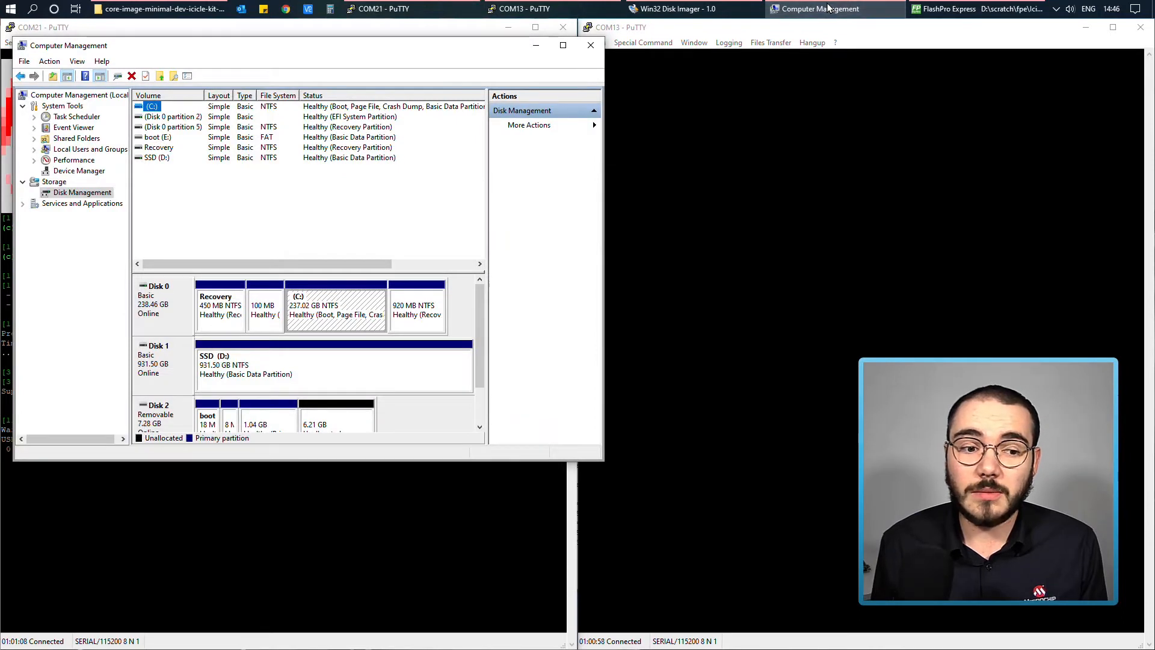
pyautogui.moveTo(70, 62)
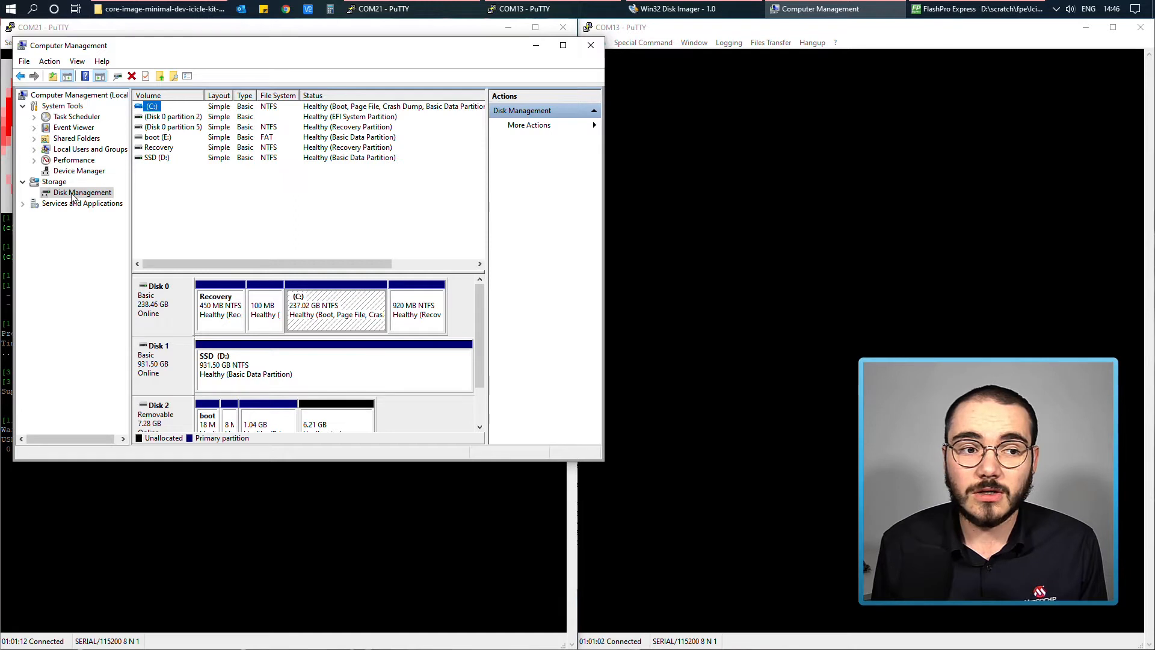
pyautogui.moveTo(115, 301)
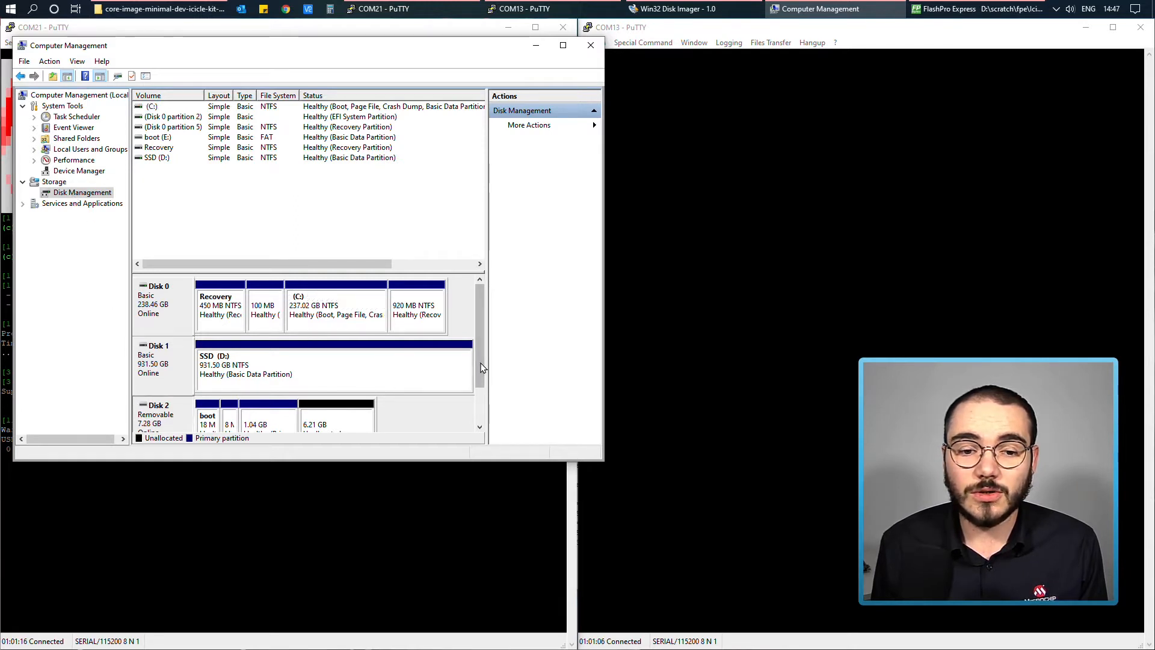
pyautogui.scroll(-3)
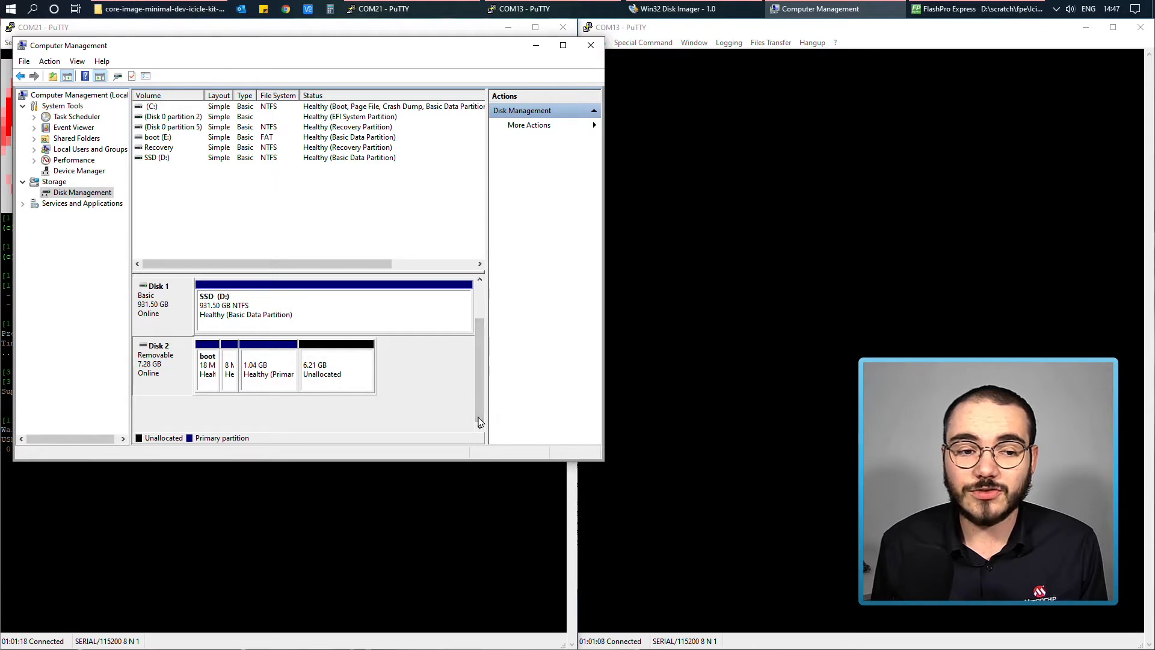
pyautogui.moveTo(151, 374)
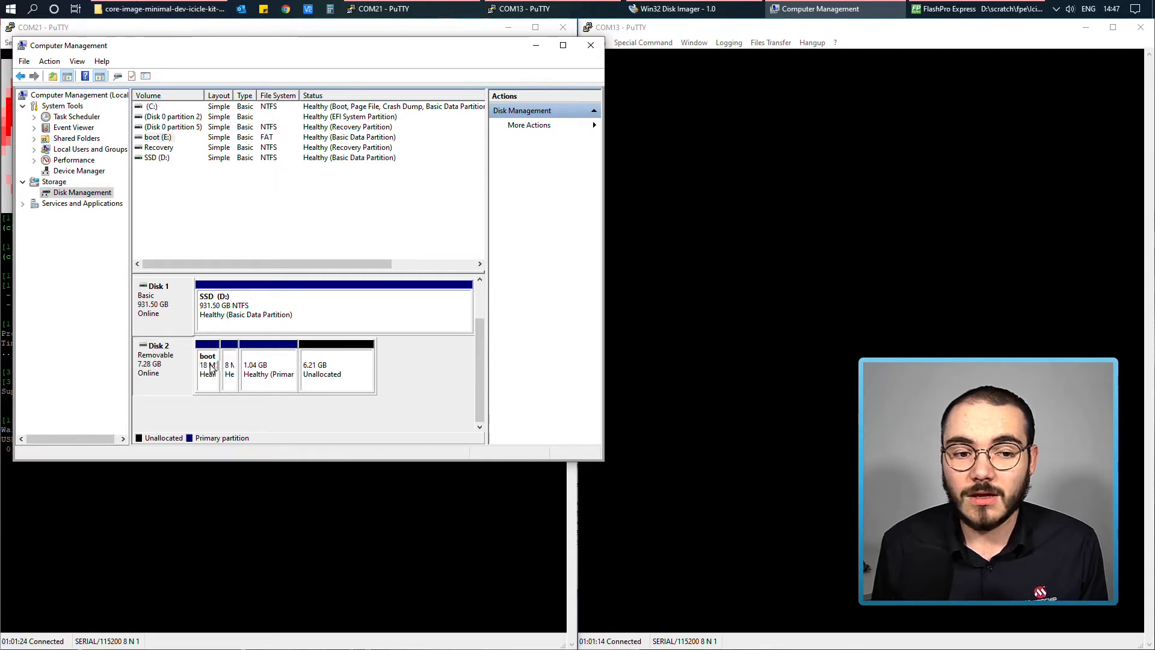
pyautogui.click(269, 361)
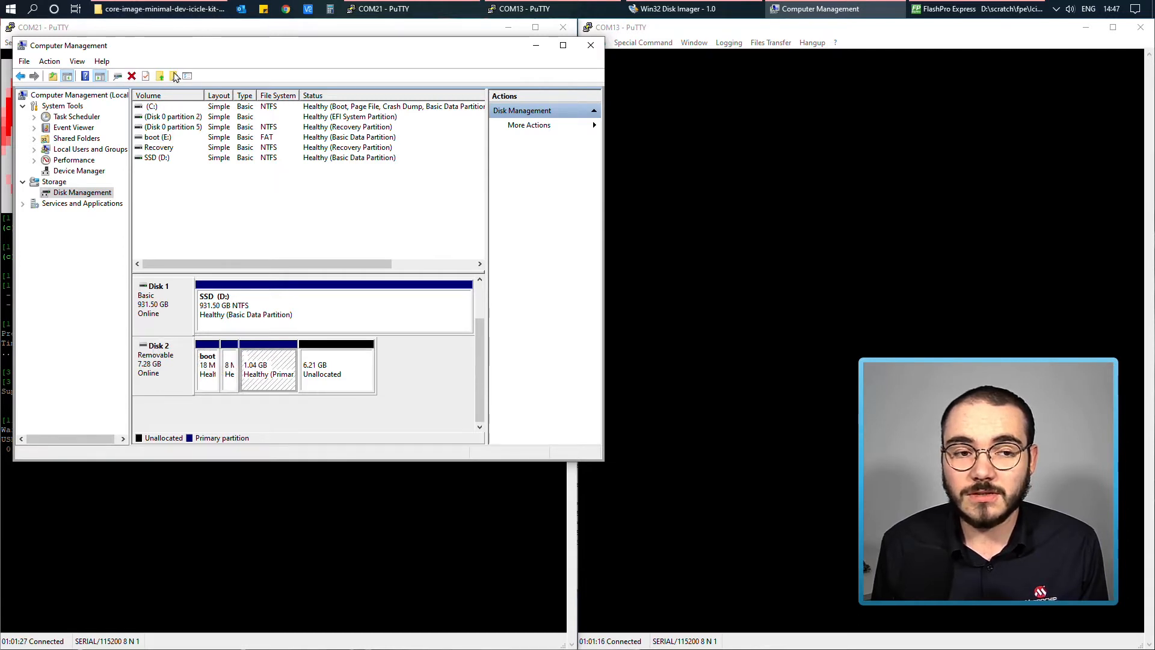
# - Check the .wic folder and This PC drives, and open Win32 Disk Imager
pyautogui.click(160, 9)
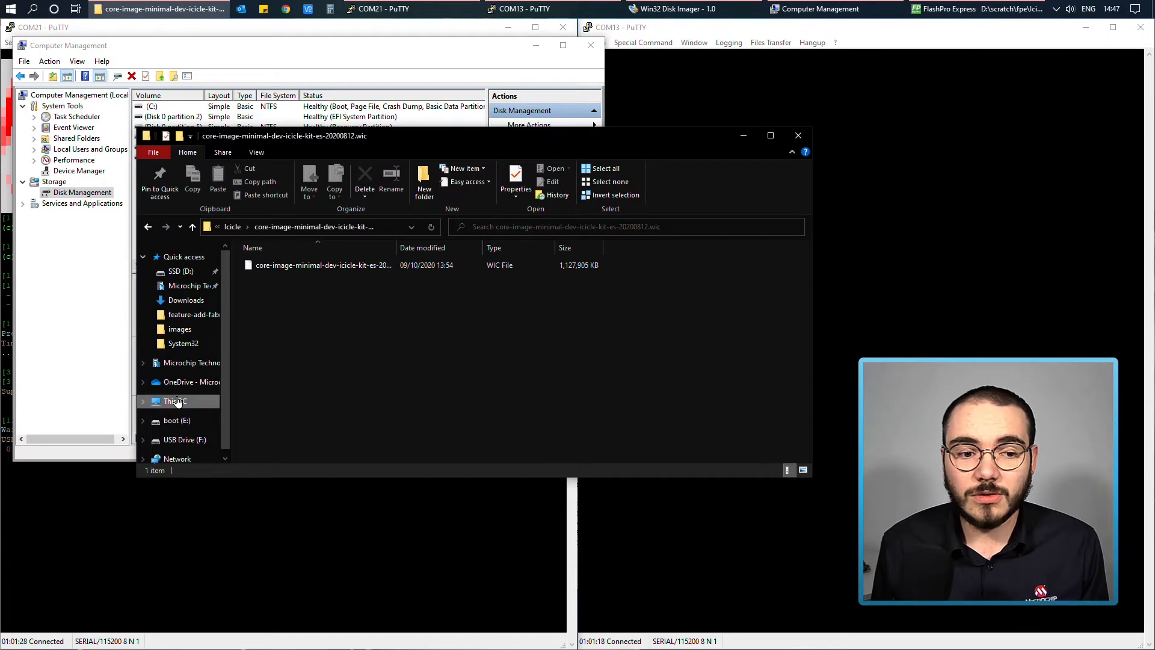
pyautogui.click(175, 401)
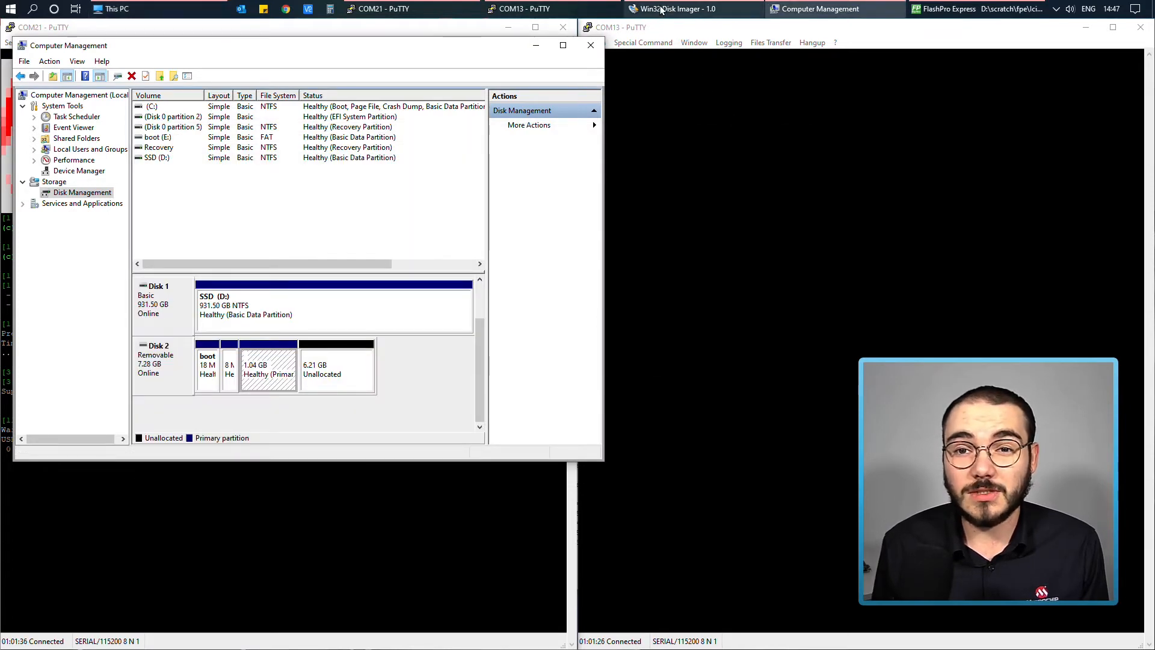
pyautogui.click(676, 9)
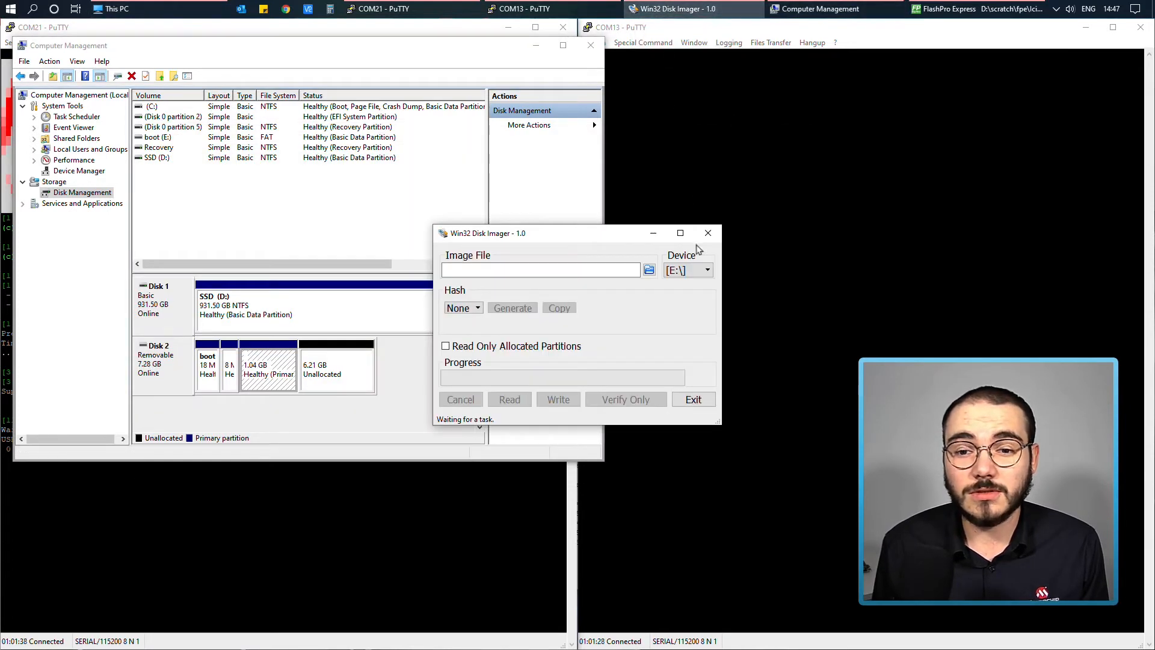
pyautogui.click(705, 269)
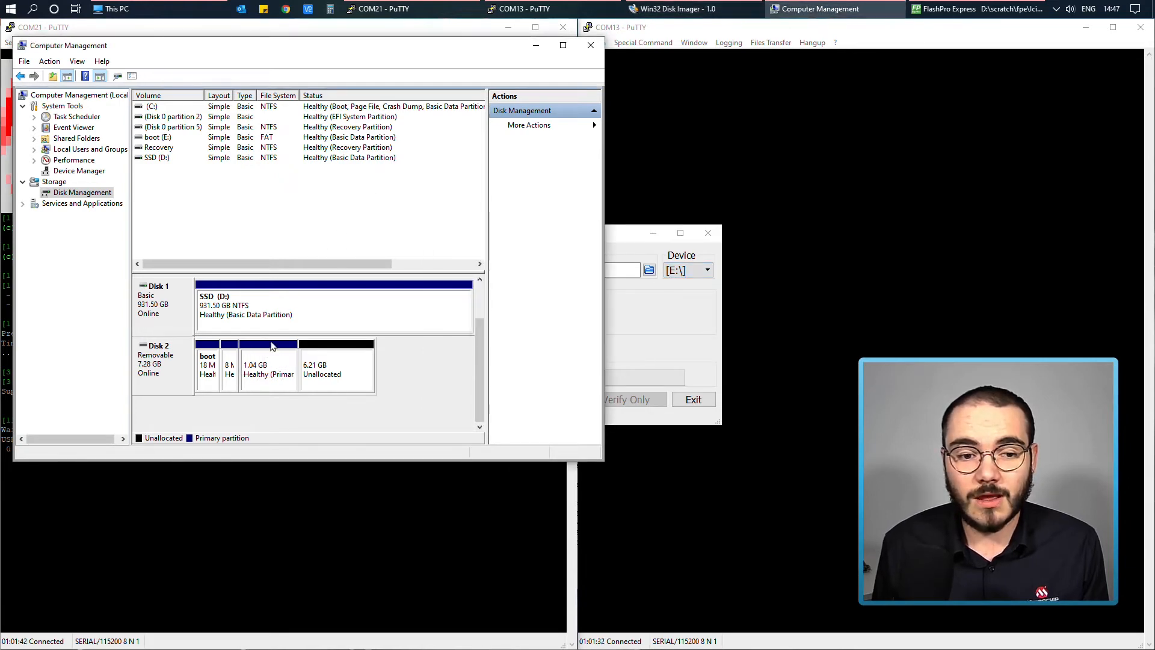
# - Delete Disk 2's 1.04 GB, 8 MB and 18 MB boot partitions
pyautogui.rightClick(269, 361)
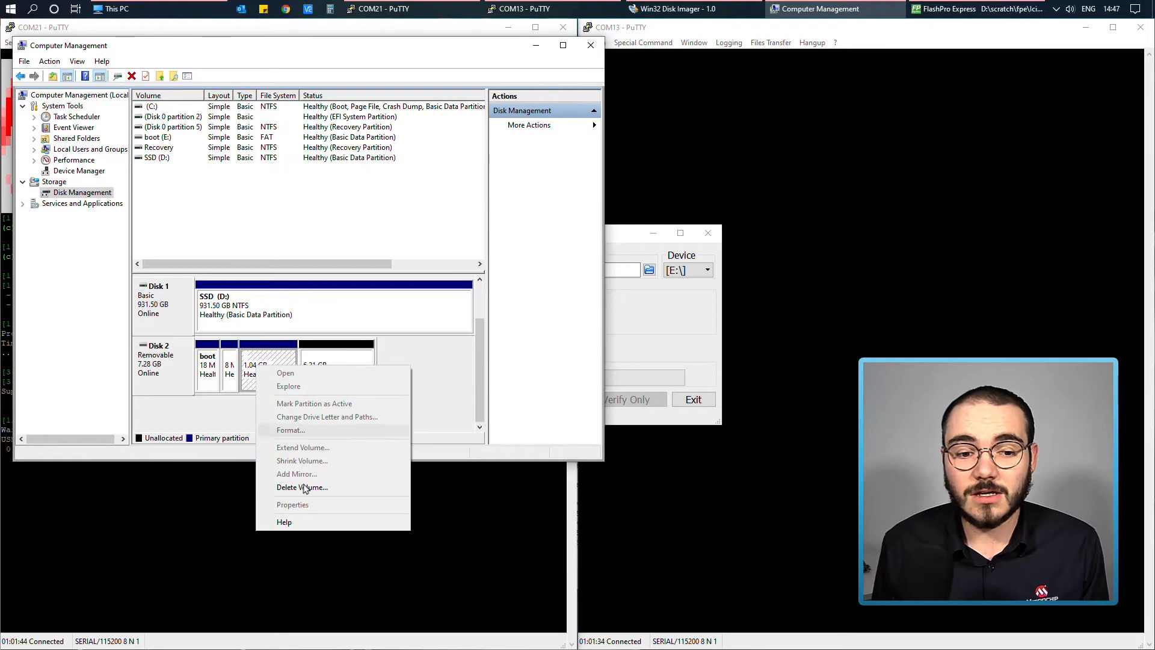
pyautogui.click(301, 486)
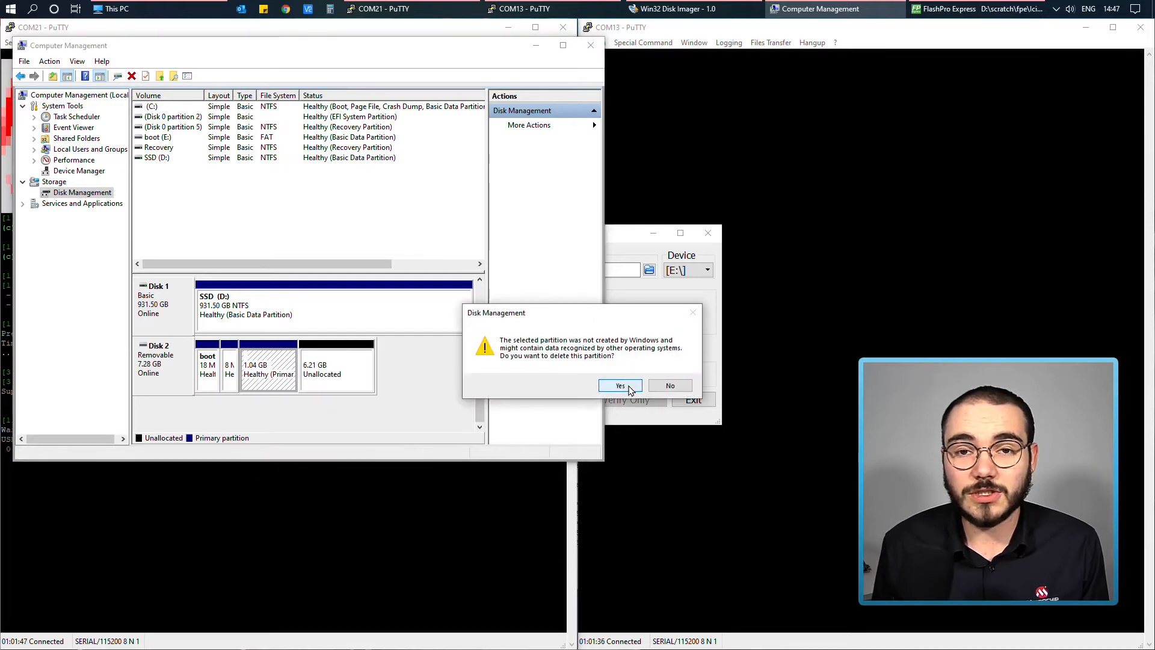
pyautogui.click(620, 385)
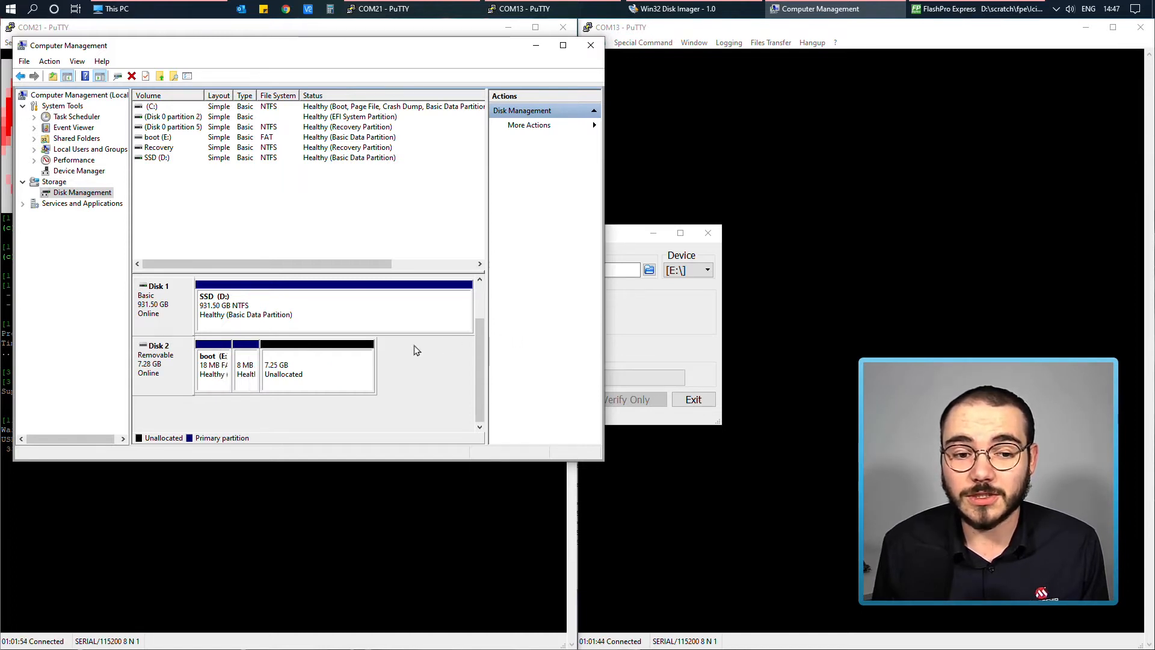
pyautogui.rightClick(245, 364)
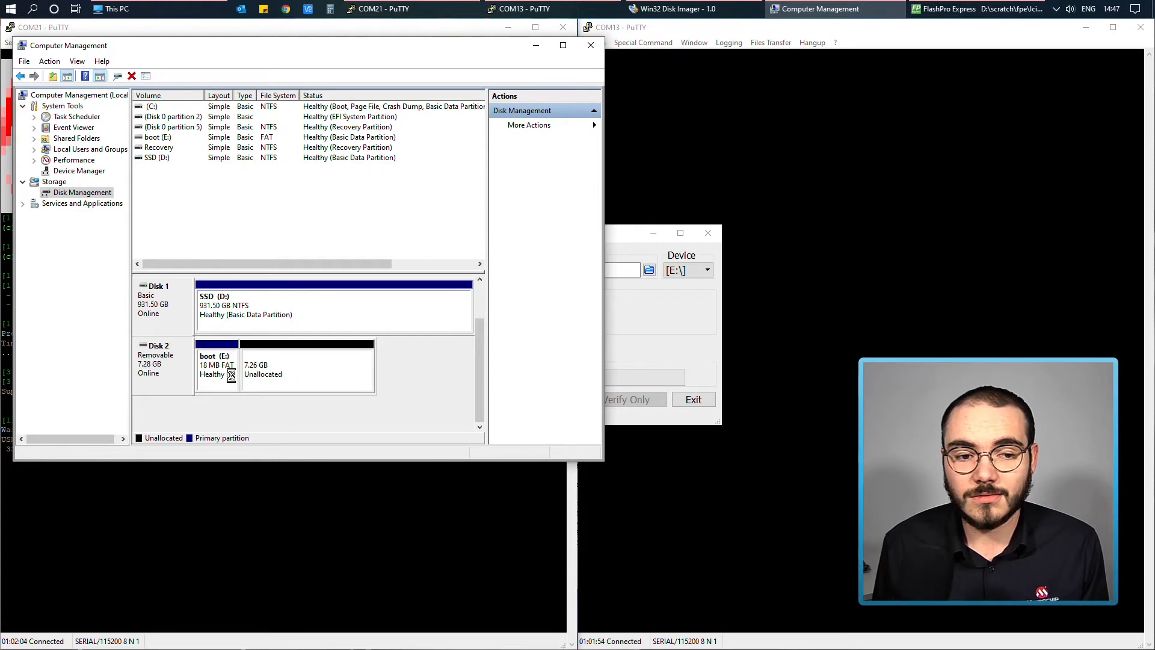
pyautogui.rightClick(216, 365)
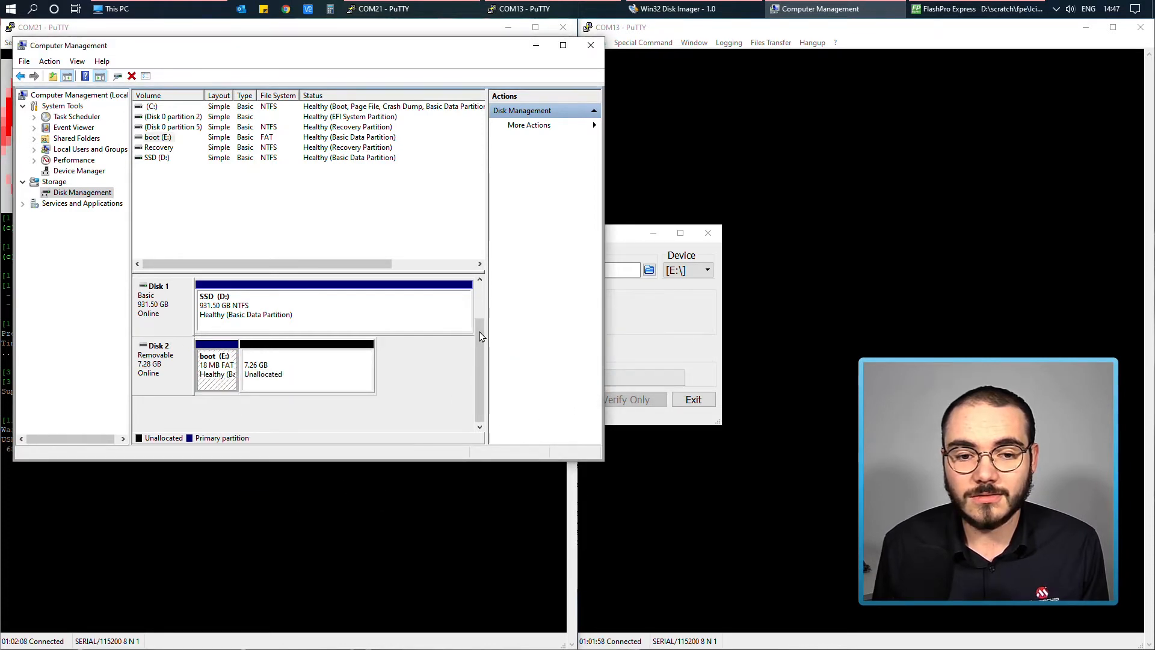
pyautogui.rightClick(288, 365)
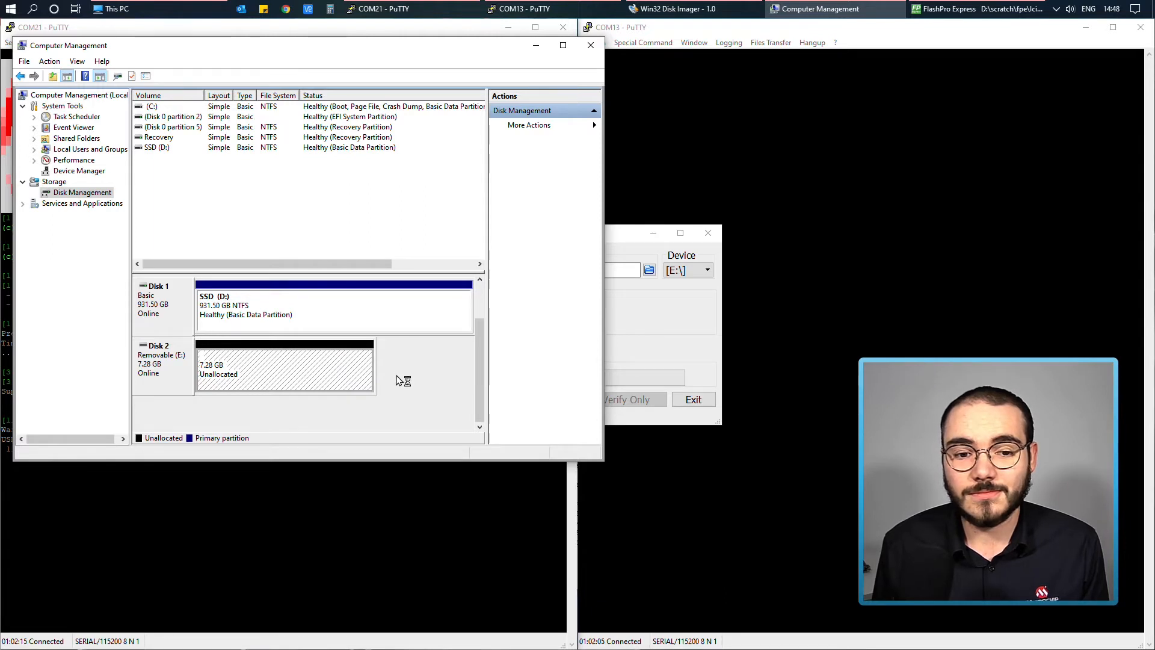
# - Run the New Simple Volume Wizard on Disk 2's unallocated 7.28 GB to make a FAT32 volume
pyautogui.rightClick(285, 367)
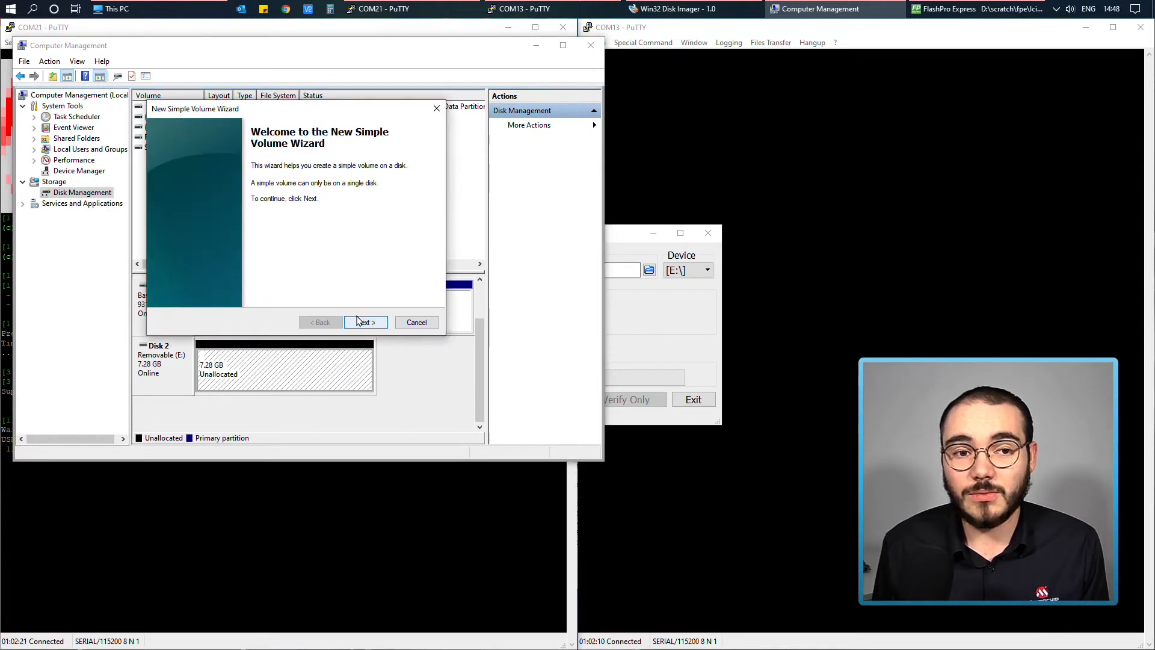
pyautogui.click(365, 322)
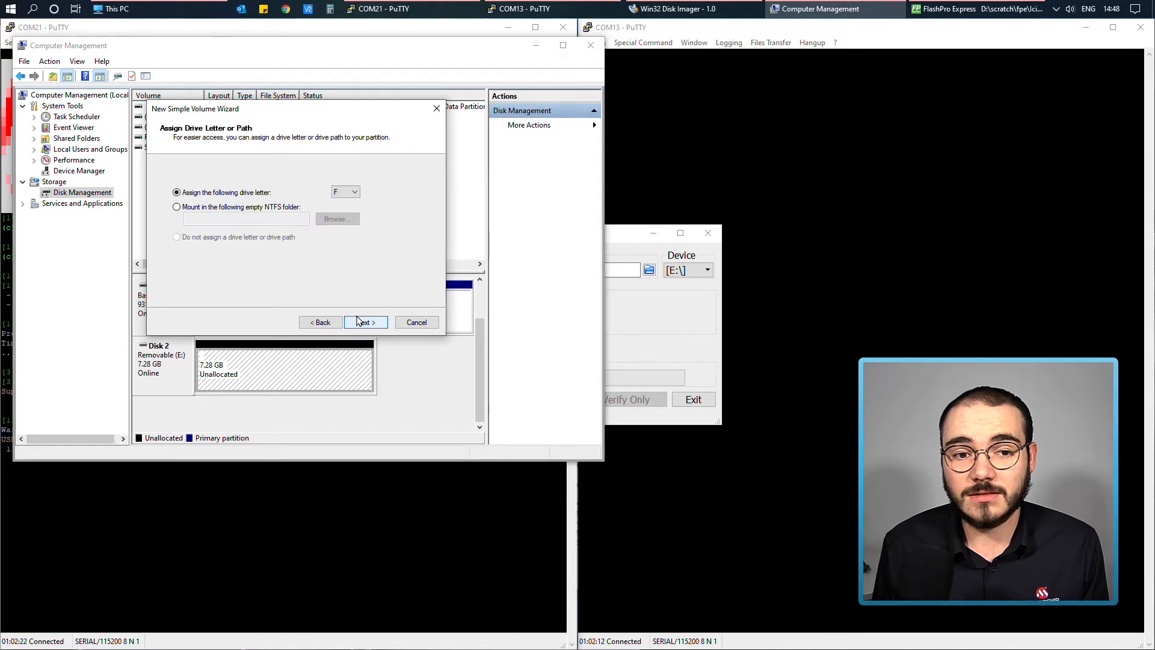
pyautogui.click(364, 322)
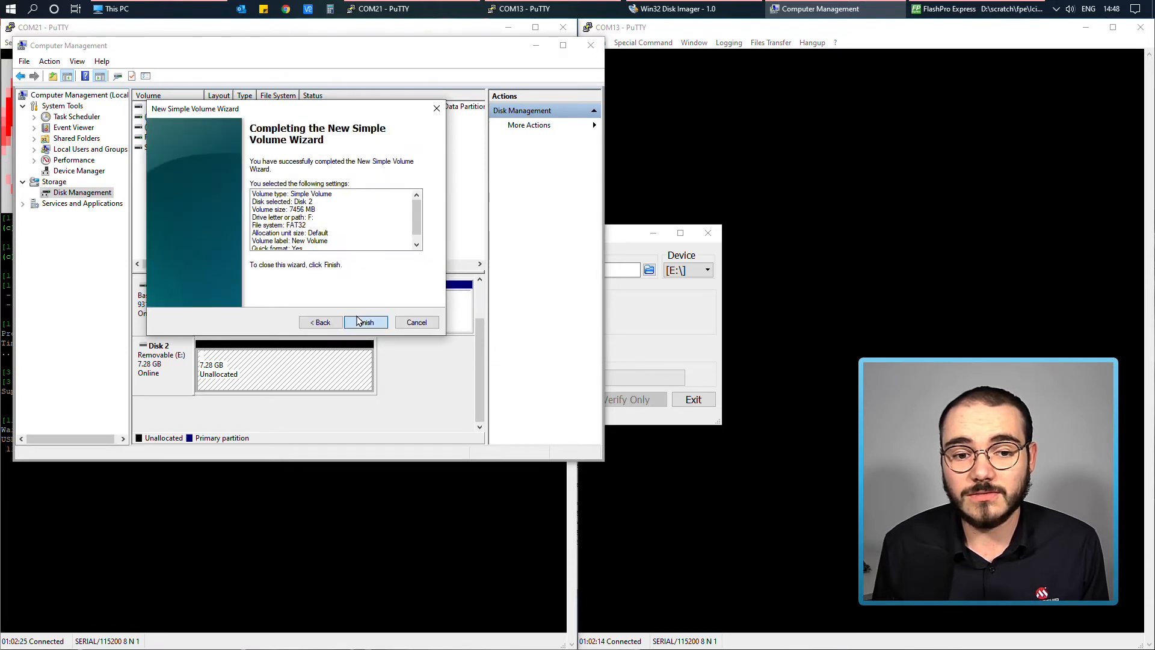
pyautogui.click(365, 322)
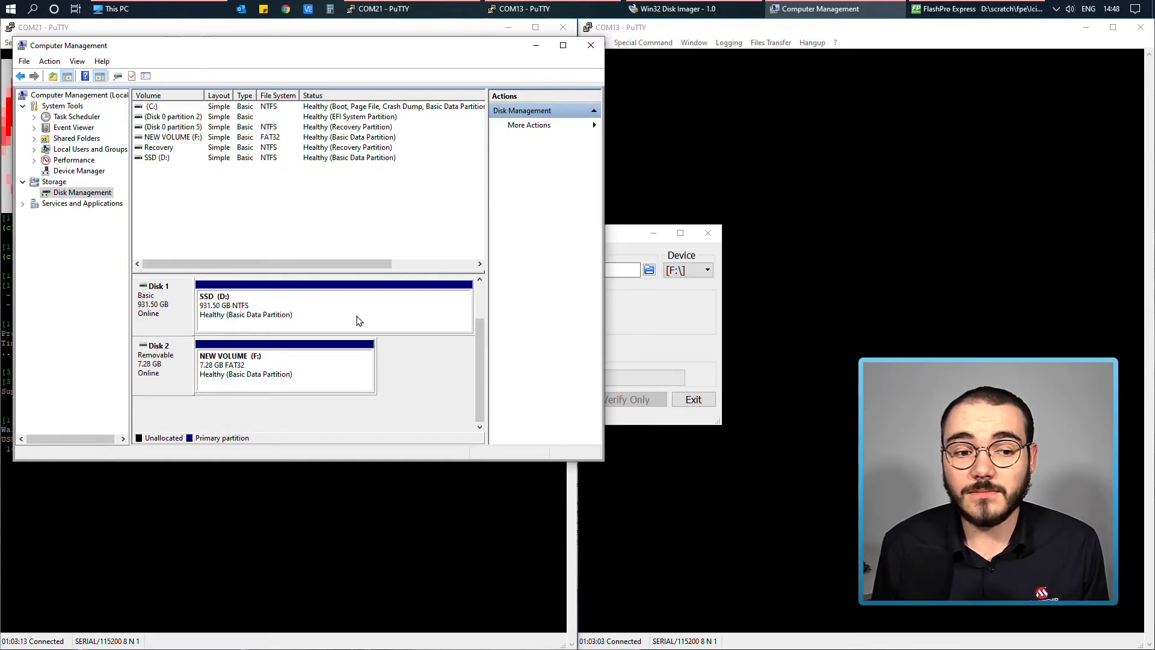
pyautogui.moveTo(356, 362)
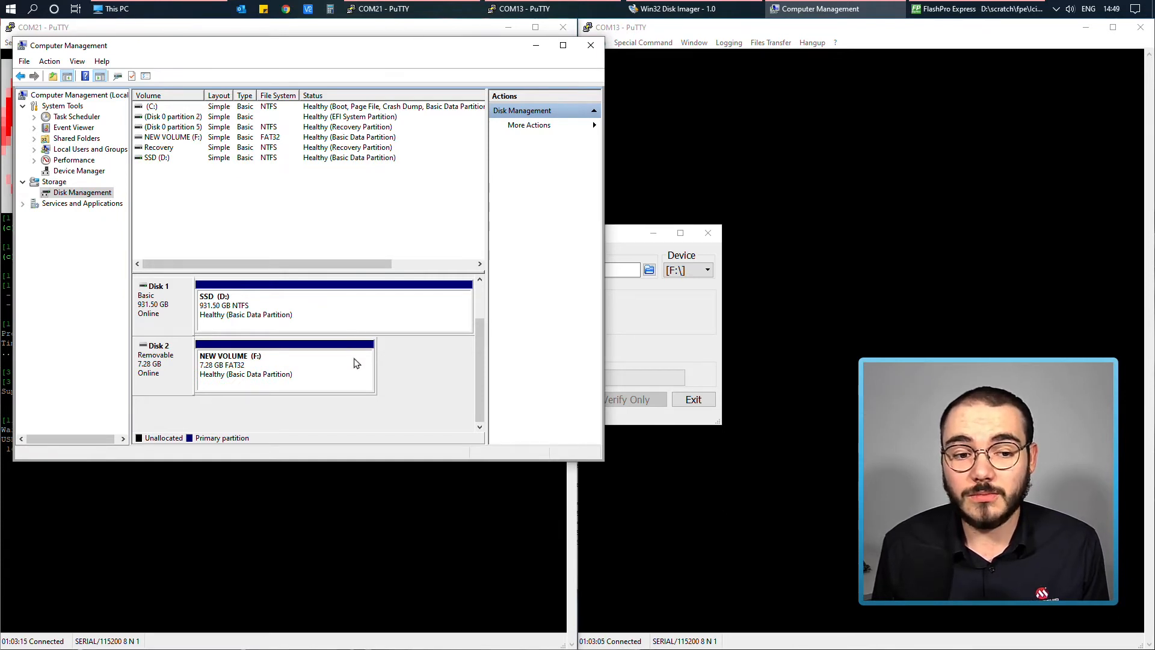
pyautogui.moveTo(286, 361)
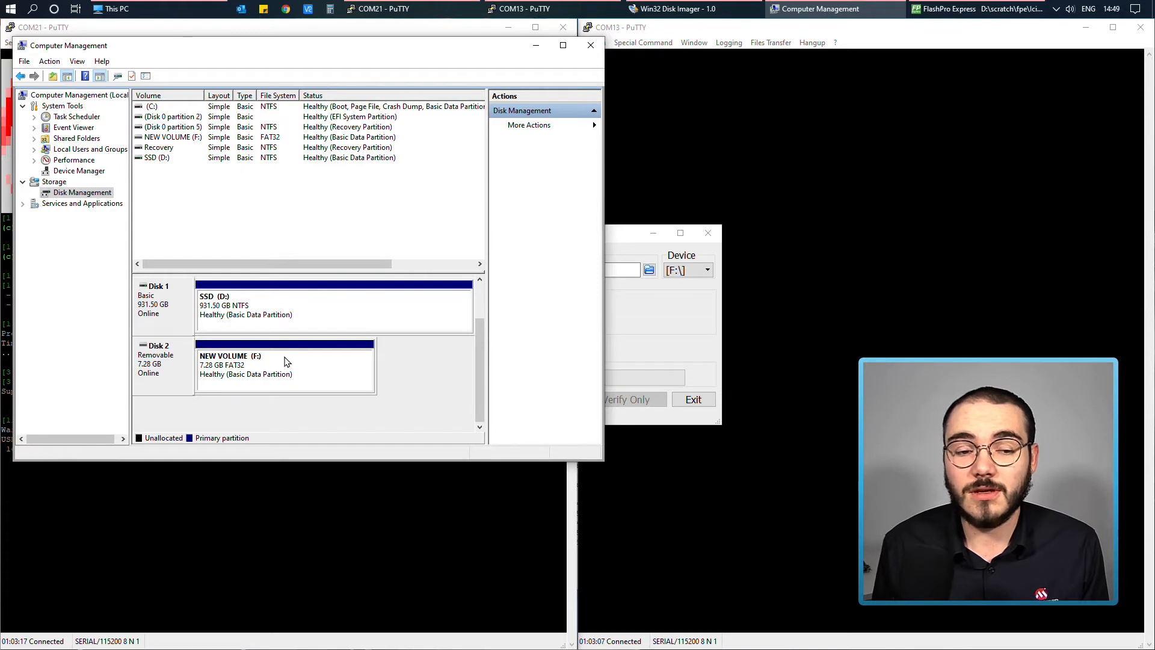
pyautogui.moveTo(644, 358)
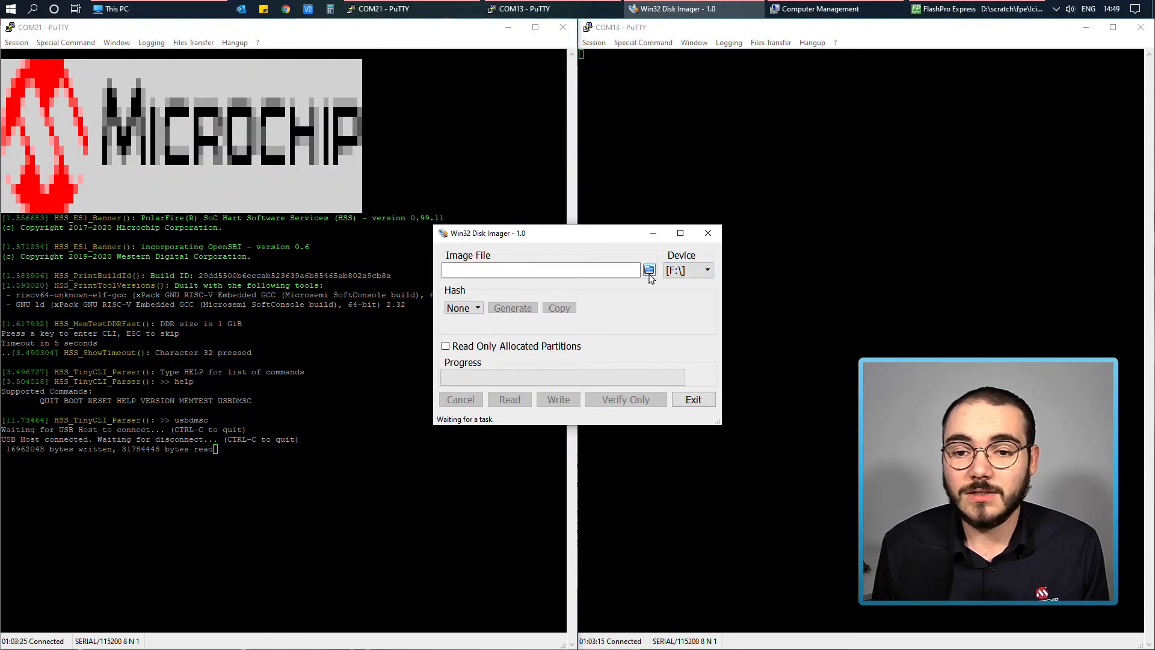
# - Load Downloads\Icicle\core-image-minimal-dev-icicle-kit-es-20200812.wic as the image file to write
pyautogui.click(649, 270)
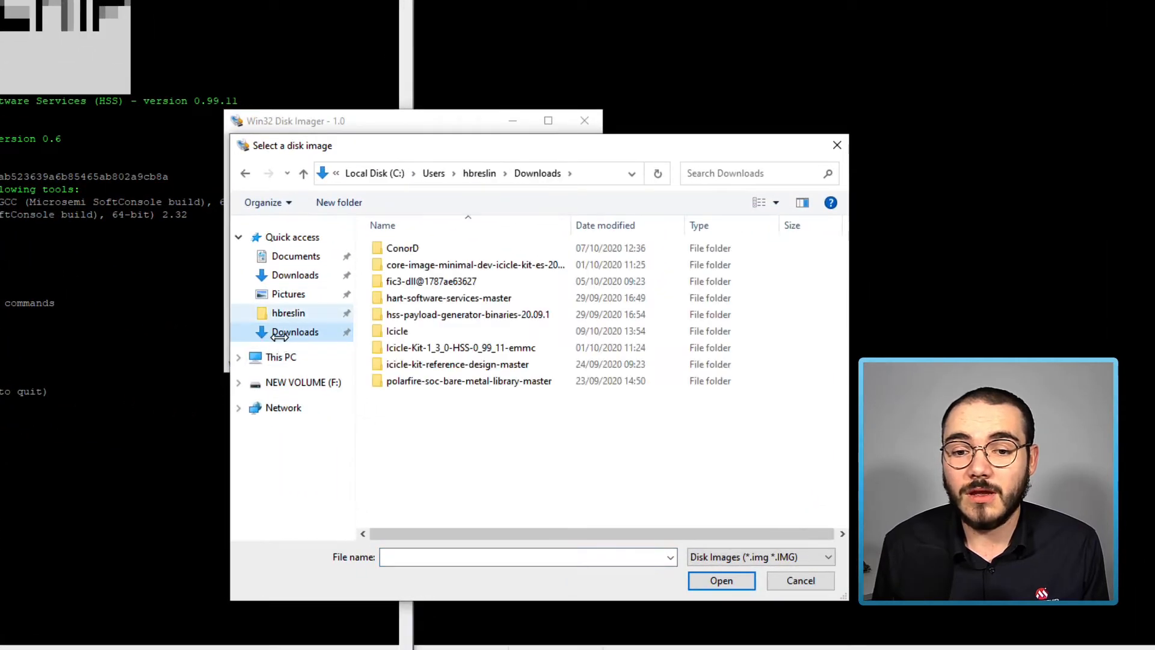
pyautogui.click(467, 315)
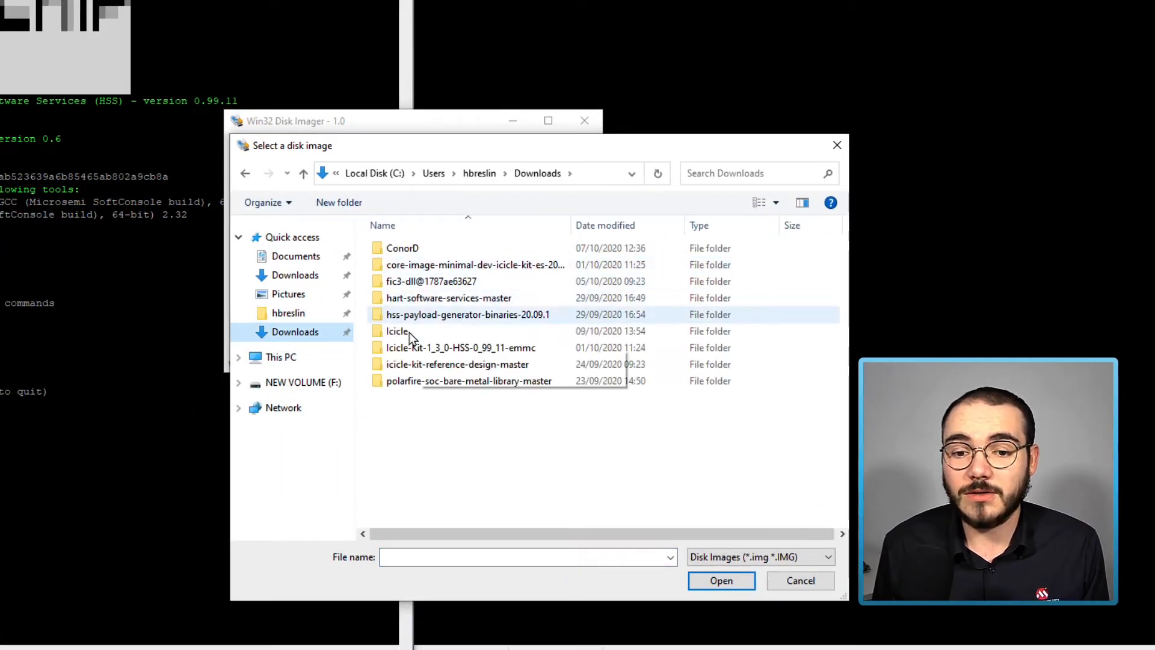
pyautogui.doubleClick(396, 331)
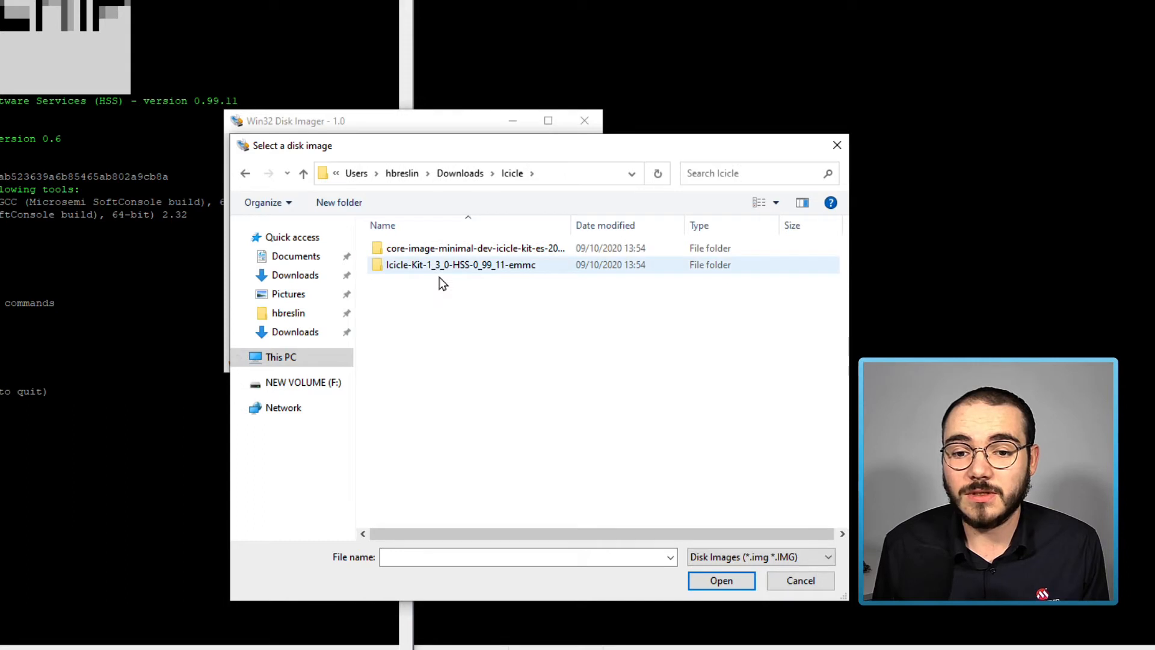
pyautogui.moveTo(472, 248)
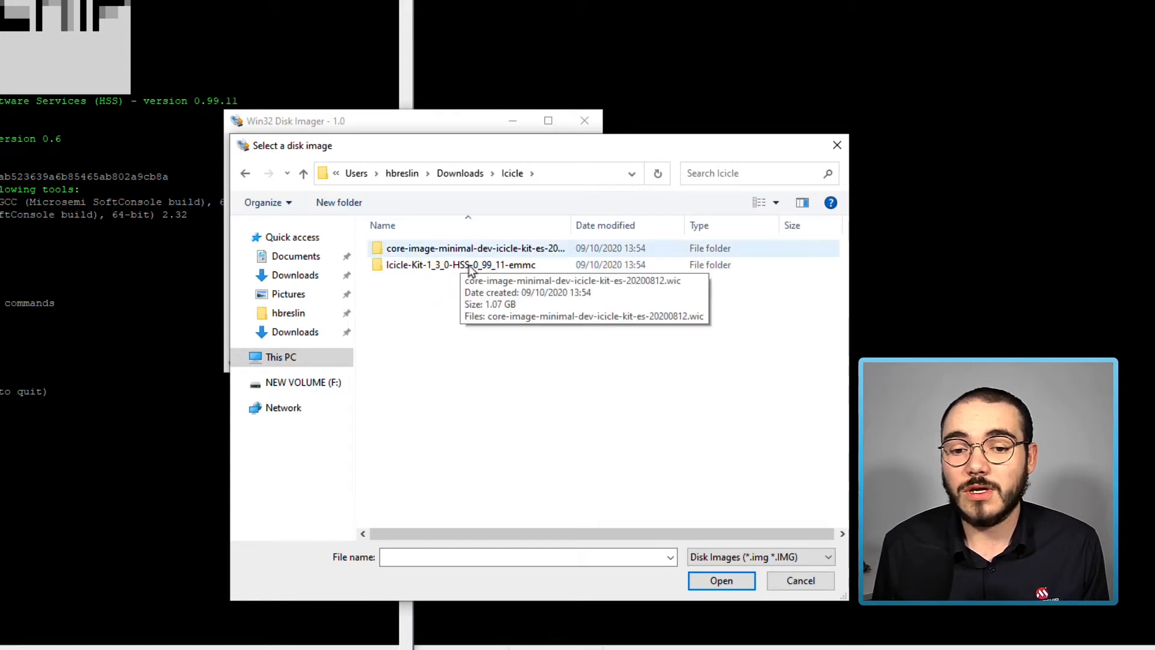
pyautogui.doubleClick(475, 248)
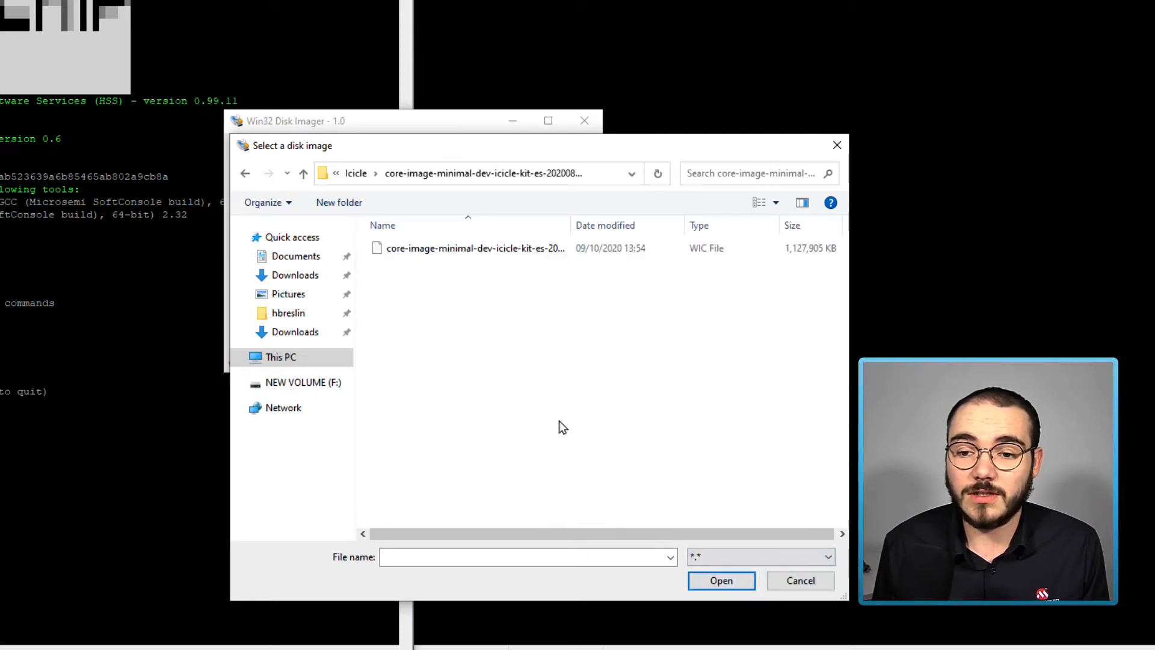
pyautogui.click(476, 249)
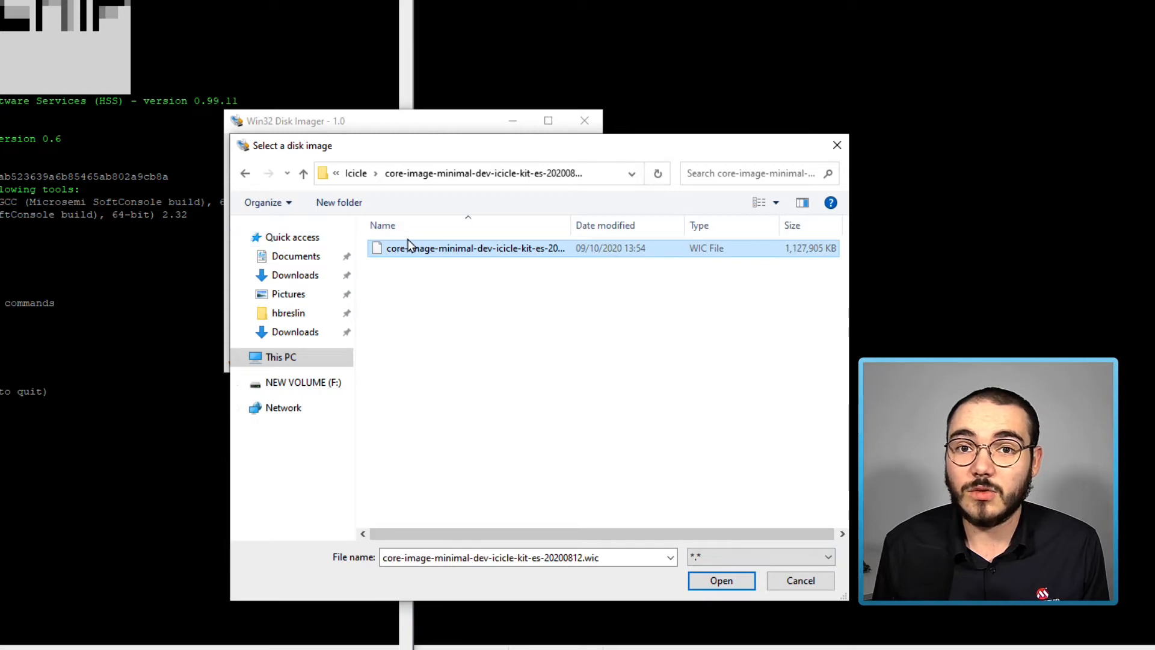
pyautogui.click(721, 581)
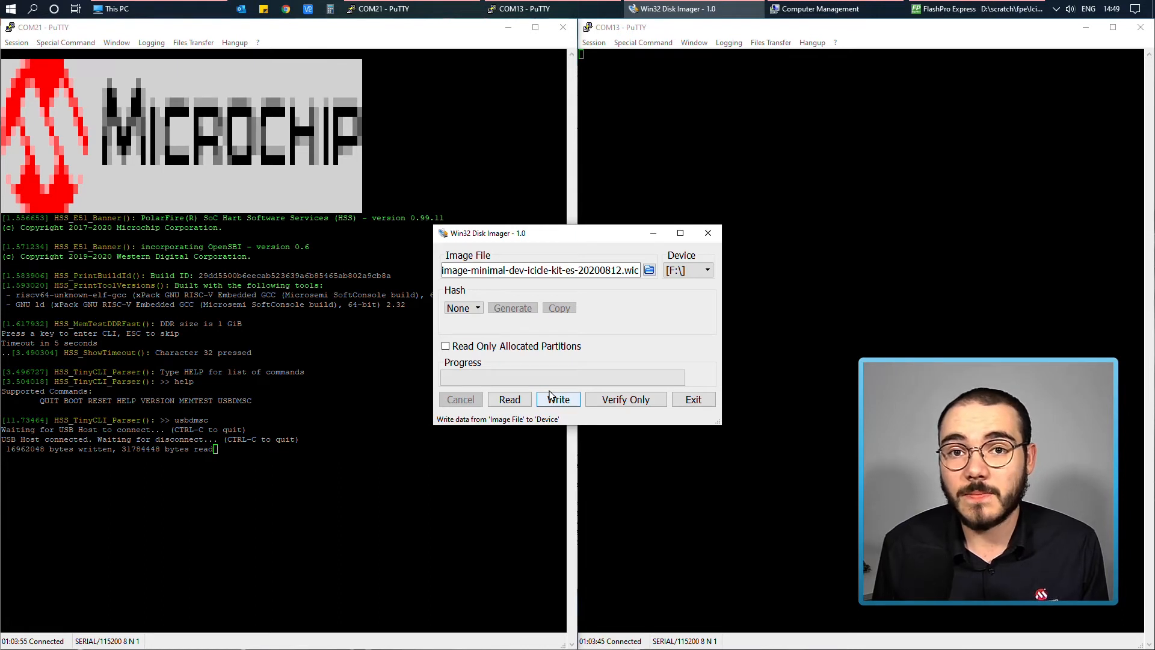
pyautogui.moveTo(549, 391)
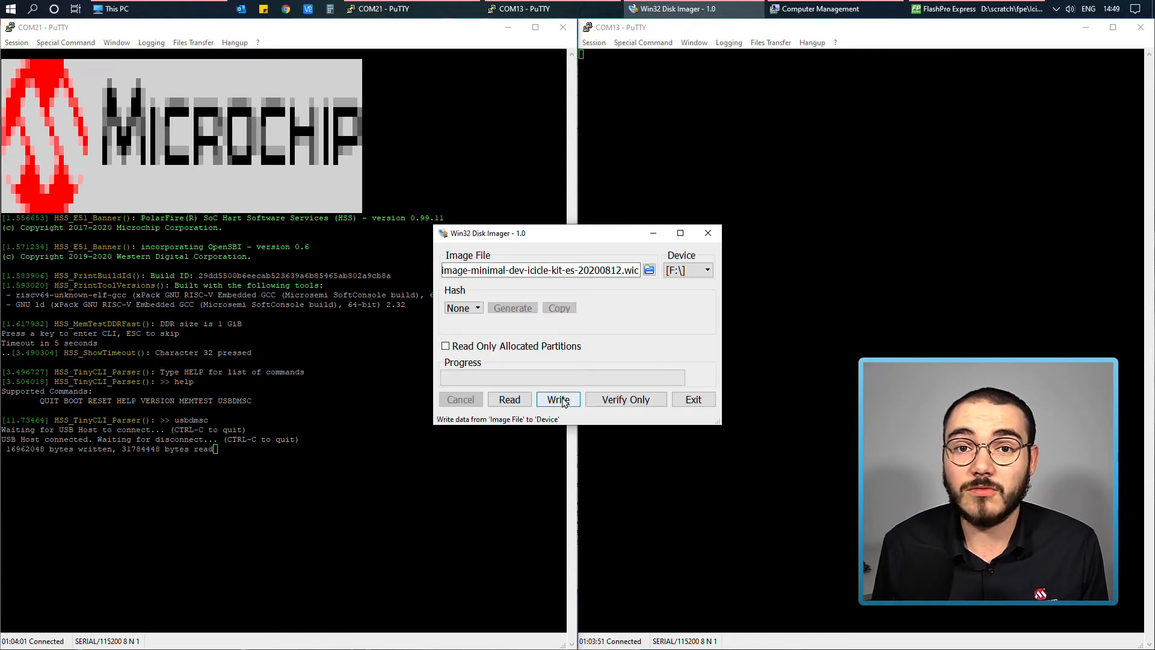
# - Write the .wic image to eMMC drive F:, confirm the overwrite, and acknowledge success
pyautogui.click(558, 400)
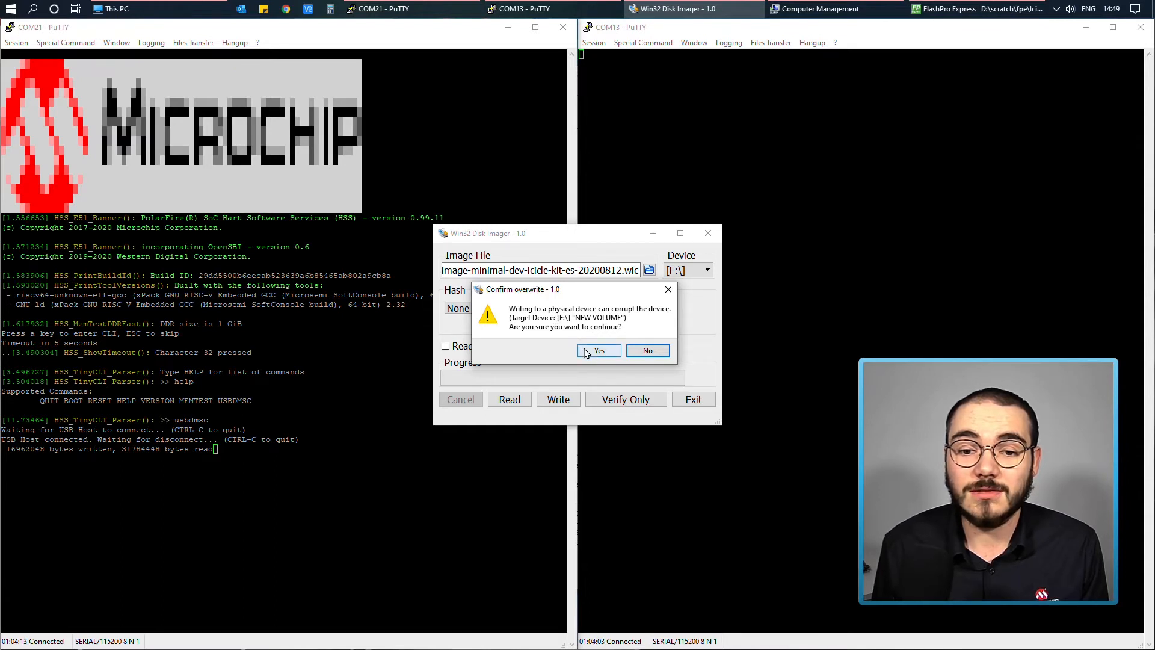
pyautogui.click(599, 350)
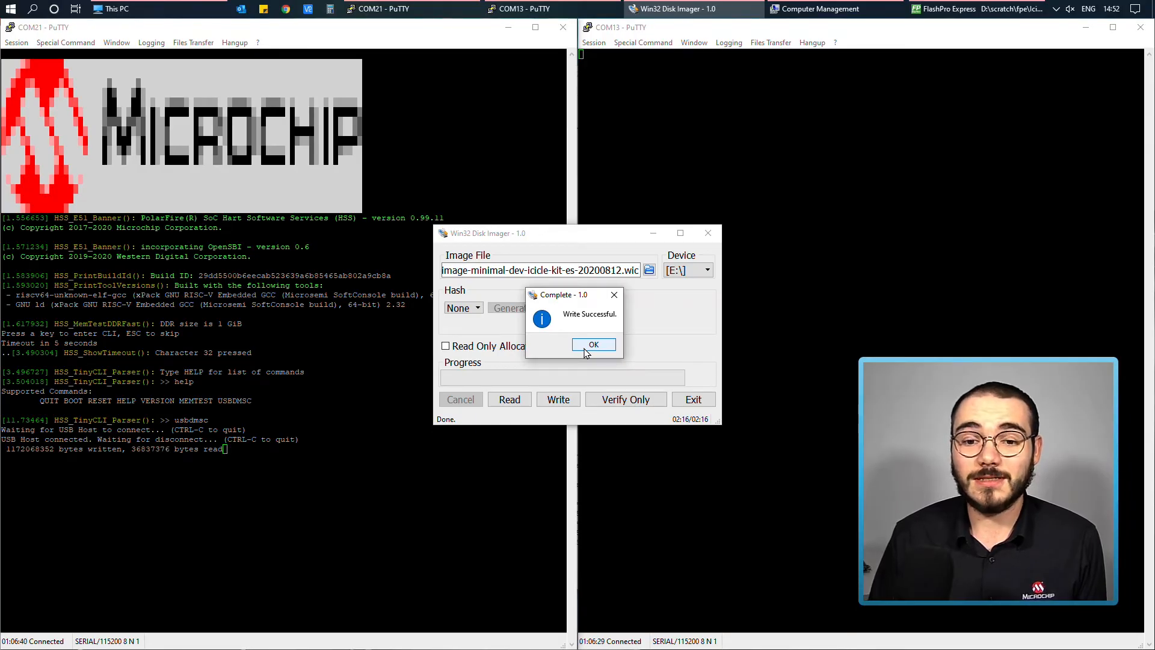
pyautogui.click(593, 344)
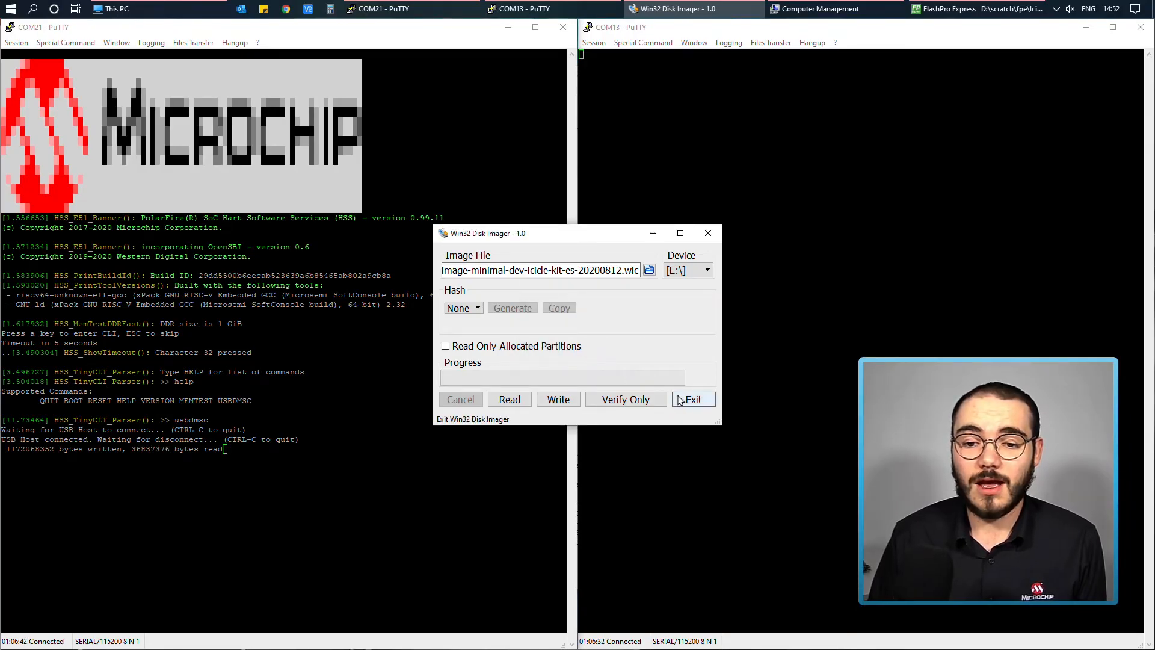
# - Close Win32 Disk Imager and safely eject the eMMC drive from the system tray
pyautogui.click(691, 399)
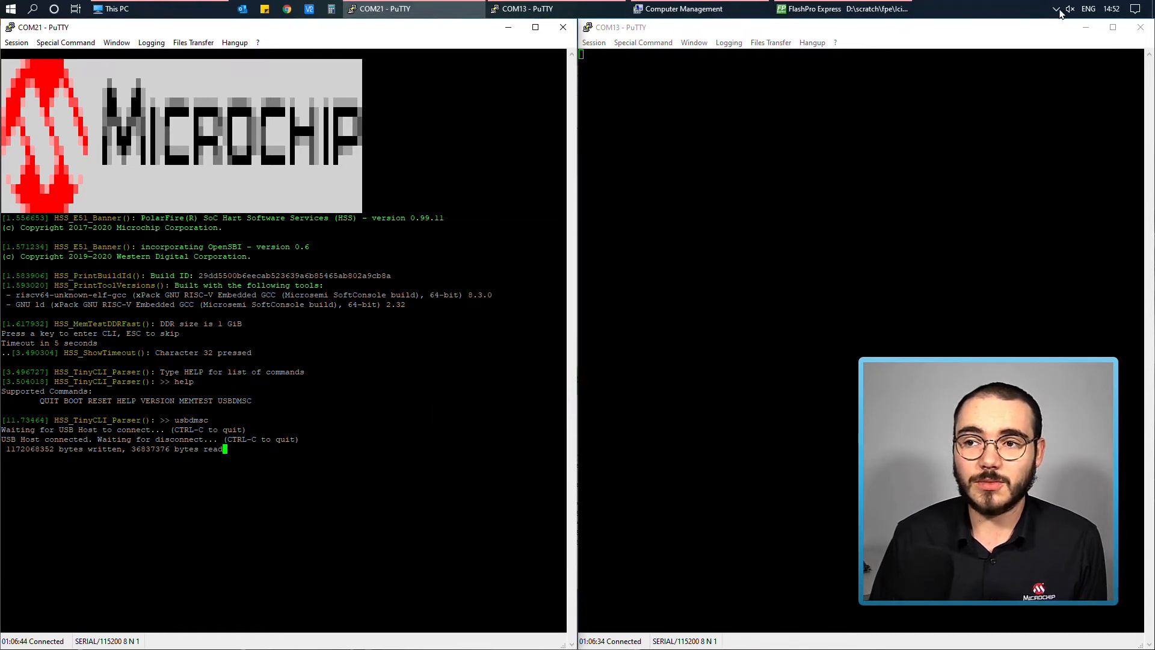
pyautogui.click(1057, 9)
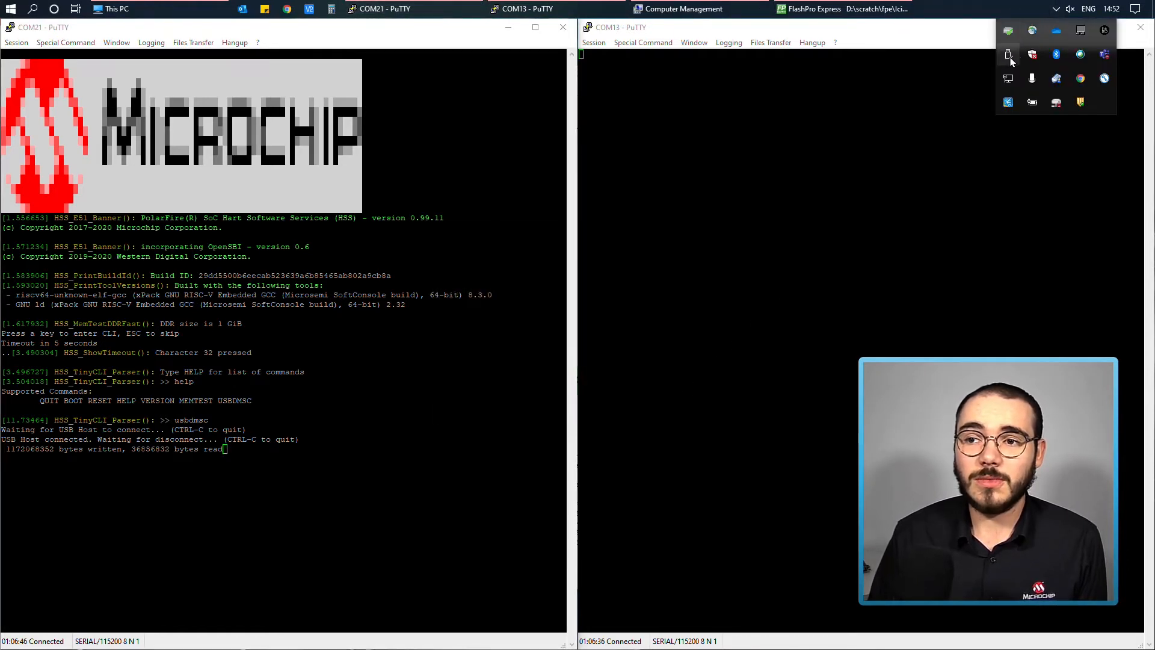
pyautogui.click(1008, 54)
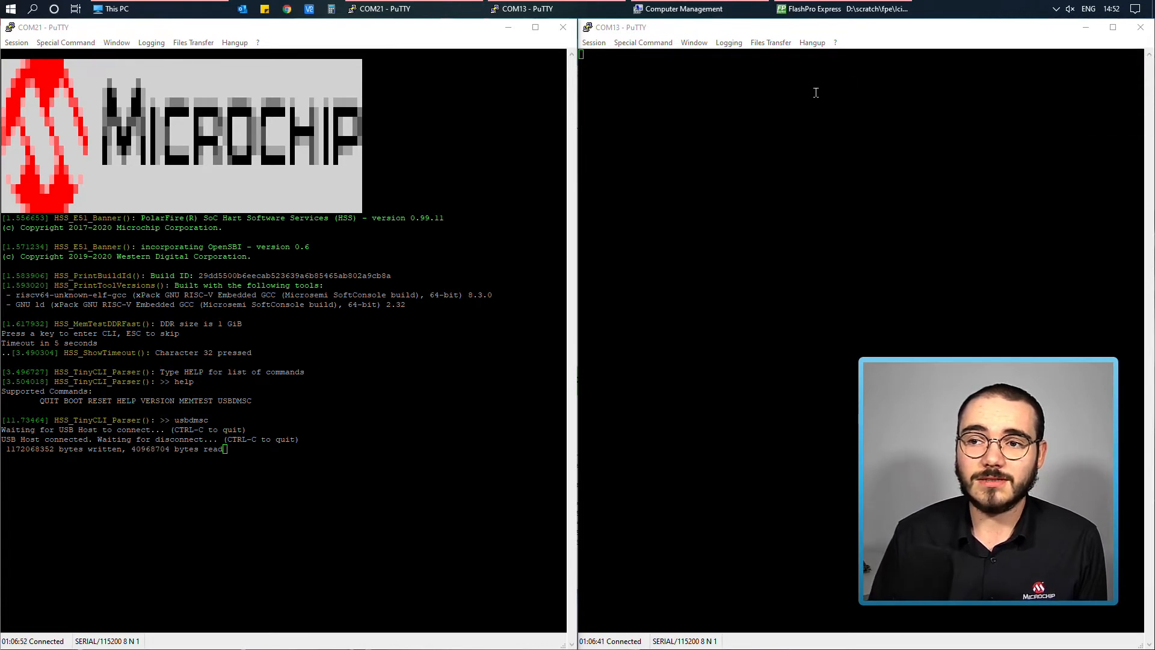
# - Run the 'boot' command in the COM21 HSS serial console
pyautogui.click(536, 27)
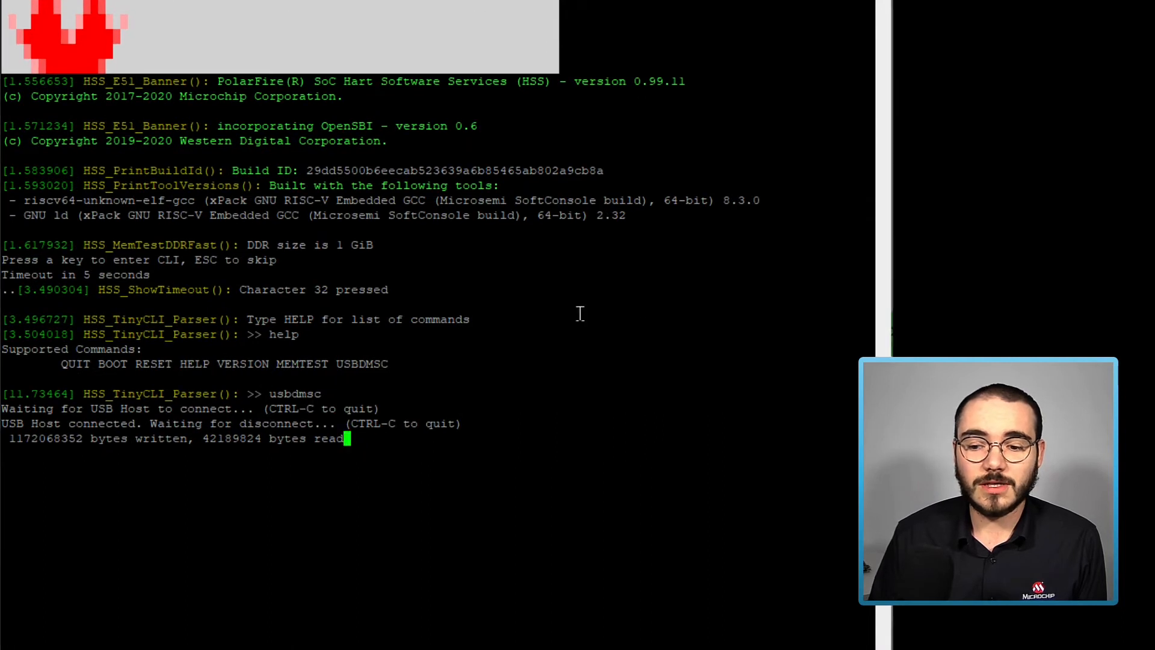
pyautogui.moveTo(315, 456)
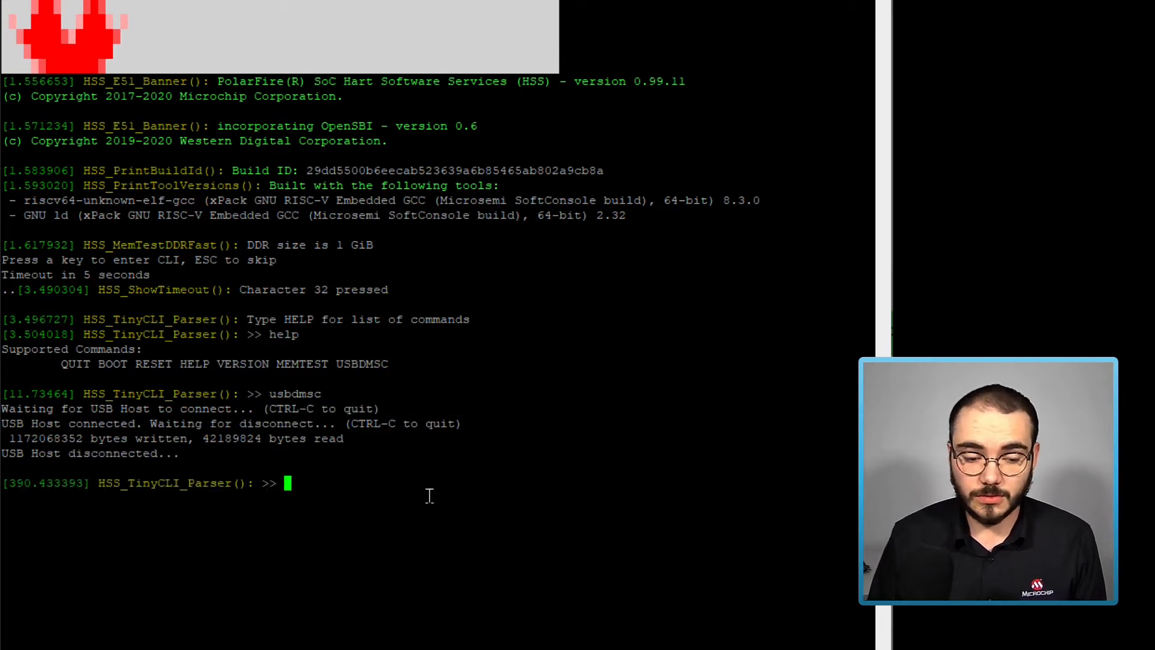
pyautogui.write('boot')
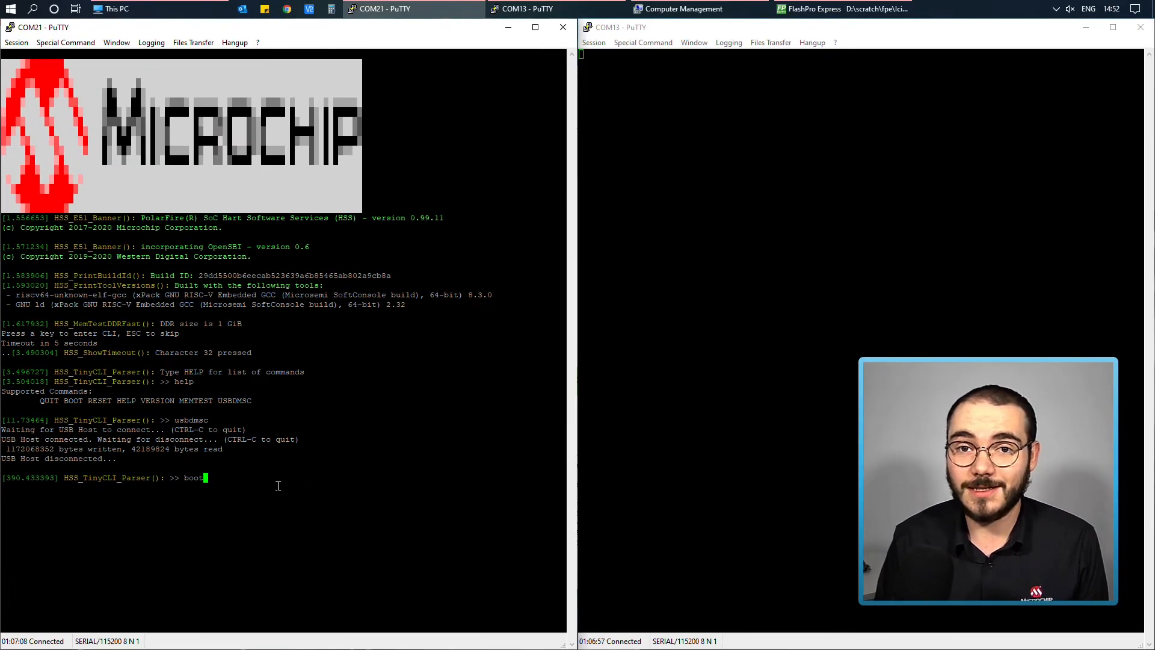
pyautogui.press('Return')
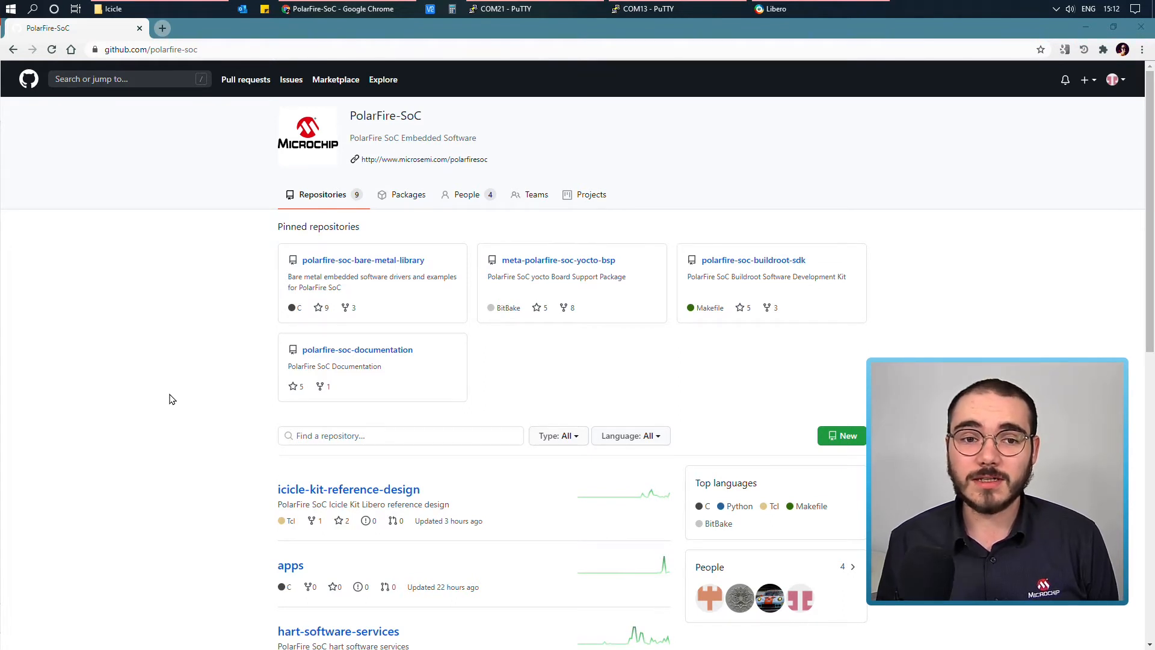
pyautogui.moveTo(409, 129)
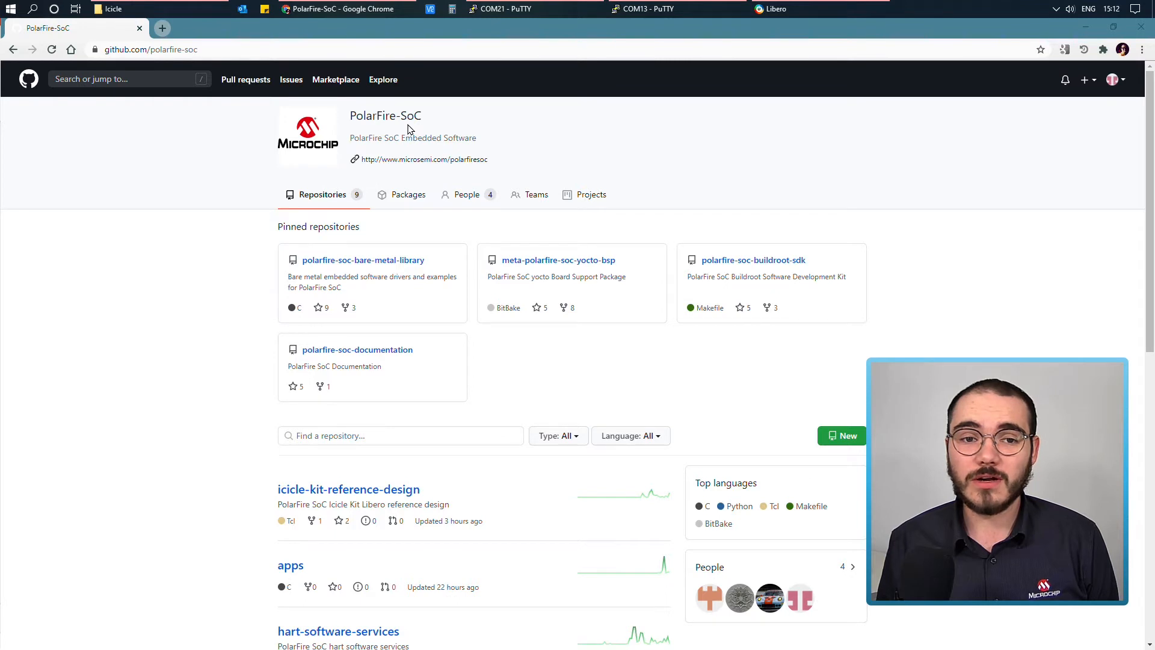
pyautogui.moveTo(269, 508)
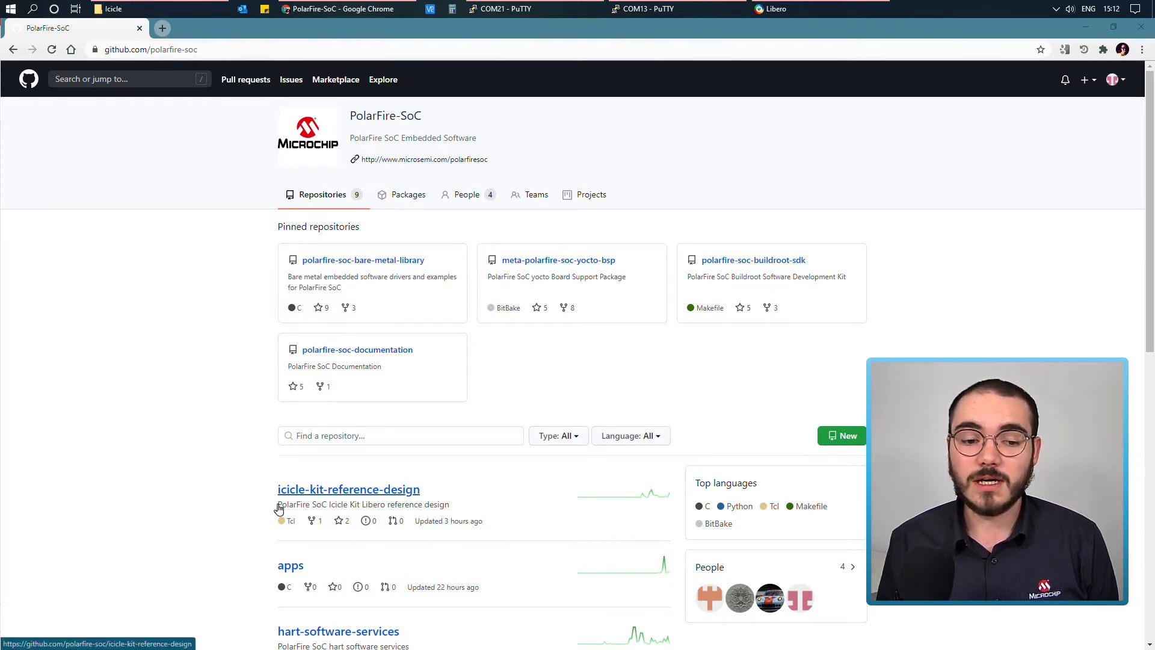
# - Follow the icicle-kit-reference-design link on the PolarFire-SoC organisation page
pyautogui.click(348, 489)
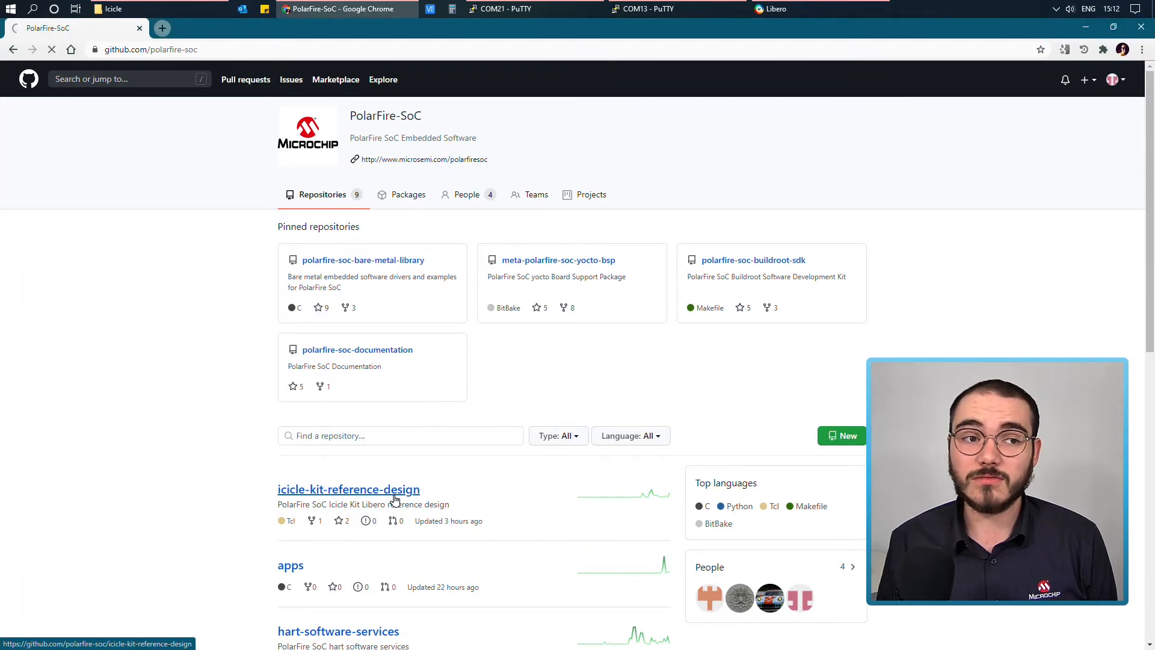
pyautogui.click(348, 490)
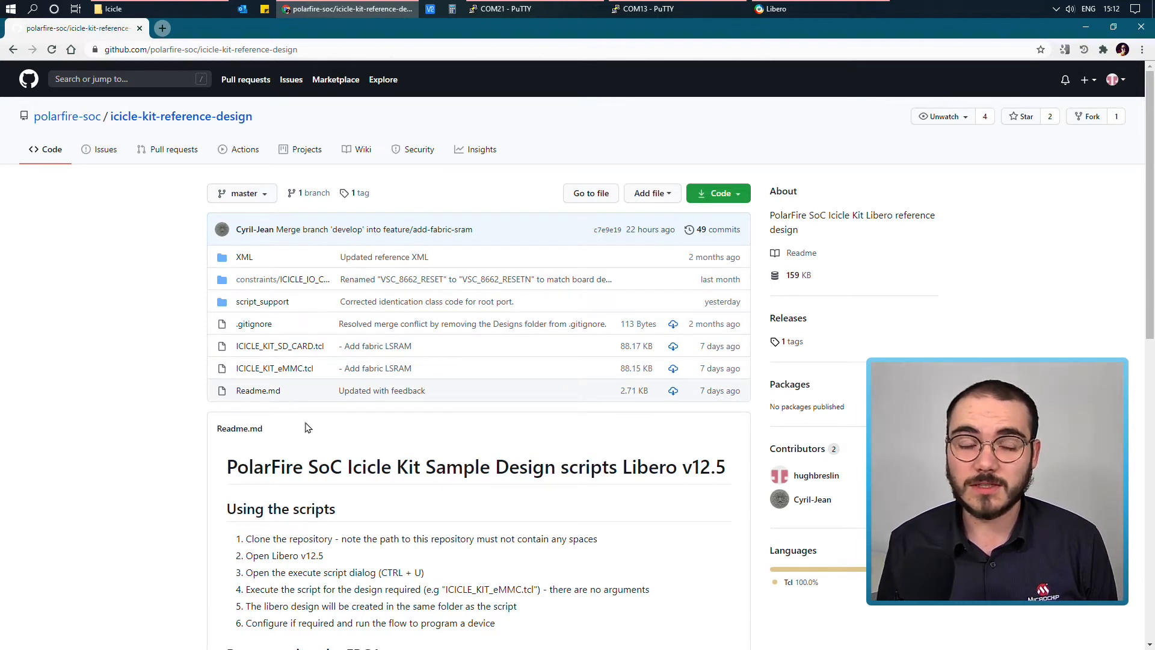
# - Browse into icicle-kit-reference-design-master to view its eMMC and SD card Tcl scripts
pyautogui.click(111, 8)
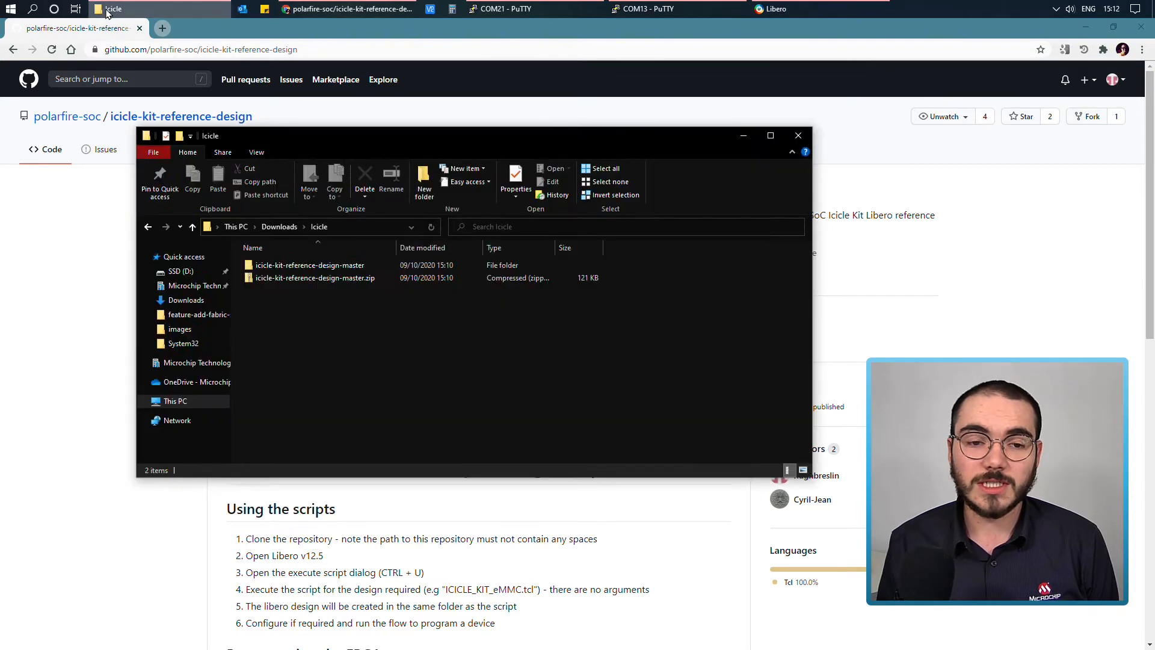
pyautogui.doubleClick(309, 265)
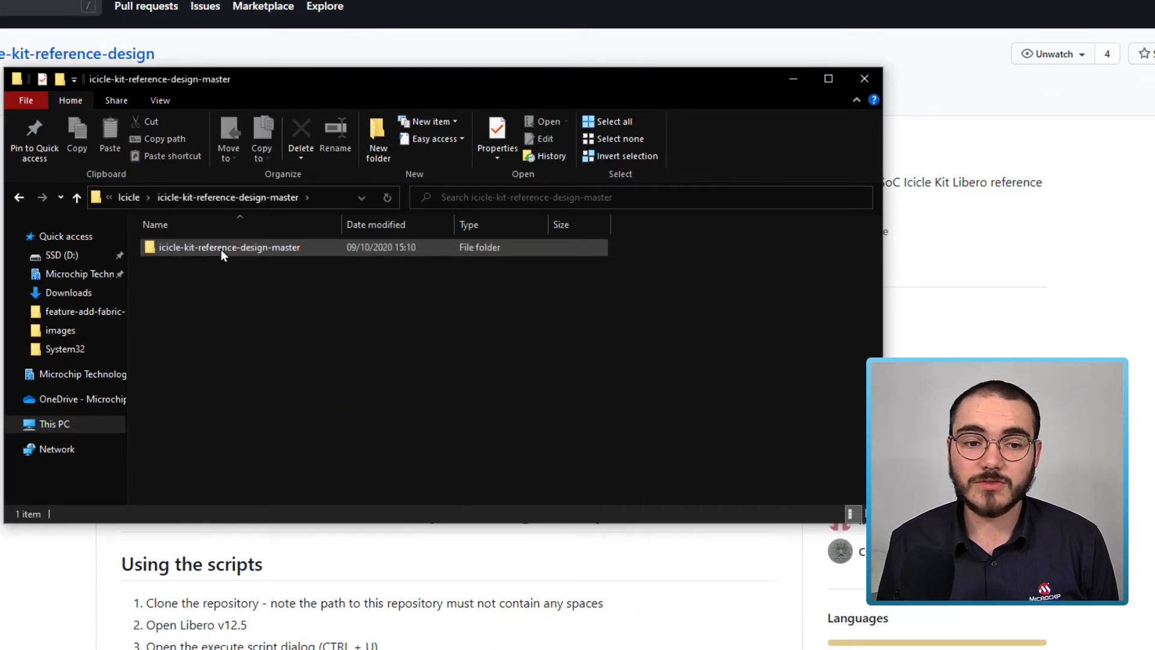
pyautogui.doubleClick(229, 246)
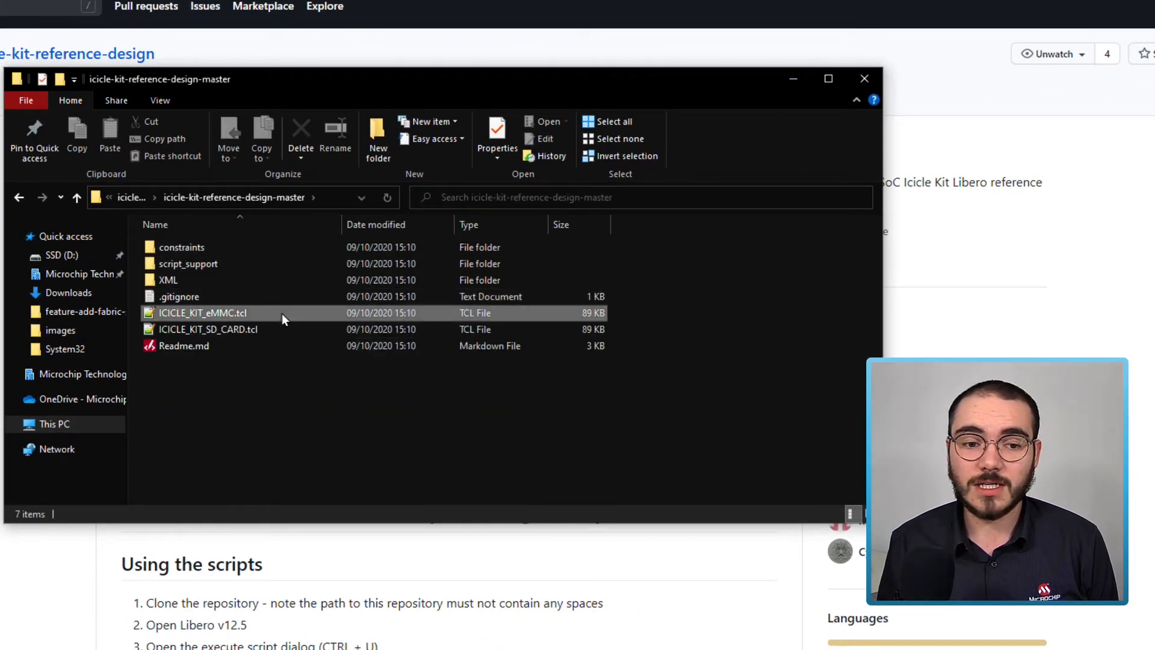
pyautogui.click(209, 329)
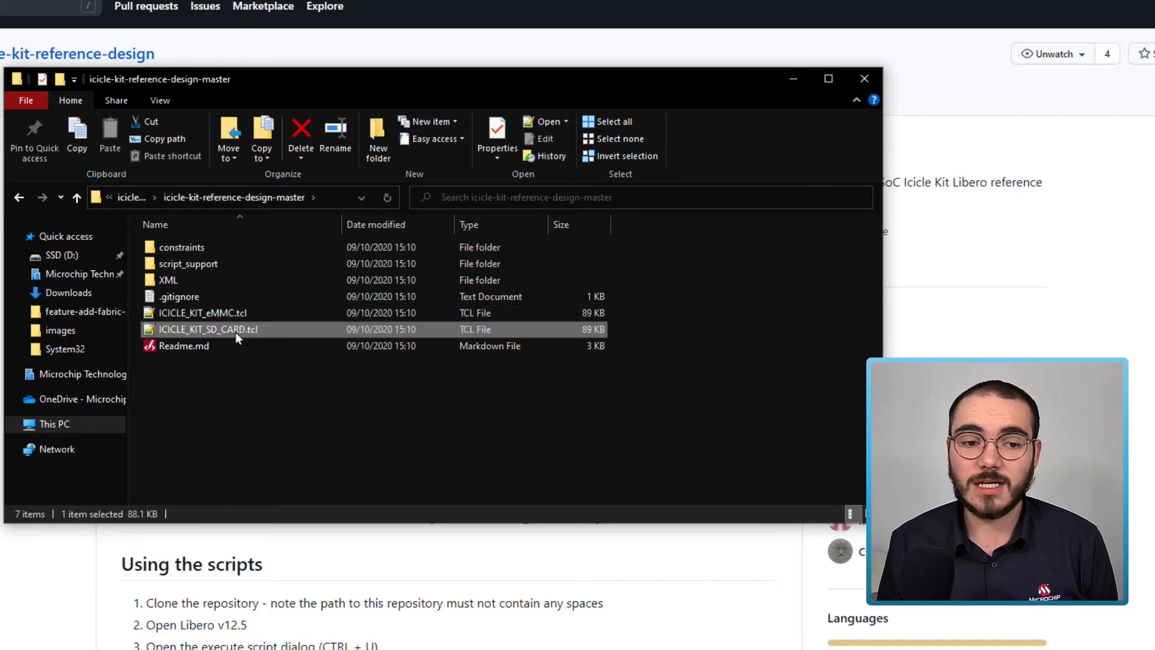
pyautogui.moveTo(236, 337)
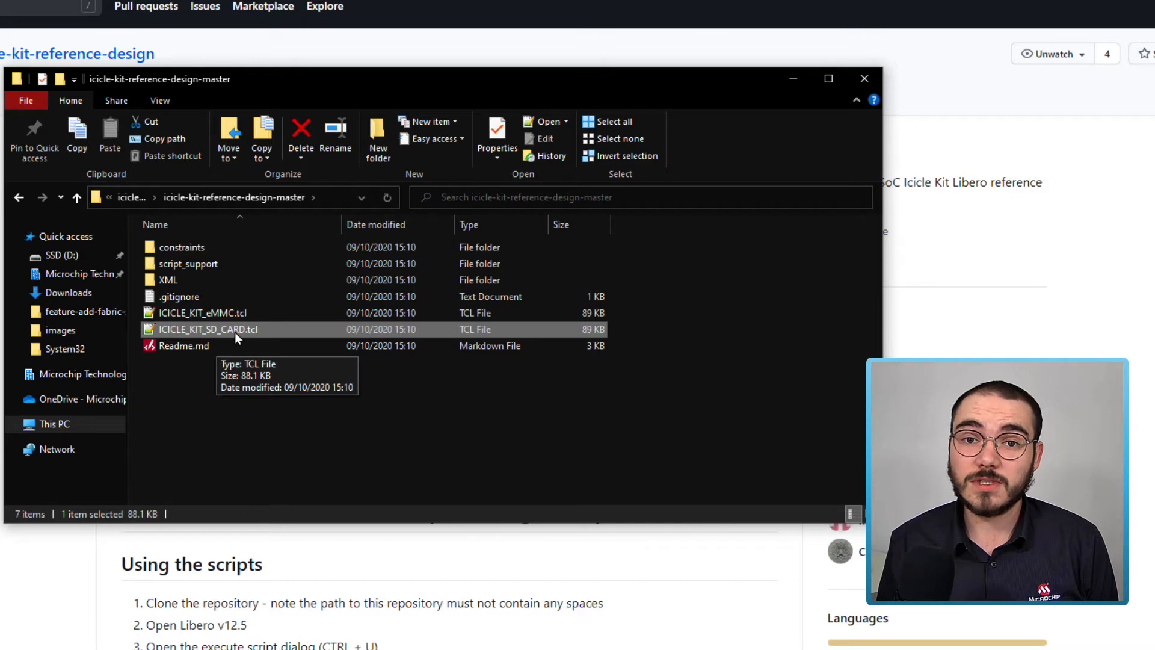
pyautogui.moveTo(279, 313)
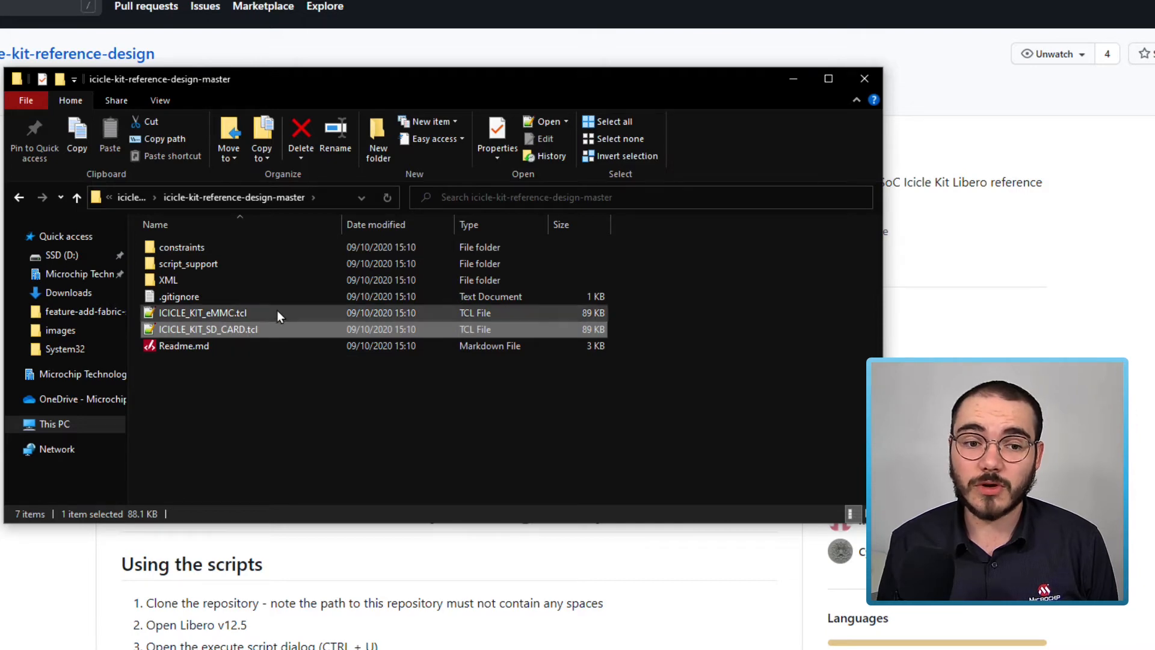
pyautogui.moveTo(354, 324)
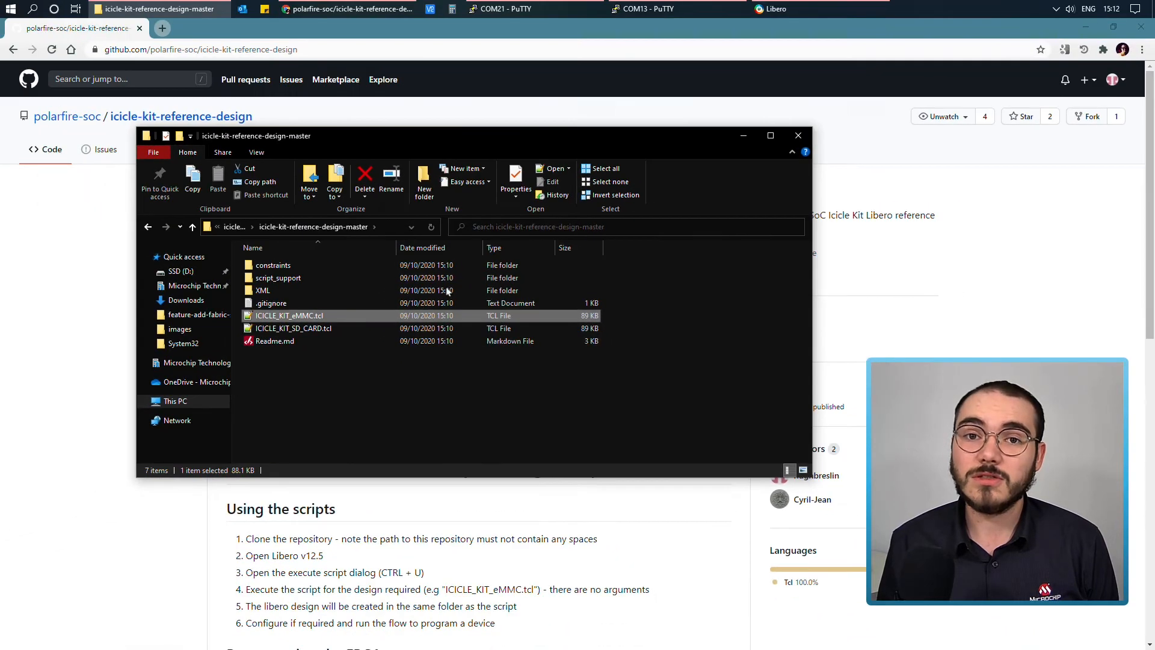
pyautogui.click(775, 9)
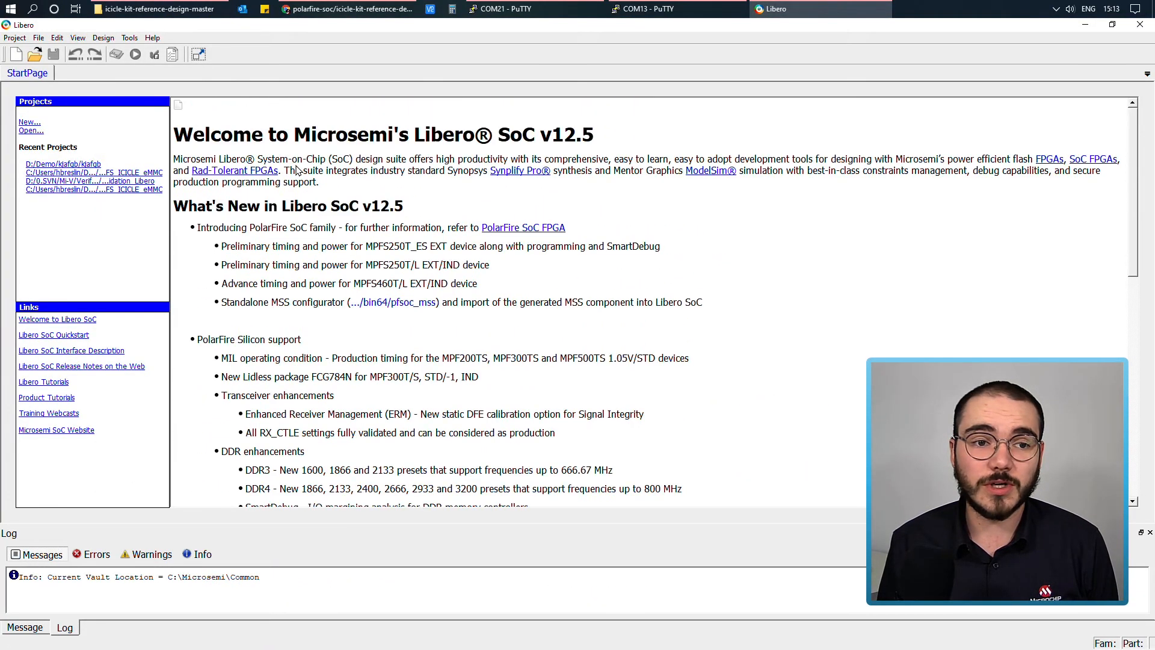
# - Set ICICLE_KIT_eMMC.tcl from the reference design folder as the Execute Script file
pyautogui.click(14, 37)
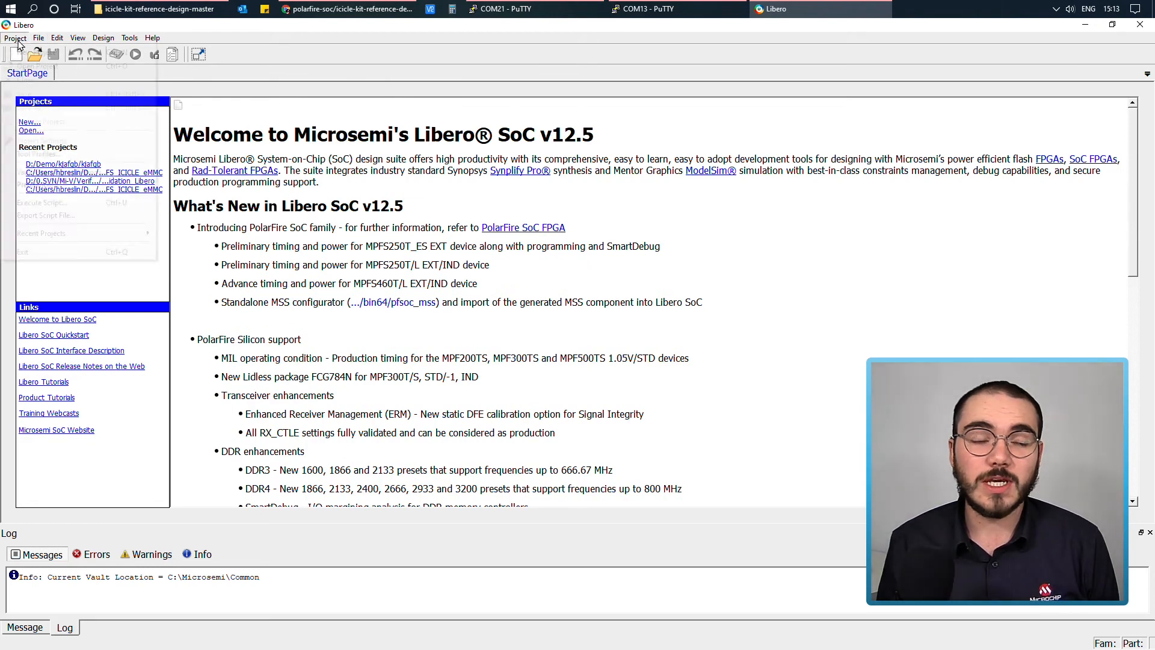
pyautogui.click(14, 38)
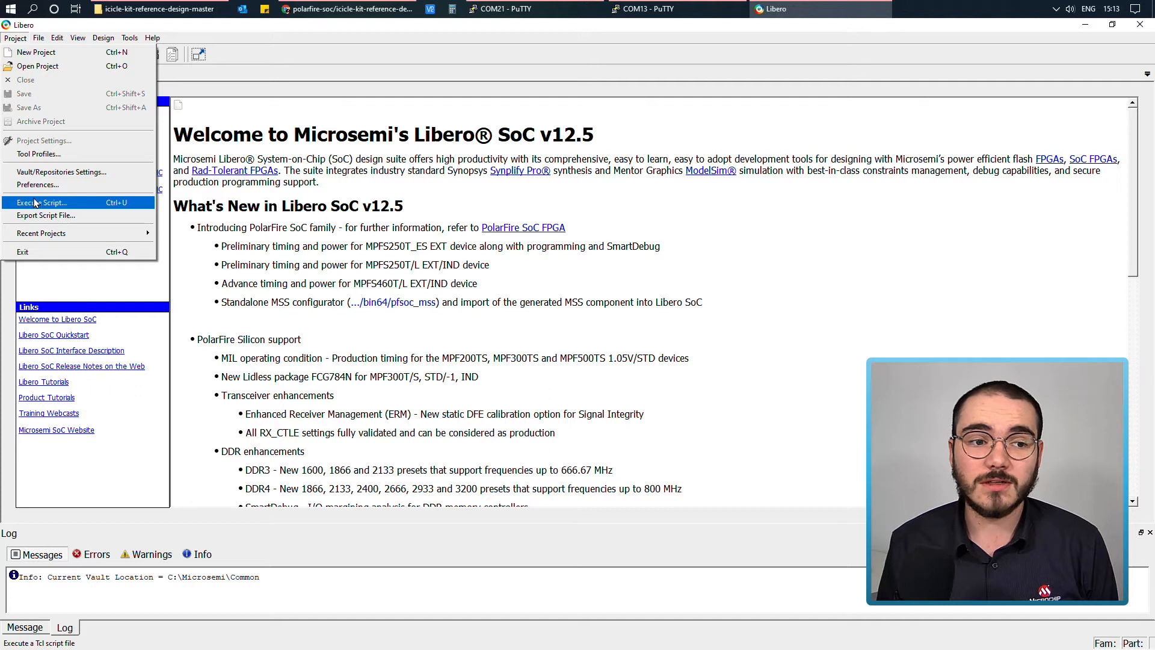
pyautogui.moveTo(125, 206)
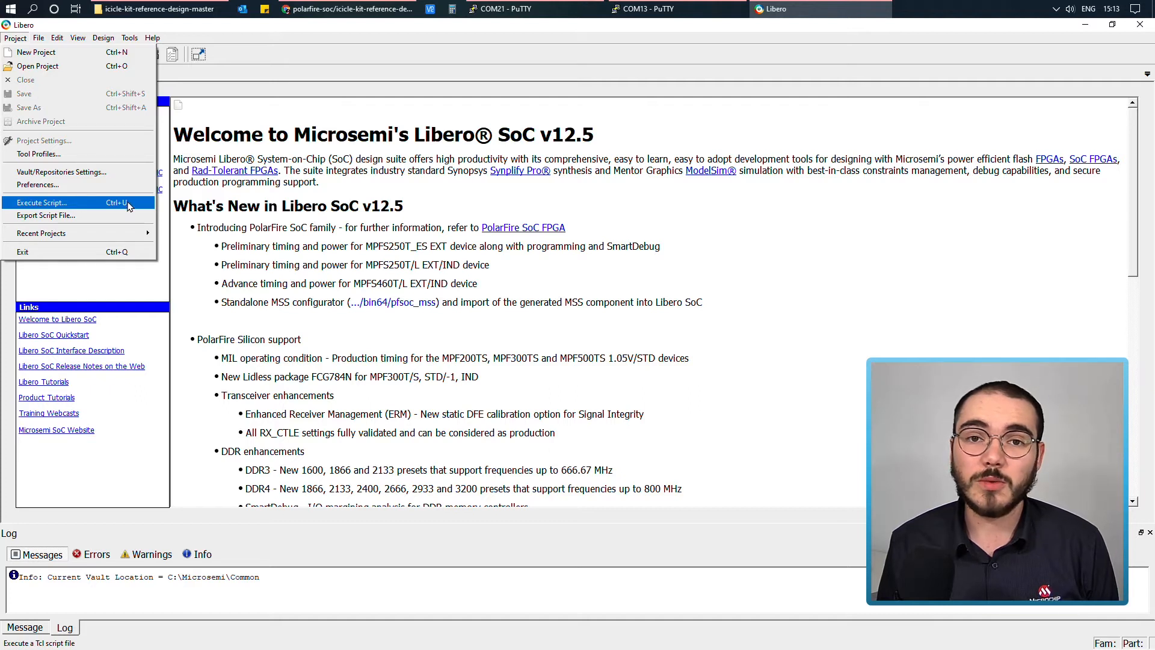
pyautogui.click(40, 202)
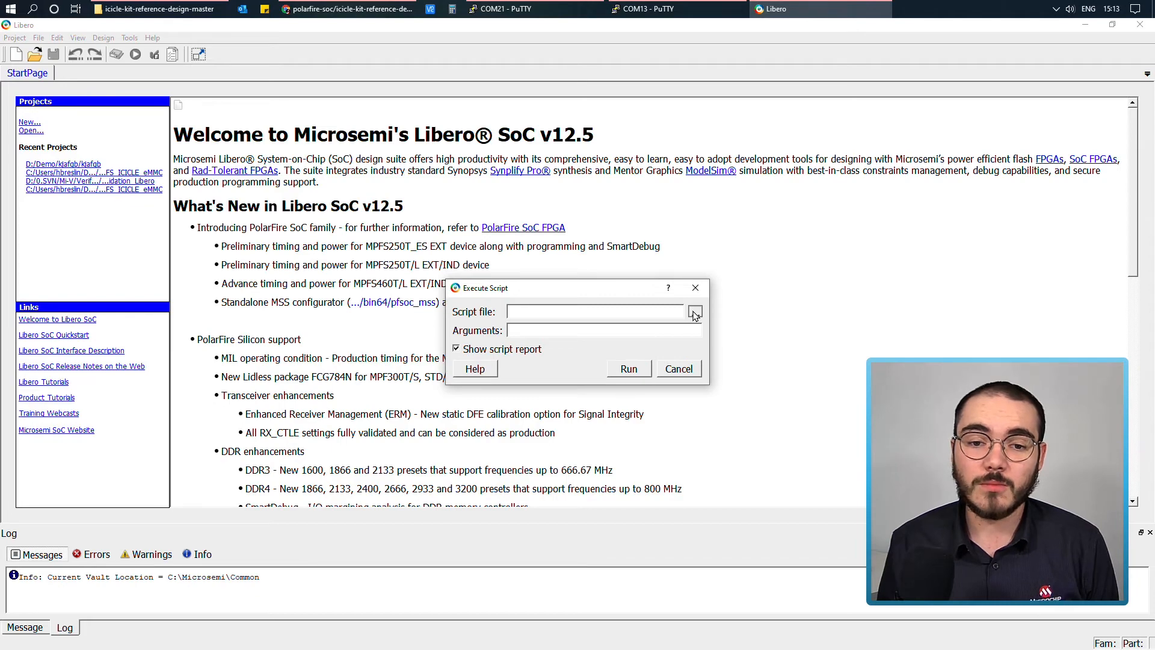
pyautogui.click(693, 311)
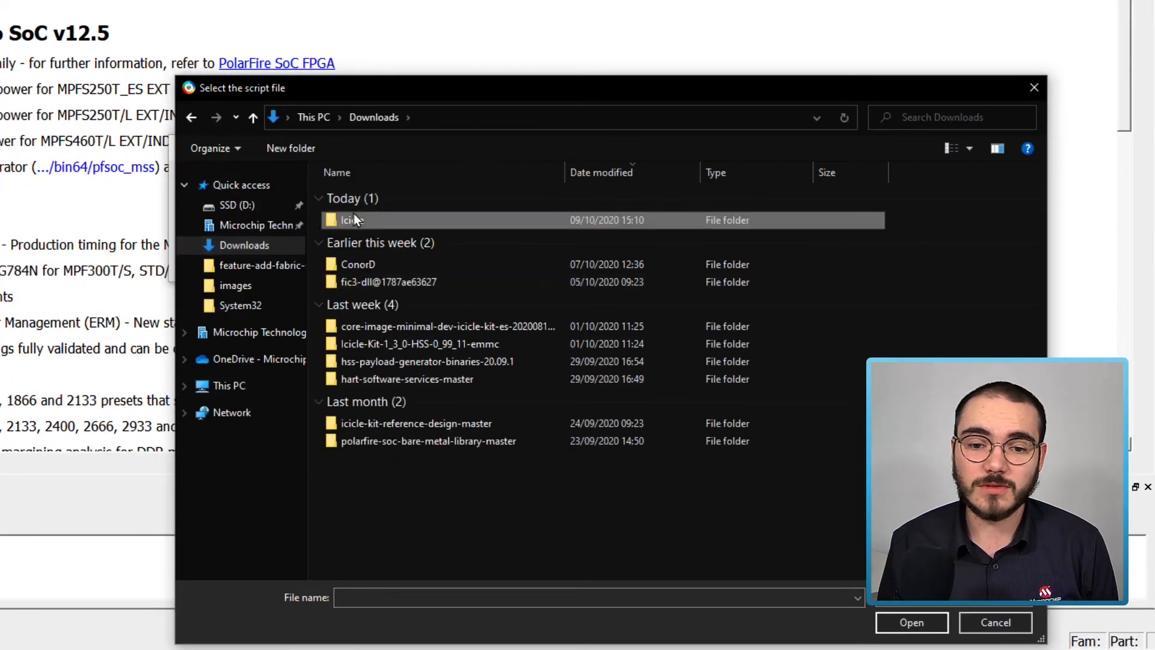
pyautogui.doubleClick(354, 219)
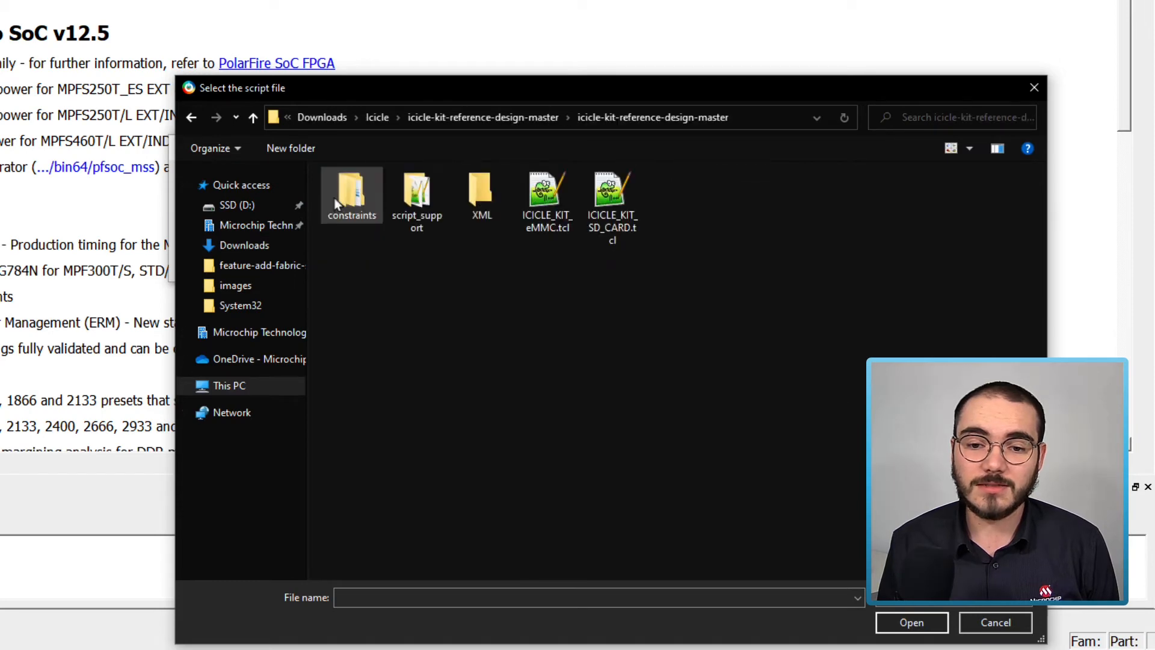
pyautogui.click(546, 187)
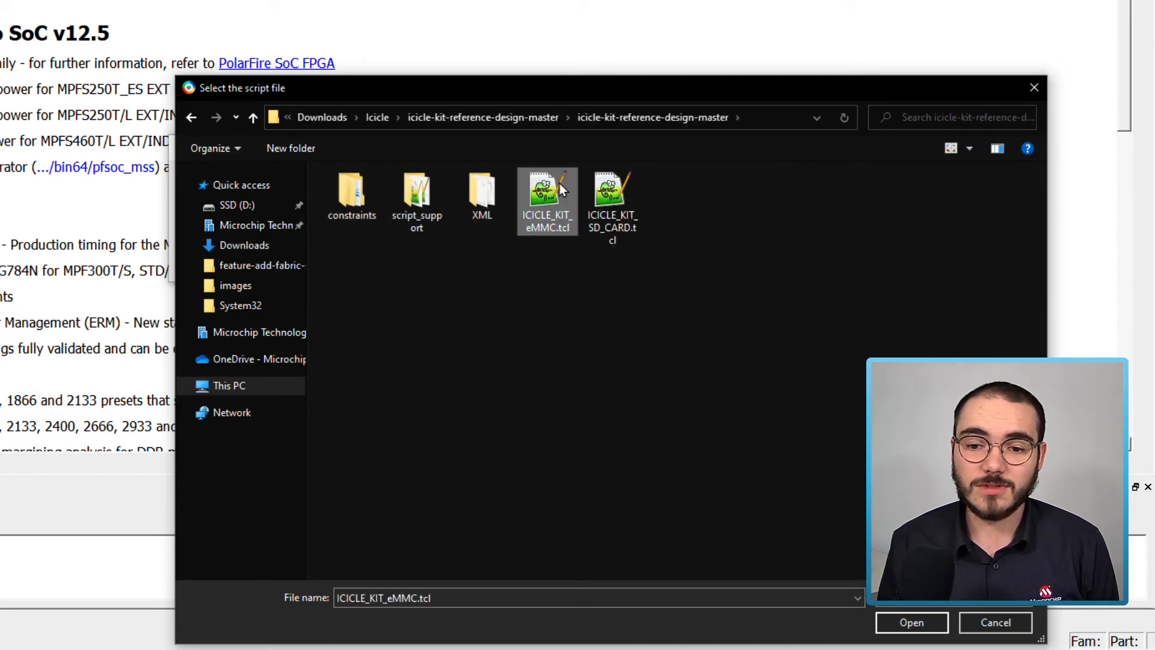
pyautogui.moveTo(733, 407)
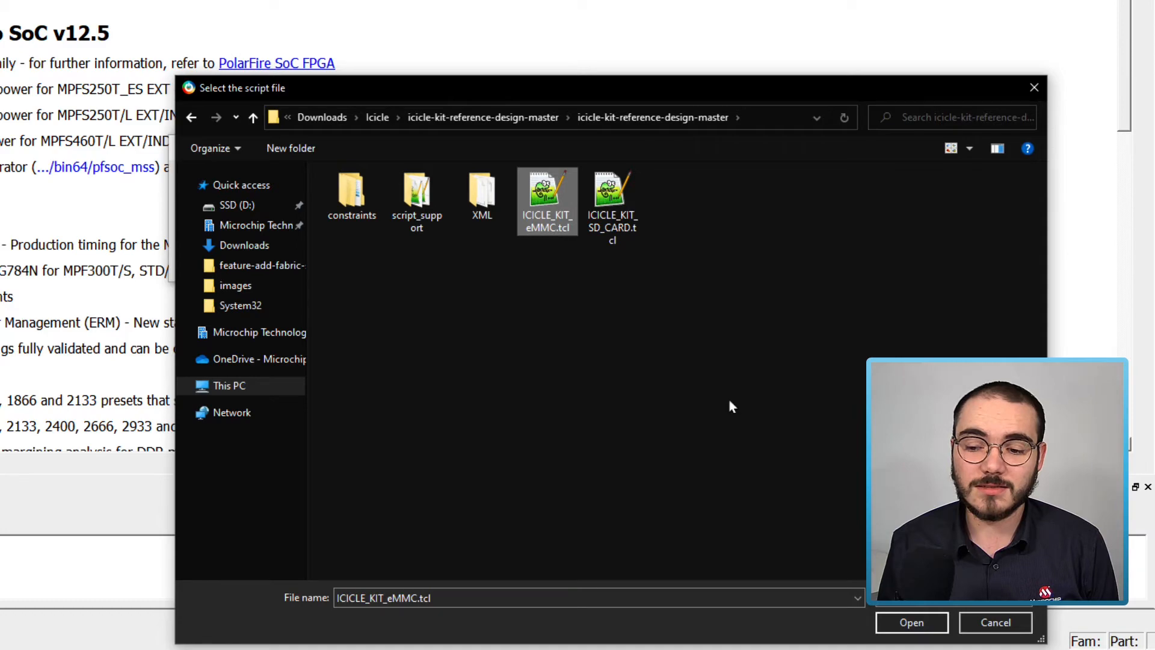
pyautogui.click(911, 622)
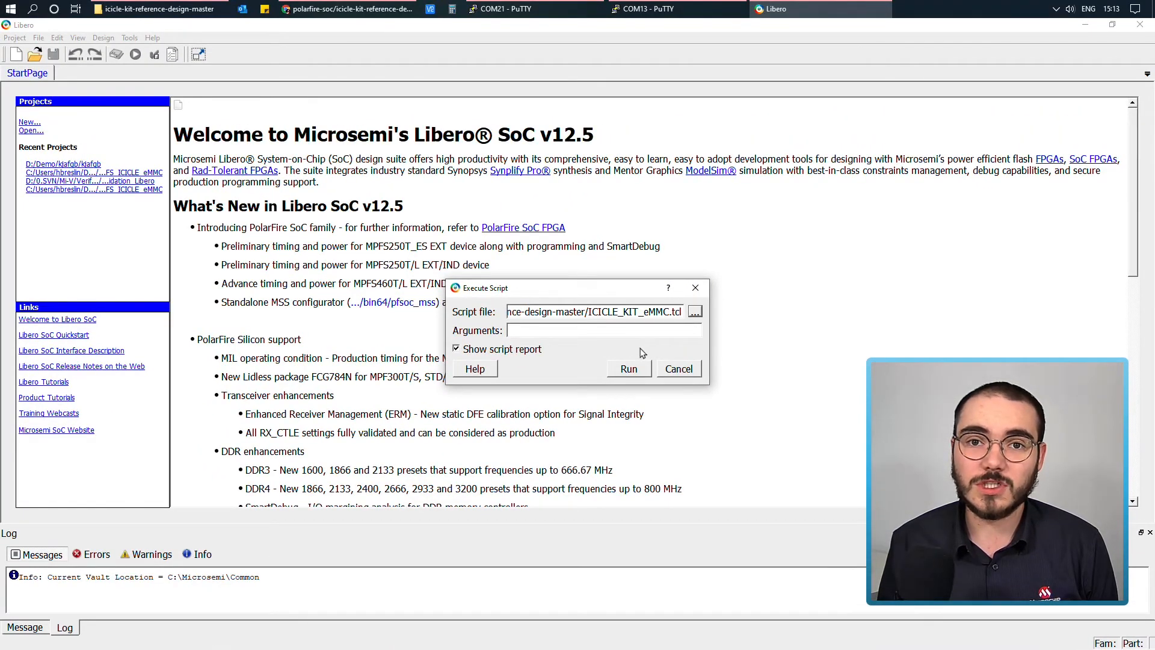
# - Run the eMMC script, then review timing constraints and the PCIE_BASE and MPFS_ICICLE_eMMC designs
pyautogui.click(627, 368)
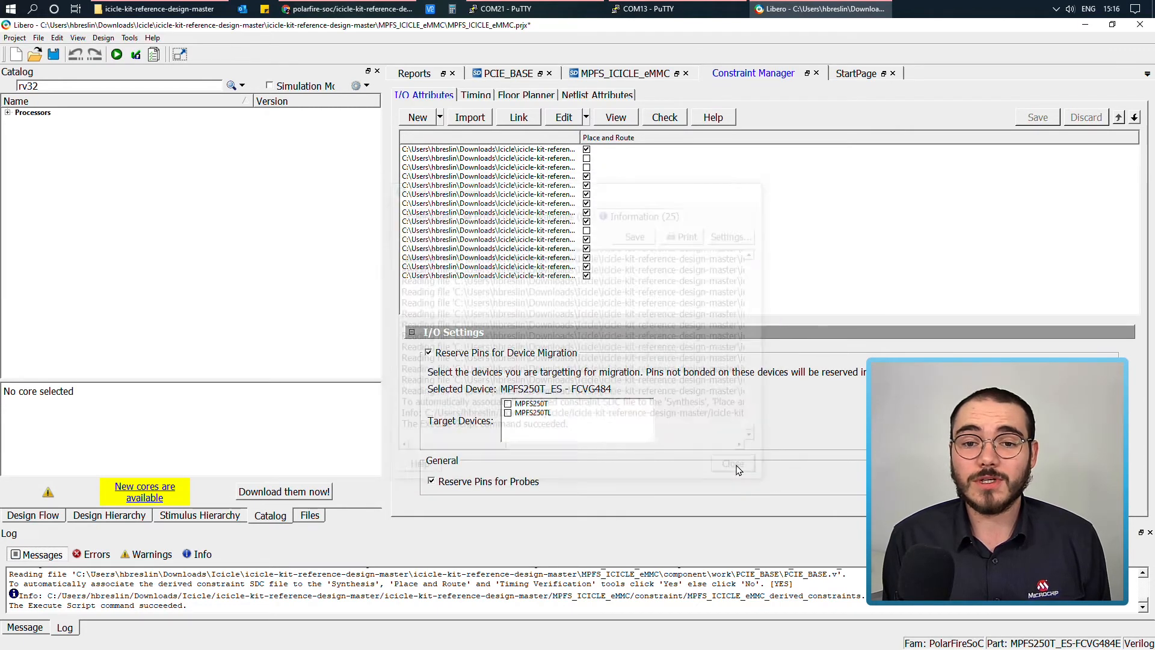
pyautogui.click(731, 463)
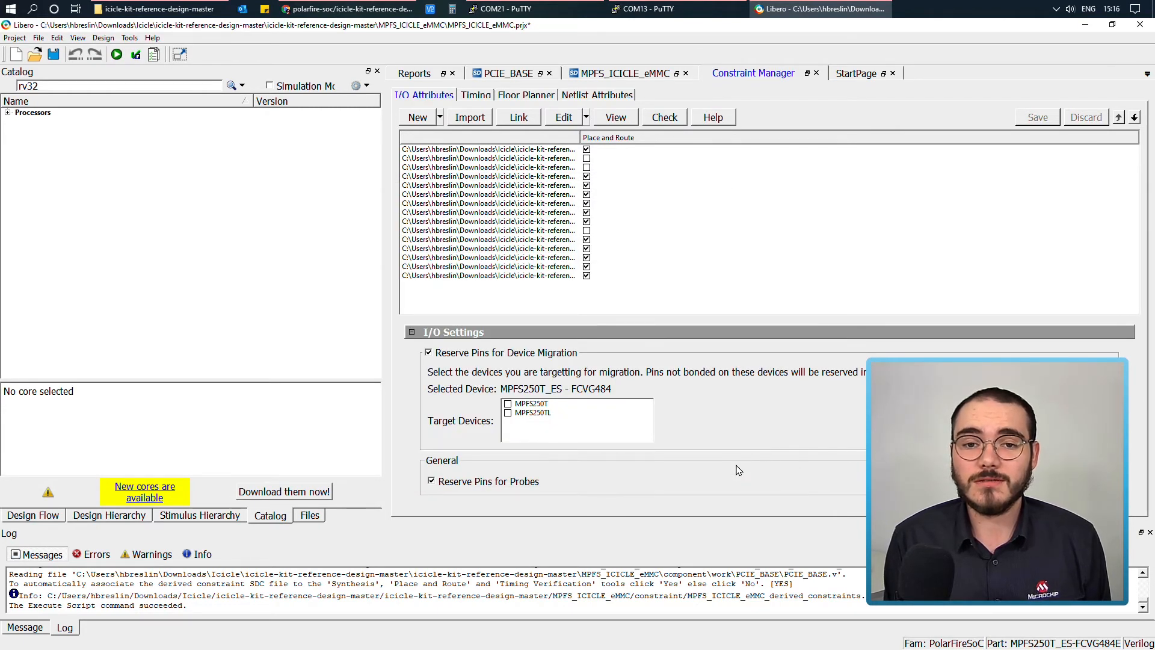
pyautogui.moveTo(726, 444)
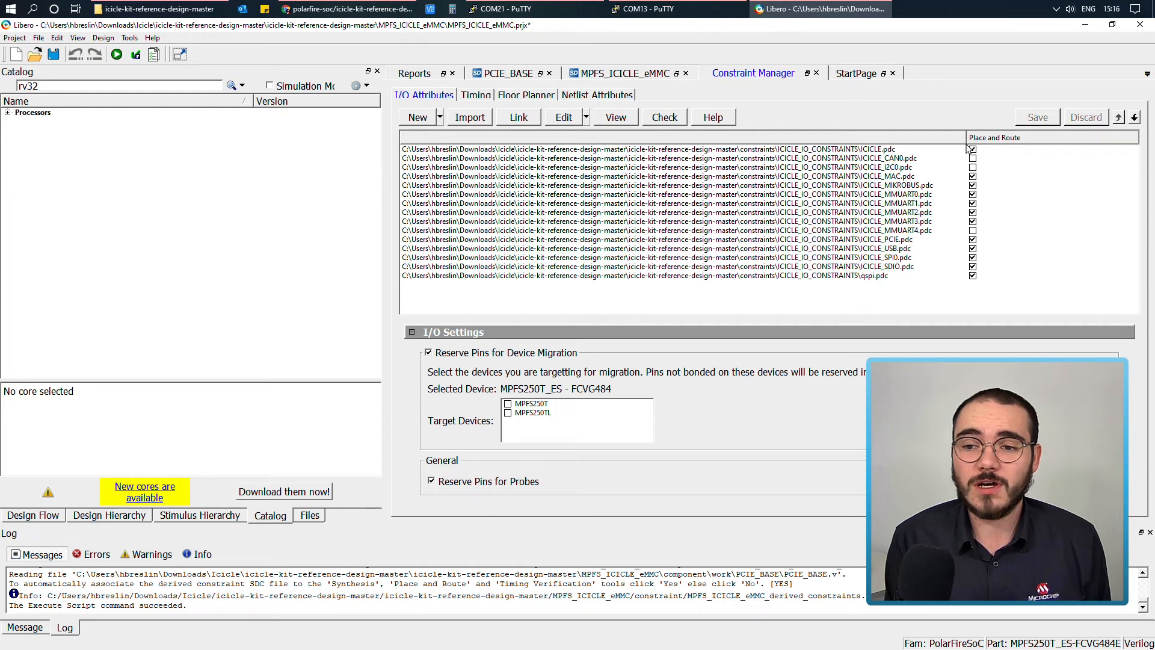
pyautogui.click(476, 95)
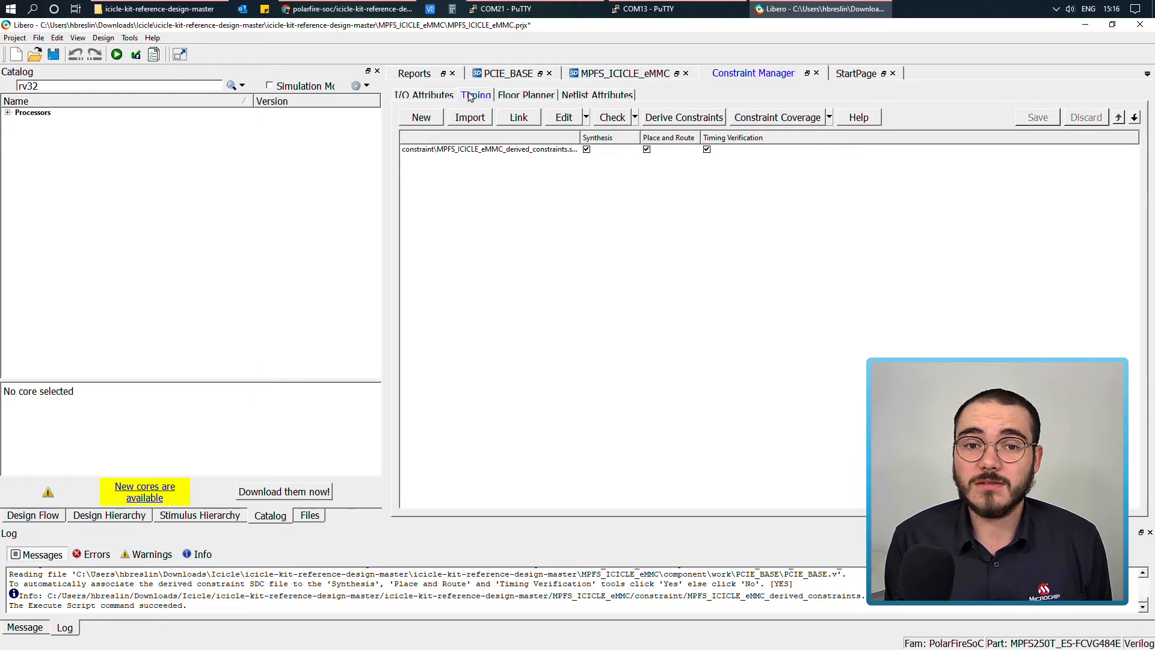
pyautogui.click(507, 72)
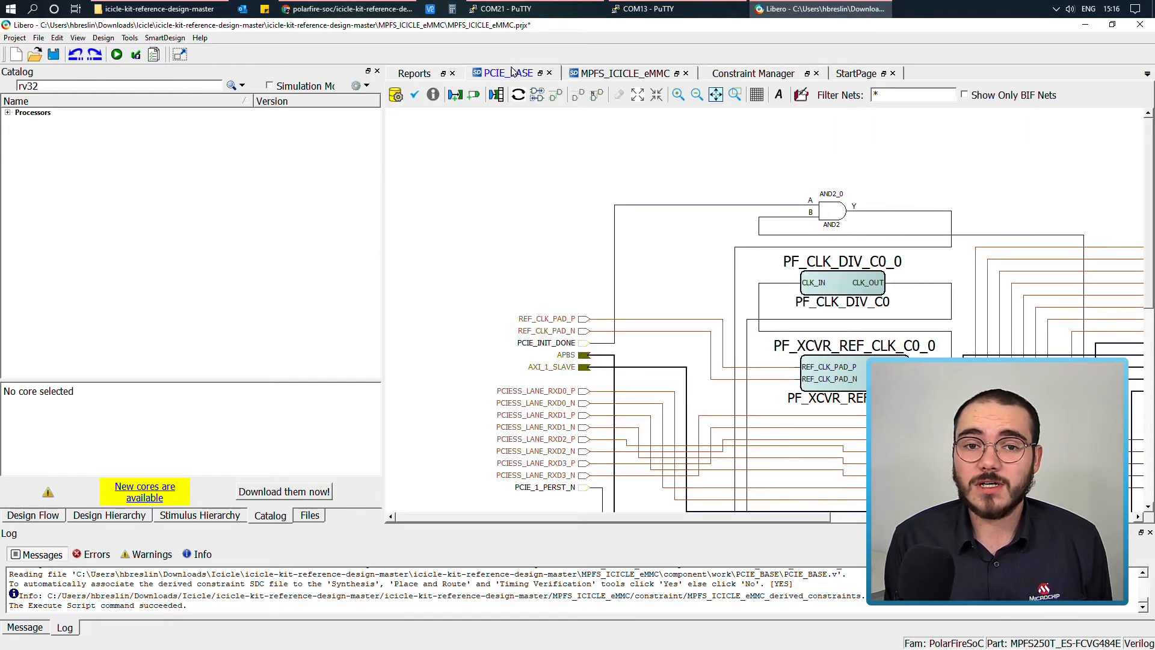
pyautogui.click(716, 95)
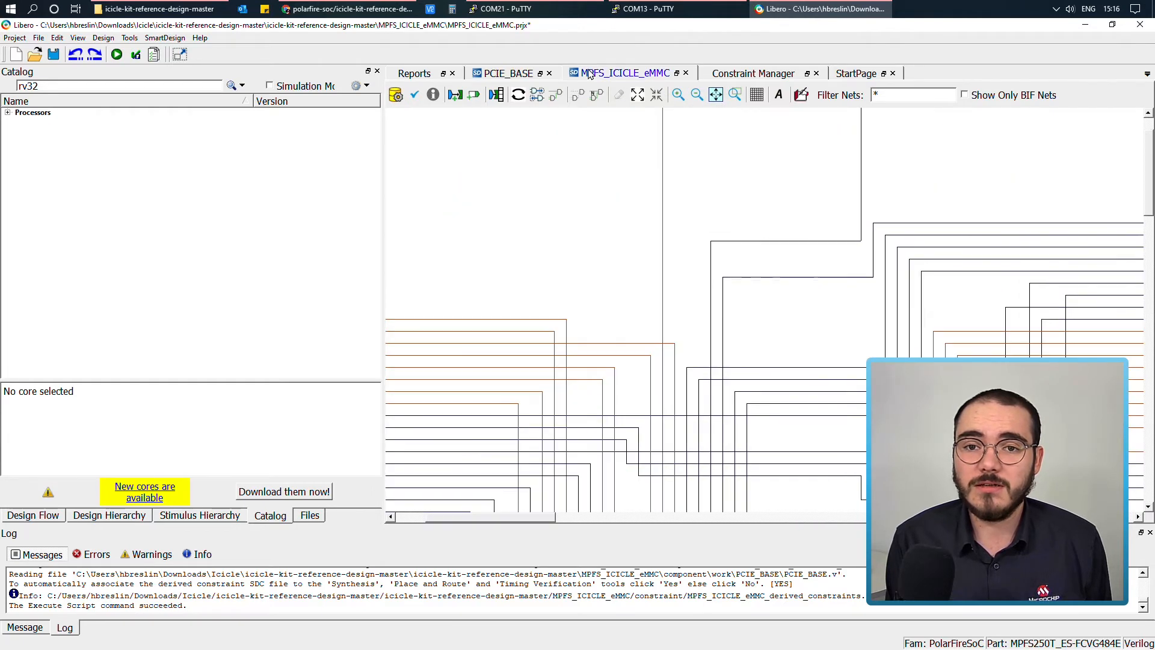
pyautogui.click(716, 95)
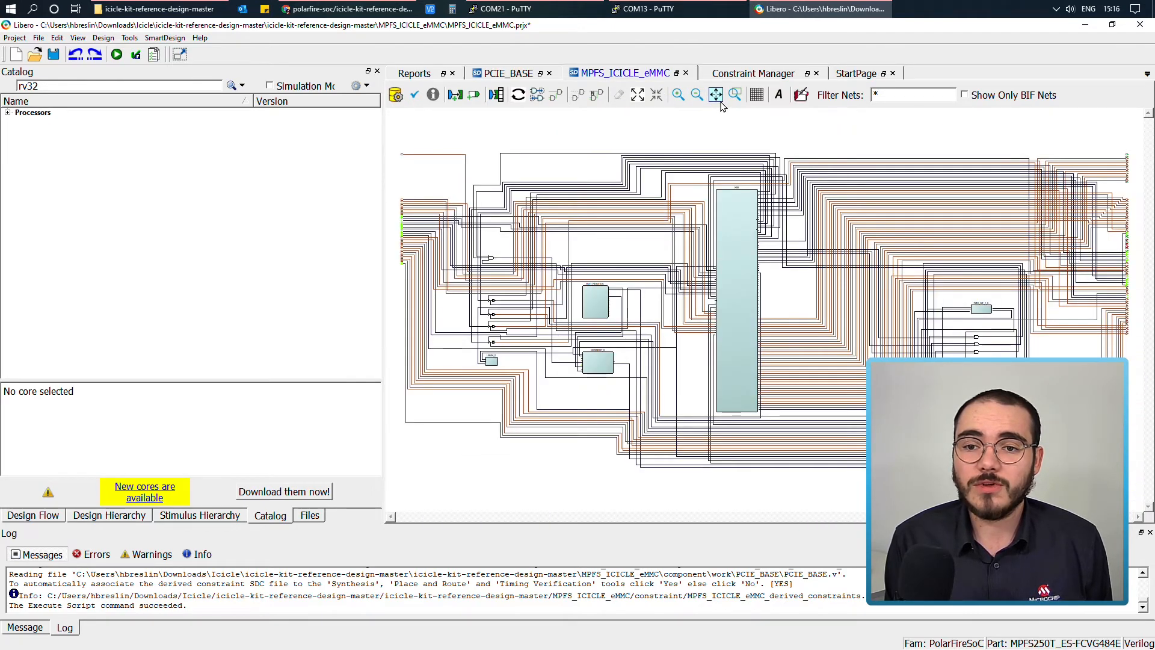
pyautogui.moveTo(684, 130)
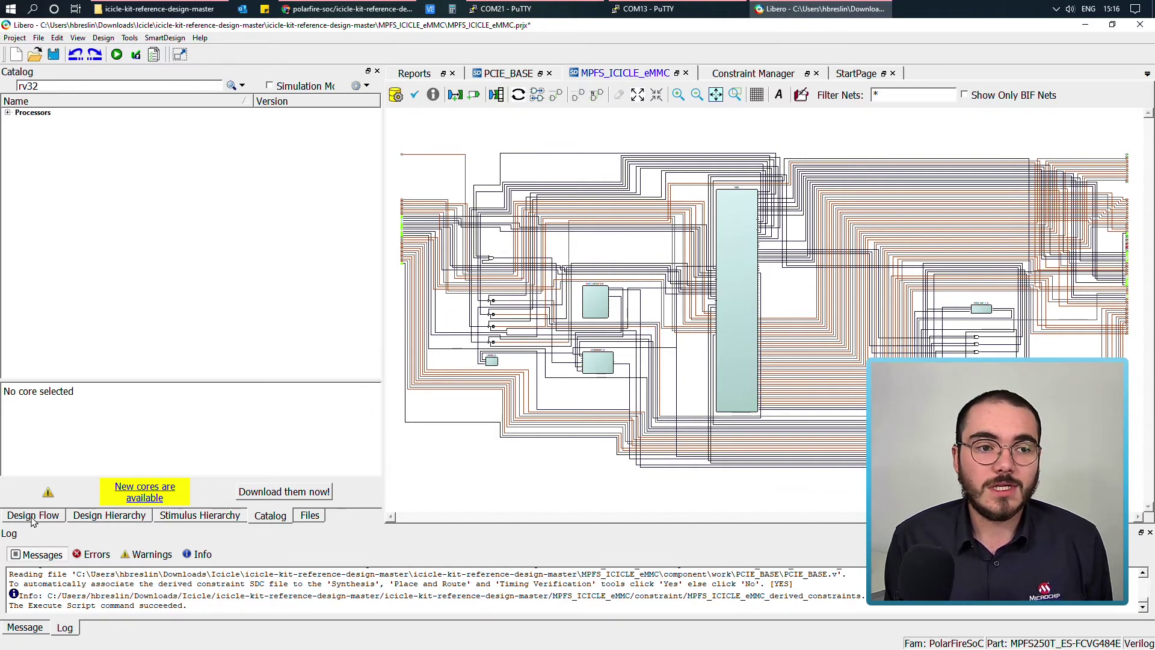
# - Run Generate Bitstream from the Design Flow tab for the MPFS_ICICLE_eMMC design
pyautogui.click(32, 515)
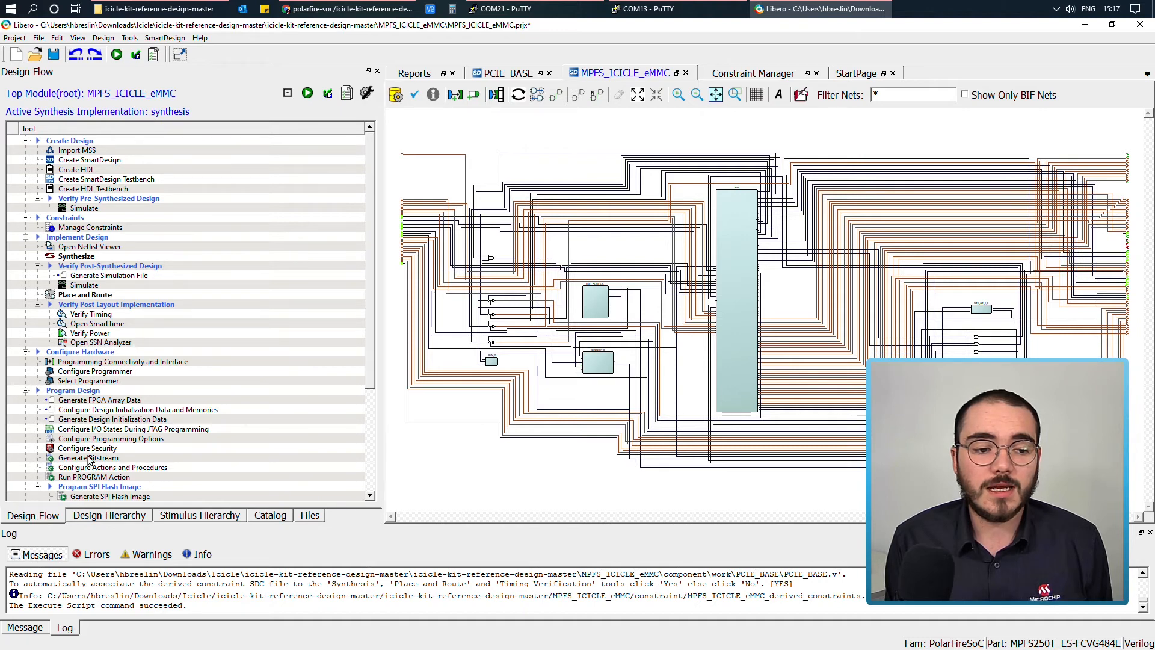
pyautogui.rightClick(88, 457)
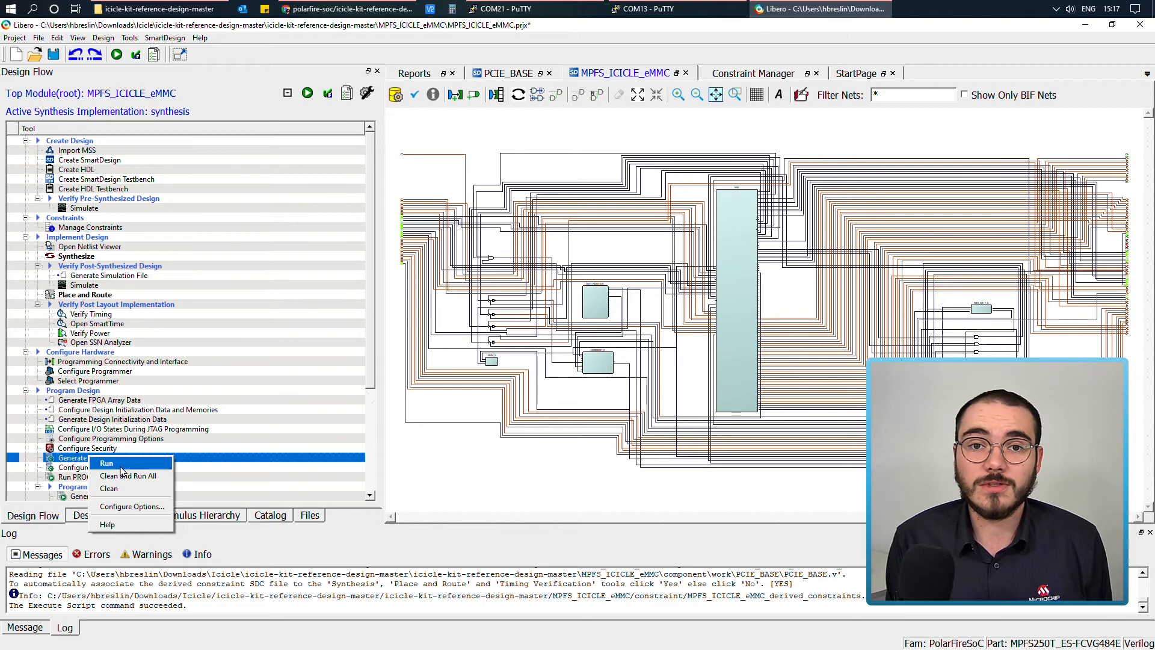
pyautogui.click(106, 463)
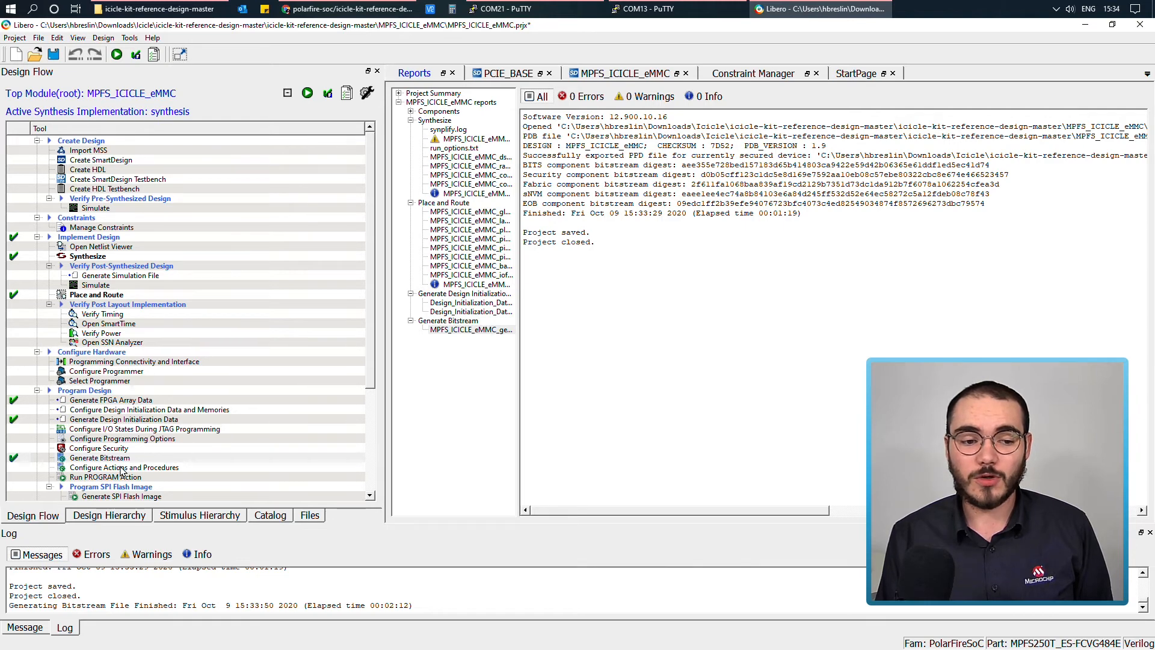
# - Run the PROGRAM Action in Design Flow to program the FPGA
pyautogui.click(106, 476)
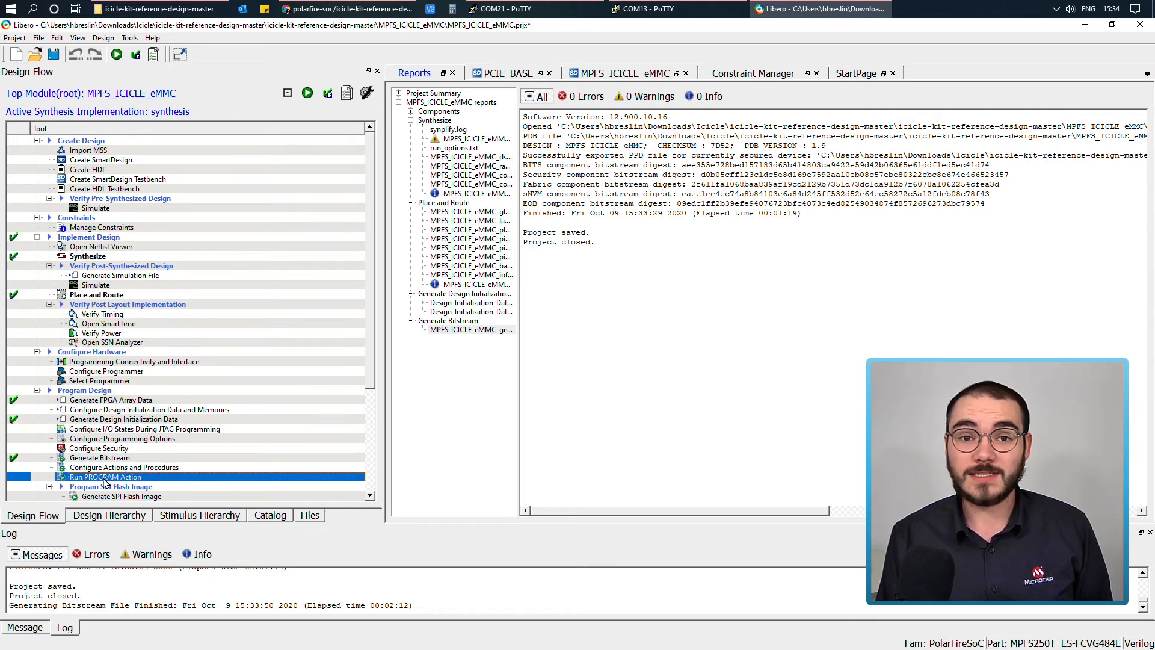
pyautogui.doubleClick(105, 477)
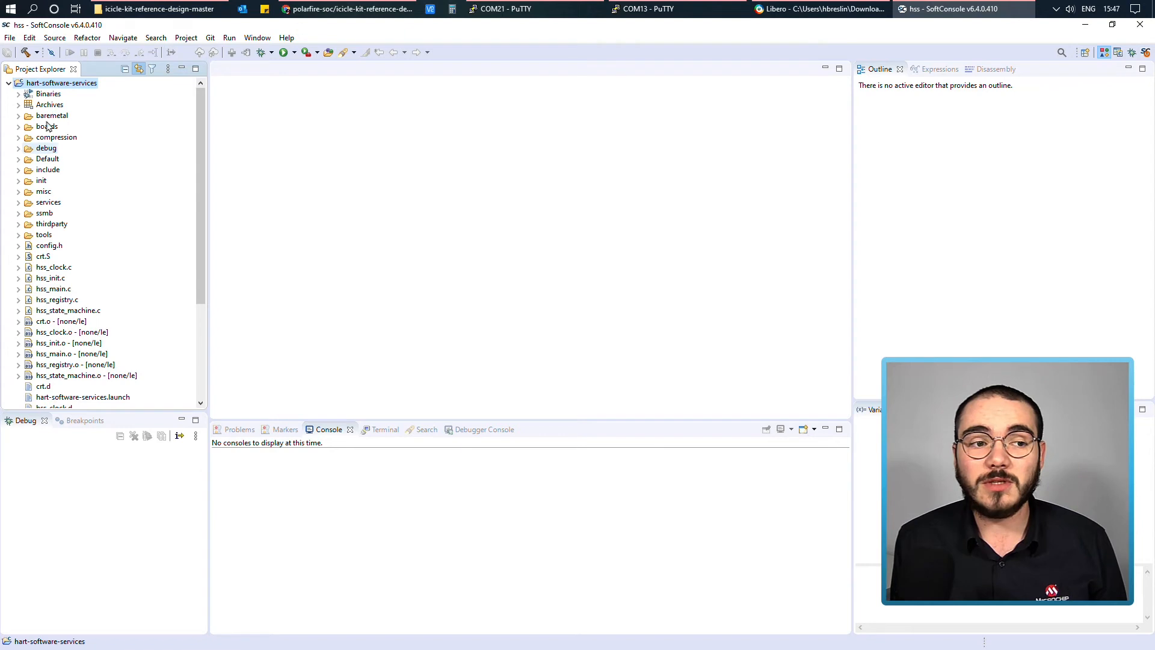
# - Expand the Default build folder and select hss.elf
pyautogui.click(19, 158)
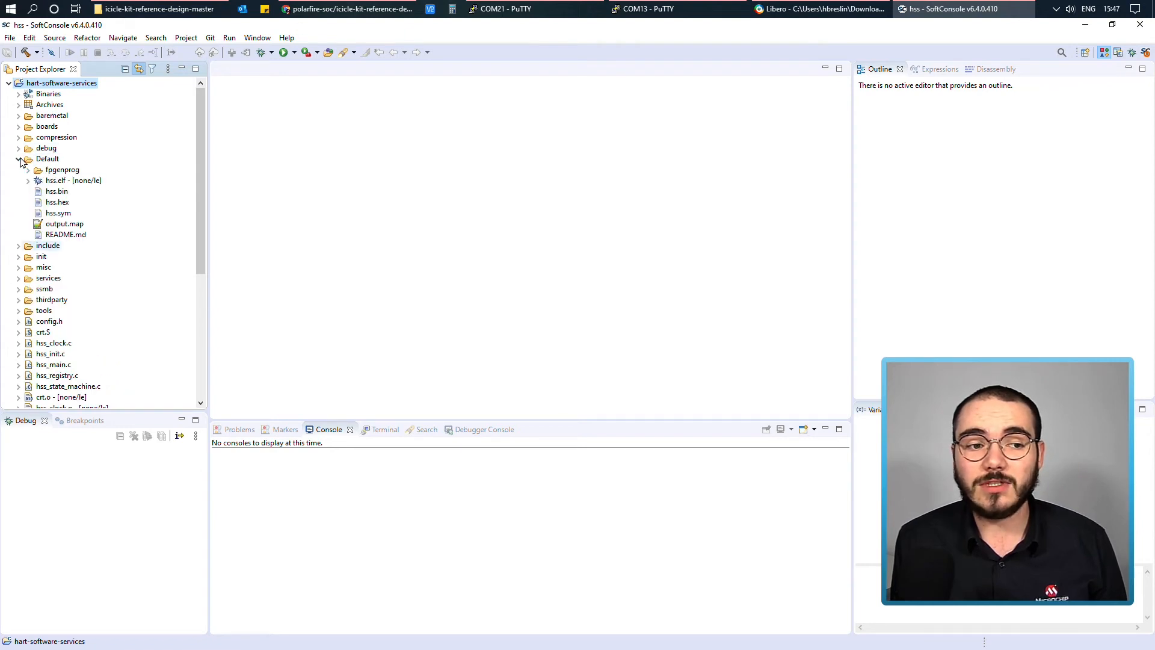
pyautogui.click(68, 181)
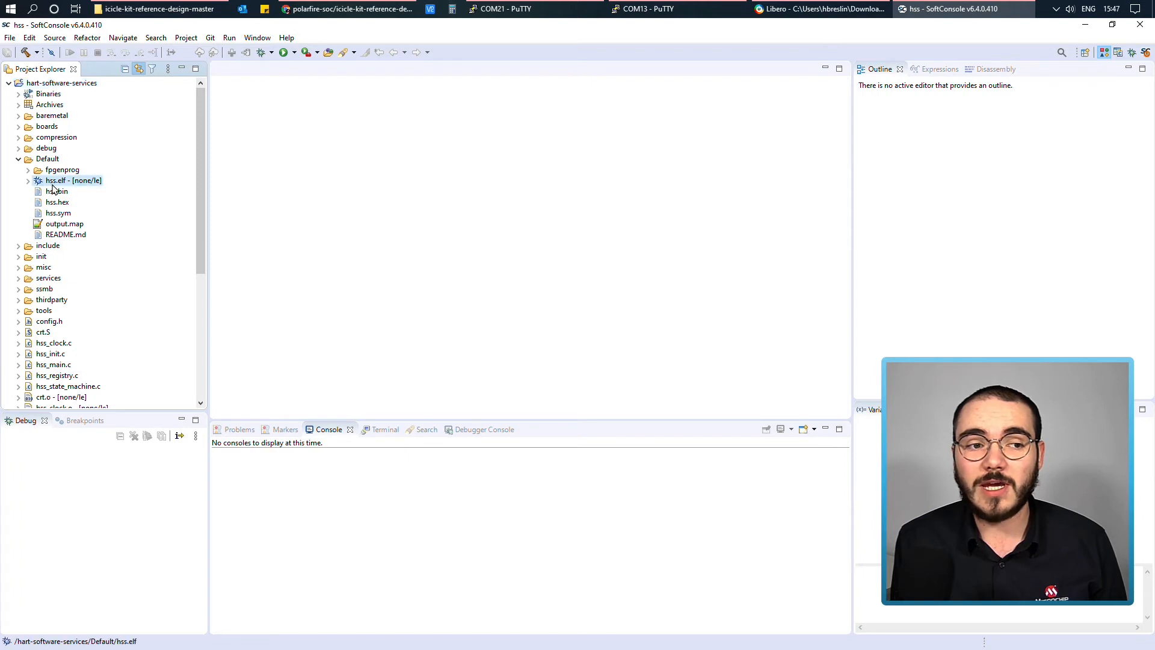
pyautogui.moveTo(58, 189)
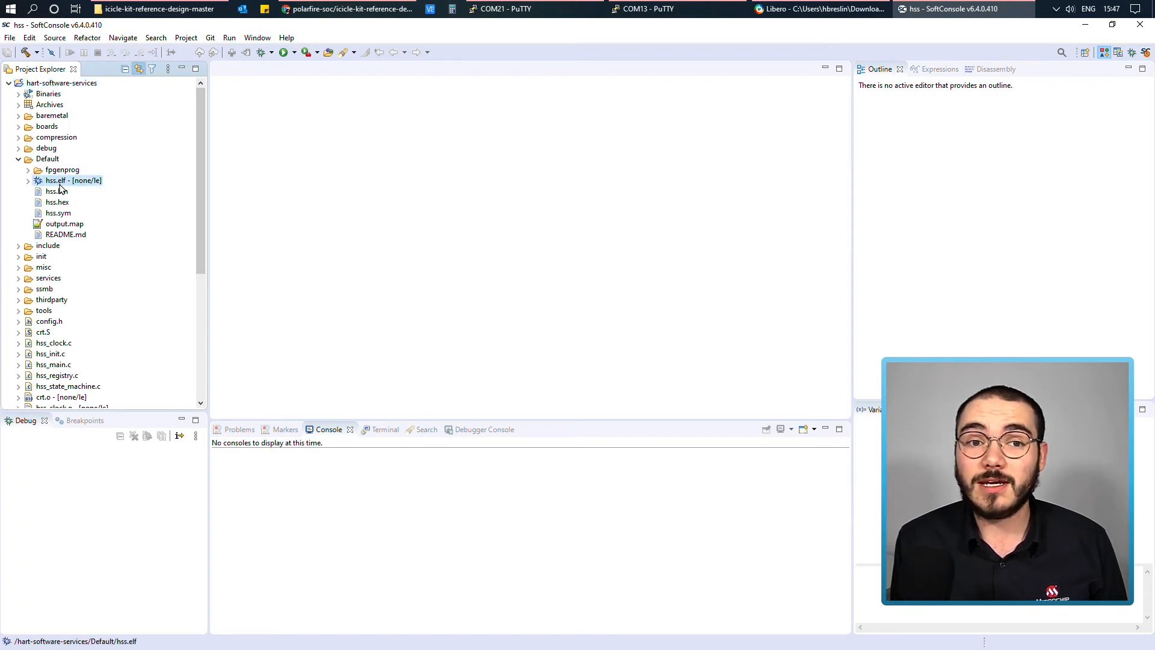
# - Run '2 PolarFire SoC program non-secure boot mode 1' from External Tools until it succeeds
pyautogui.click(292, 51)
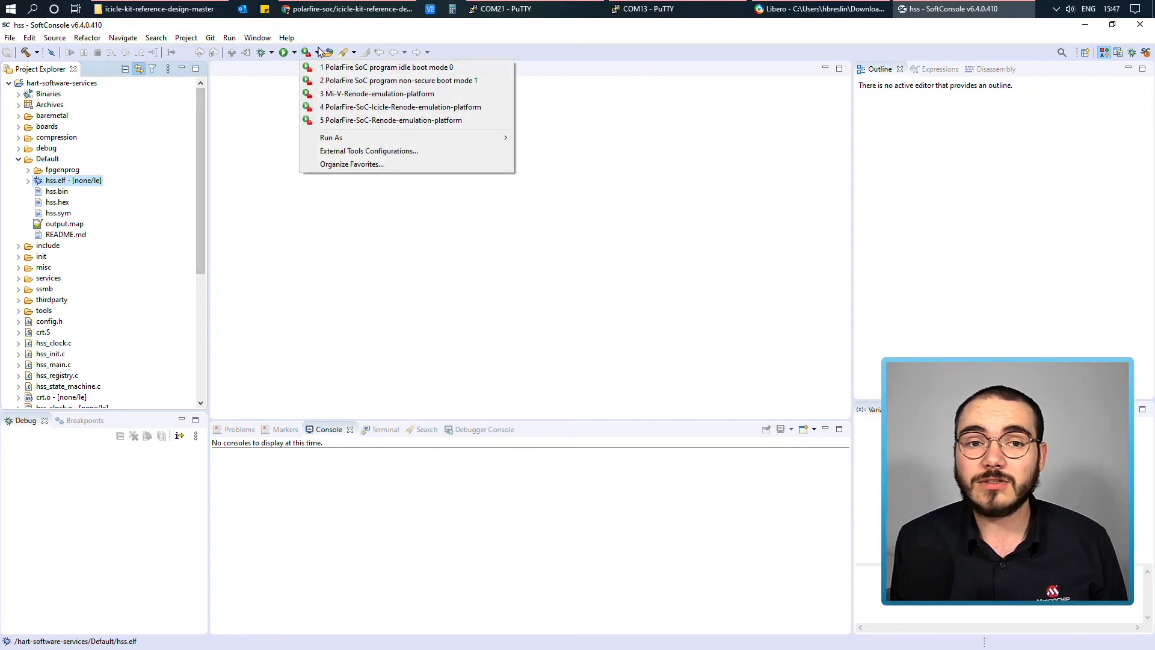
pyautogui.moveTo(398, 80)
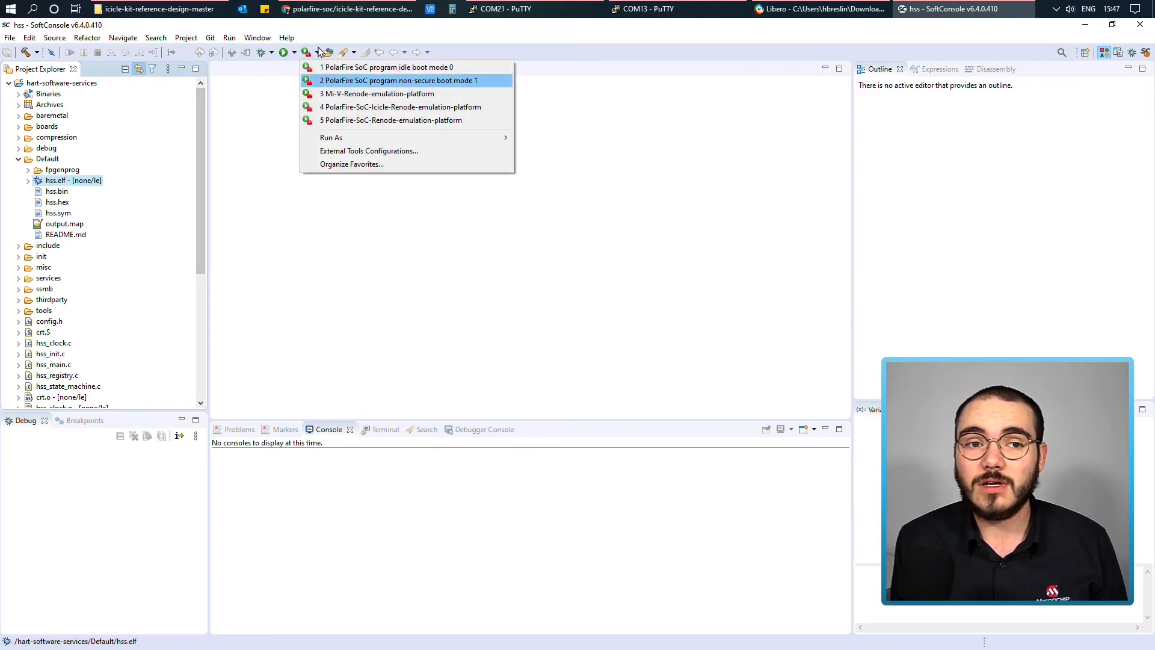
pyautogui.moveTo(381, 90)
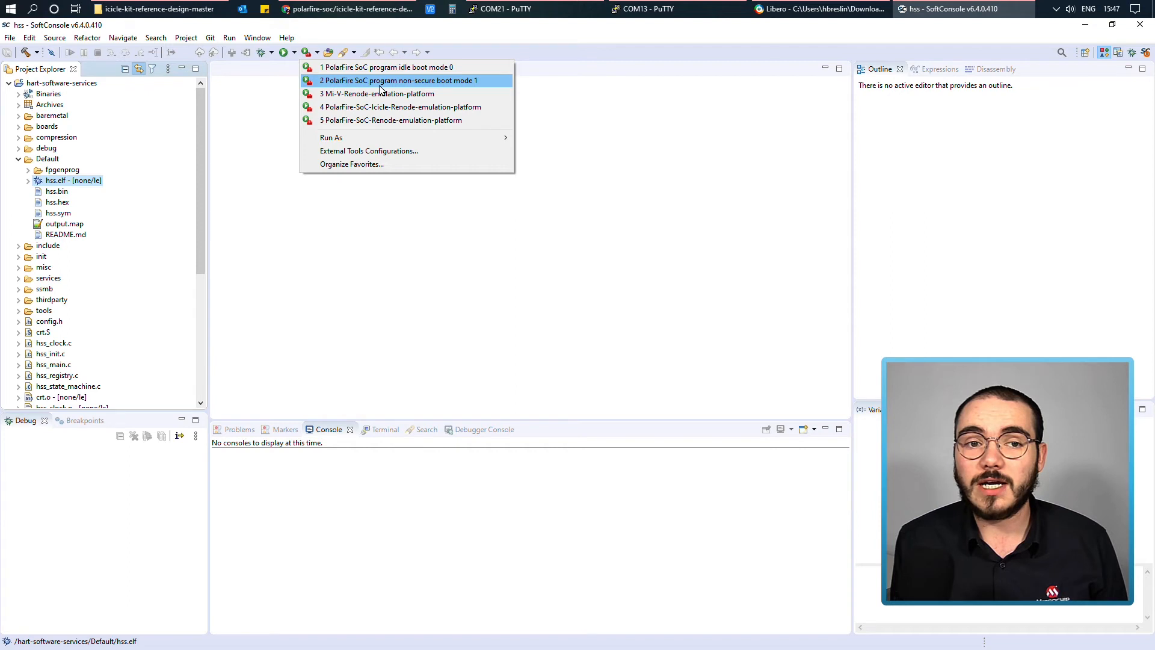
pyautogui.moveTo(443, 89)
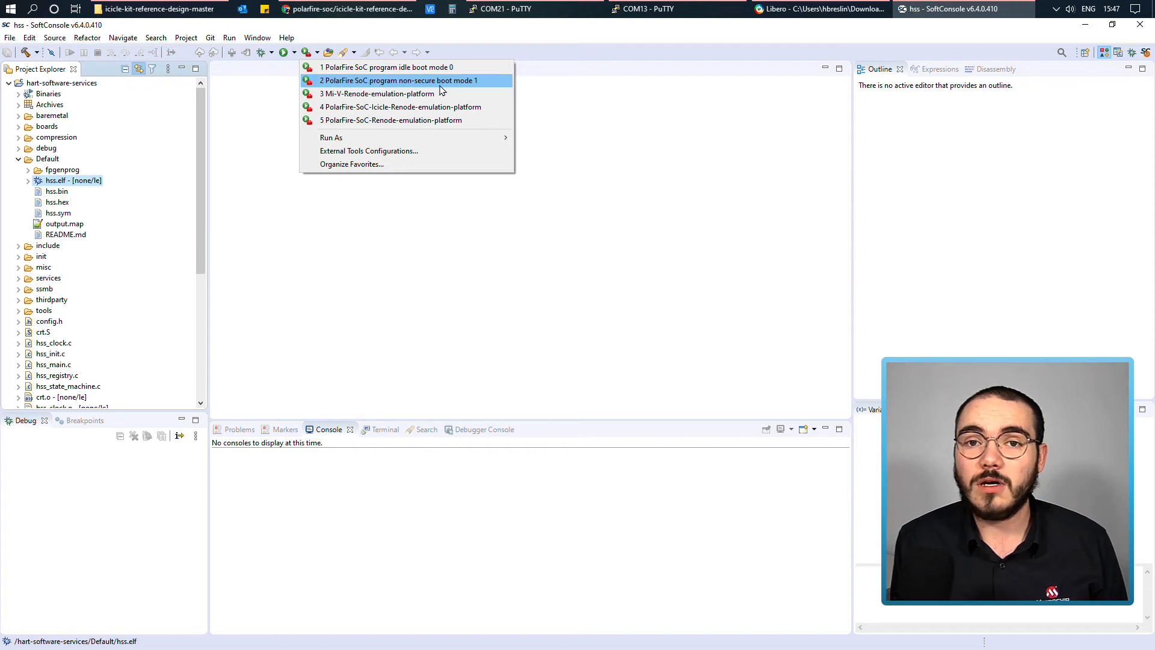
pyautogui.moveTo(472, 84)
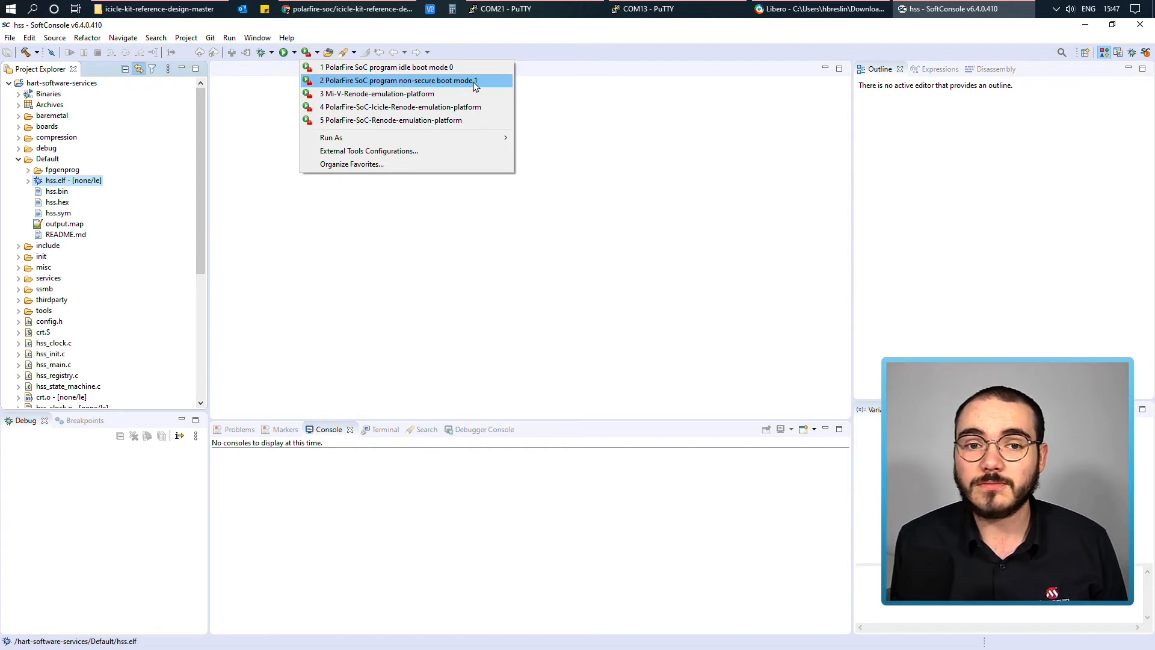
pyautogui.click(397, 80)
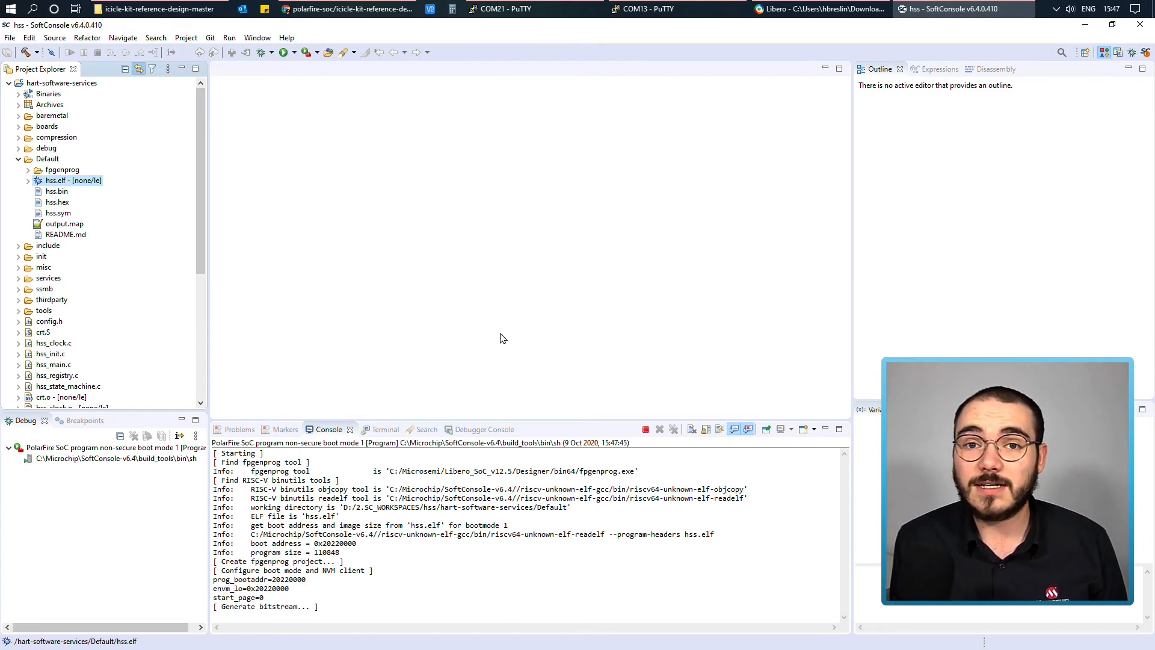
pyautogui.scroll(-3)
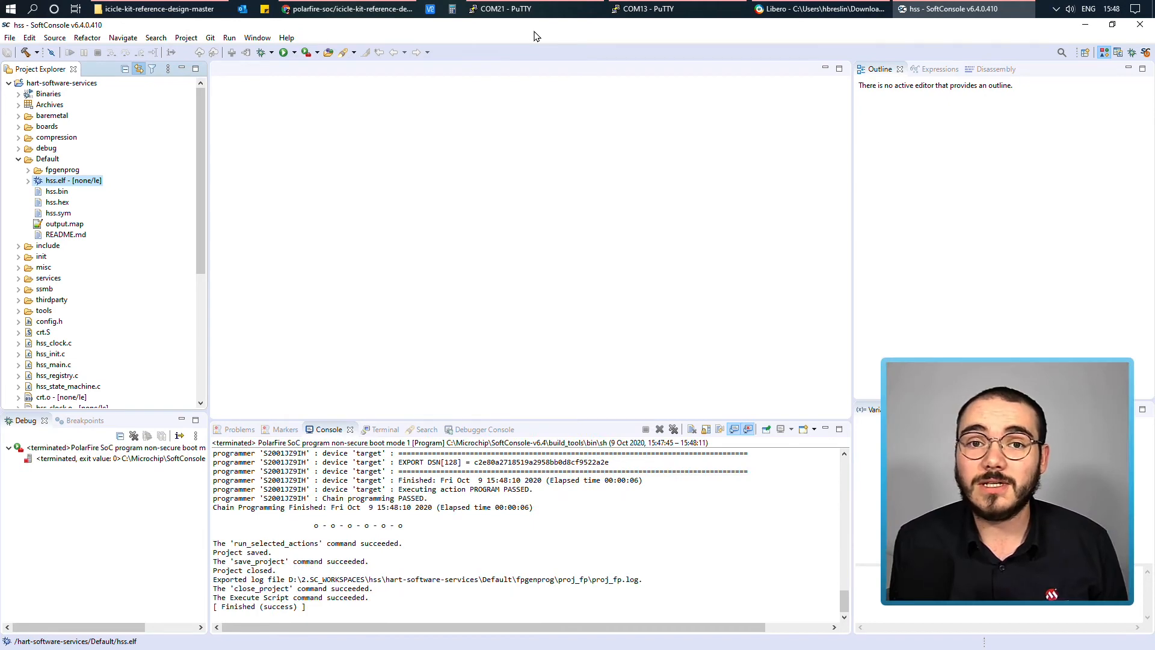
pyautogui.click(505, 7)
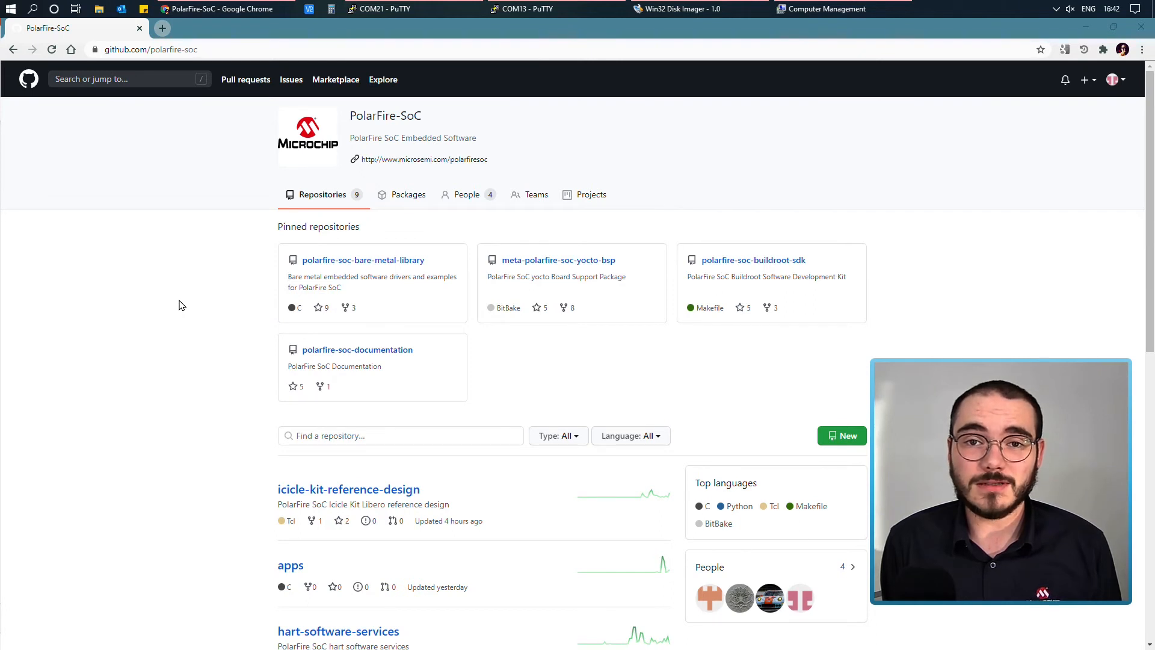
pyautogui.moveTo(391, 147)
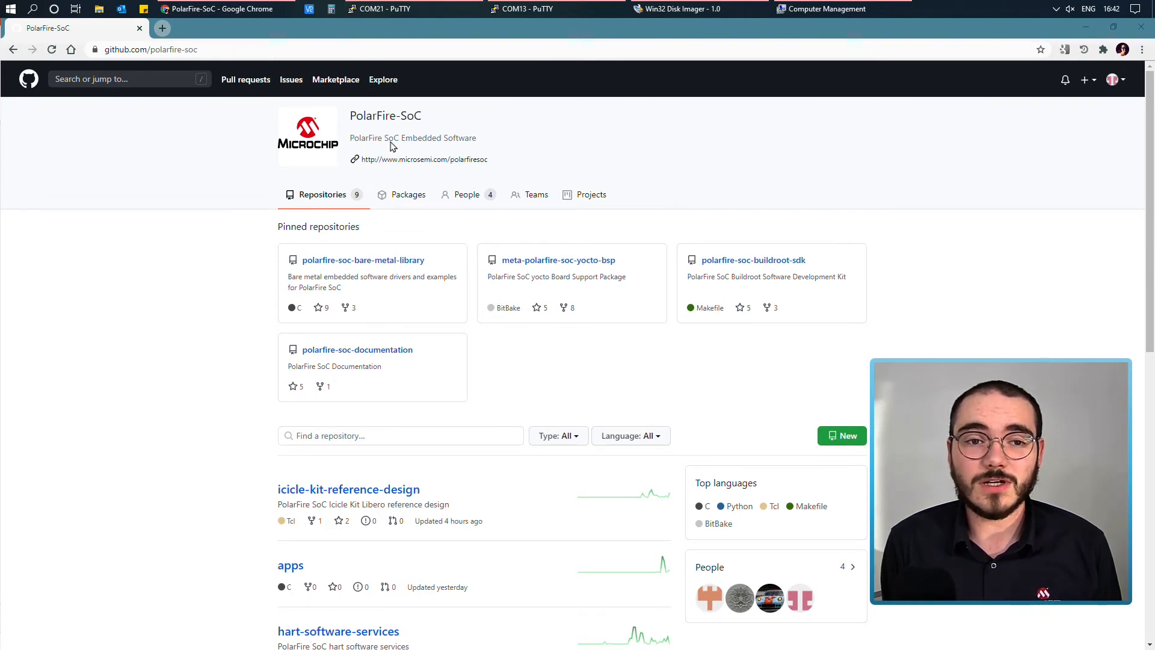
pyautogui.moveTo(236, 258)
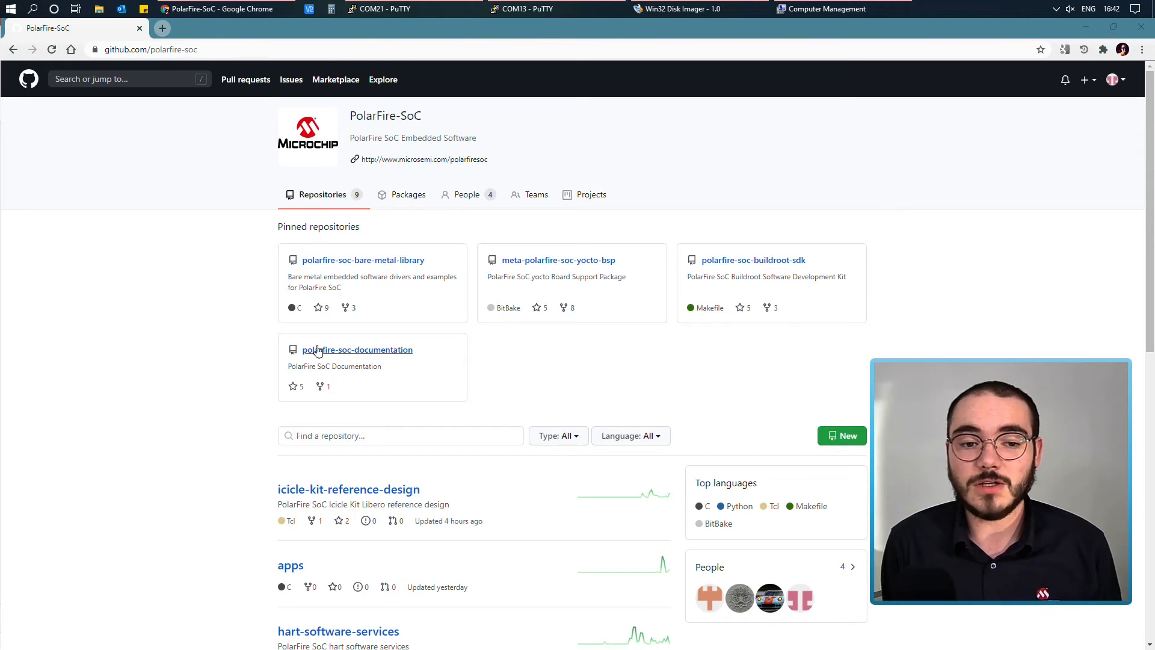
pyautogui.moveTo(379, 352)
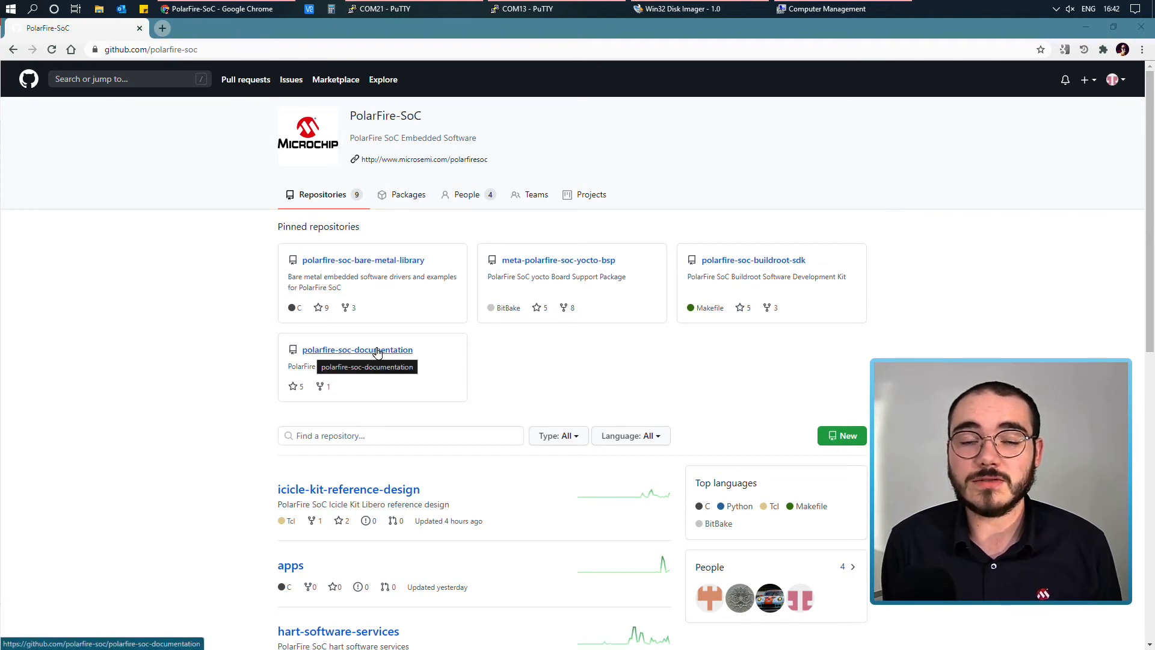
# - Browse polarfire-soc-documentation to updating-icicle-kit-design-and-linux.md and scroll to its download links table
pyautogui.click(357, 349)
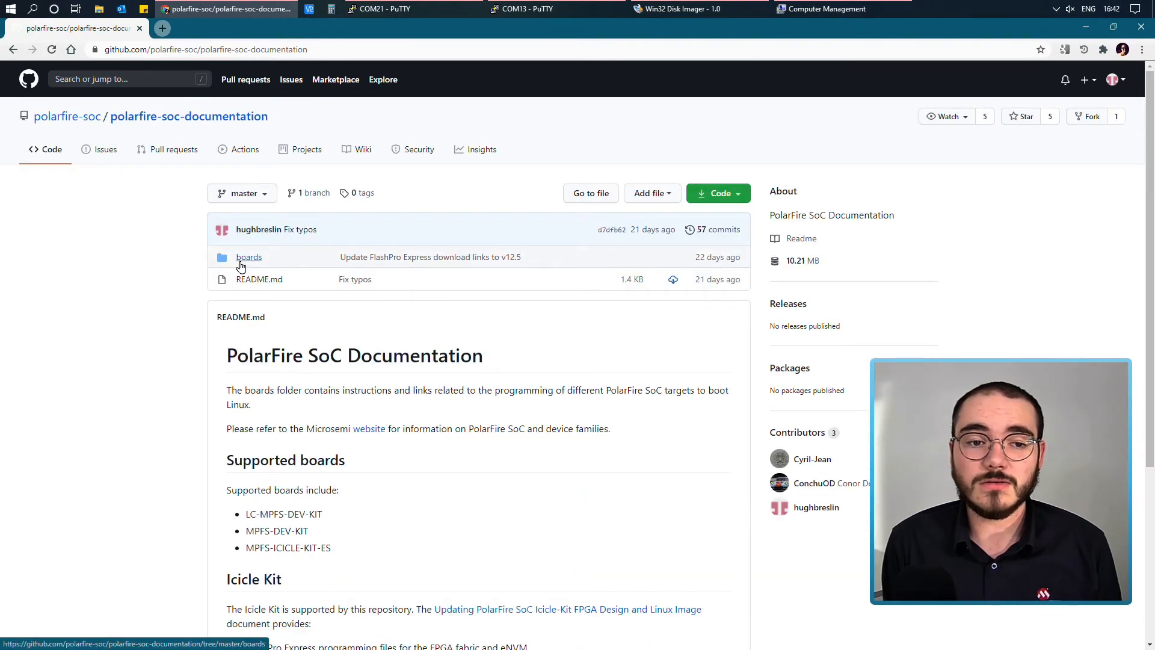
pyautogui.click(249, 257)
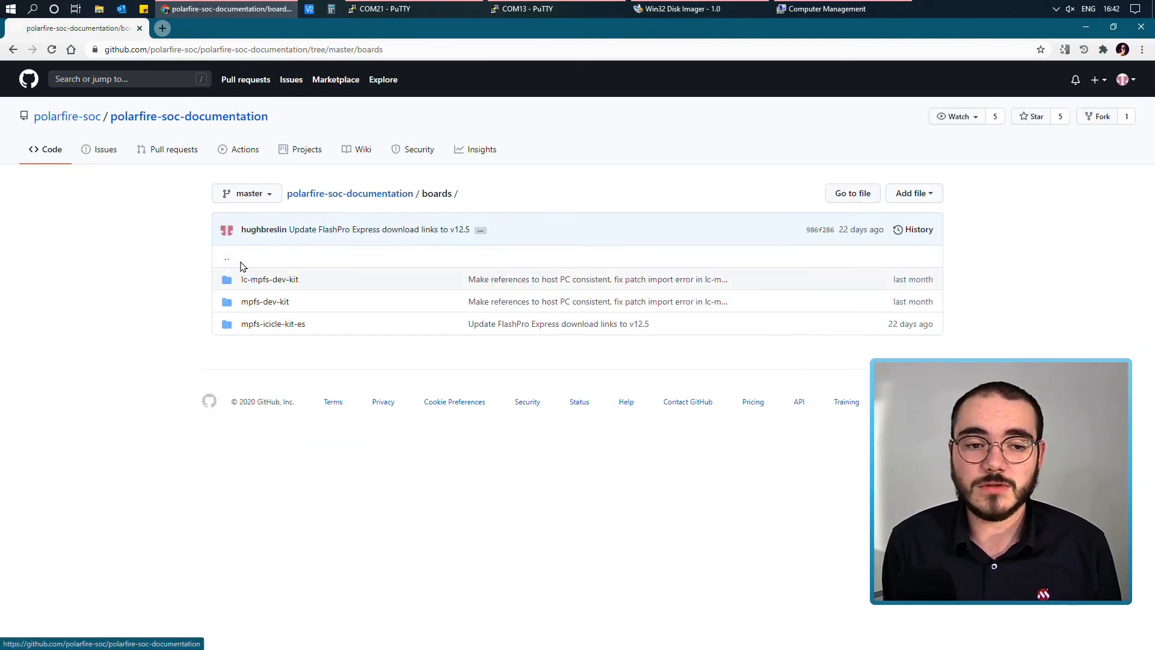
pyautogui.moveTo(273, 324)
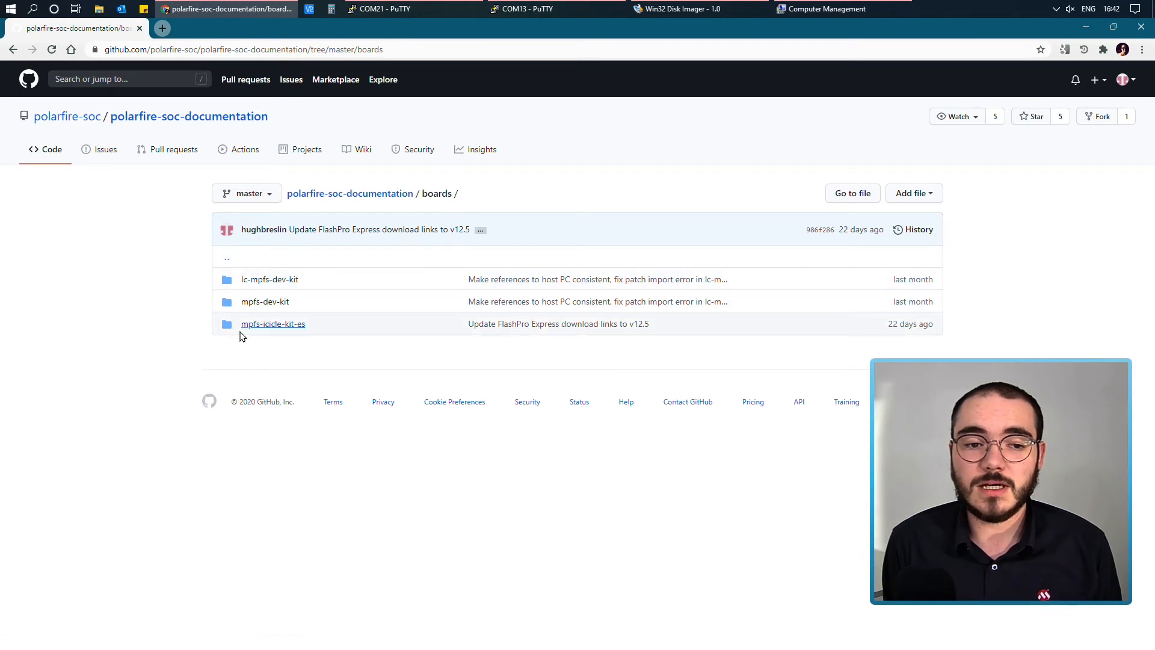
pyautogui.moveTo(272, 324)
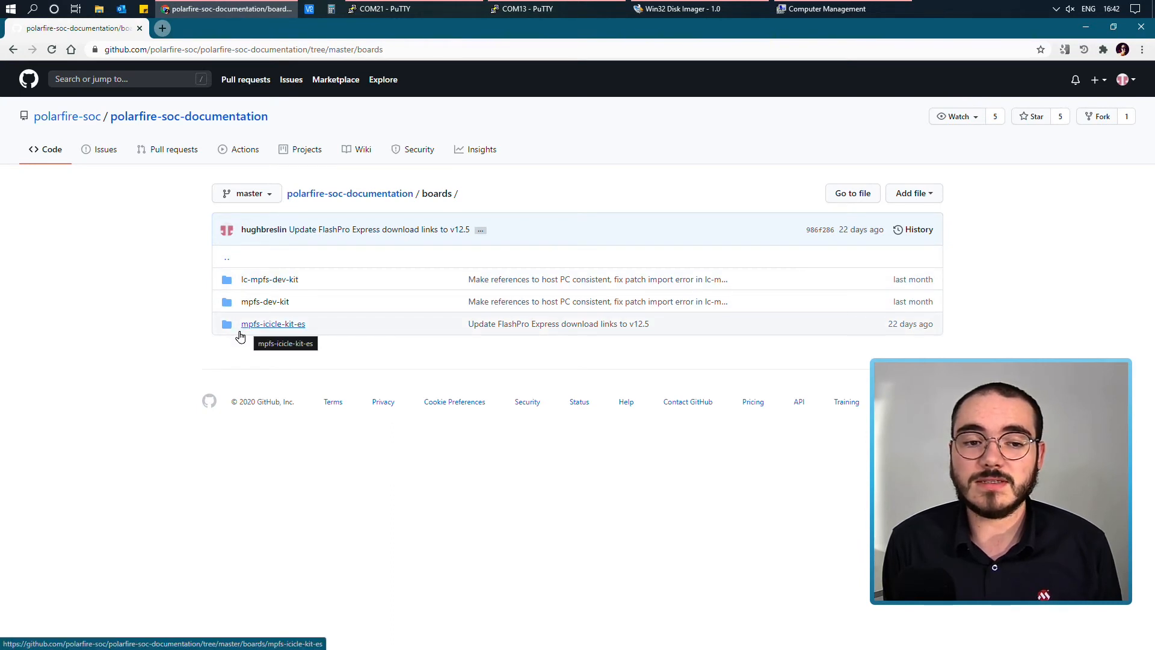
pyautogui.click(272, 324)
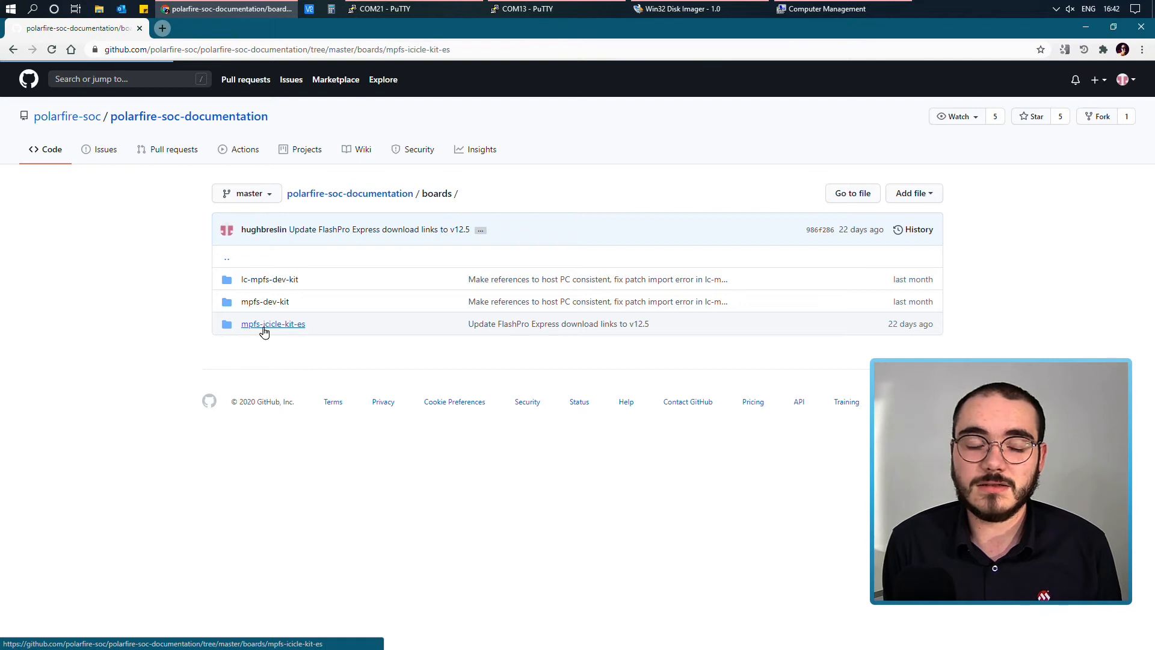
pyautogui.click(272, 323)
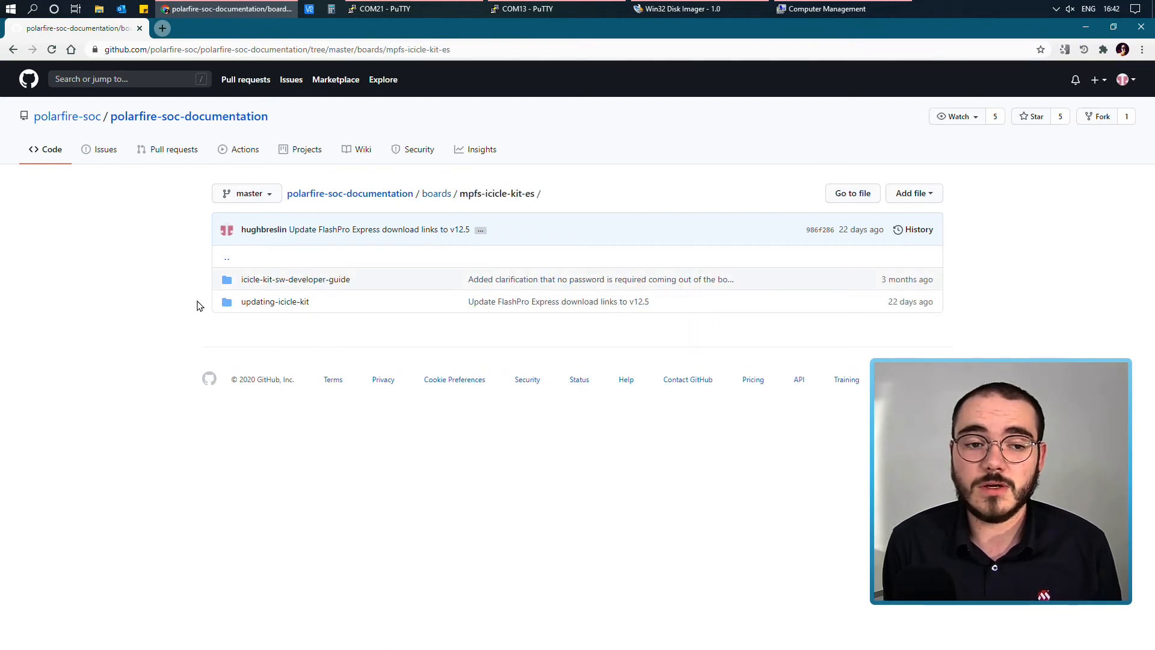
pyautogui.moveTo(295, 279)
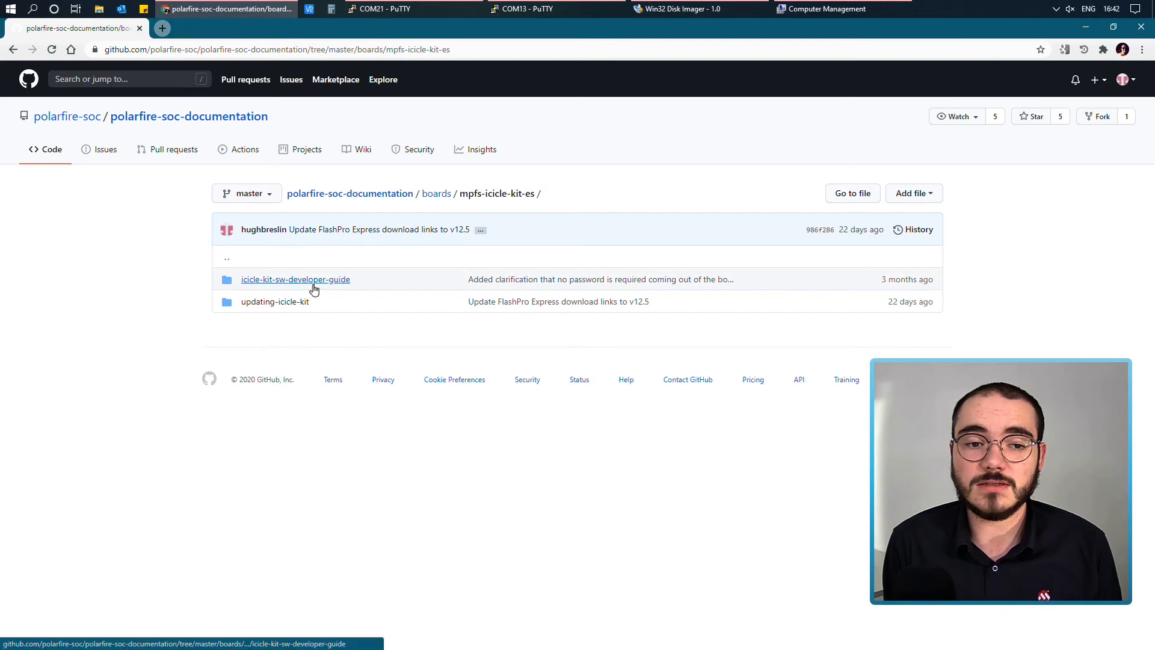
pyautogui.moveTo(265, 308)
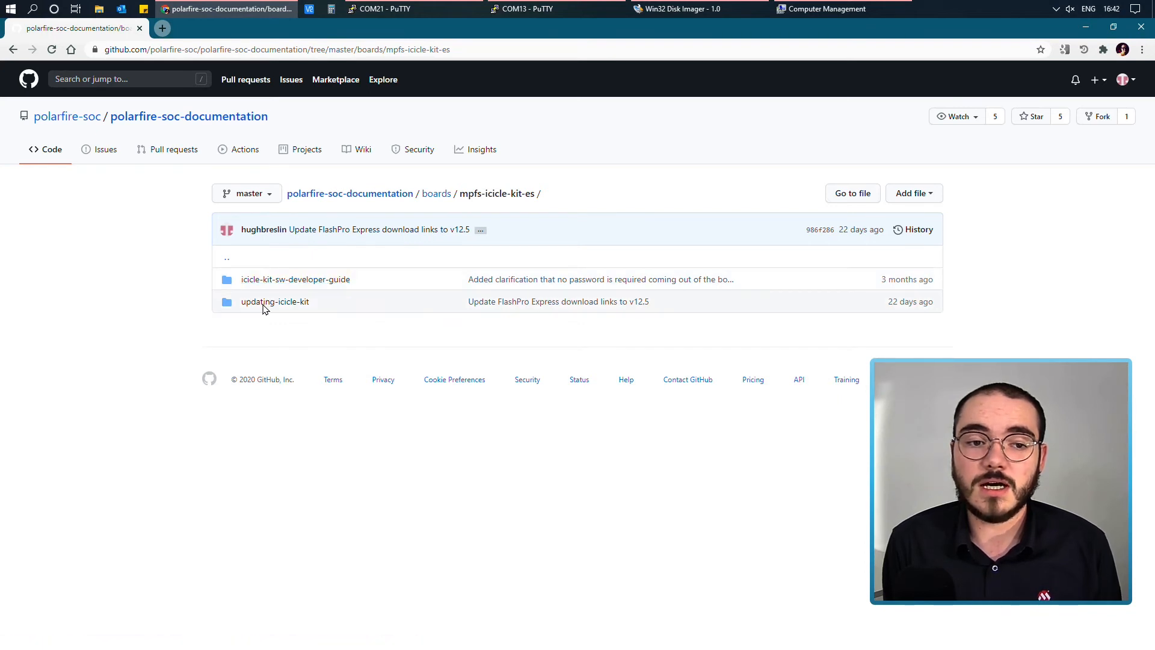
pyautogui.moveTo(275, 302)
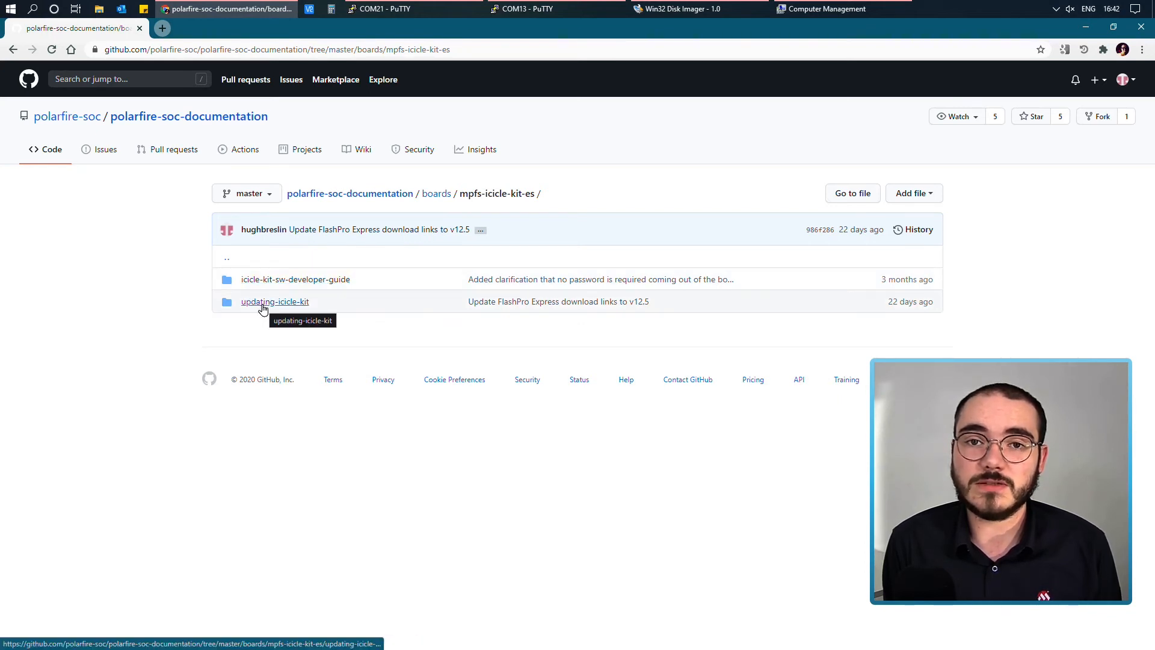
pyautogui.click(275, 301)
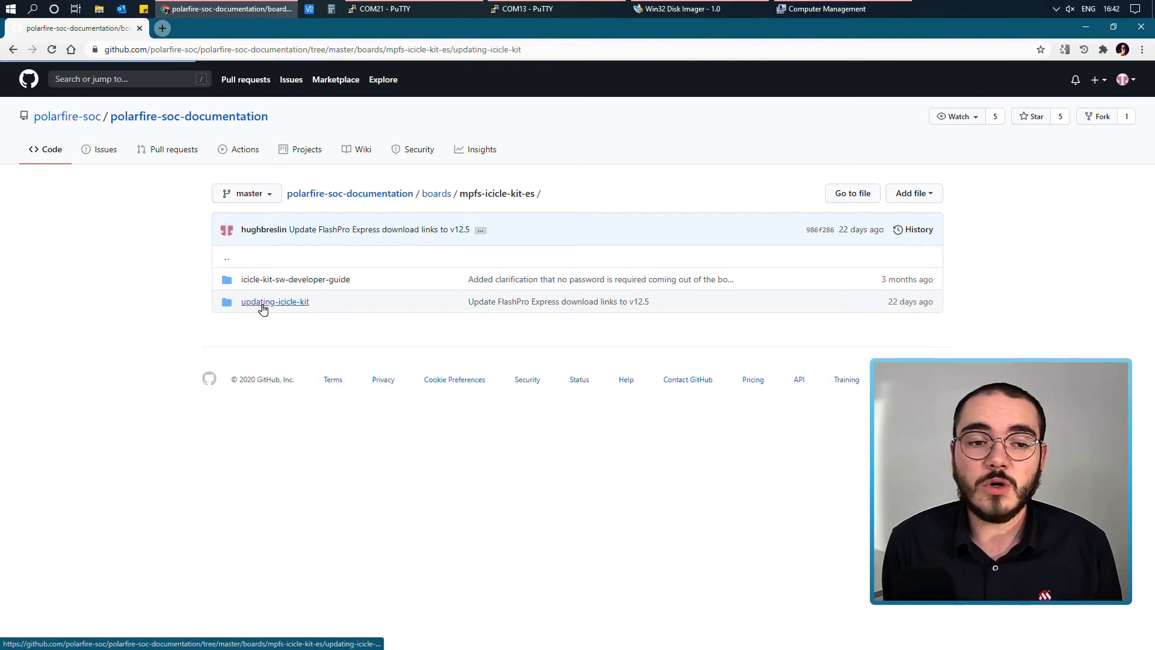
pyautogui.click(275, 300)
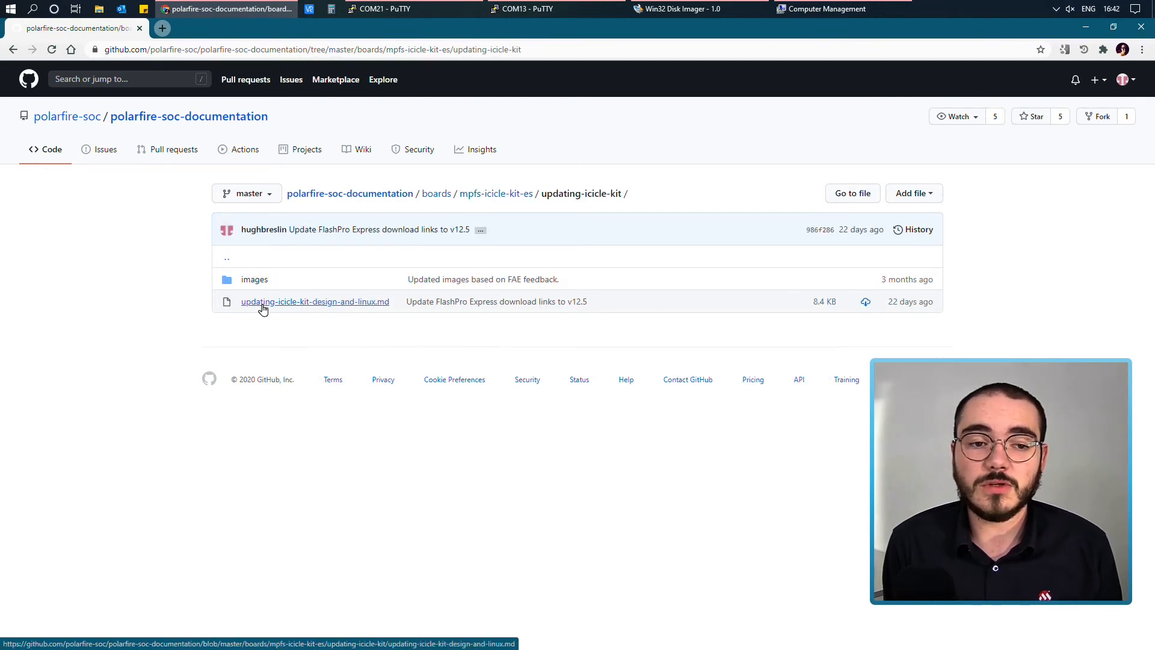
pyautogui.moveTo(339, 310)
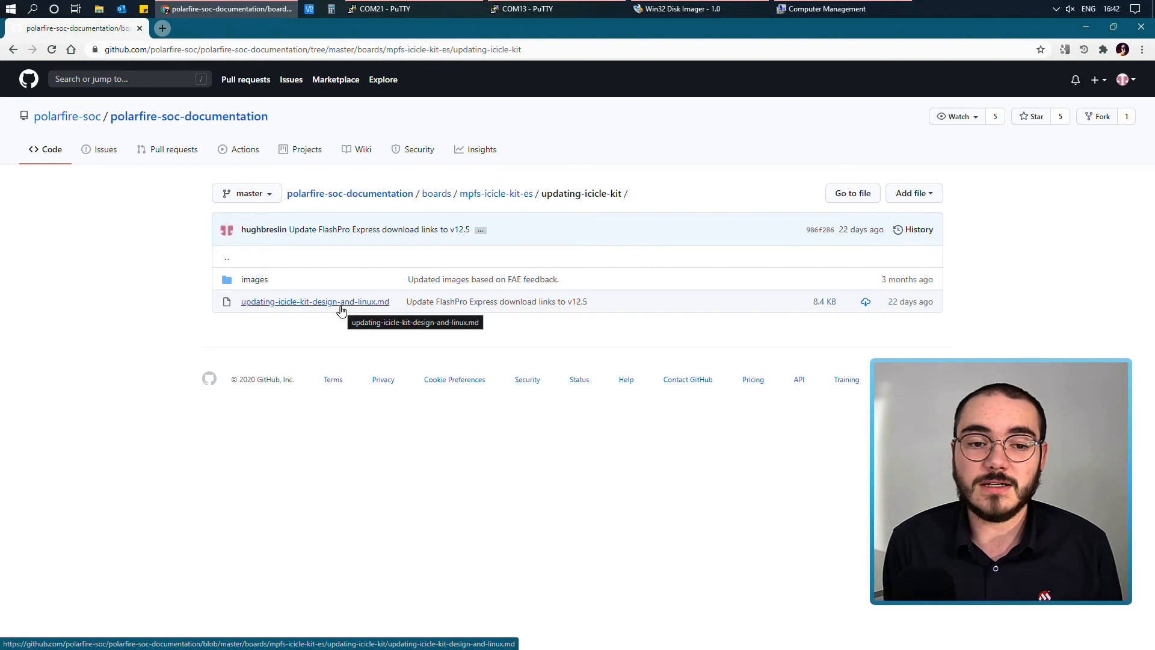
pyautogui.click(315, 301)
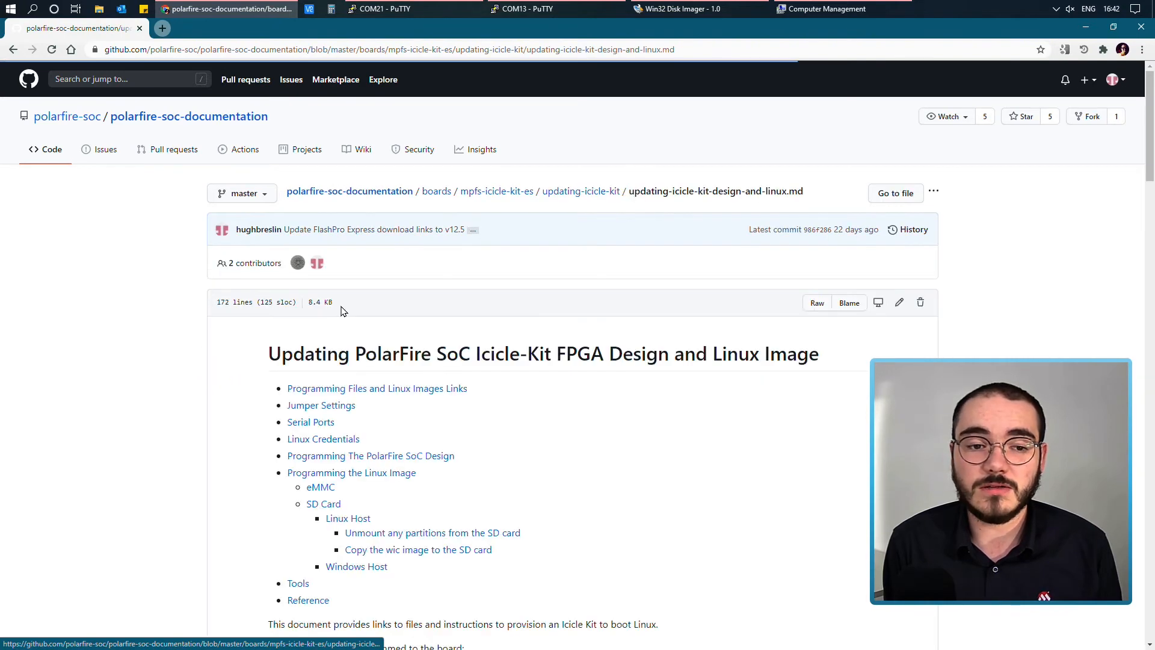
pyautogui.scroll(-3)
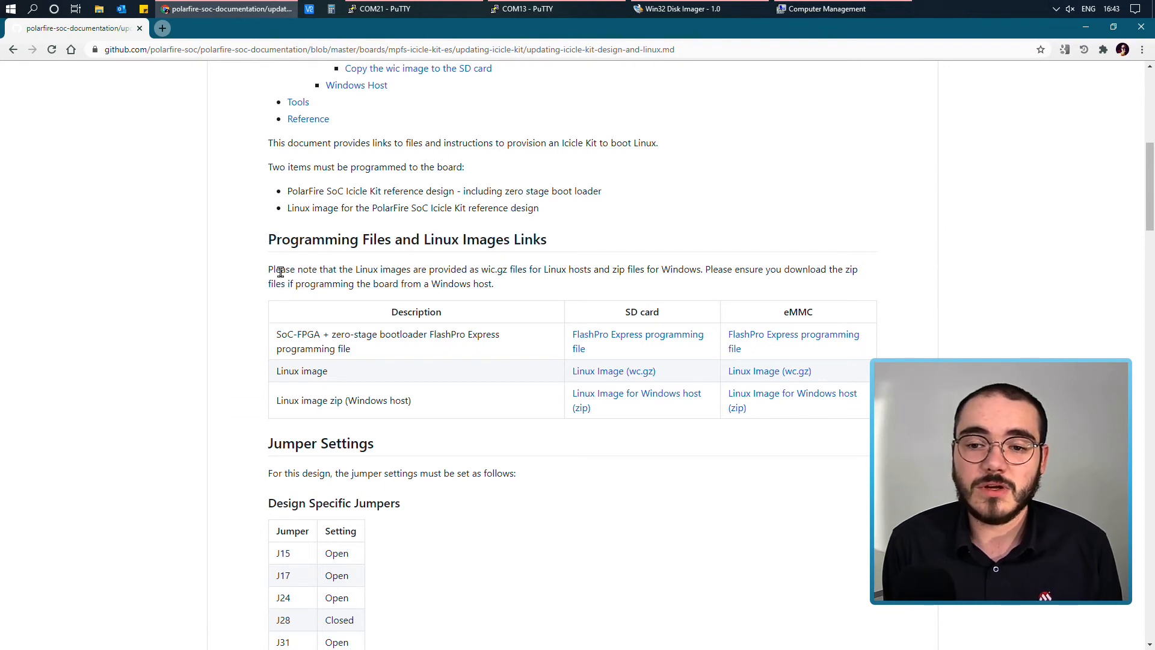
pyautogui.moveTo(769, 371)
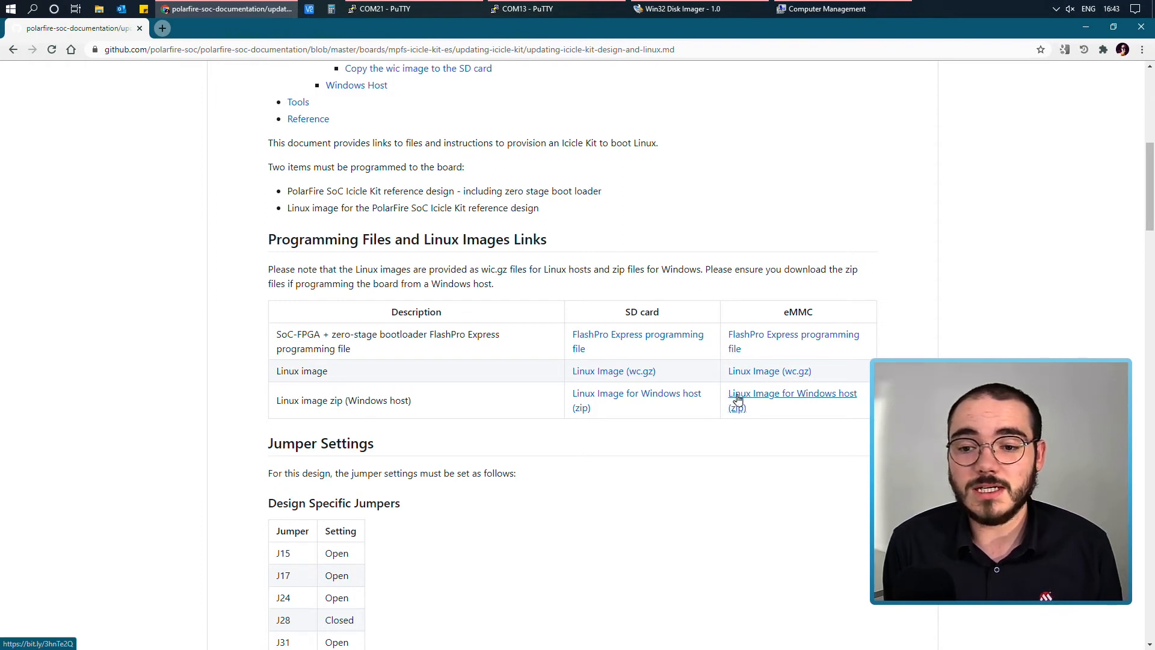
pyautogui.moveTo(816, 398)
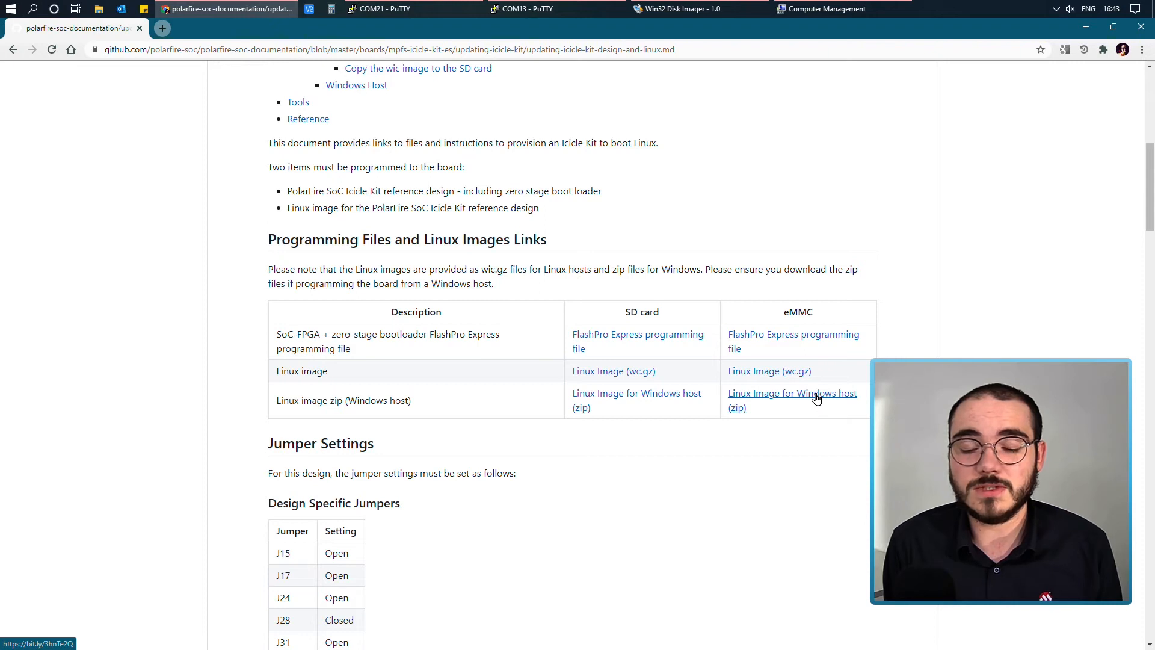
pyautogui.moveTo(809, 391)
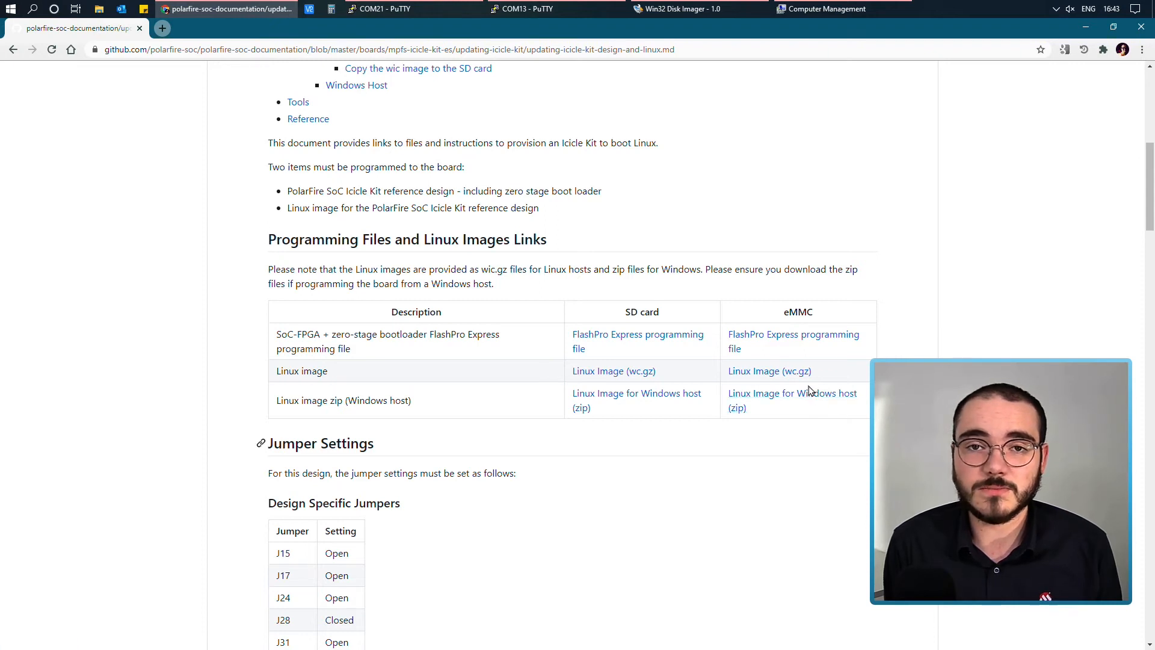
pyautogui.moveTo(383, 9)
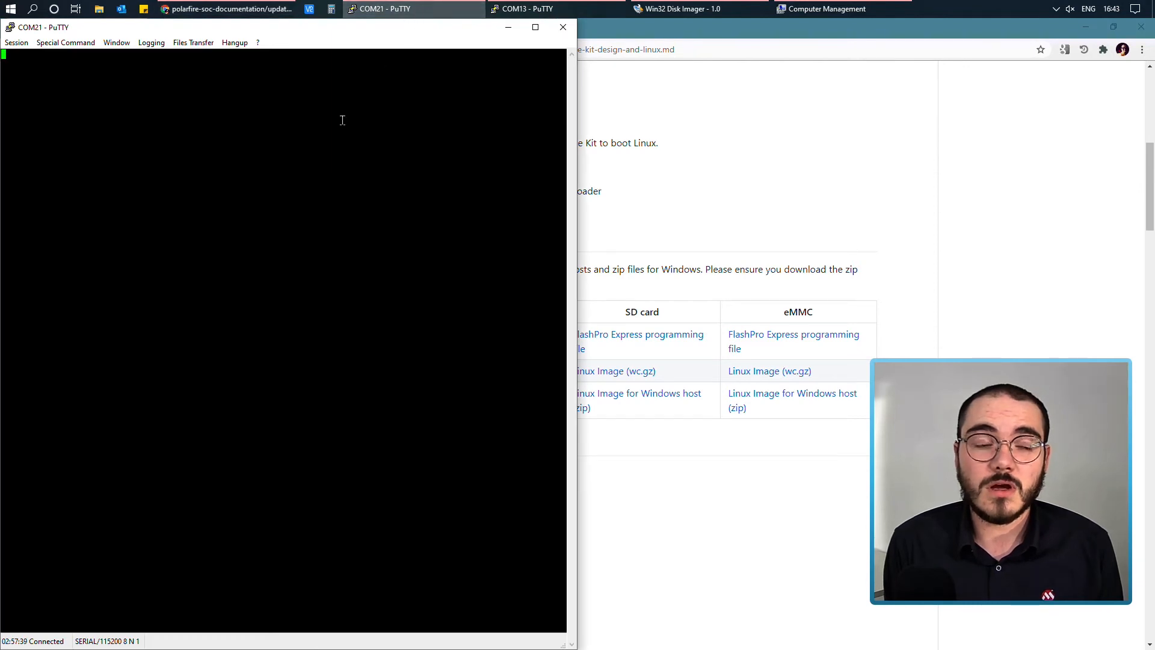
pyautogui.moveTo(268, 218)
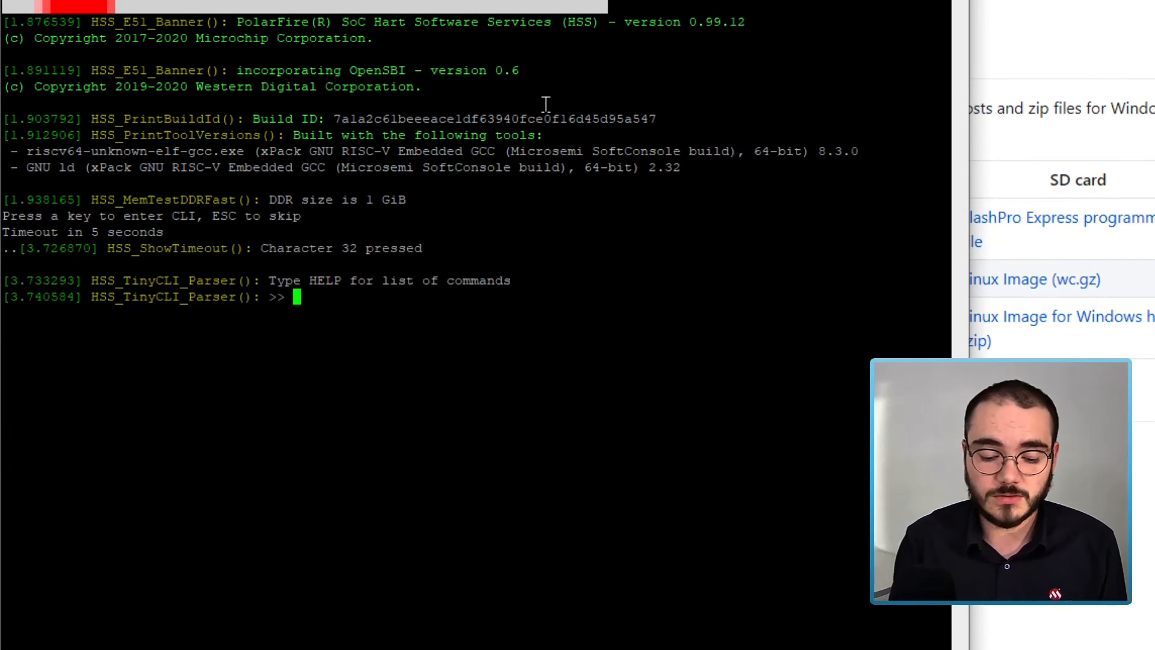
# - Run 'help' in the HSS console, then run 'usbdmsc' to expose the eMMC over USB
pyautogui.write('help')
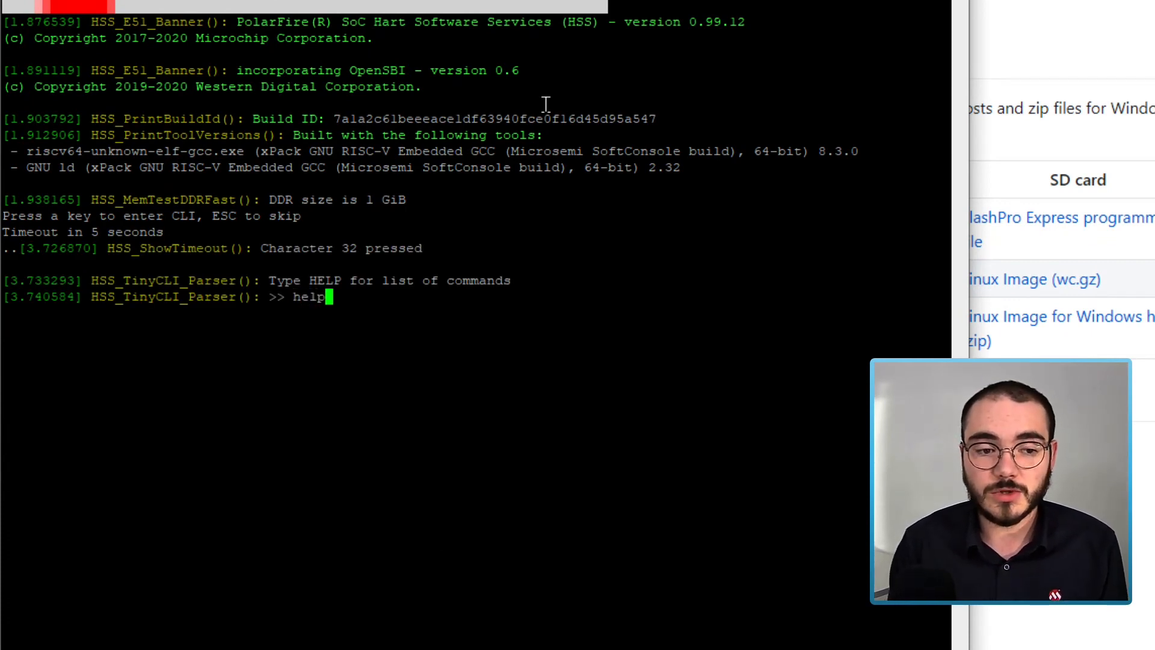
pyautogui.press('Return')
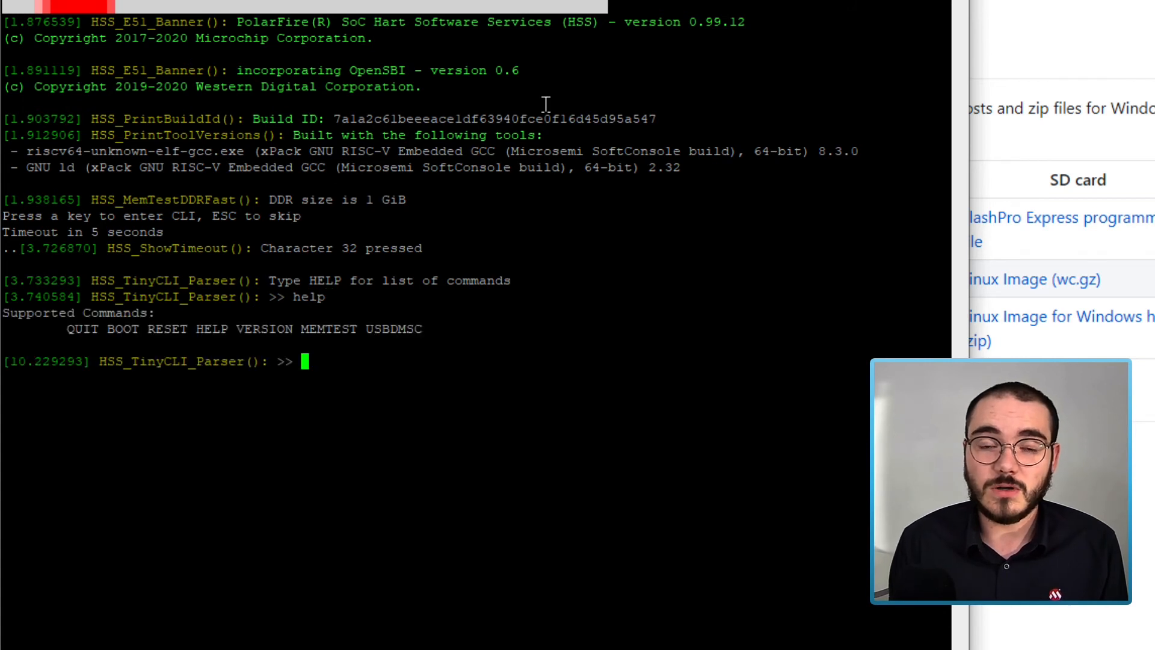
pyautogui.moveTo(440, 329)
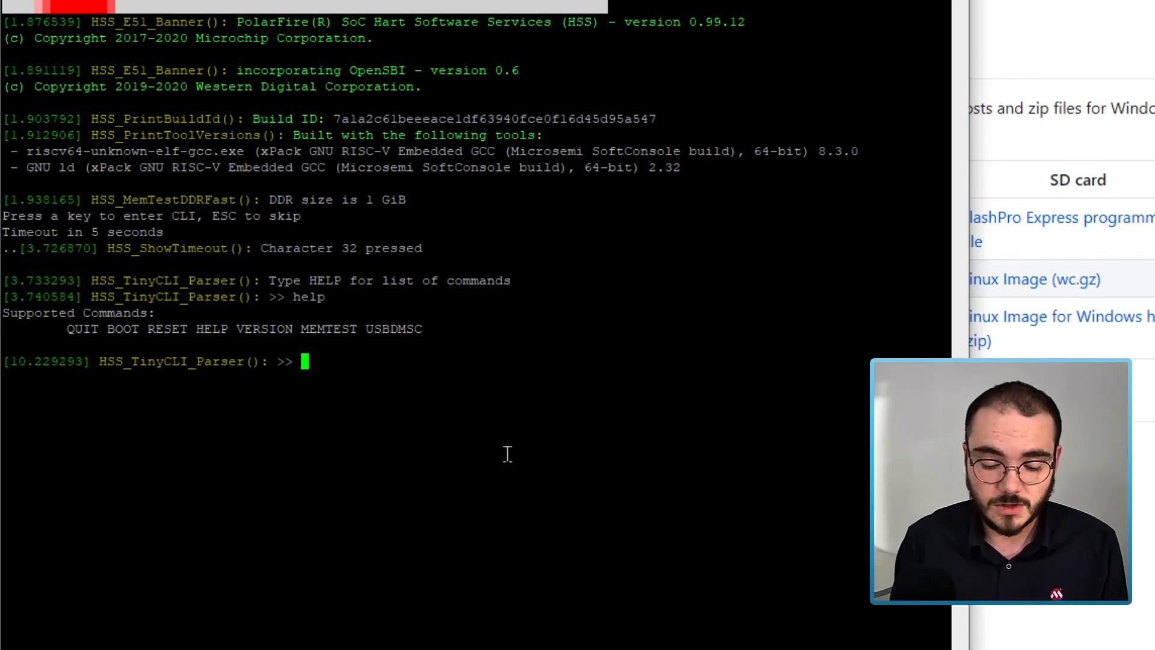
pyautogui.write('usbdms')
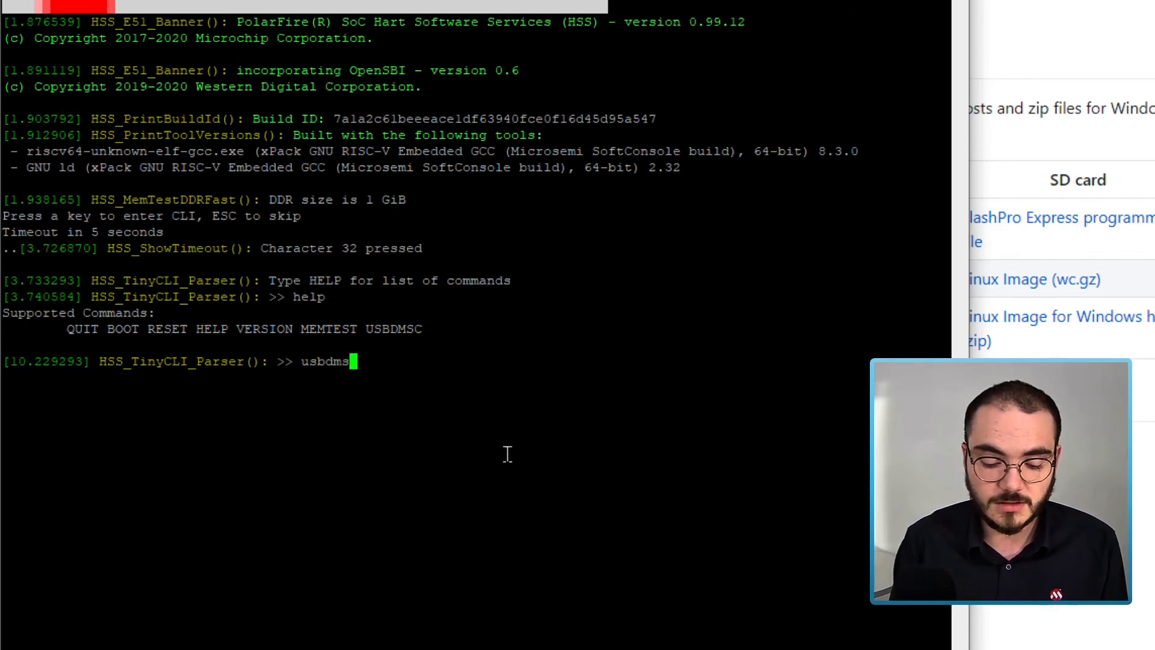
pyautogui.press('Return')
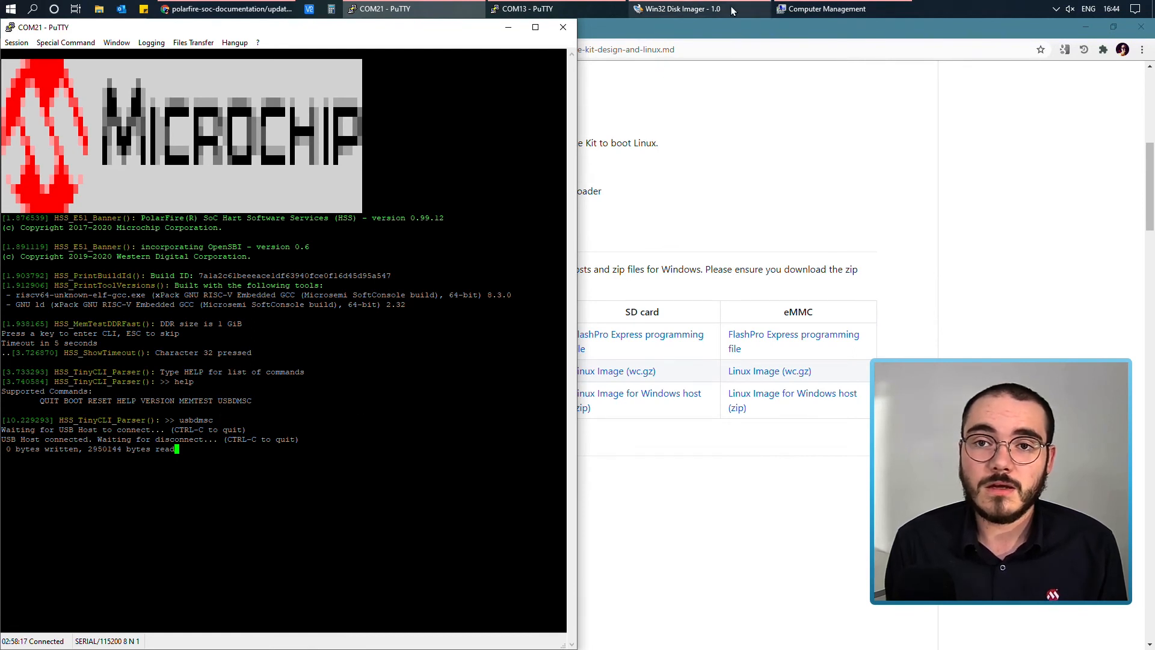
# - Review Win32 Disk Imager's target drives (E:, G:), keep E:, then bring up Computer Management
pyautogui.click(679, 9)
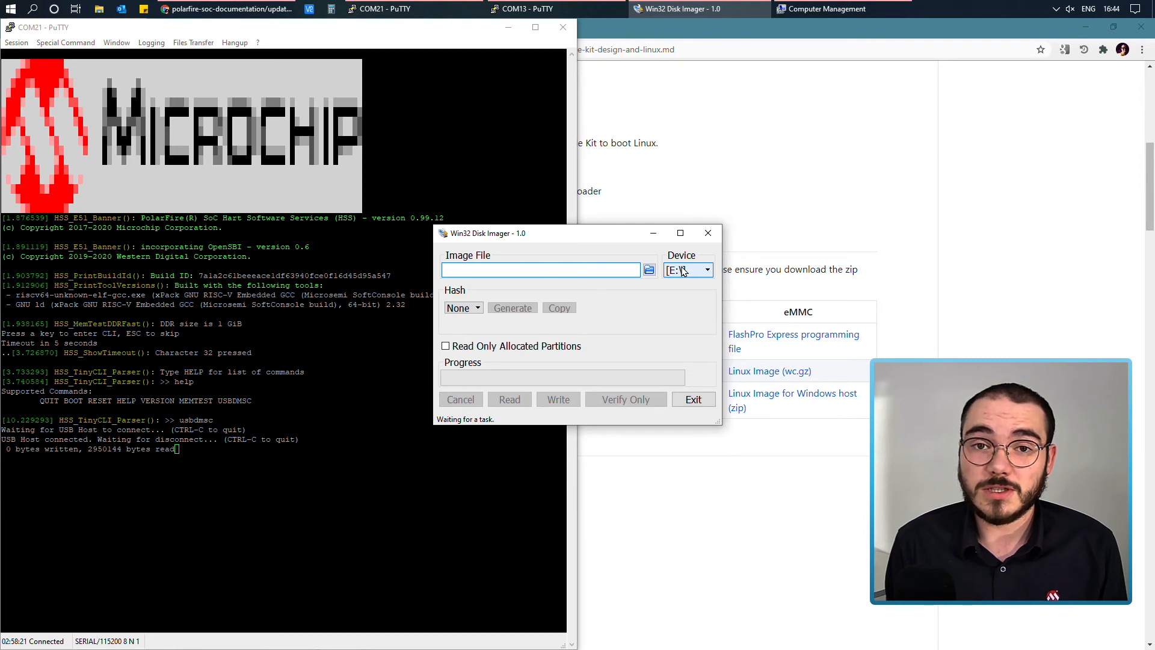
pyautogui.click(705, 269)
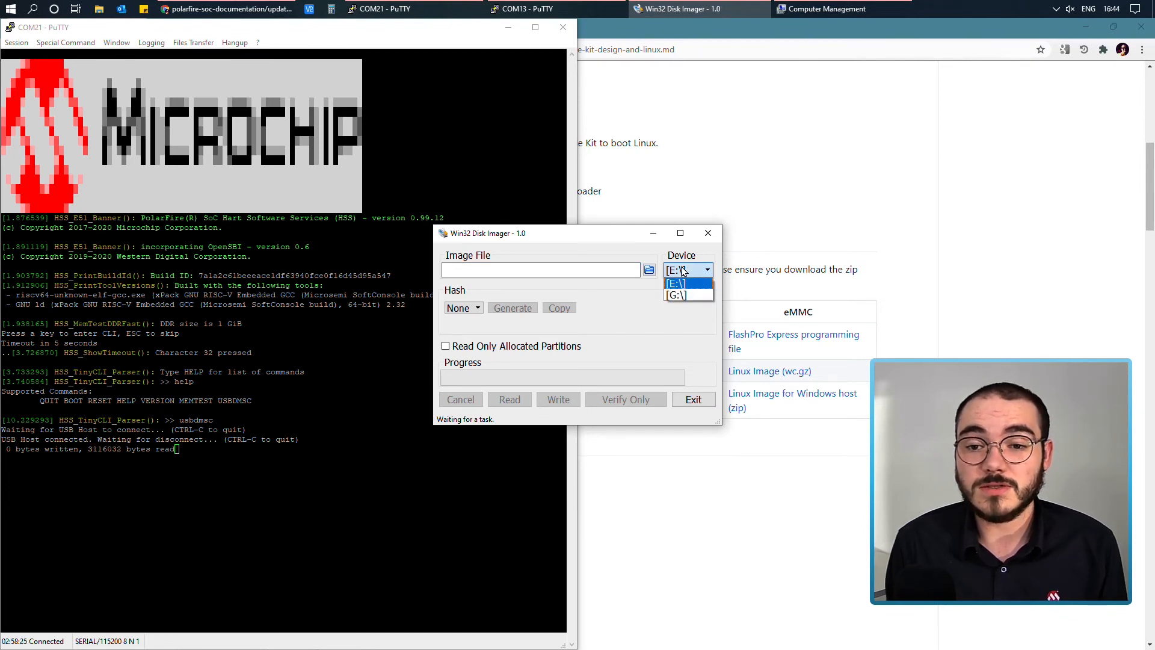
pyautogui.moveTo(478, 250)
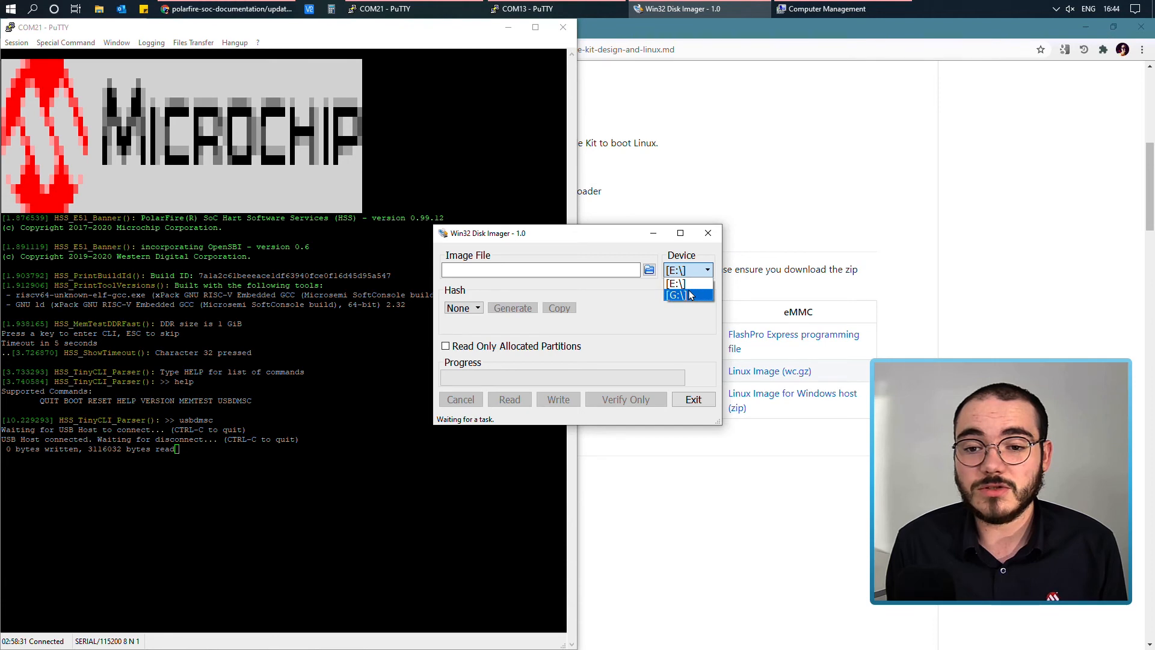
pyautogui.click(675, 283)
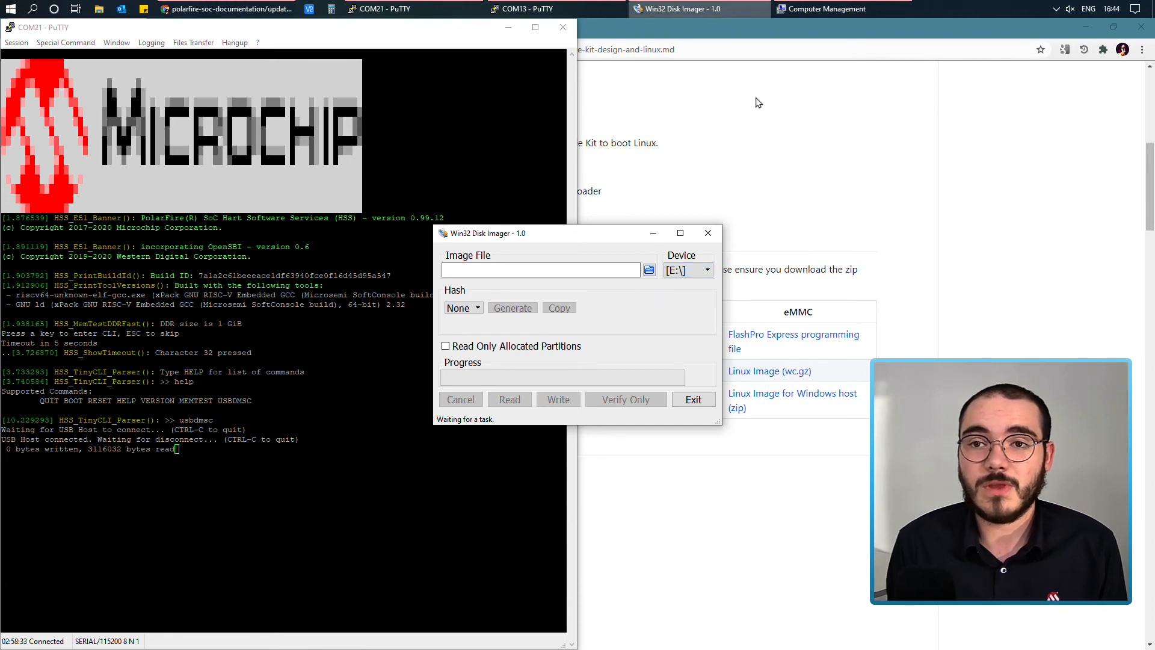
pyautogui.click(827, 9)
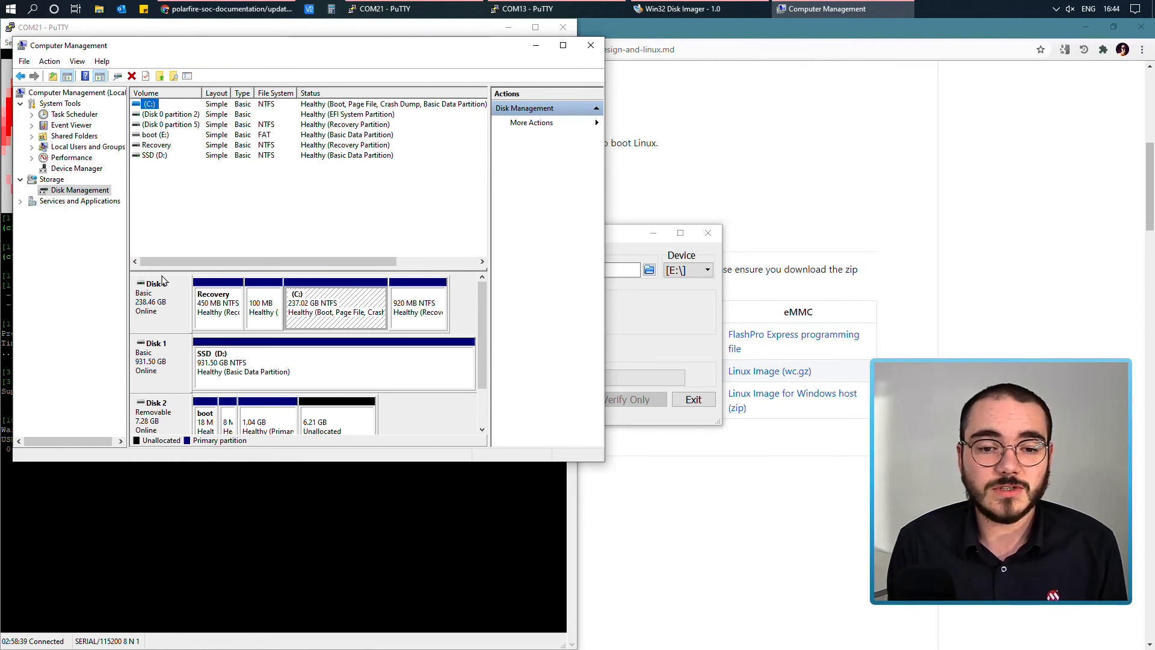
# - Delete Disk 2's 1.04 GB, 8 MB and boot partitions, leaving 7.28 GB unallocated
pyautogui.scroll(-3)
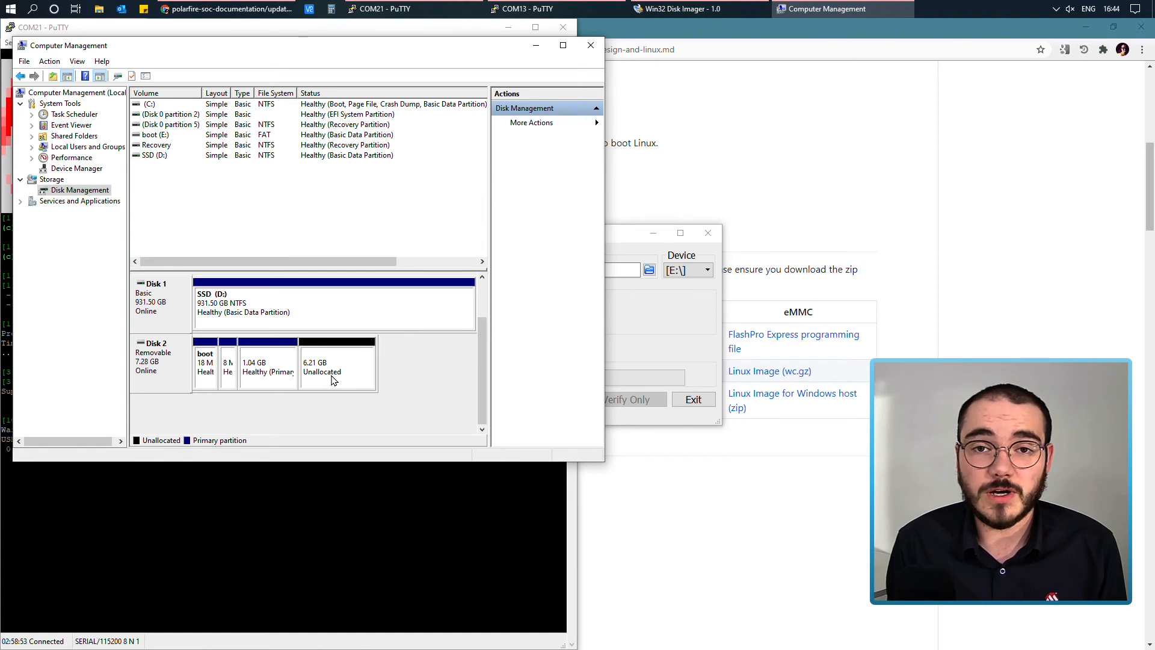
pyautogui.click(267, 362)
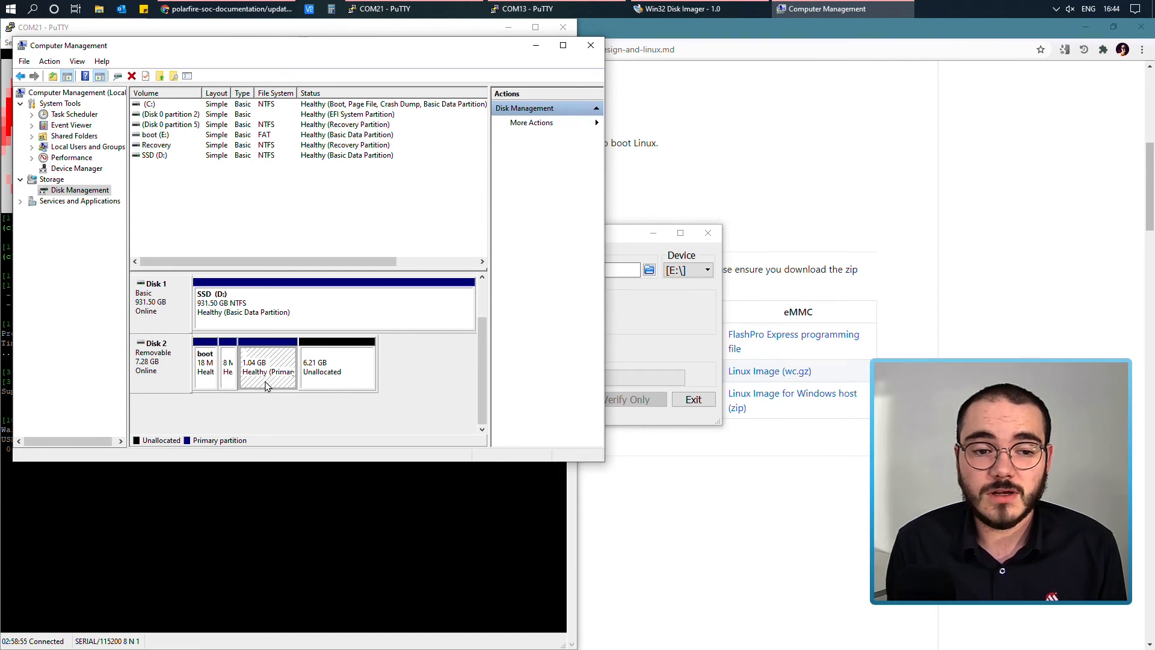
pyautogui.rightClick(267, 365)
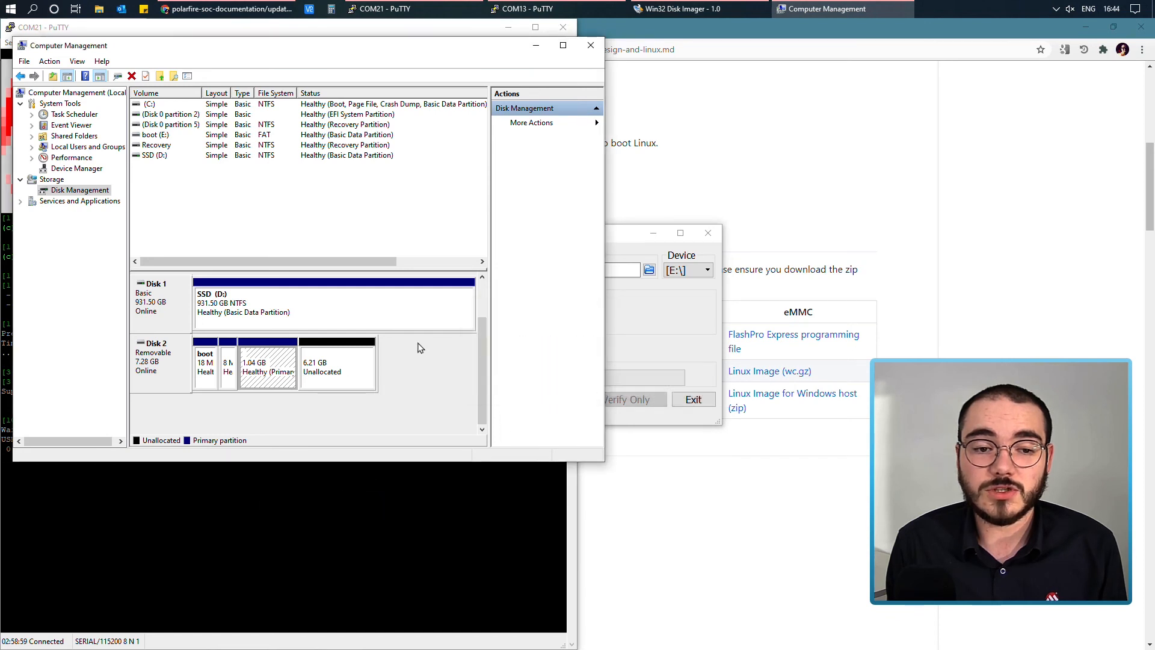
pyautogui.moveTo(416, 342)
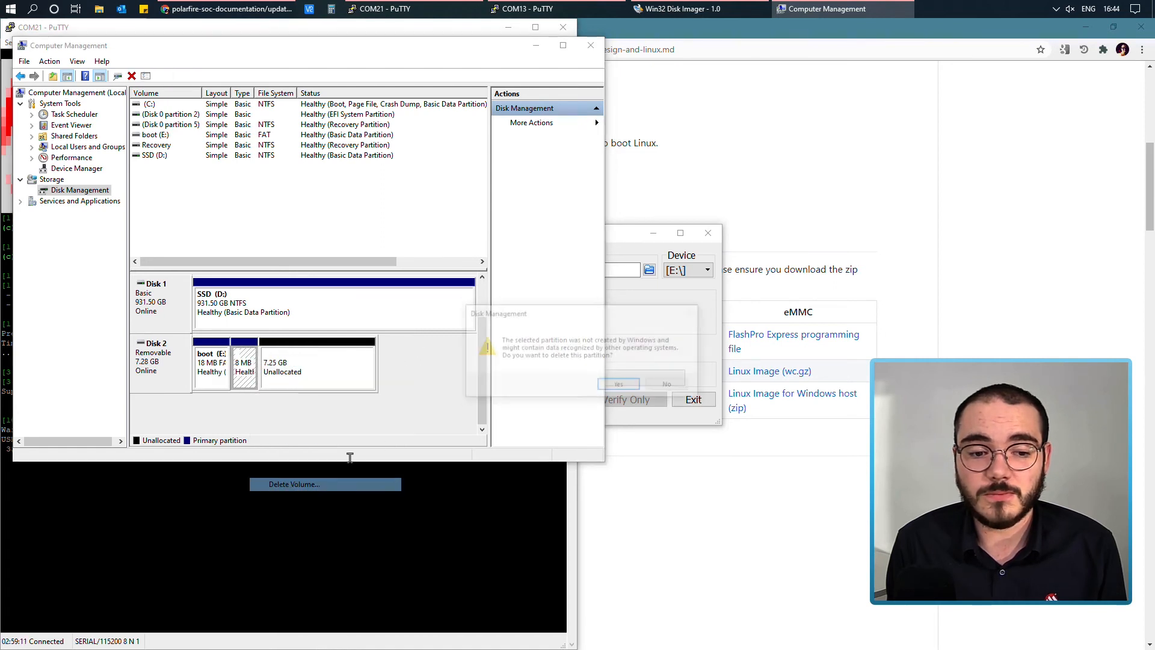
pyautogui.click(619, 383)
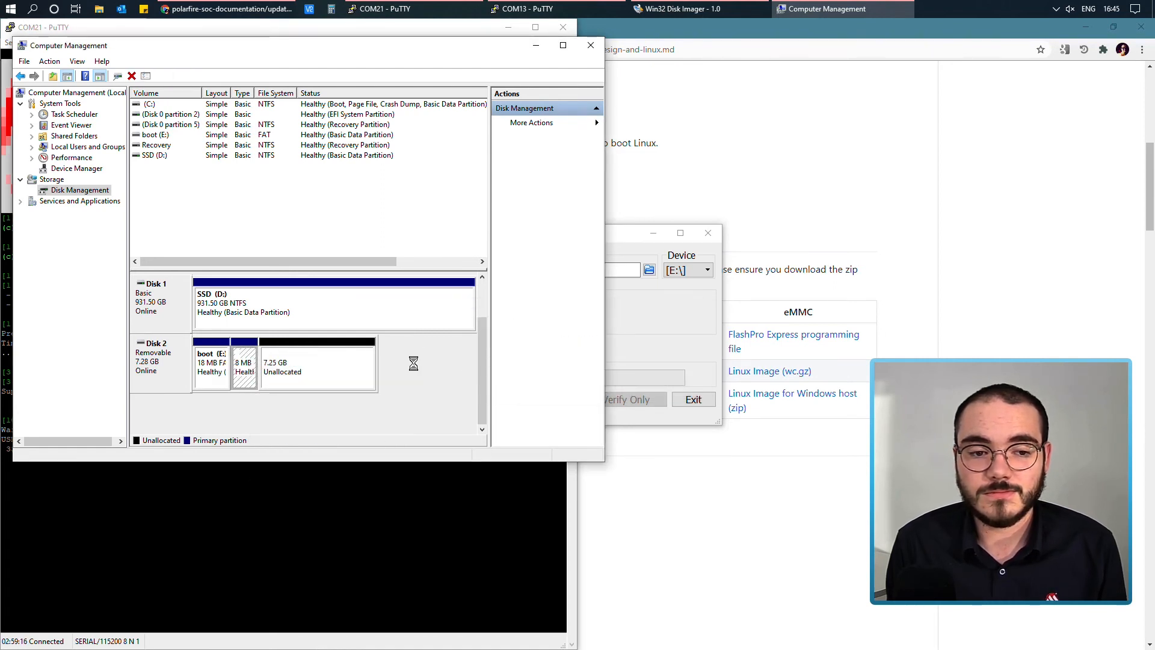
pyautogui.rightClick(243, 361)
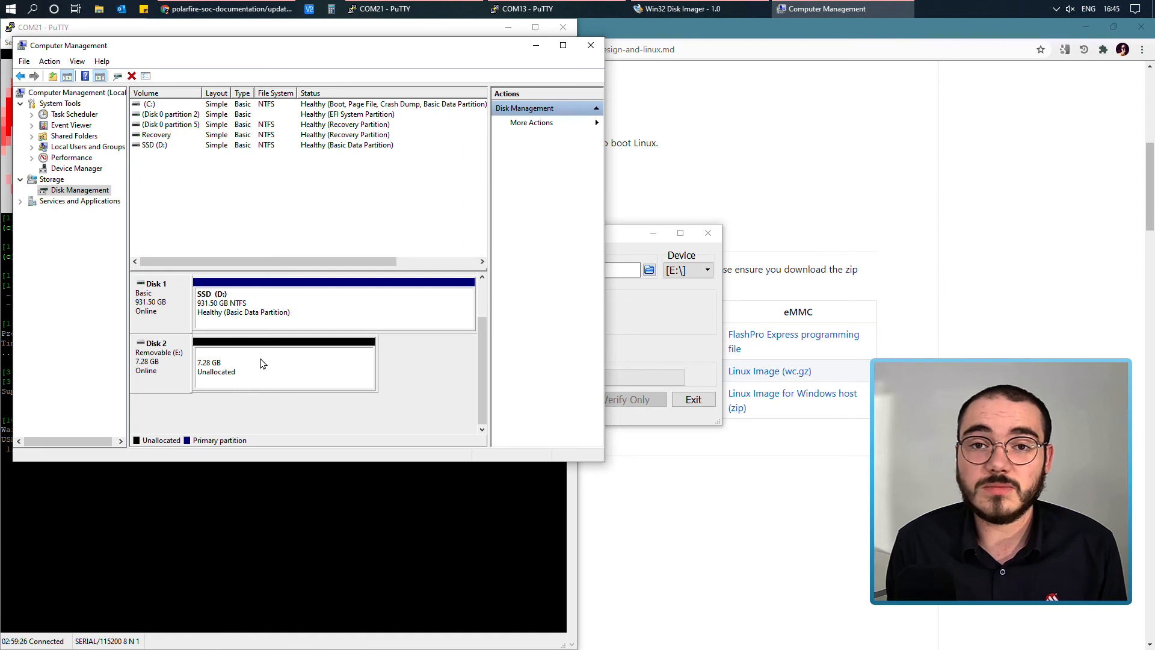
pyautogui.rightClick(283, 361)
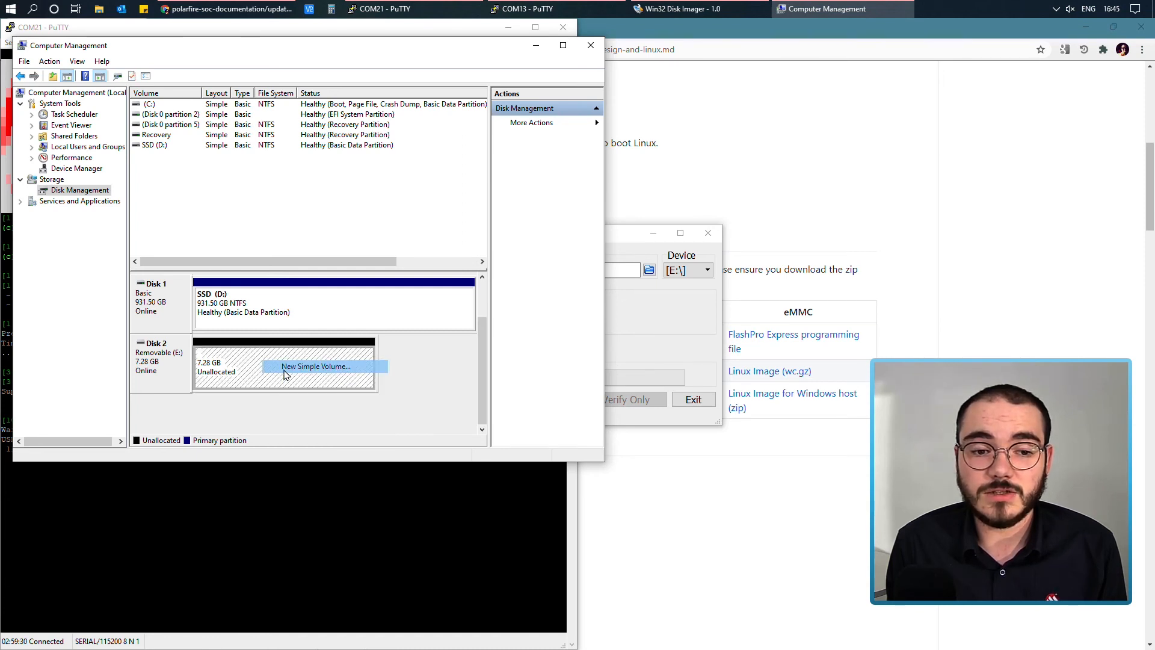
# - Run the New Simple Volume wizard on Disk 2's unallocated space, keeping drive letter F
pyautogui.click(316, 366)
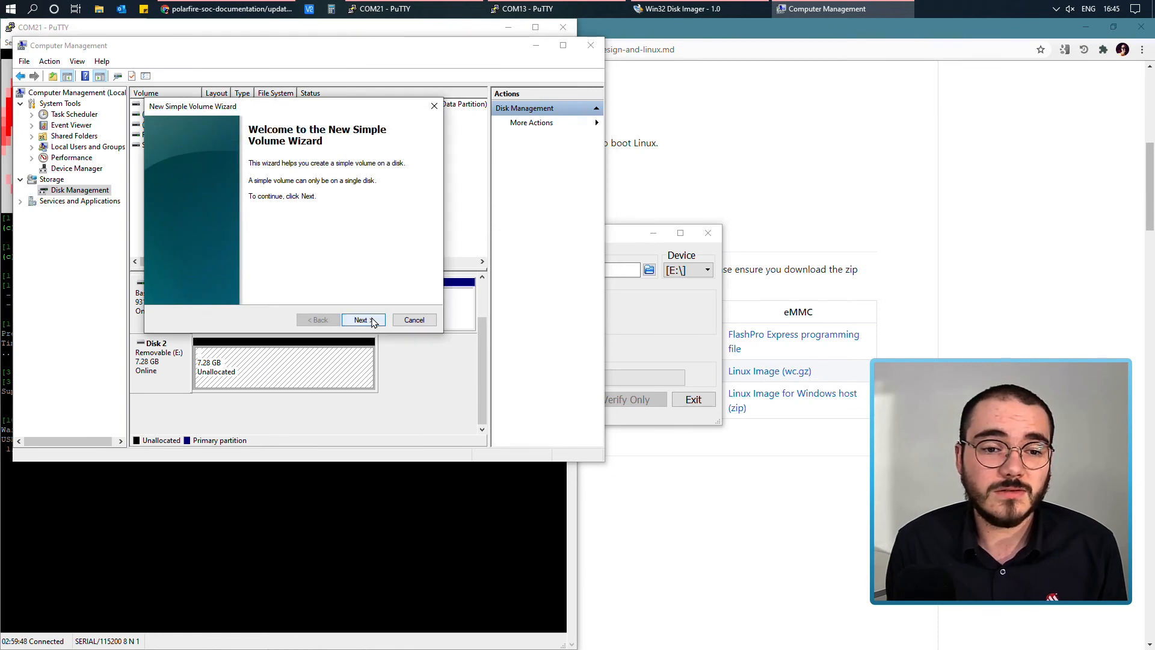
pyautogui.click(361, 319)
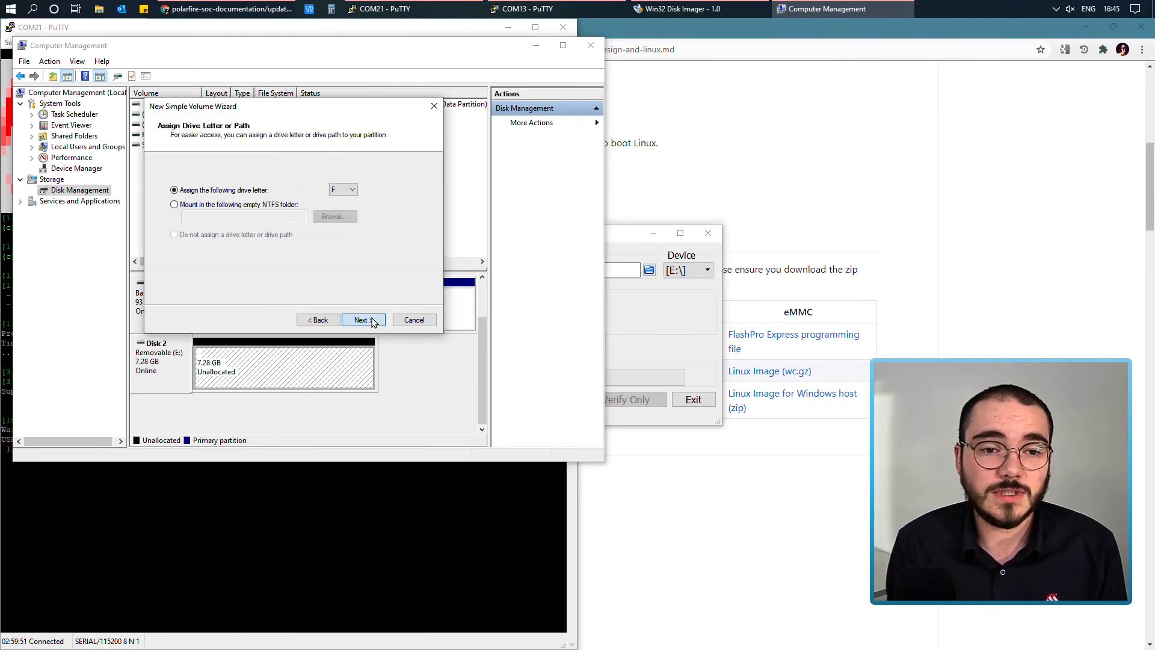
pyautogui.click(361, 319)
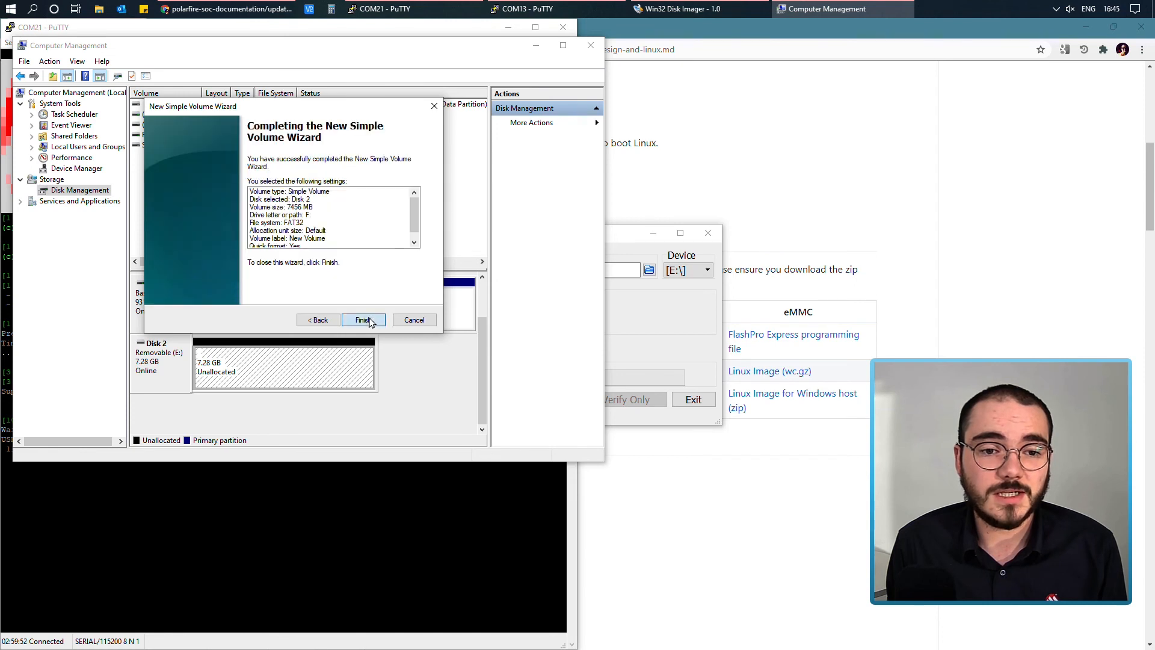
pyautogui.click(362, 319)
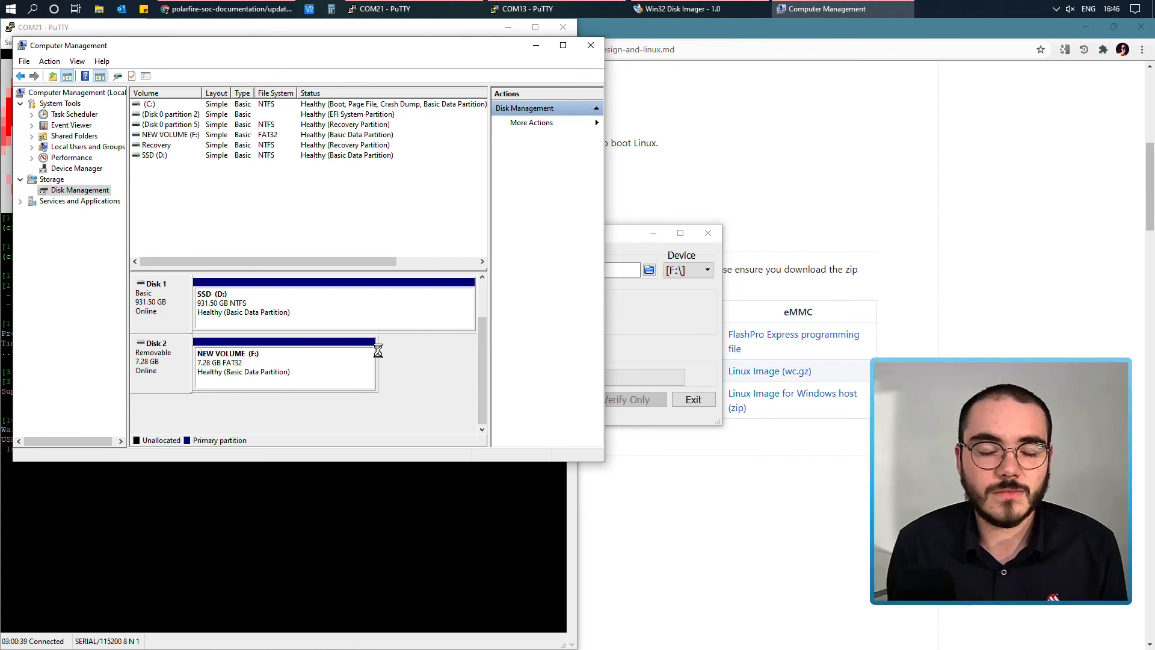
pyautogui.moveTo(288, 356)
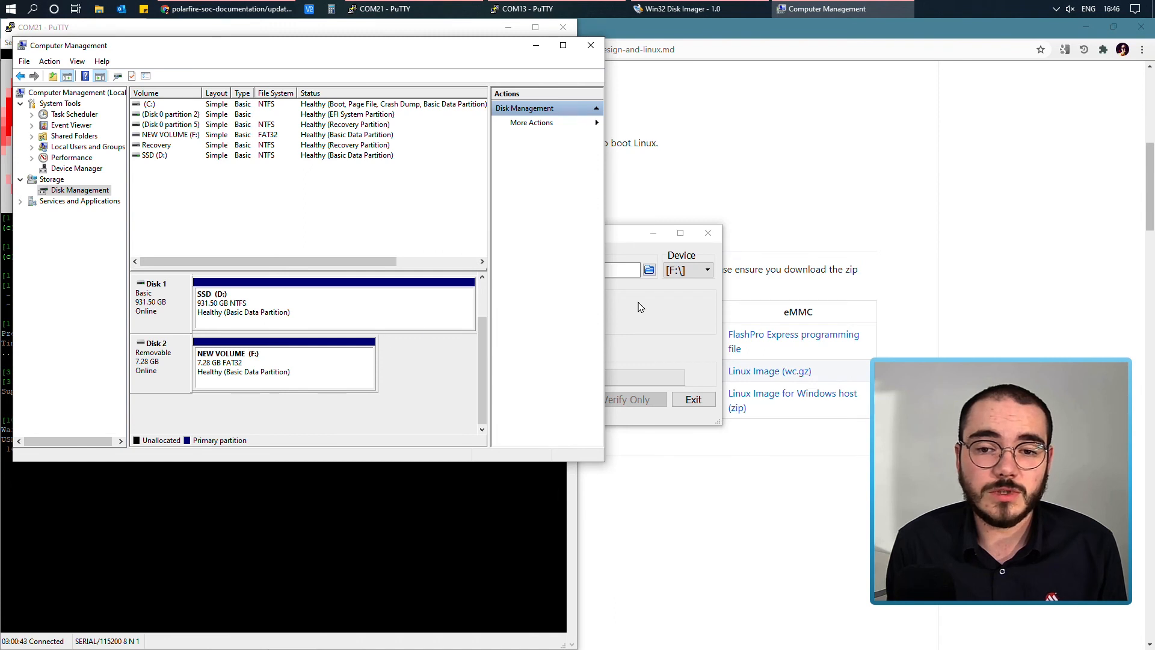
# - Confirm F:\ as target and load core-image-minimal-dev-icicle-kit-es-20200812.wic using the *.* filter
pyautogui.click(705, 270)
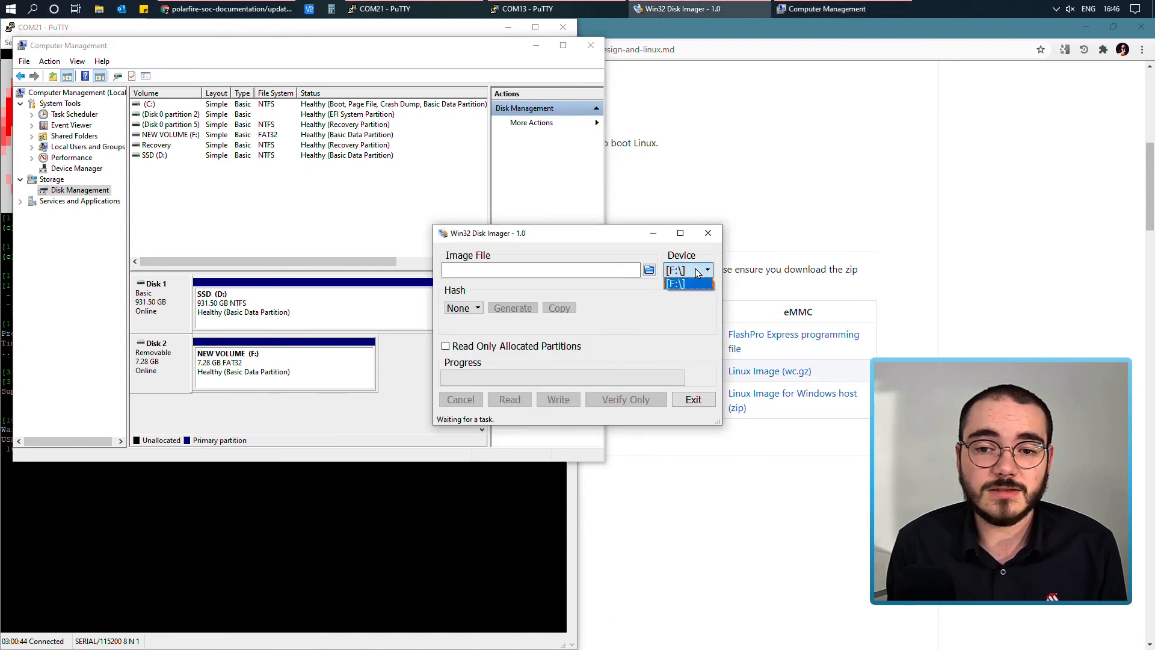
pyautogui.moveTo(651, 308)
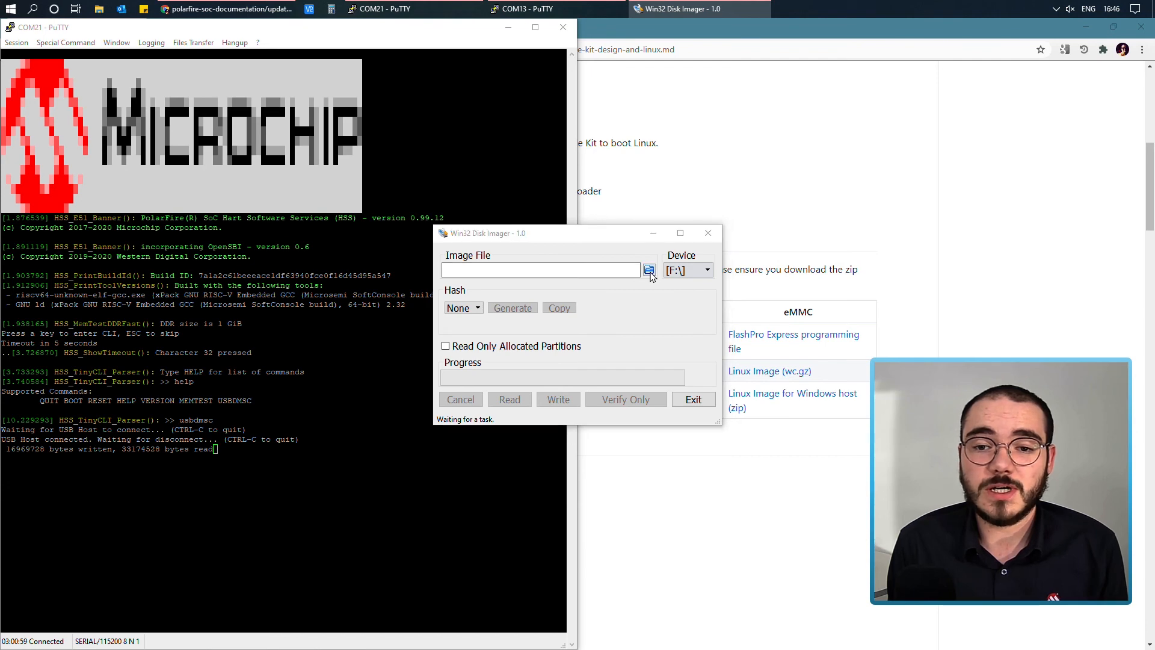
pyautogui.click(649, 269)
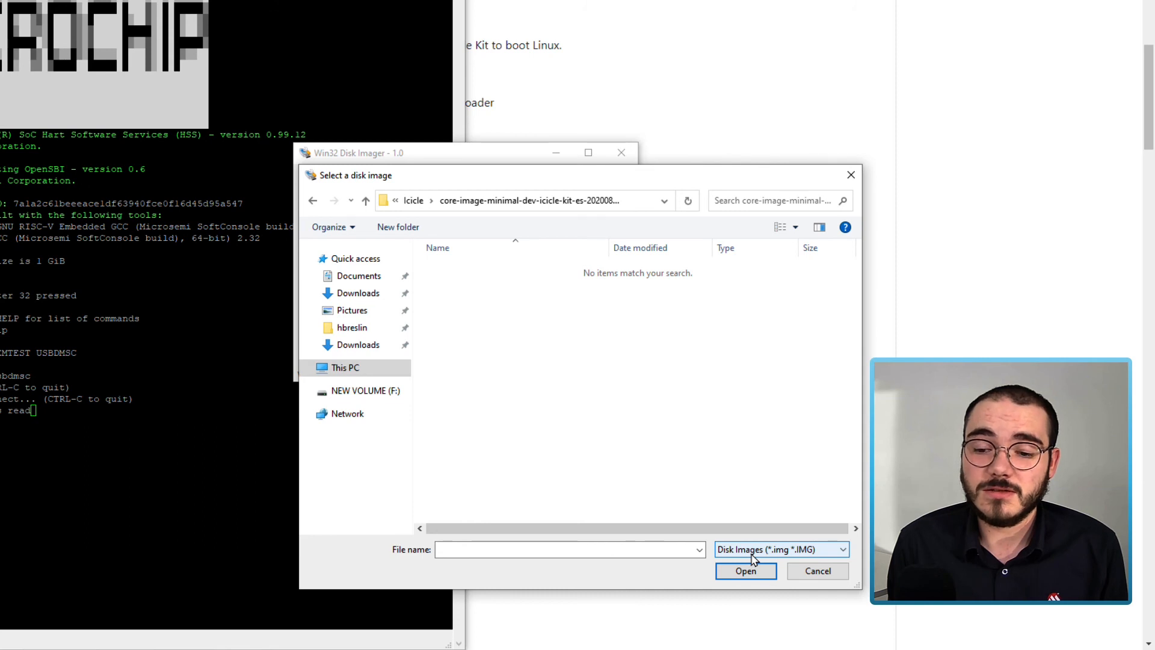
pyautogui.moveTo(831, 555)
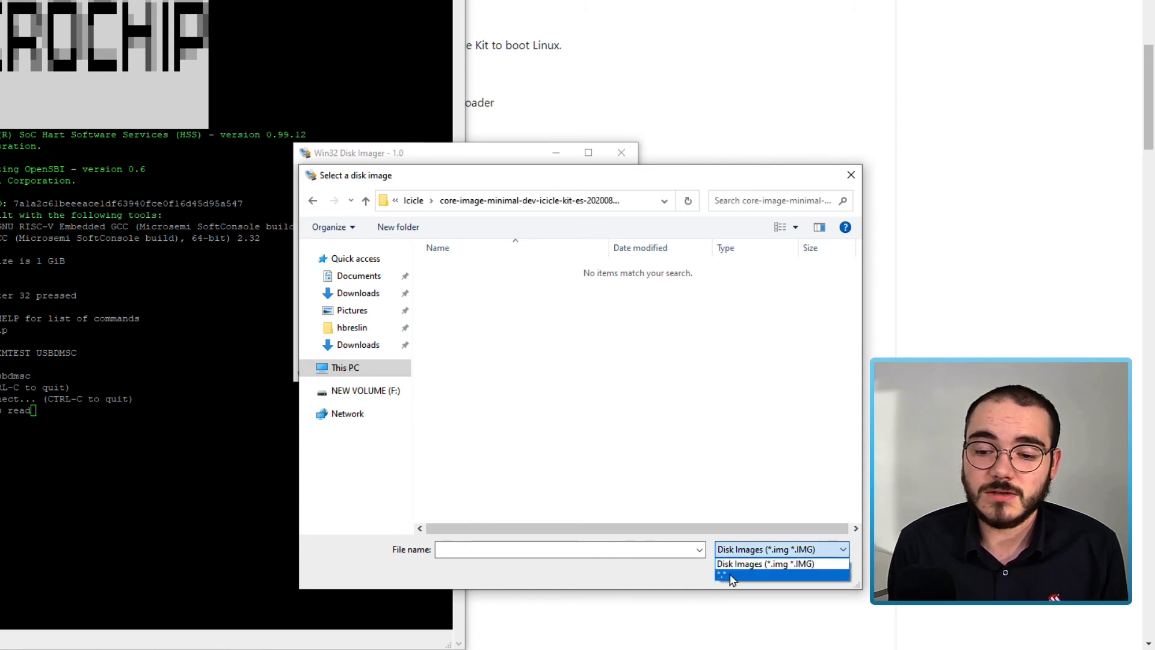
pyautogui.click(733, 573)
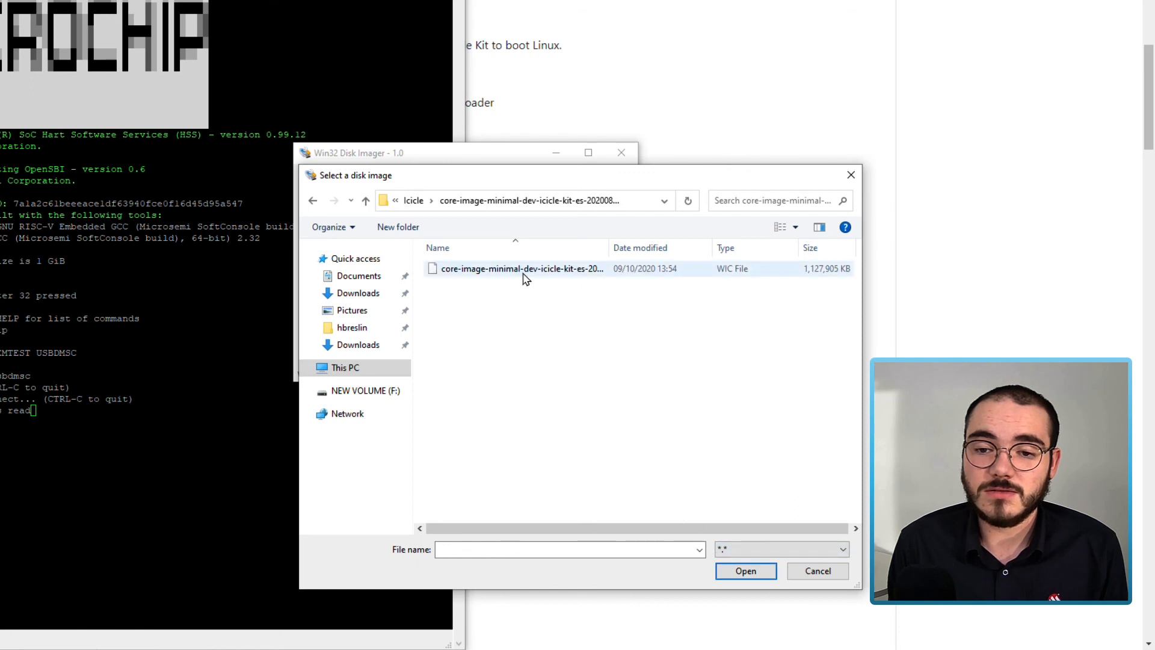
pyautogui.click(521, 268)
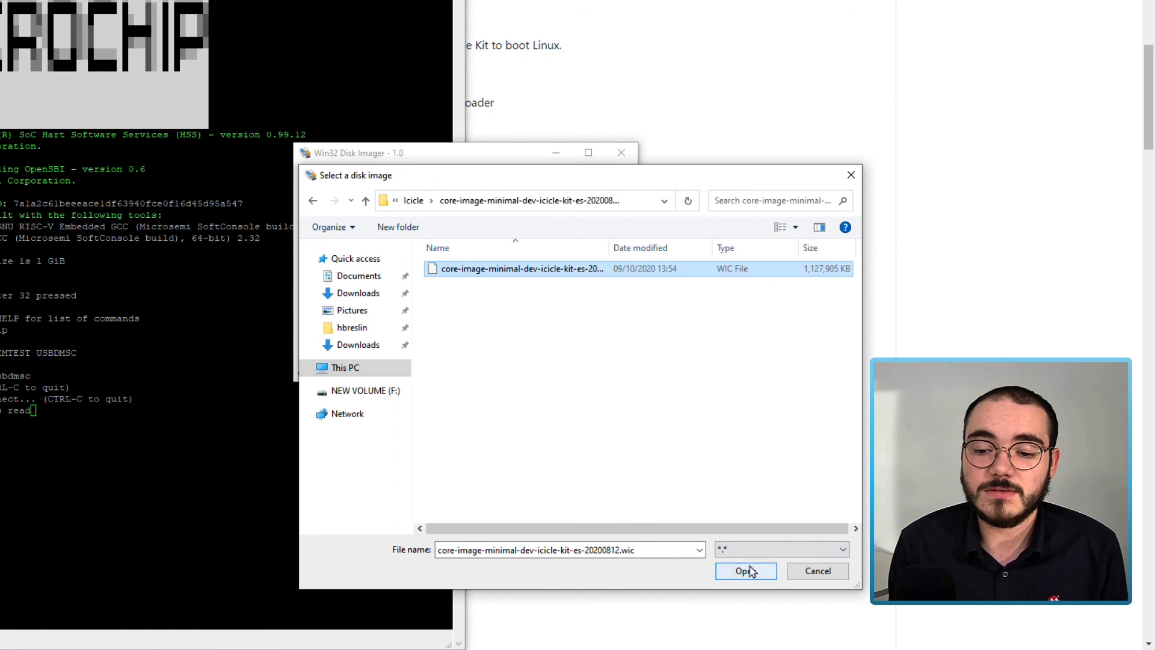
pyautogui.click(745, 571)
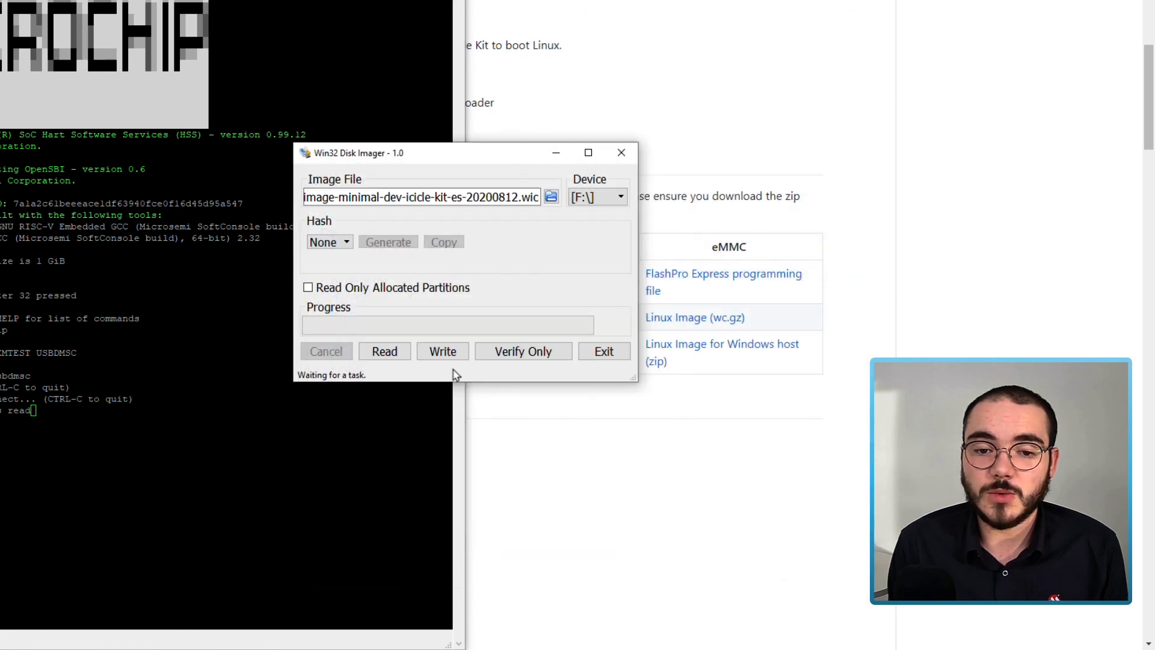
# - Write the .wic image to F:, confirm the overwrite, and dismiss the Write Successful message
pyautogui.click(442, 350)
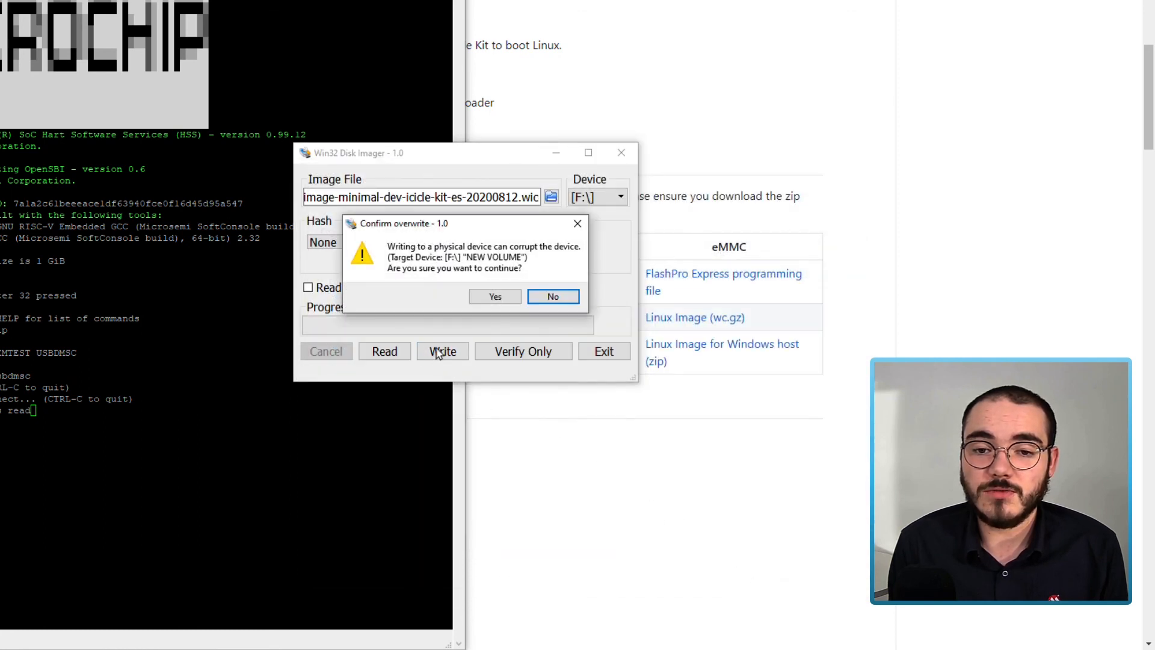
pyautogui.moveTo(444, 269)
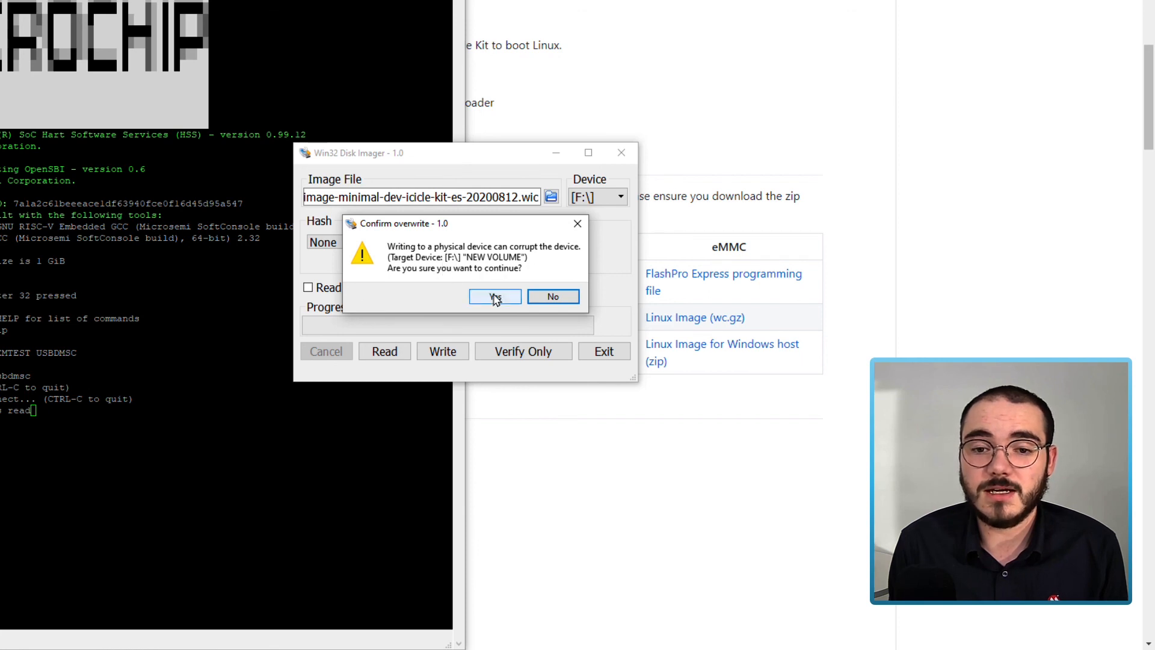
pyautogui.click(492, 296)
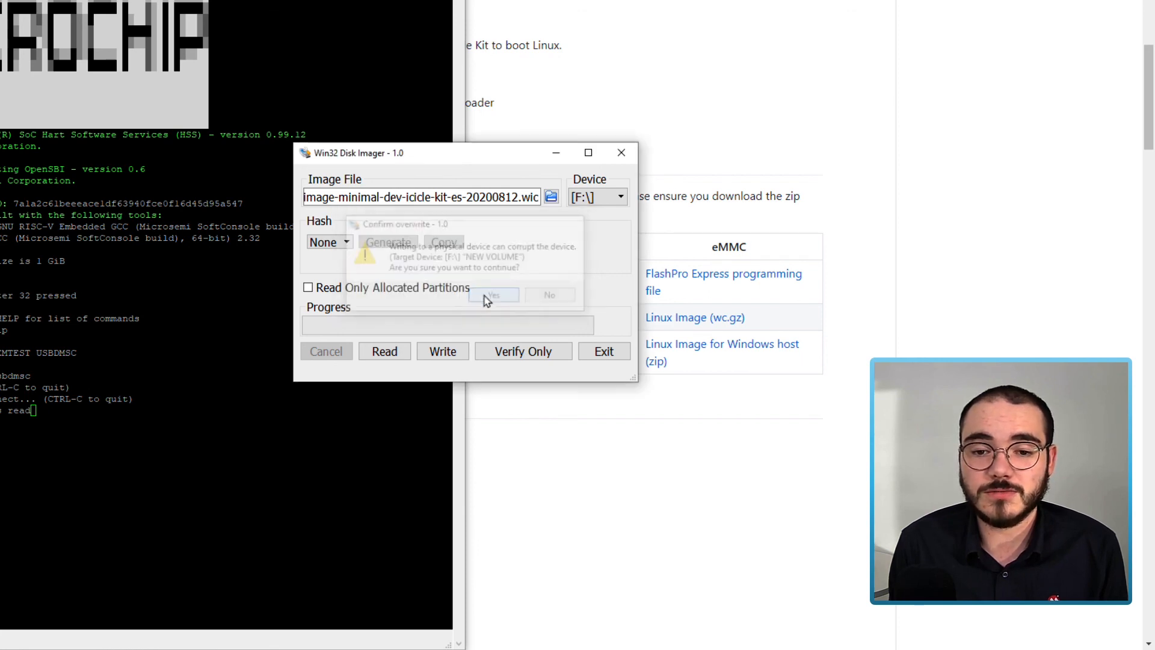
pyautogui.click(492, 295)
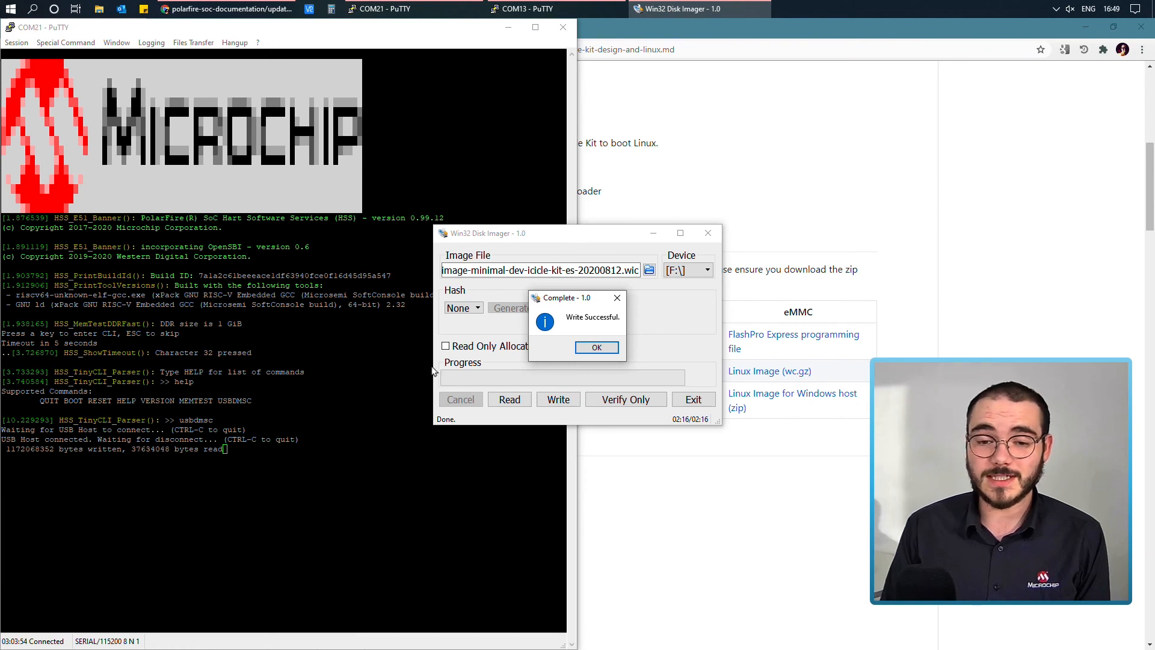
pyautogui.click(596, 347)
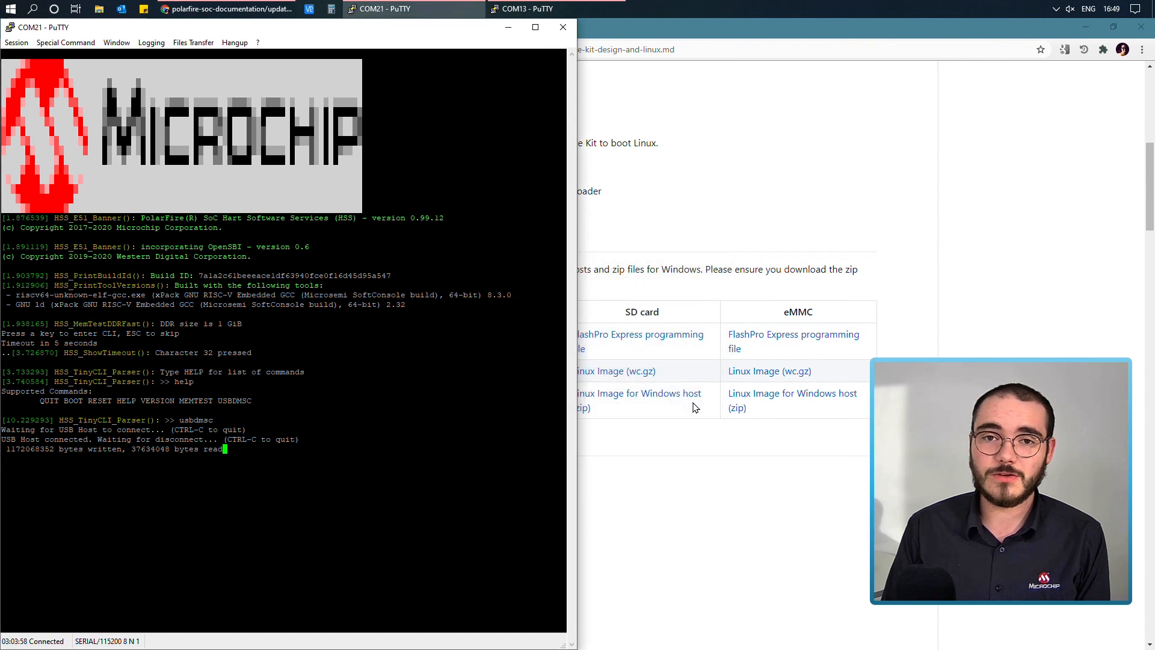
# - Safely eject the board's USB storage from the tray, then run 'boot' in the HSS console
pyautogui.click(1055, 9)
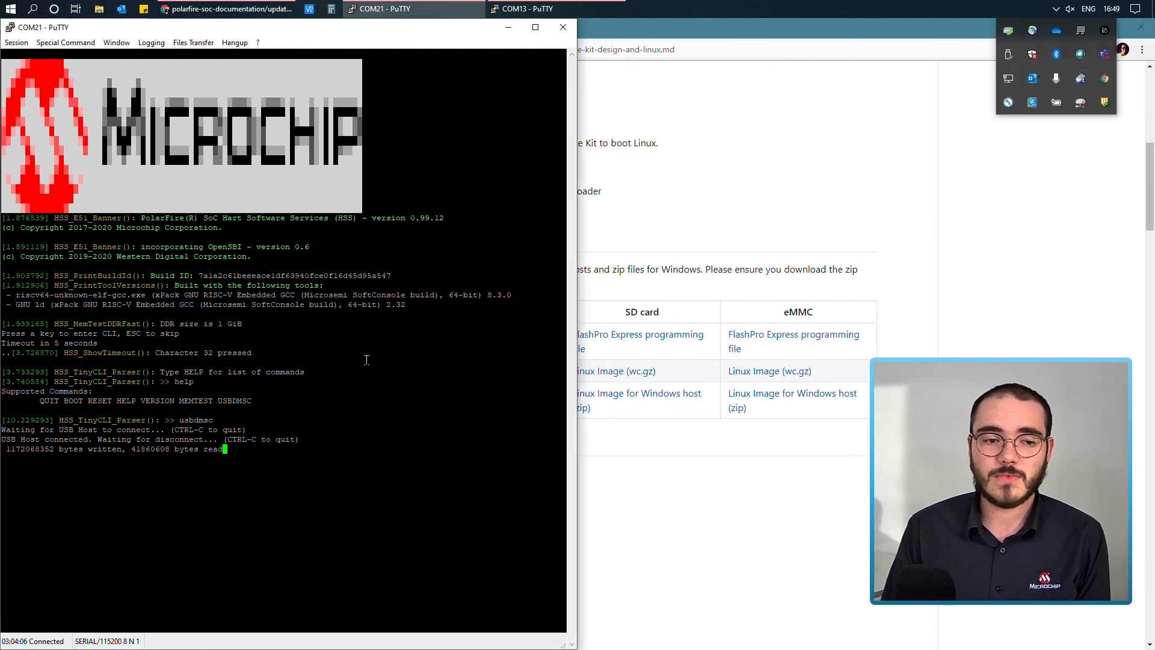
pyautogui.click(535, 27)
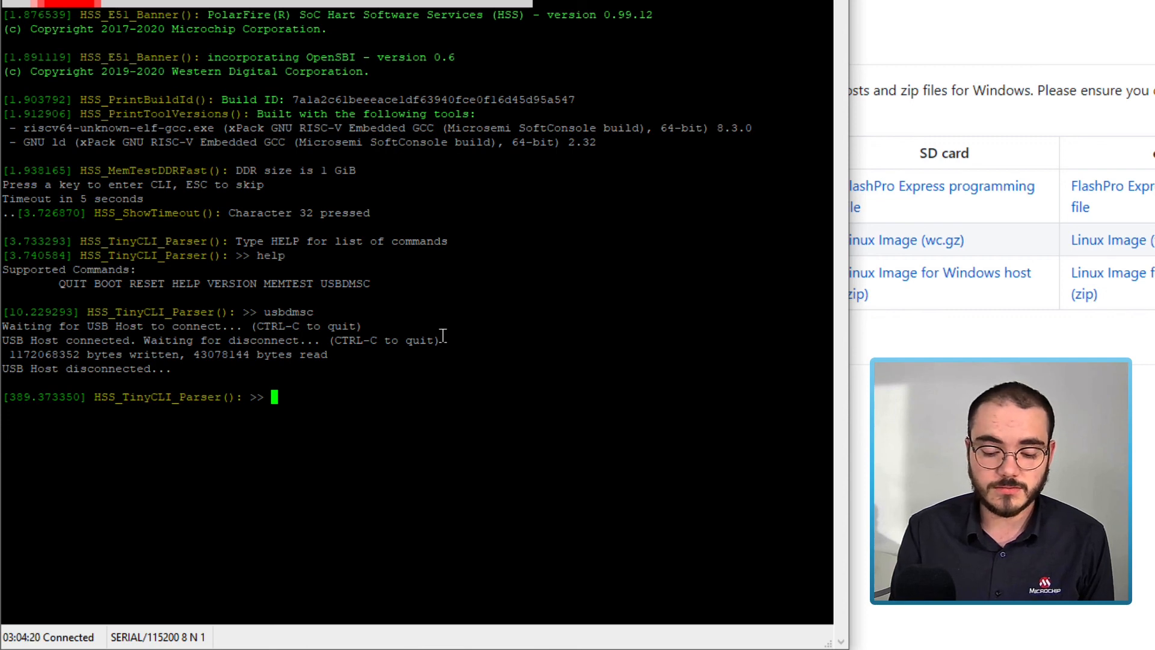
pyautogui.write('boot')
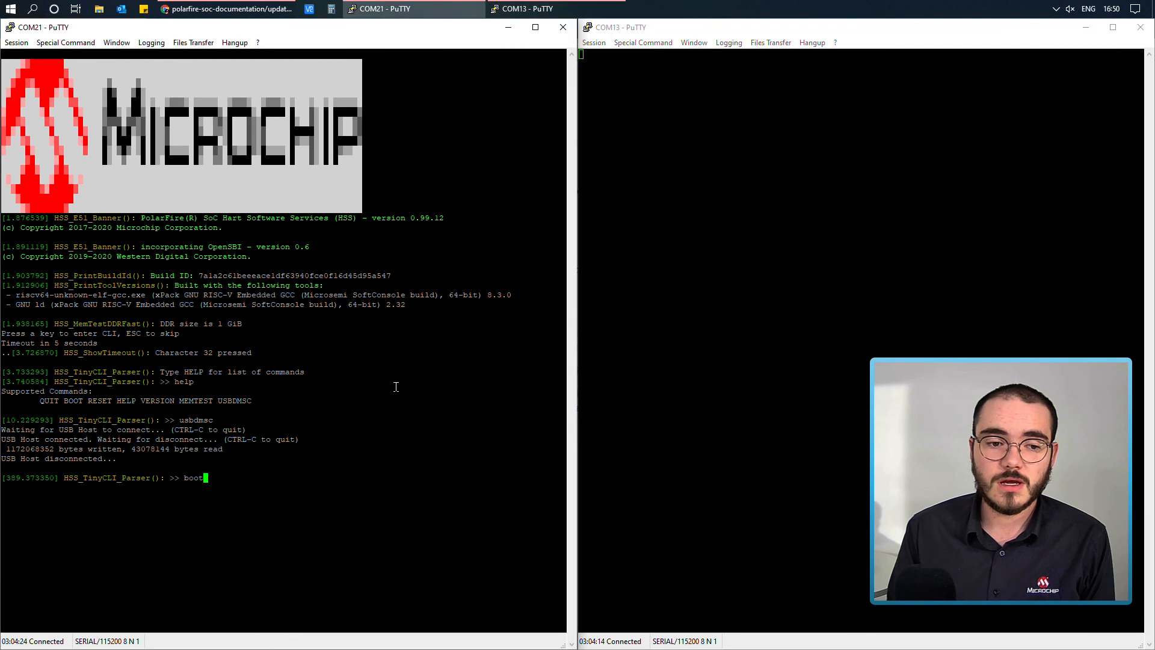
pyautogui.press('Return')
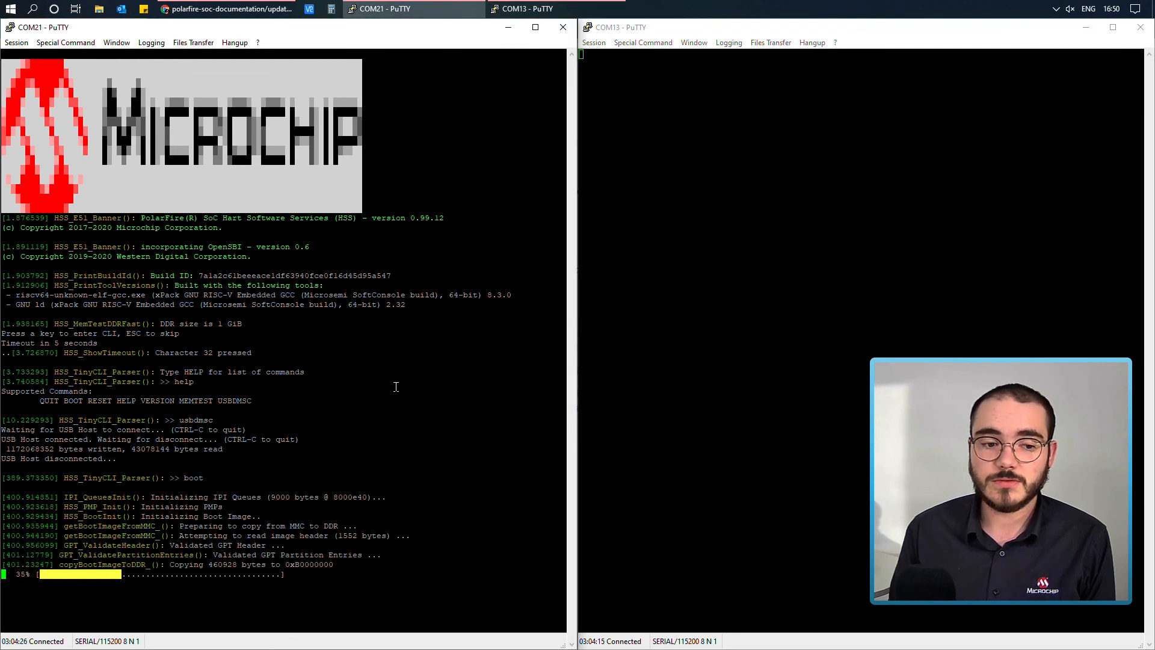